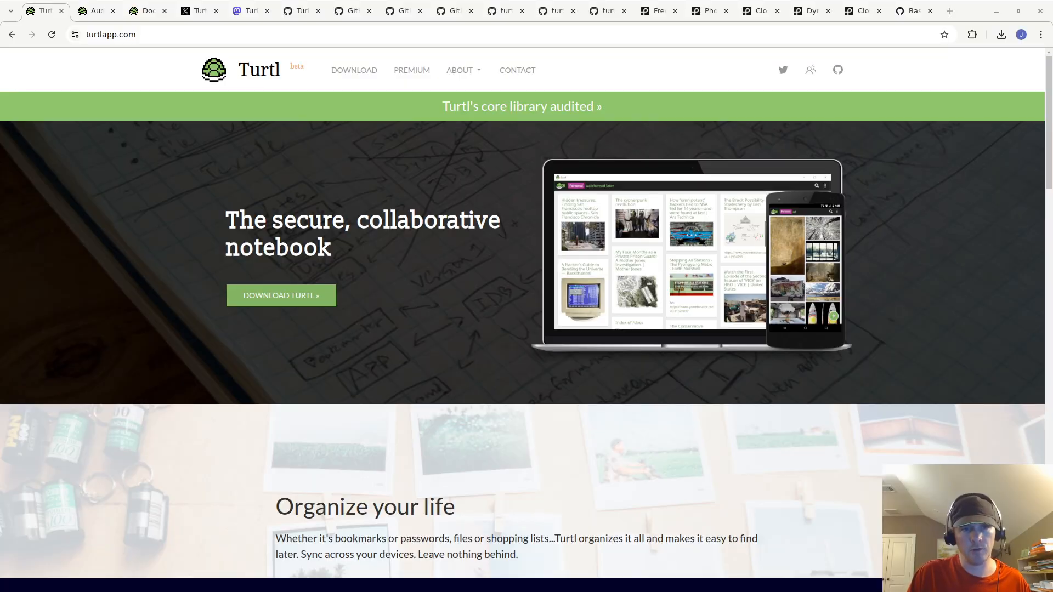
pyautogui.moveTo(831, 223)
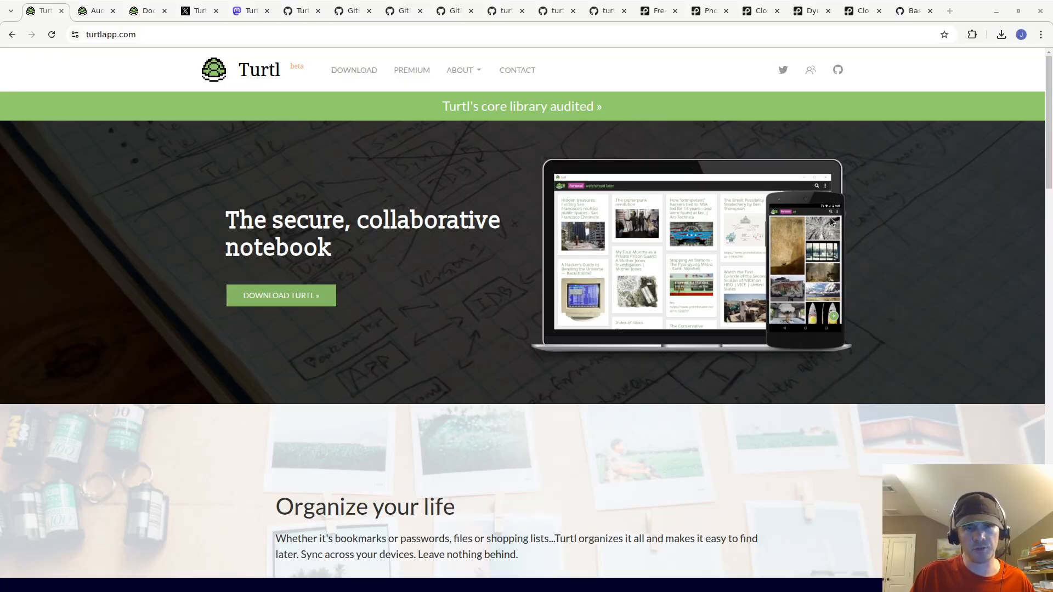
pyautogui.moveTo(411, 273)
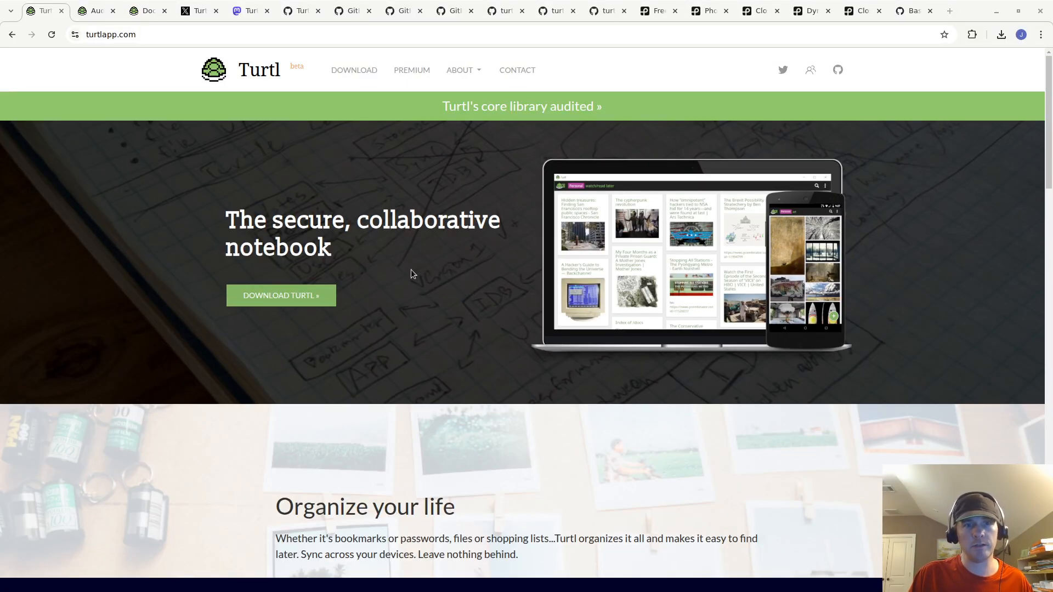
pyautogui.moveTo(470, 326)
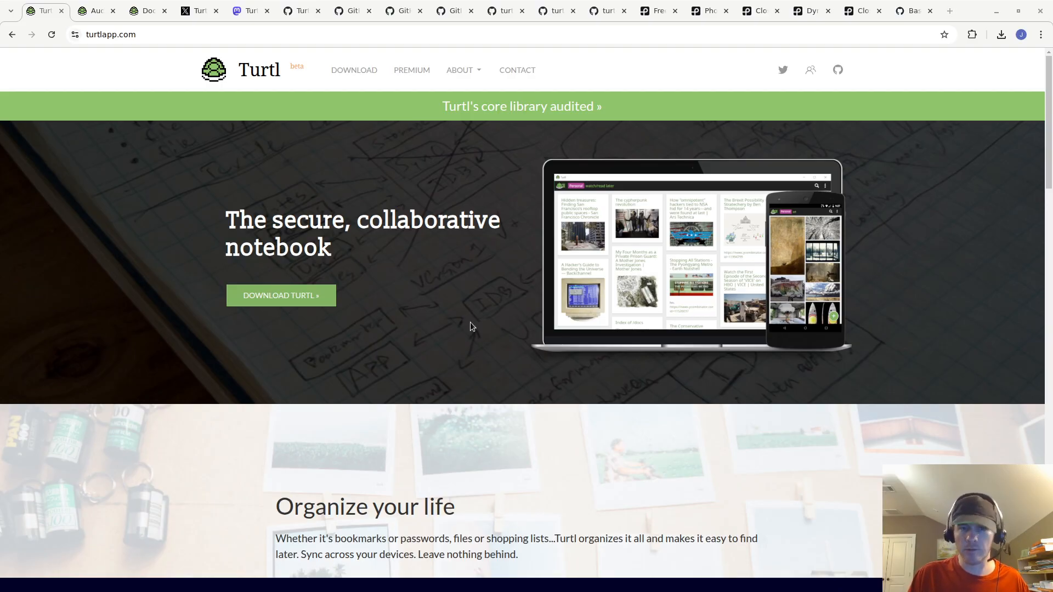
pyautogui.moveTo(545, 366)
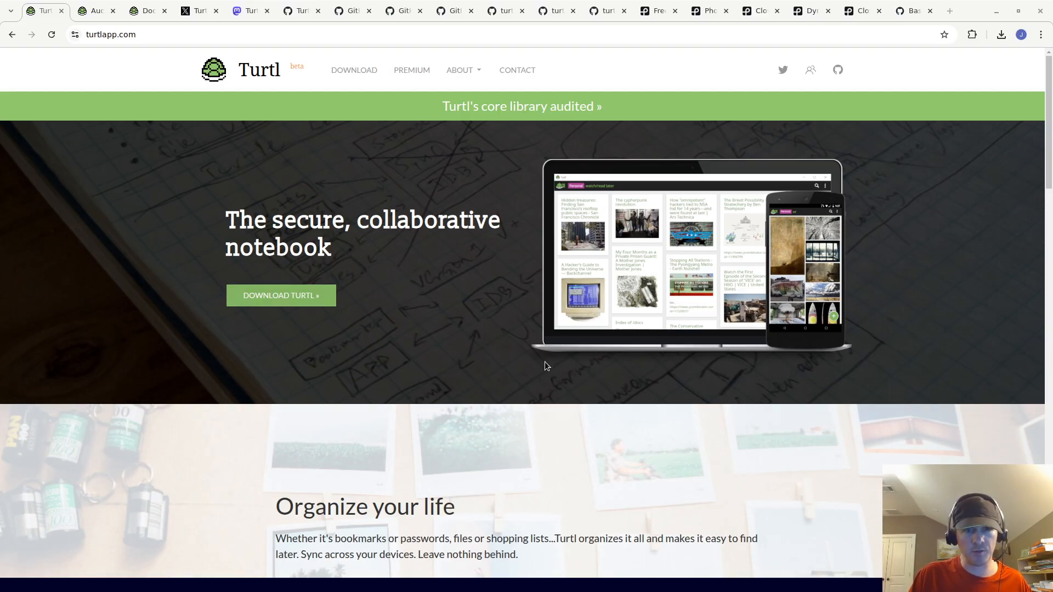
pyautogui.moveTo(170, 299)
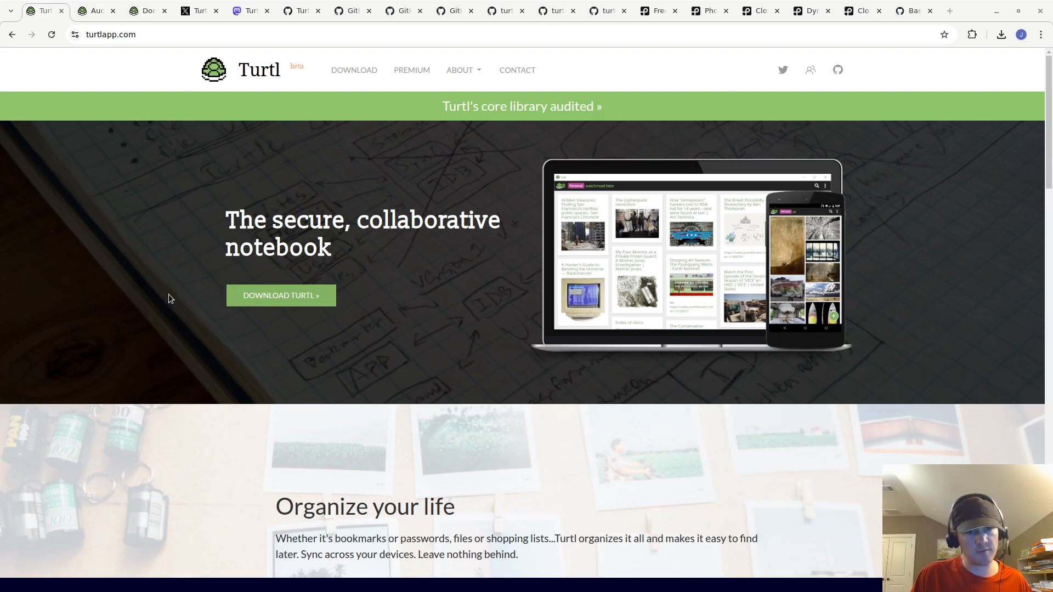
pyautogui.moveTo(285, 72)
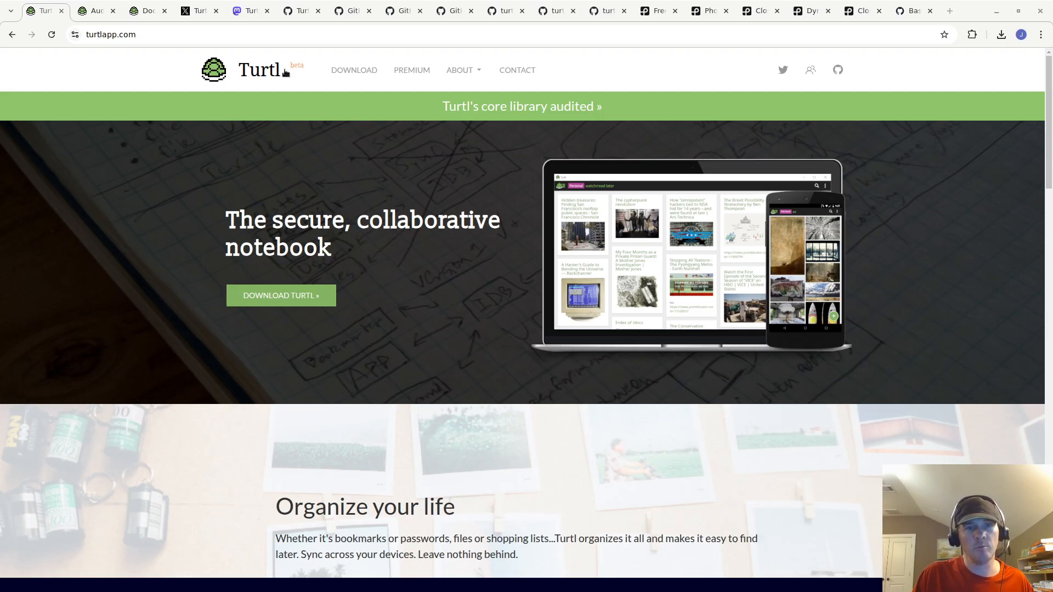
pyautogui.moveTo(279, 107)
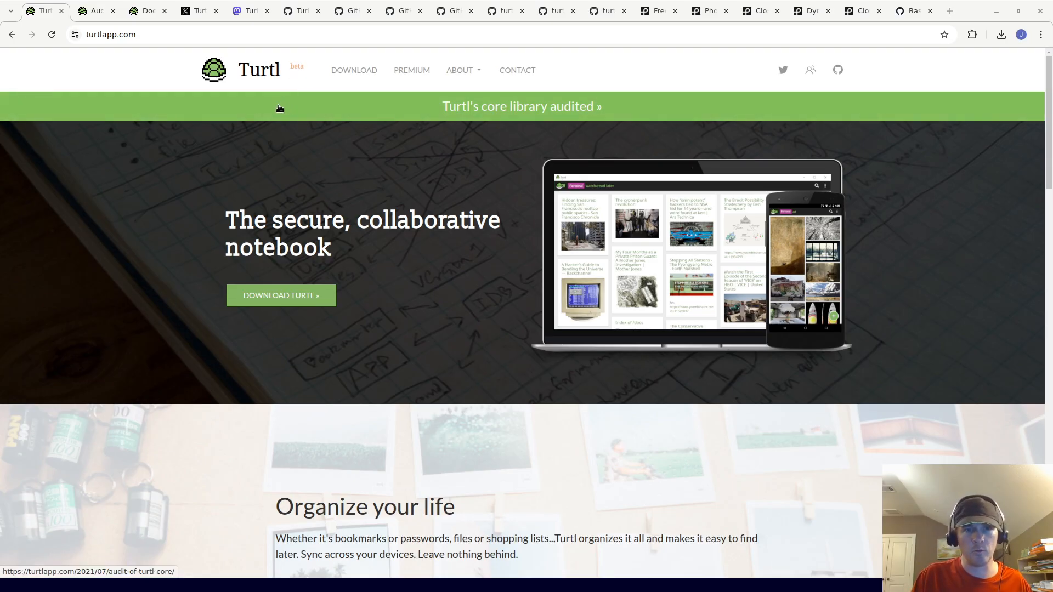
pyautogui.moveTo(262, 131)
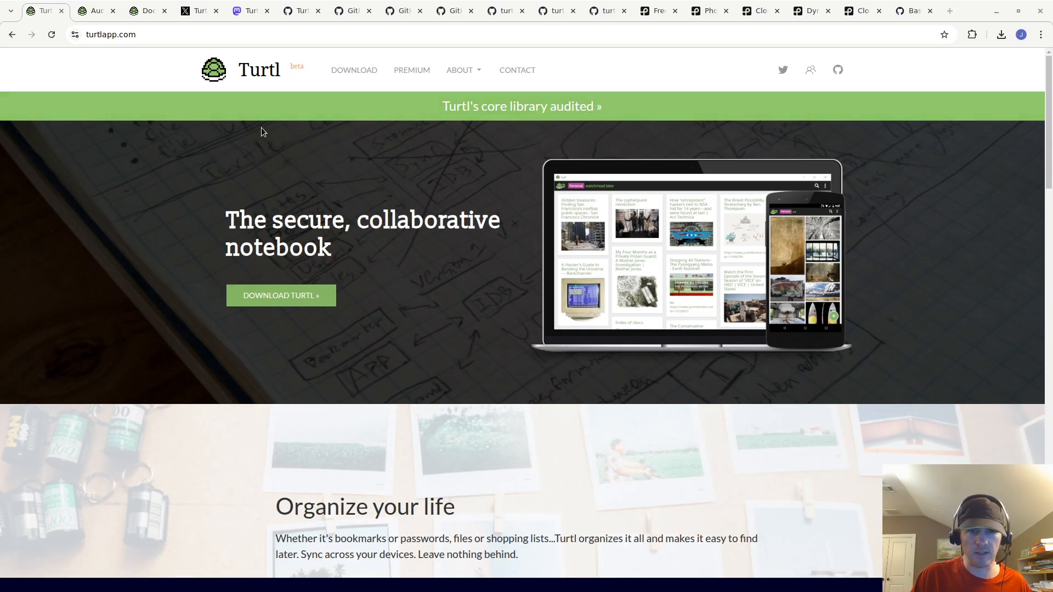
pyautogui.moveTo(175, 81)
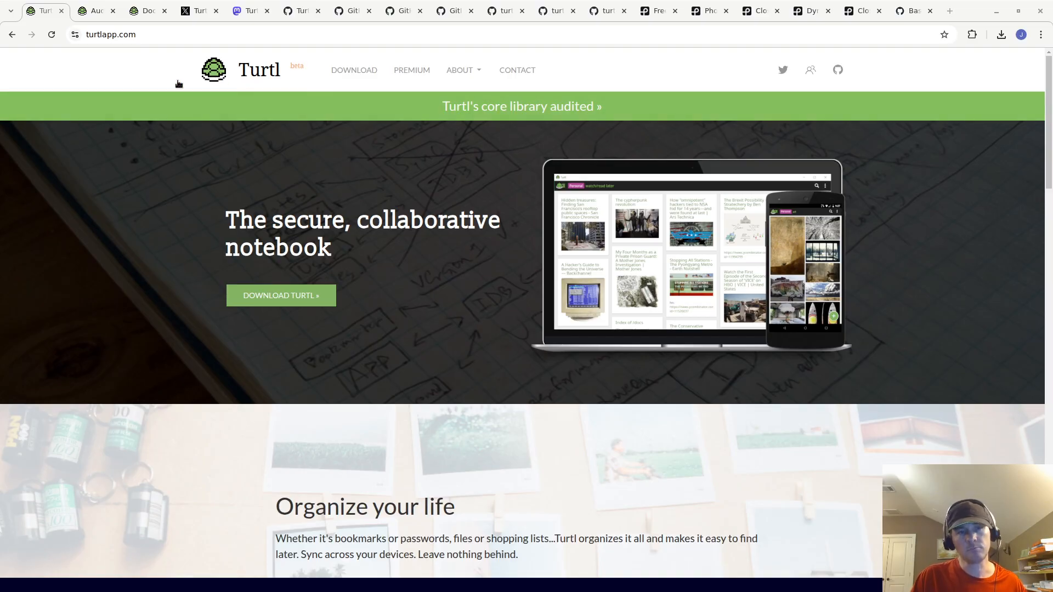
pyautogui.moveTo(92, 11)
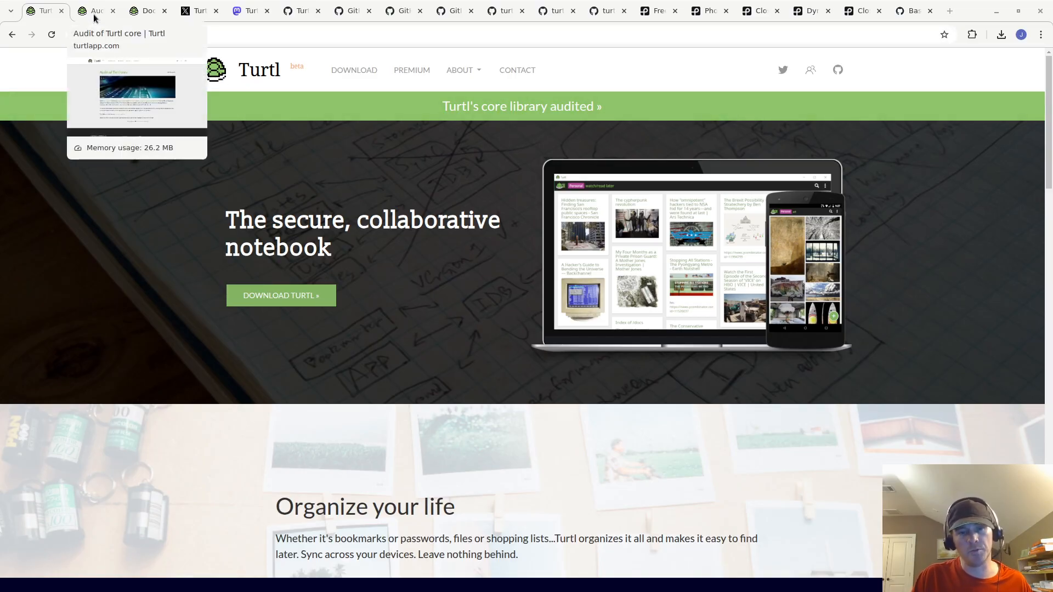
pyautogui.moveTo(266, 356)
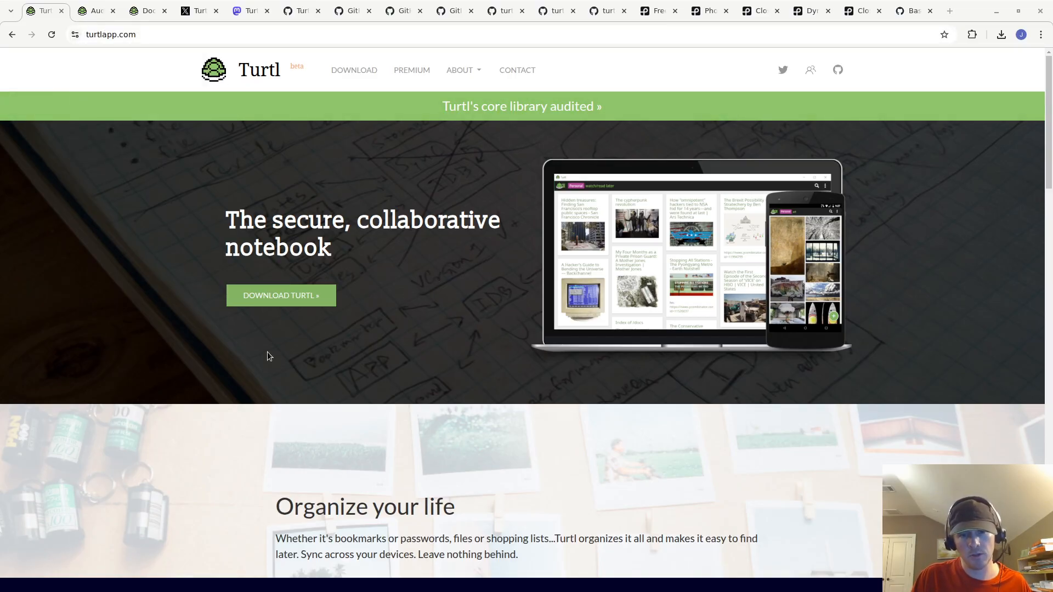
pyautogui.moveTo(491, 153)
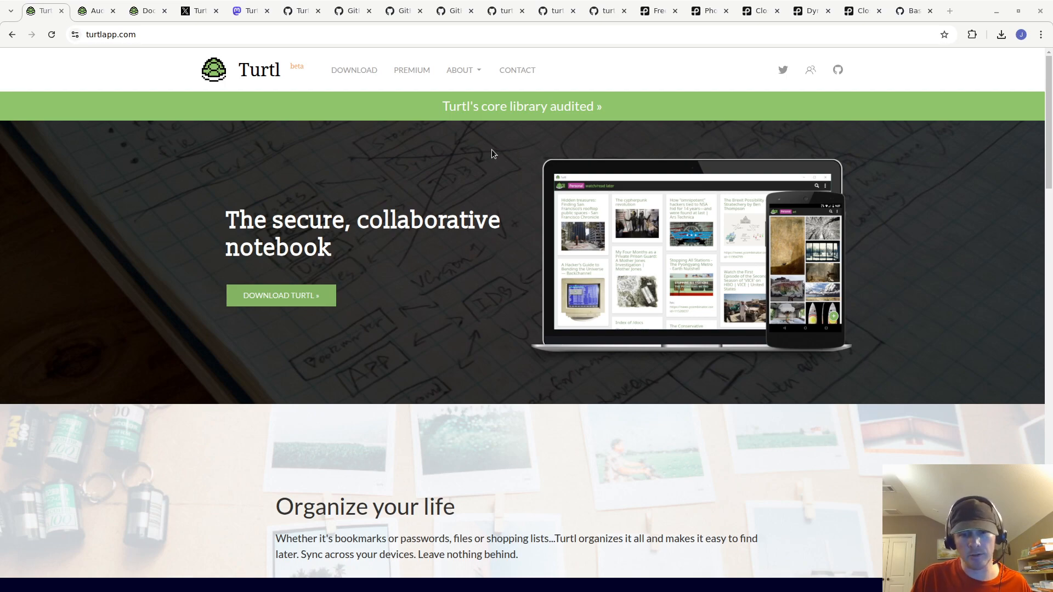
pyautogui.moveTo(509, 249)
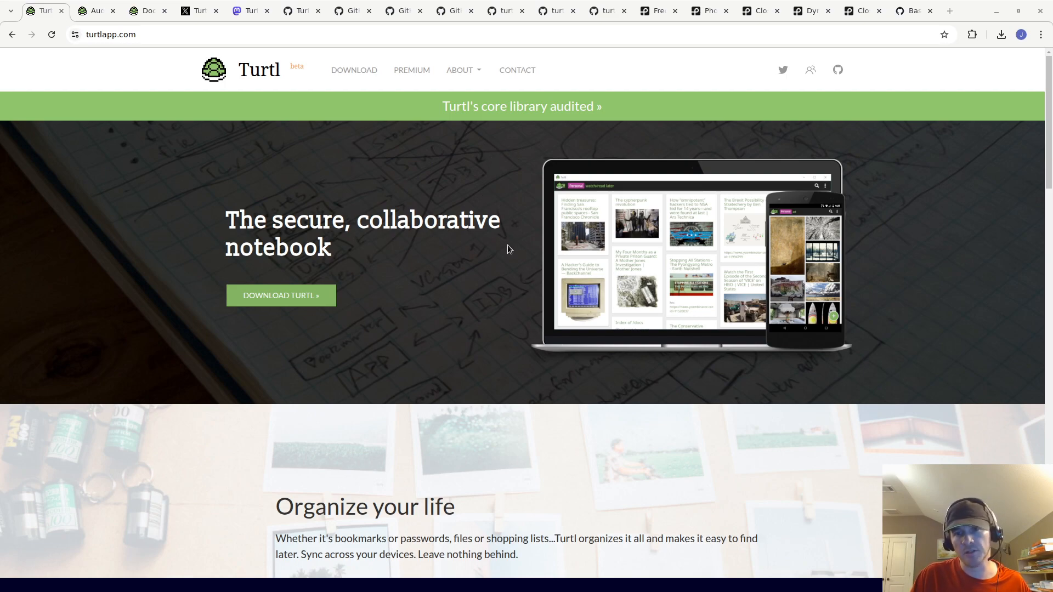
pyautogui.moveTo(543, 302)
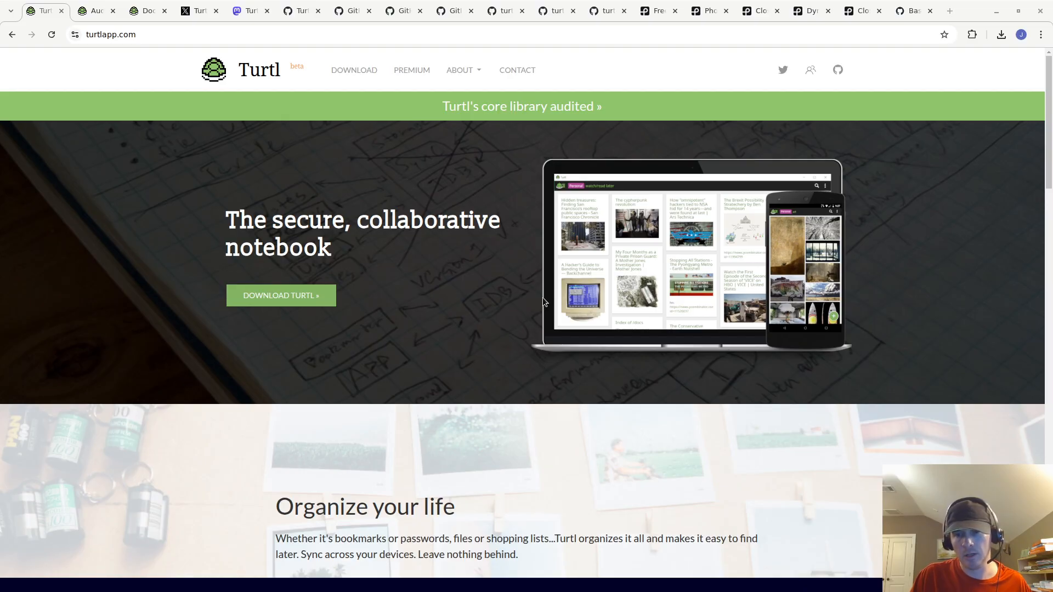
pyautogui.moveTo(524, 299)
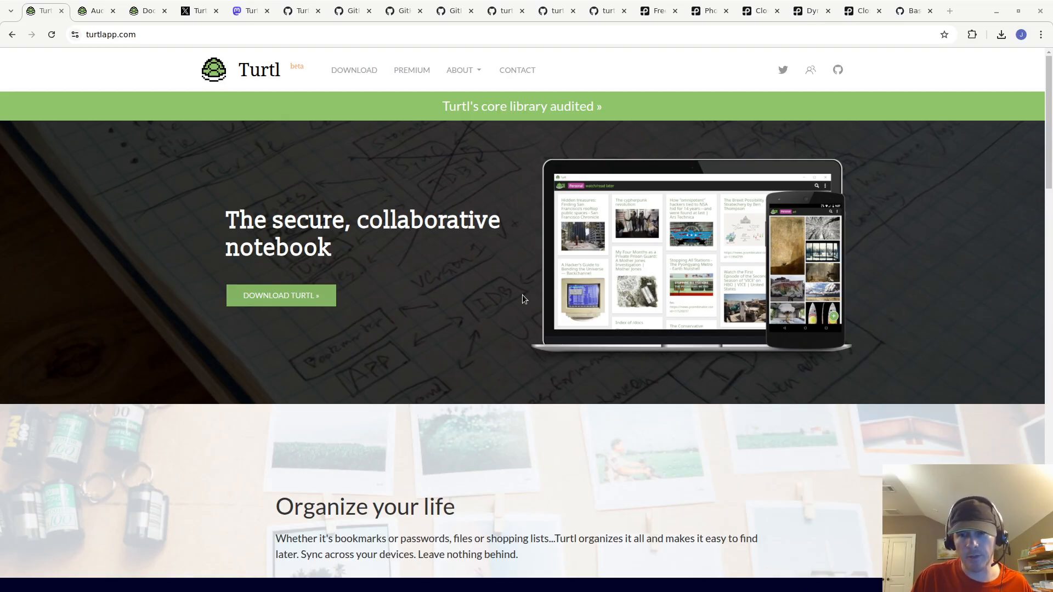
pyautogui.moveTo(419, 307)
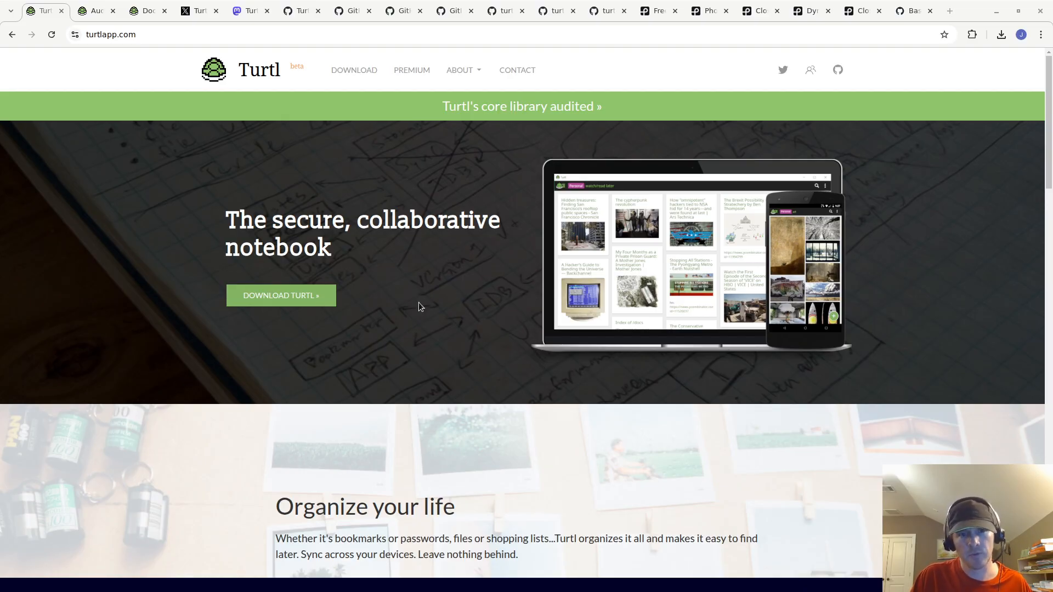
# Open Turtl's download page listing Windows, macOS, Linux, Android and browser extension downloads.
pyautogui.click(354, 70)
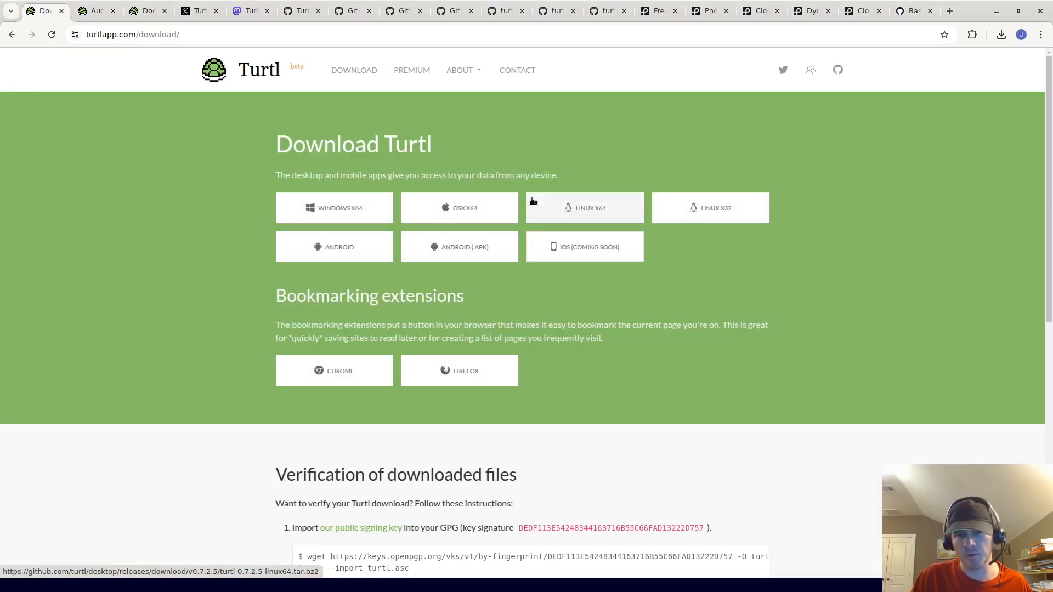
pyautogui.moveTo(409, 274)
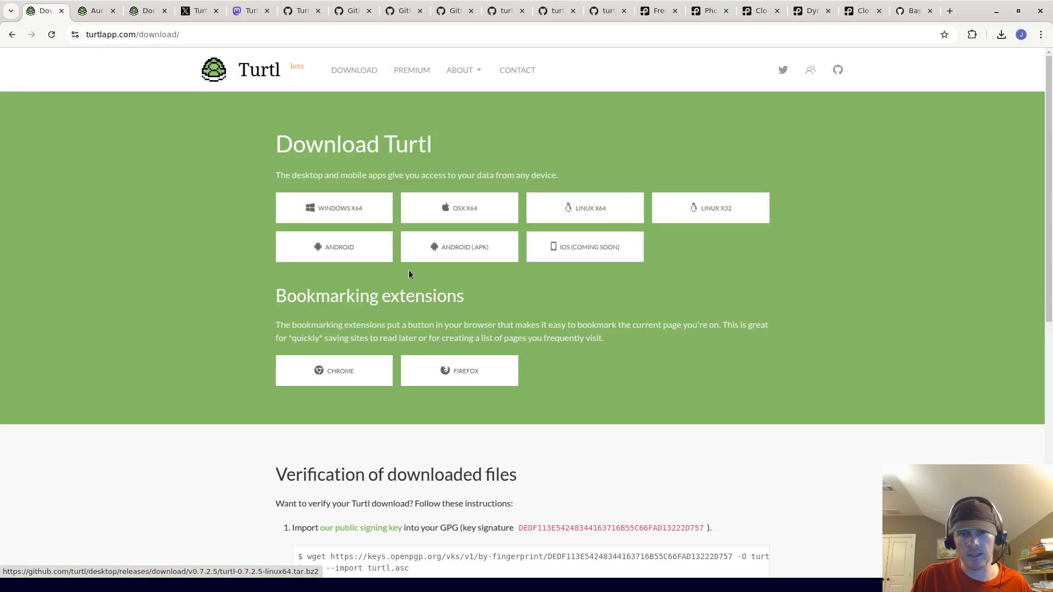
pyautogui.moveTo(601, 258)
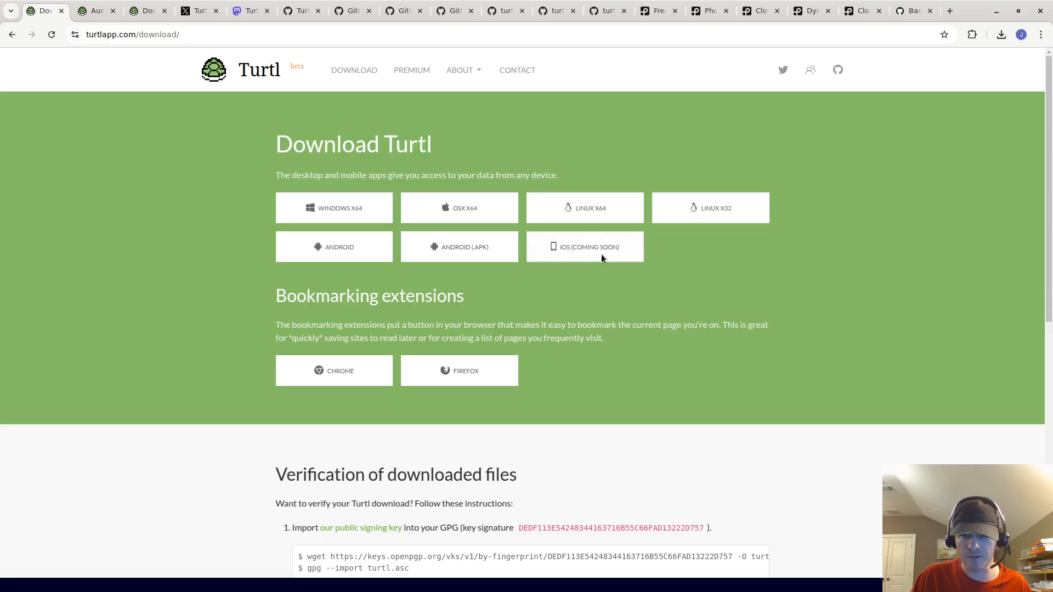
pyautogui.moveTo(43, 52)
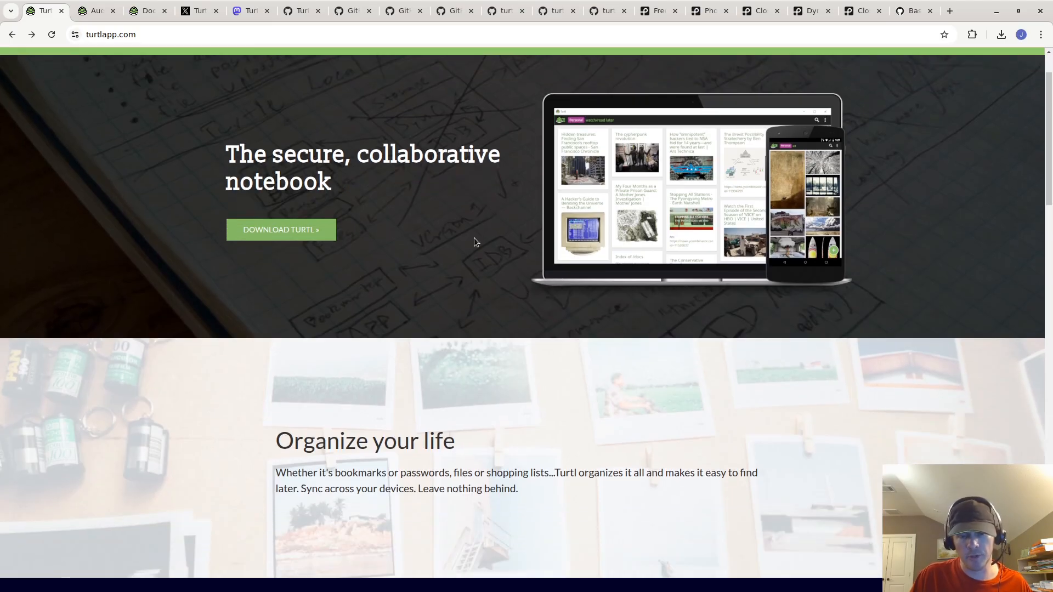
pyautogui.scroll(-3)
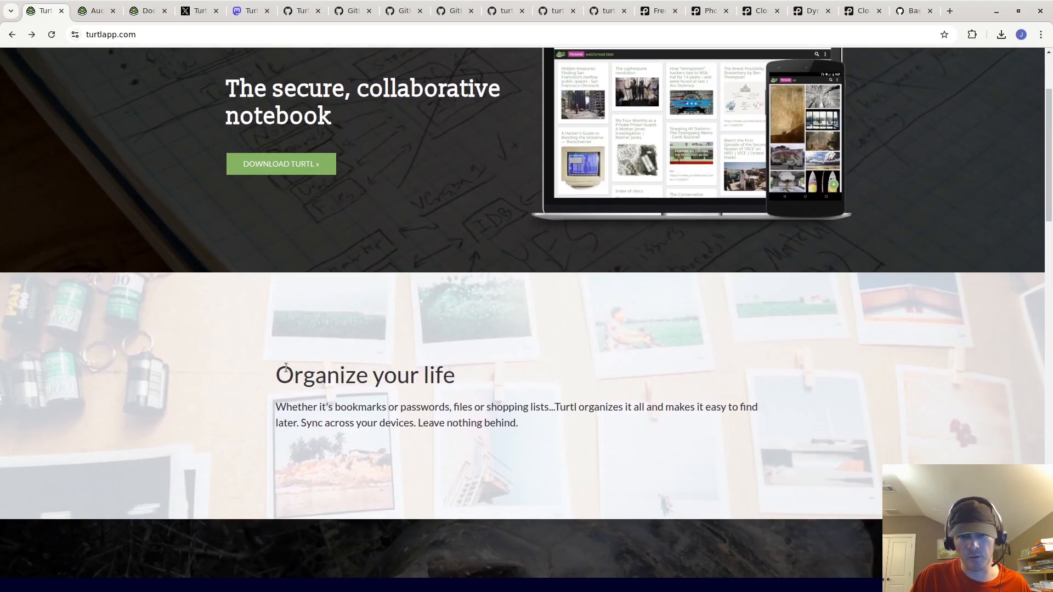
pyautogui.scroll(-3)
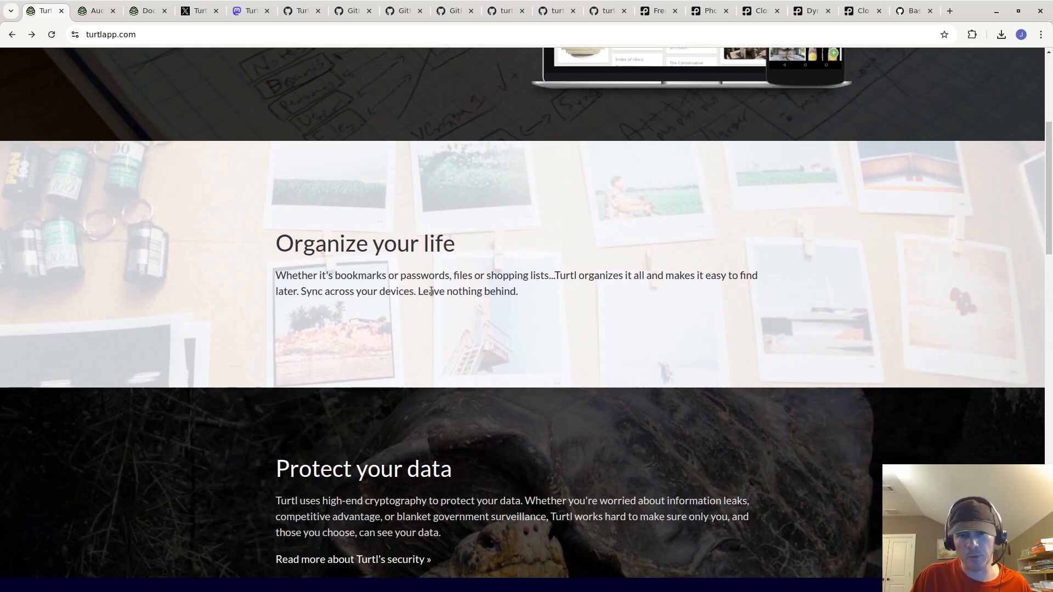
pyautogui.moveTo(554, 274)
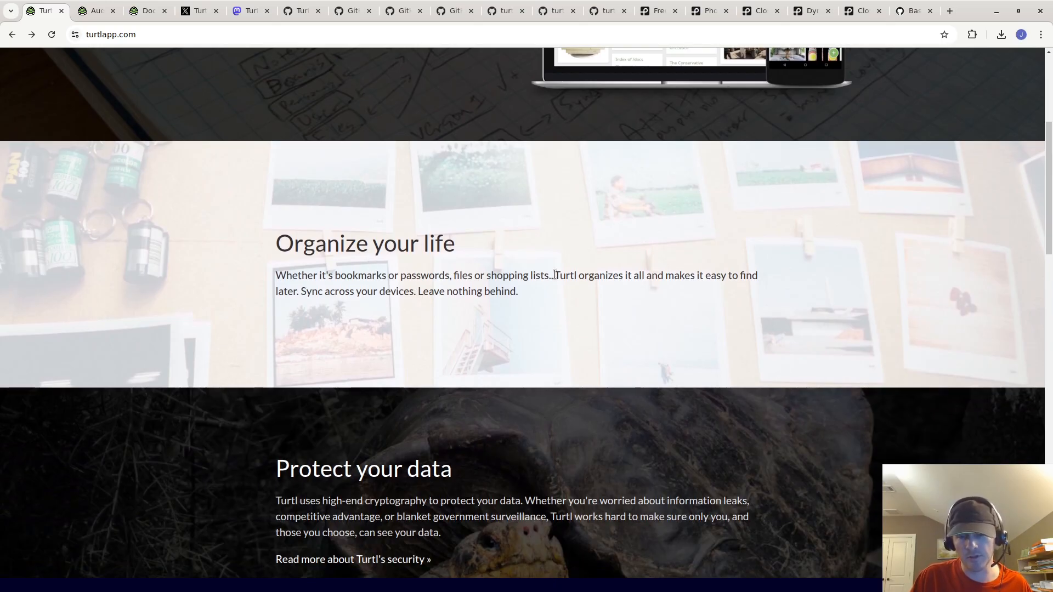
pyautogui.moveTo(724, 275)
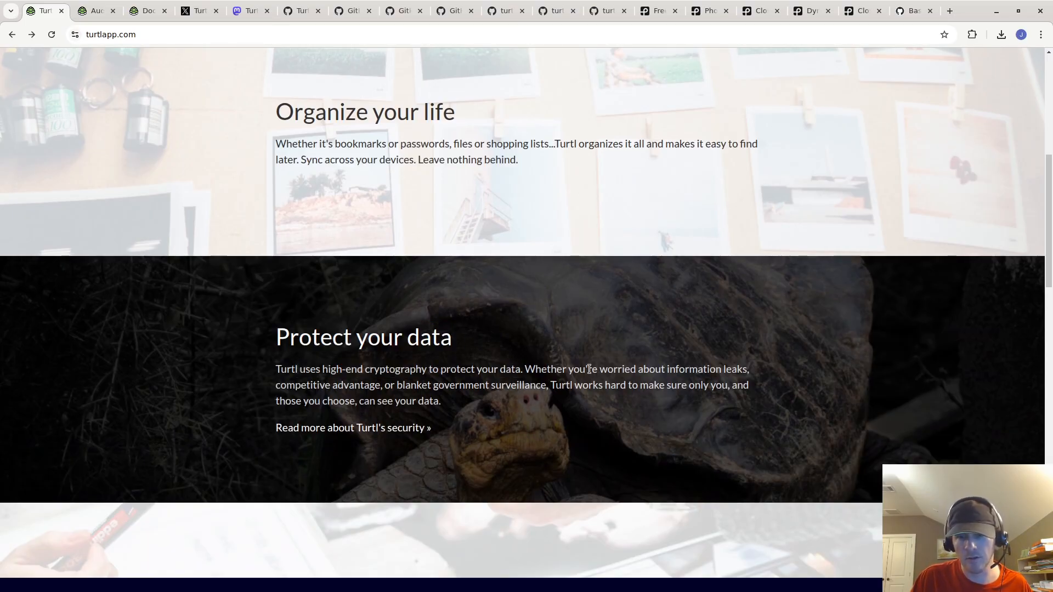
pyautogui.doubleClick(582, 369)
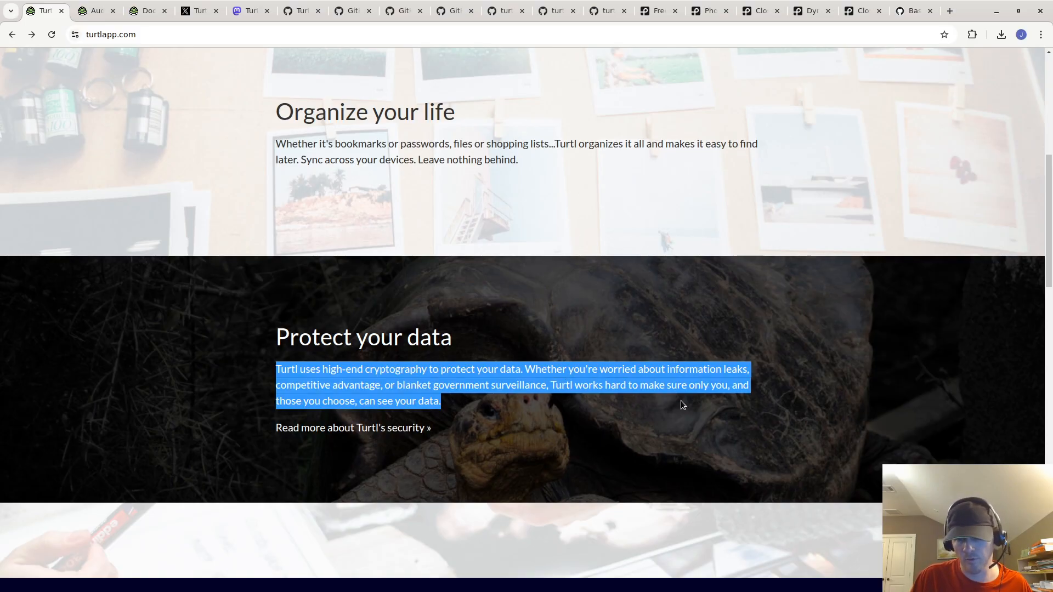
pyautogui.click(694, 385)
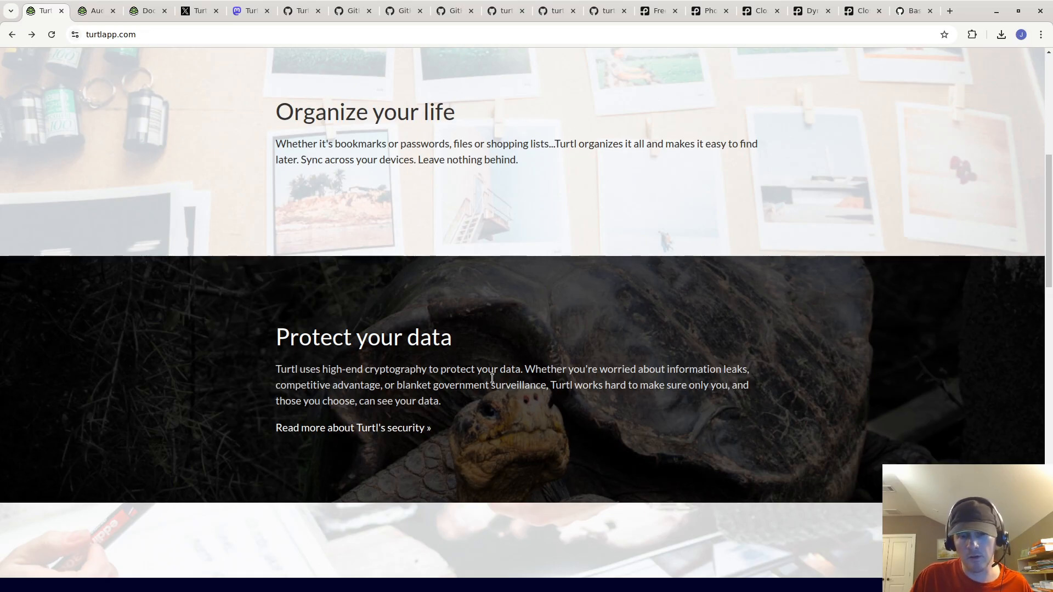
pyautogui.scroll(-3)
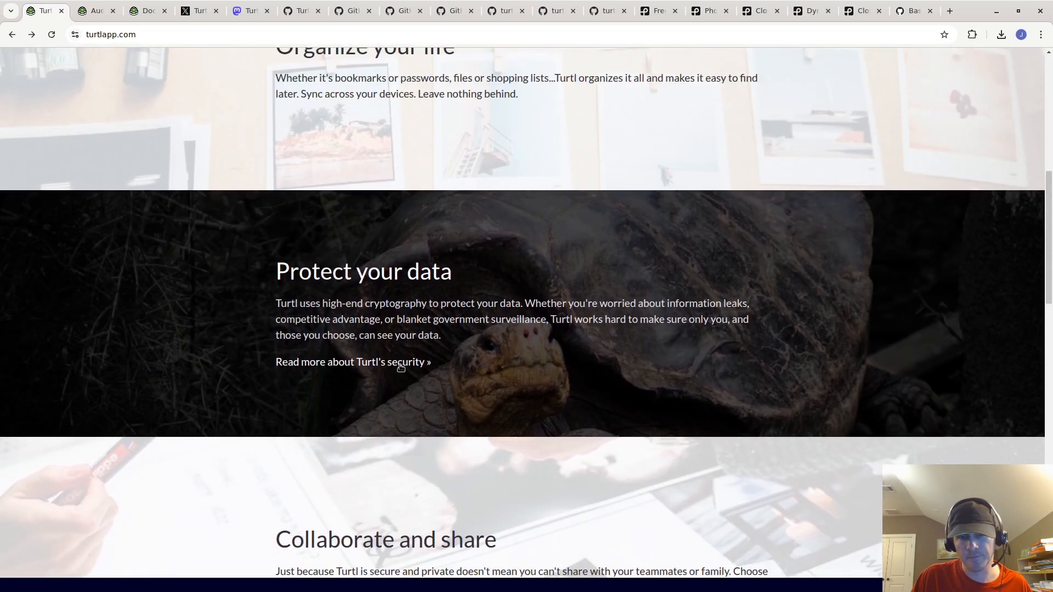
pyautogui.scroll(3)
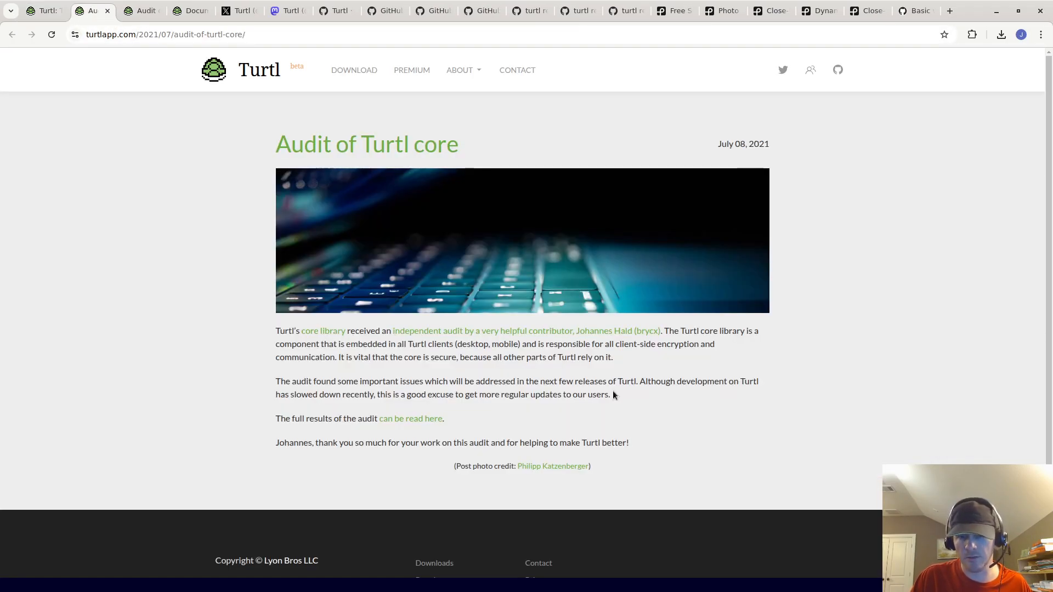
pyautogui.moveTo(477, 308)
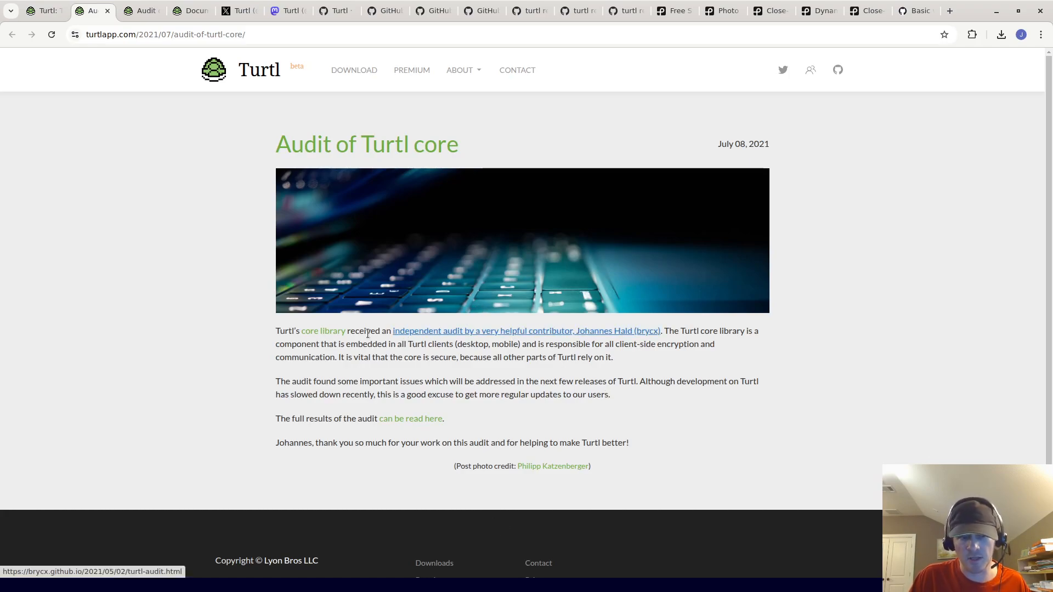
pyautogui.moveTo(39, 13)
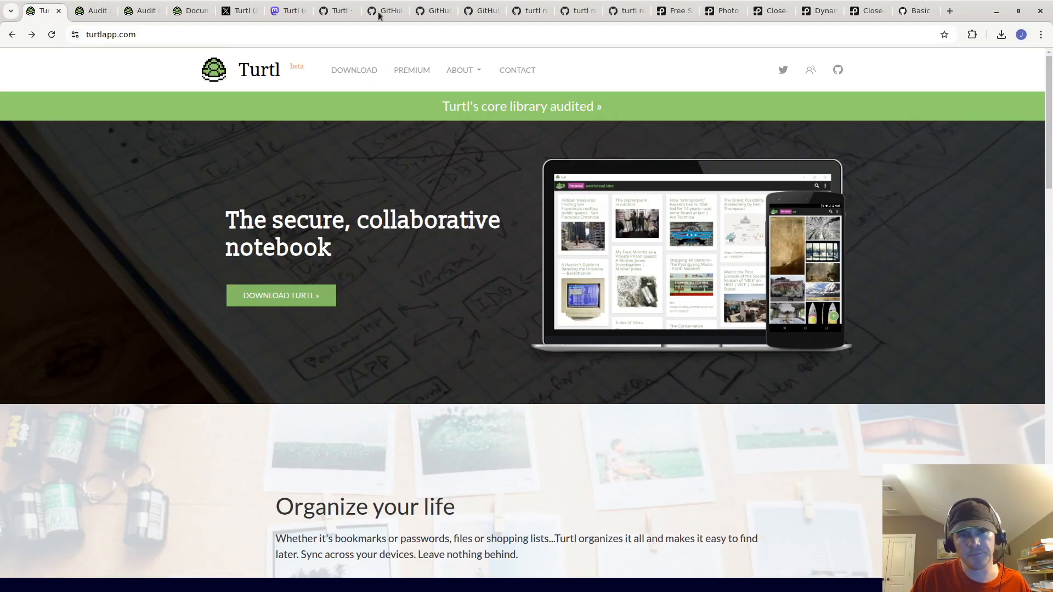
pyautogui.moveTo(512, 208)
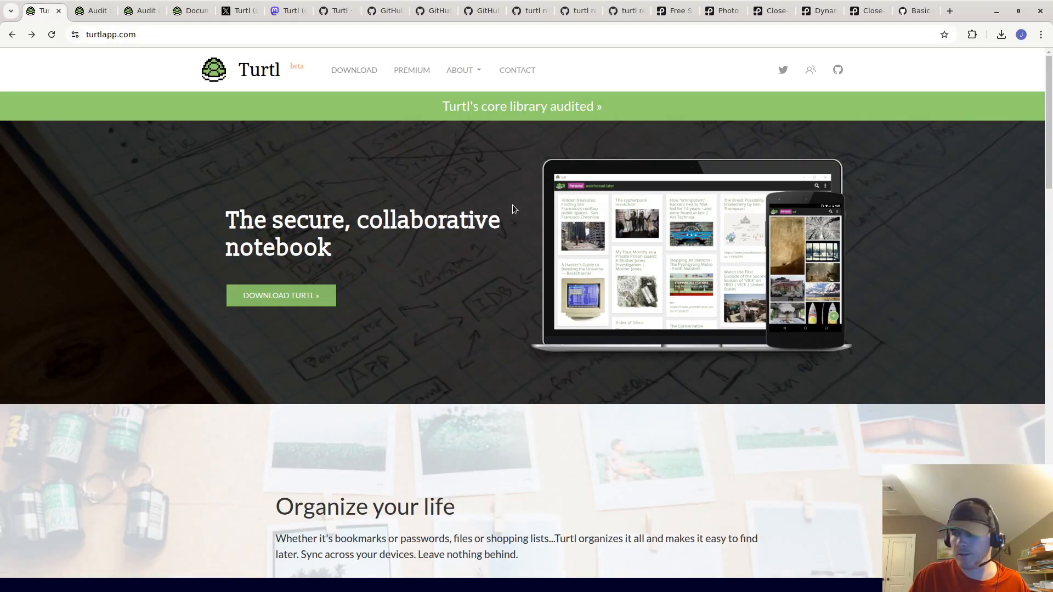
pyautogui.moveTo(313, 173)
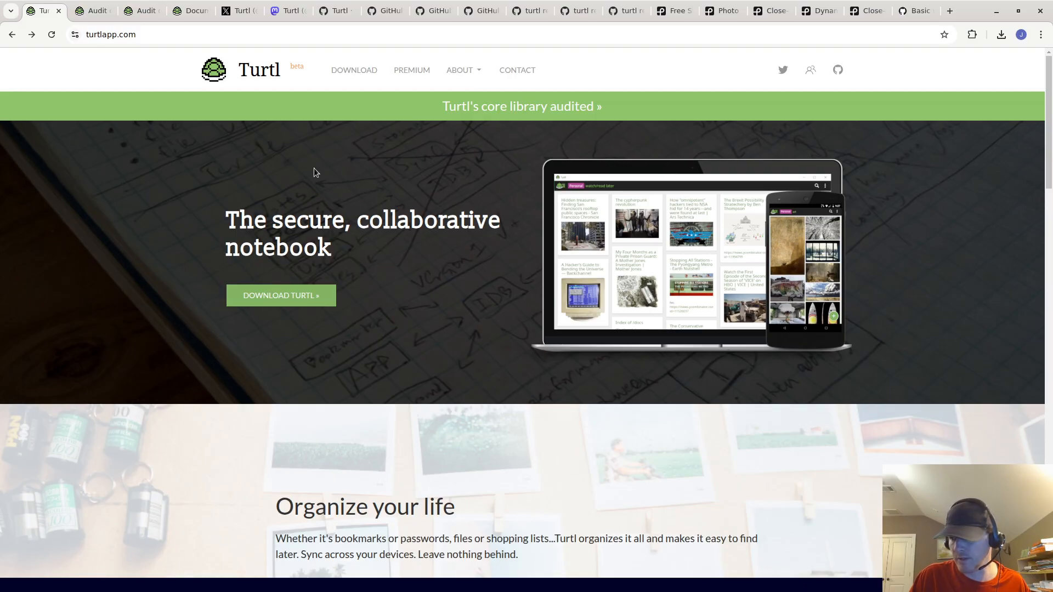
# Switch to the github.com/turtl tab showing Turtl's popular repositories.
pyautogui.click(335, 11)
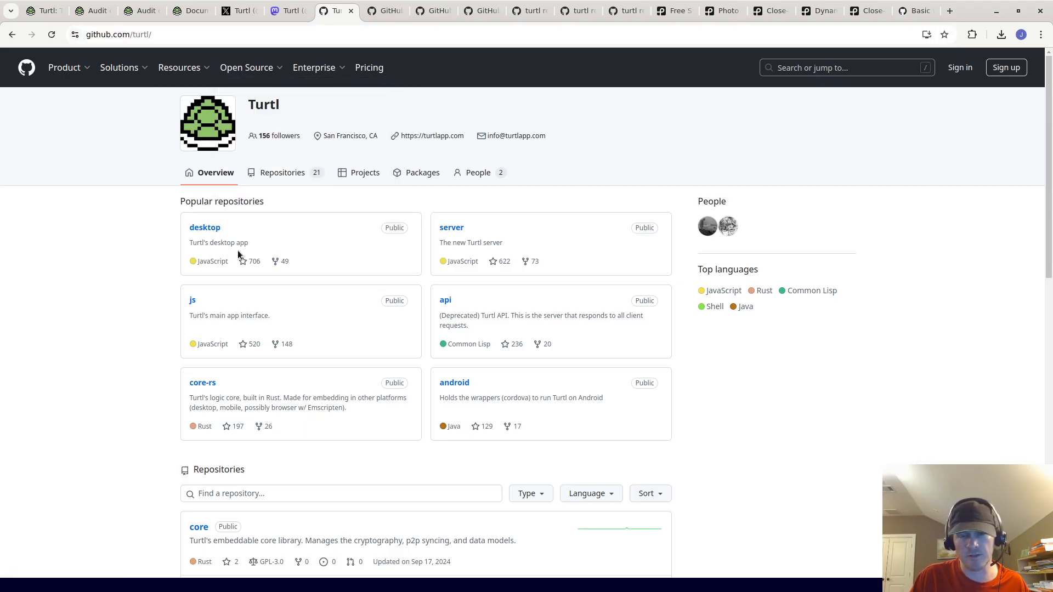
pyautogui.moveTo(205, 227)
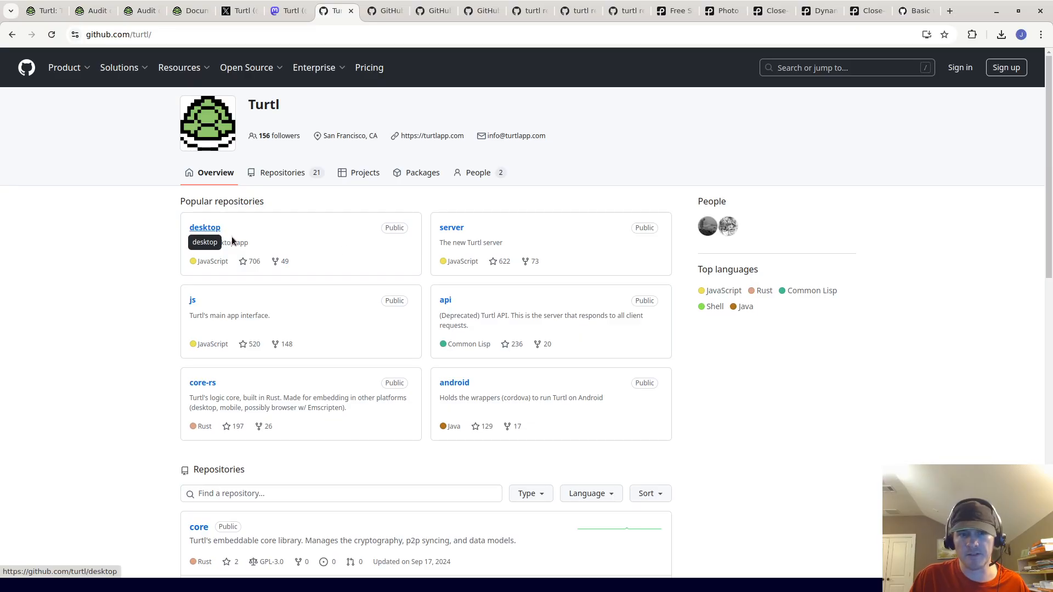
pyautogui.moveTo(211, 308)
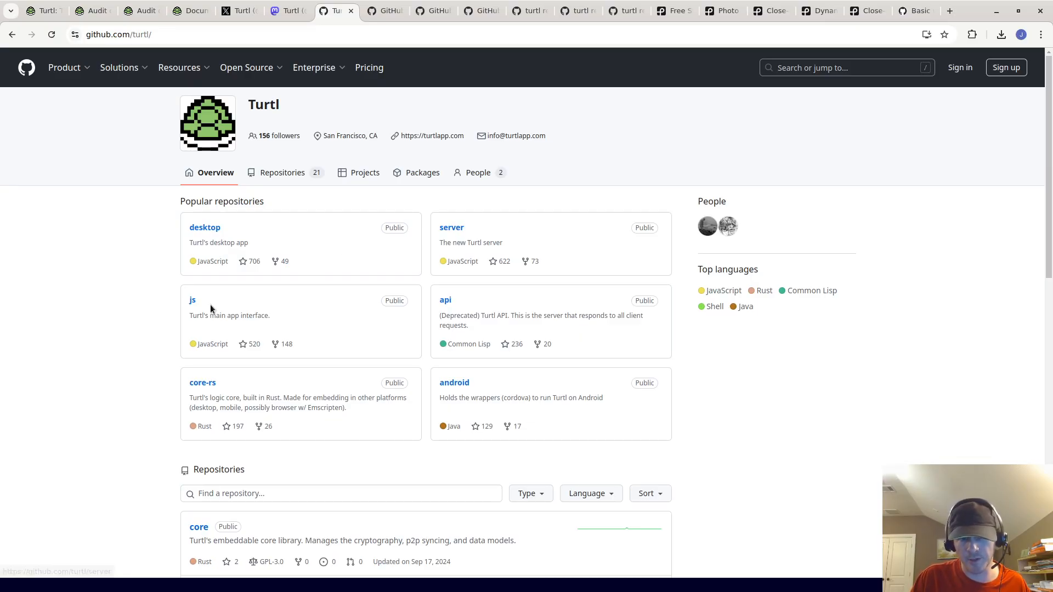
pyautogui.moveTo(207, 361)
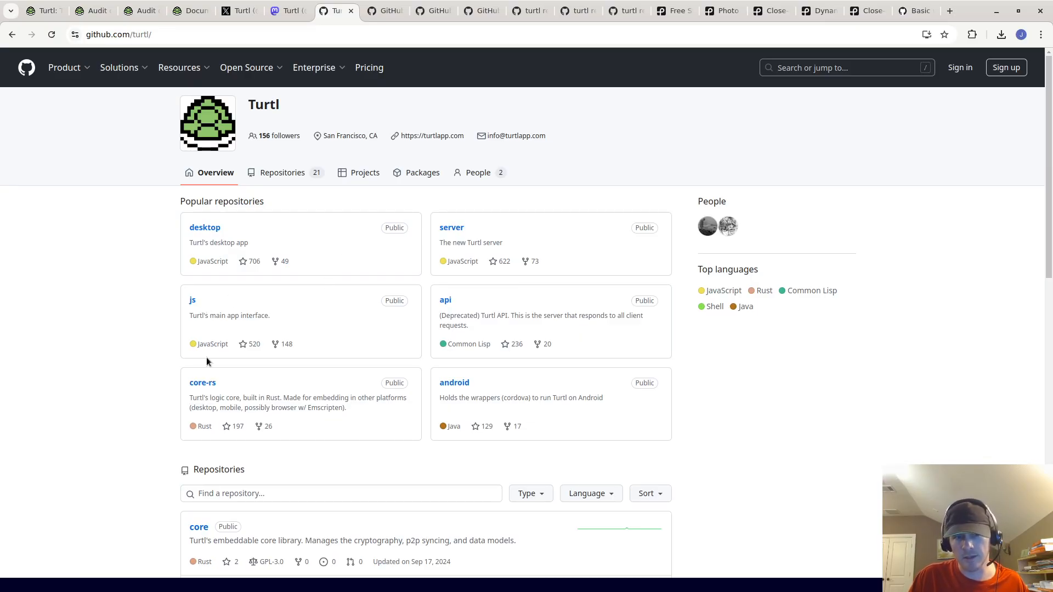
pyautogui.moveTo(437, 207)
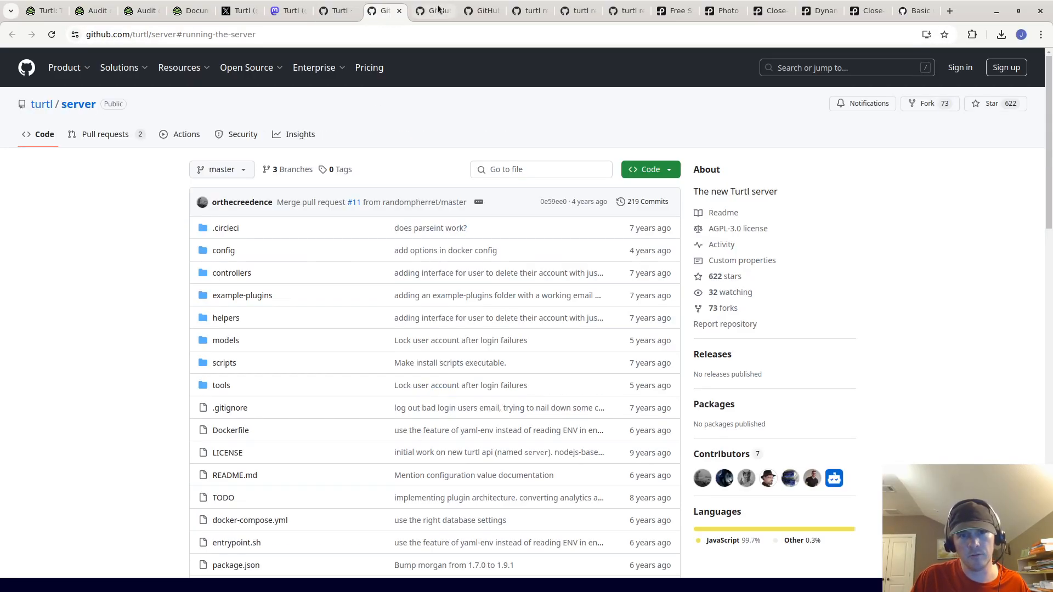
pyautogui.click(434, 11)
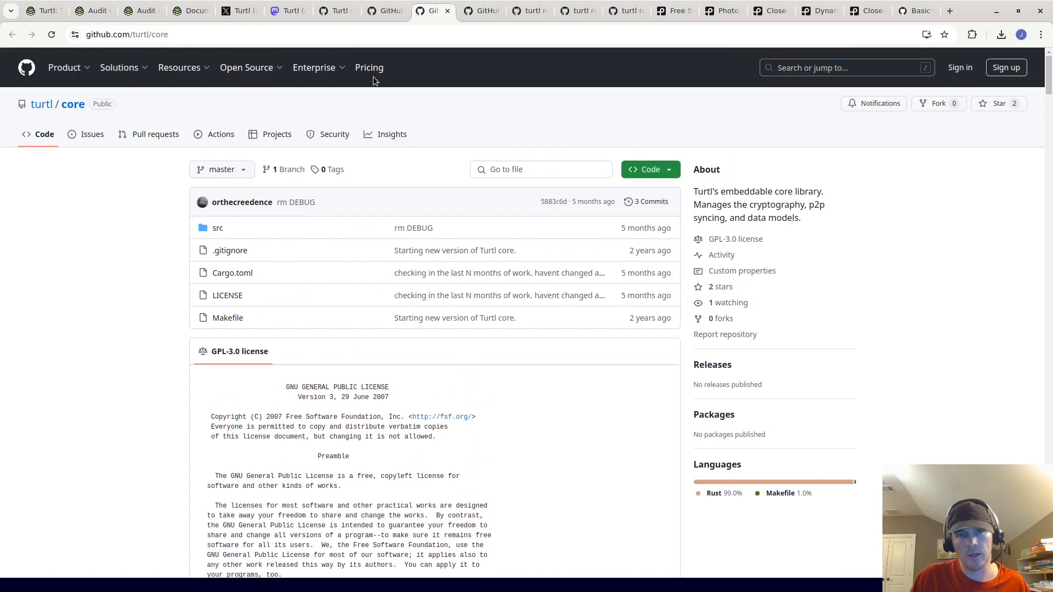
pyautogui.click(41, 103)
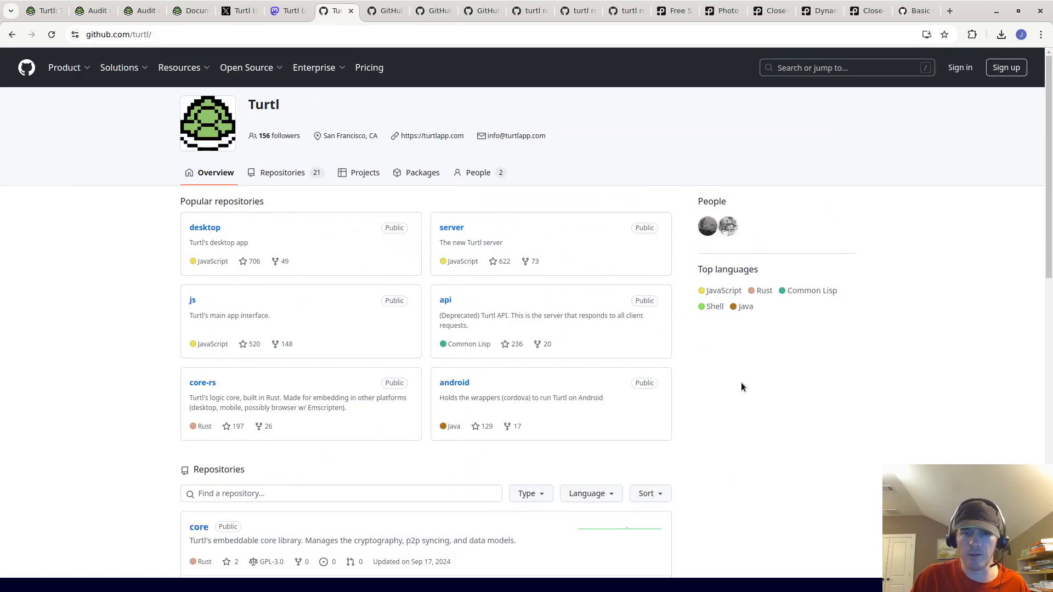
pyautogui.moveTo(859, 366)
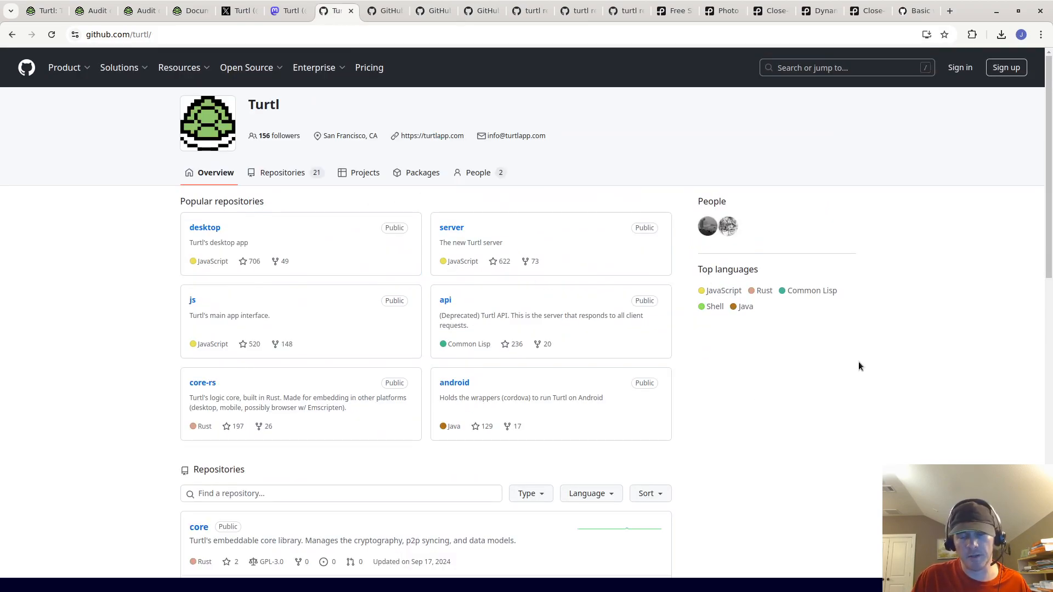
pyautogui.moveTo(262, 304)
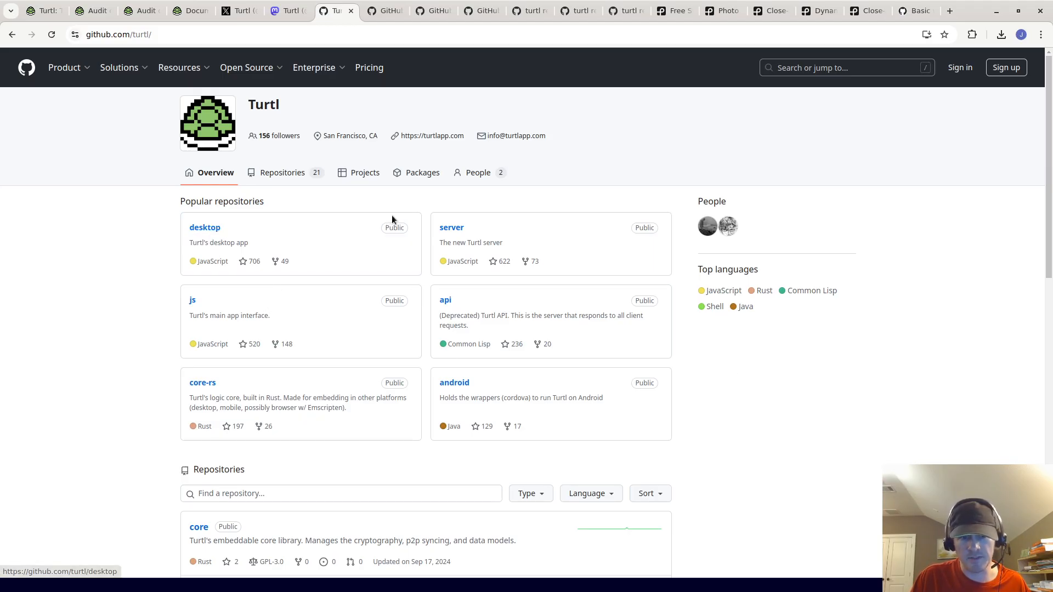
pyautogui.moveTo(601, 354)
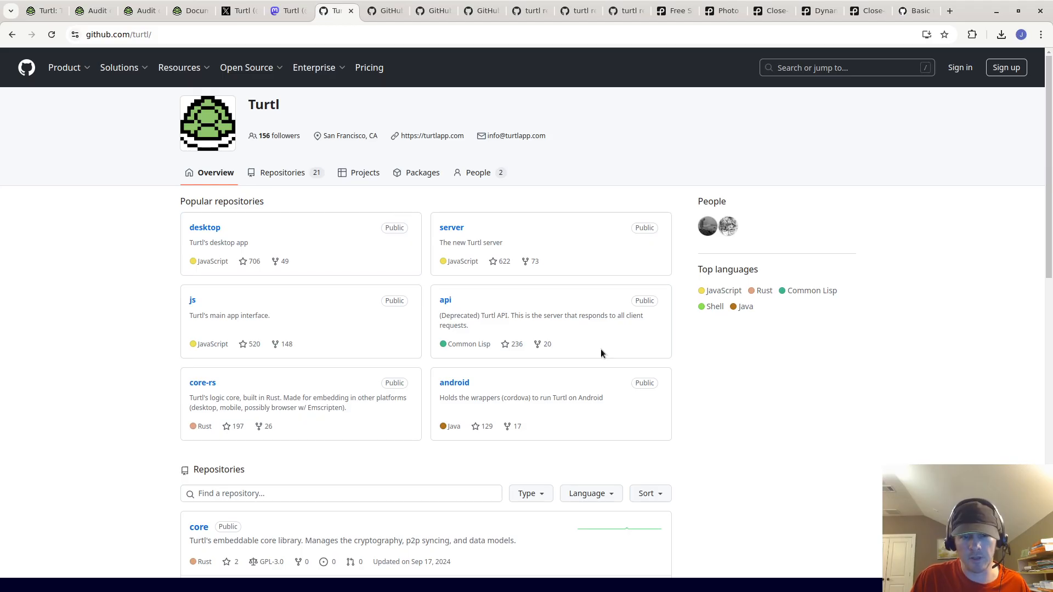
pyautogui.moveTo(547, 251)
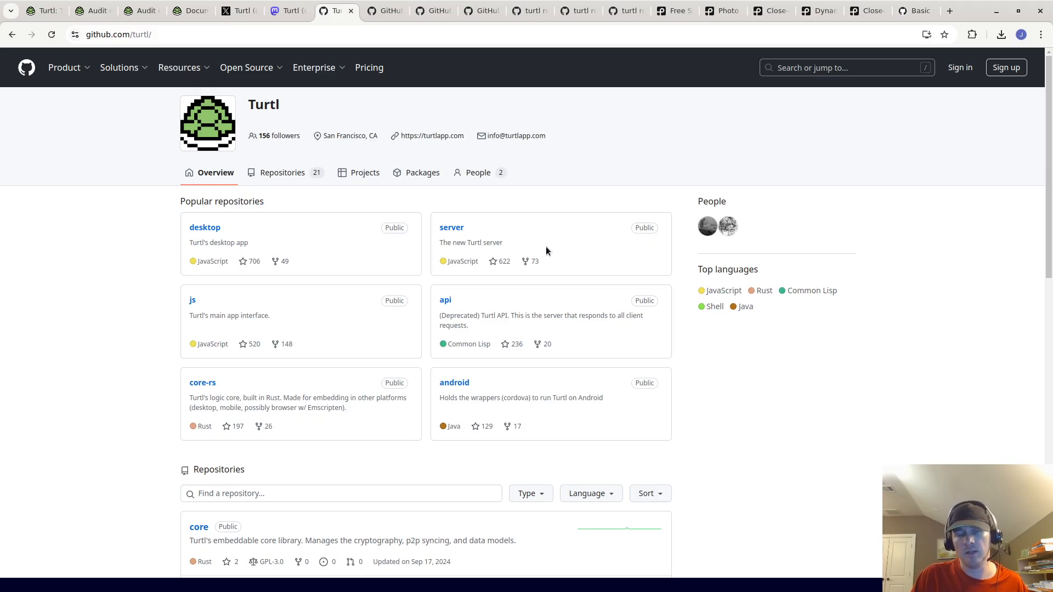
pyautogui.moveTo(487, 245)
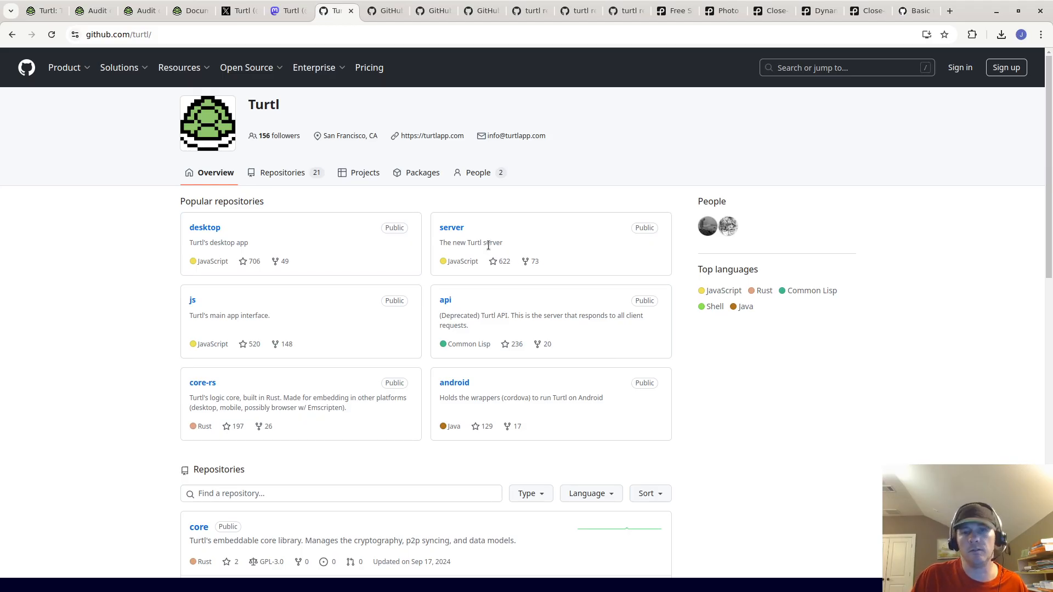
pyautogui.doubleClick(493, 242)
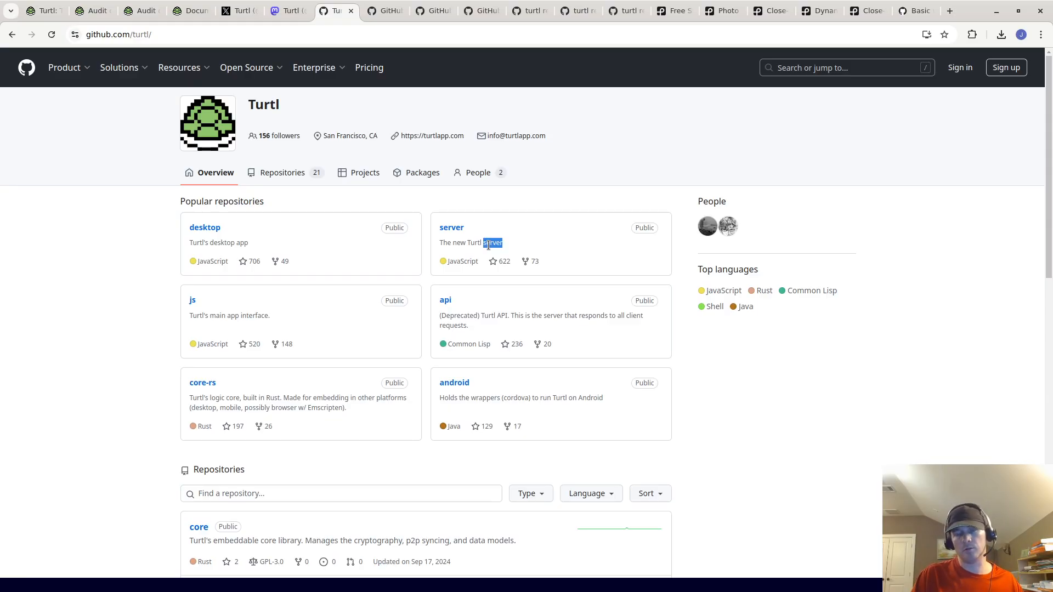
pyautogui.tripleClick(471, 242)
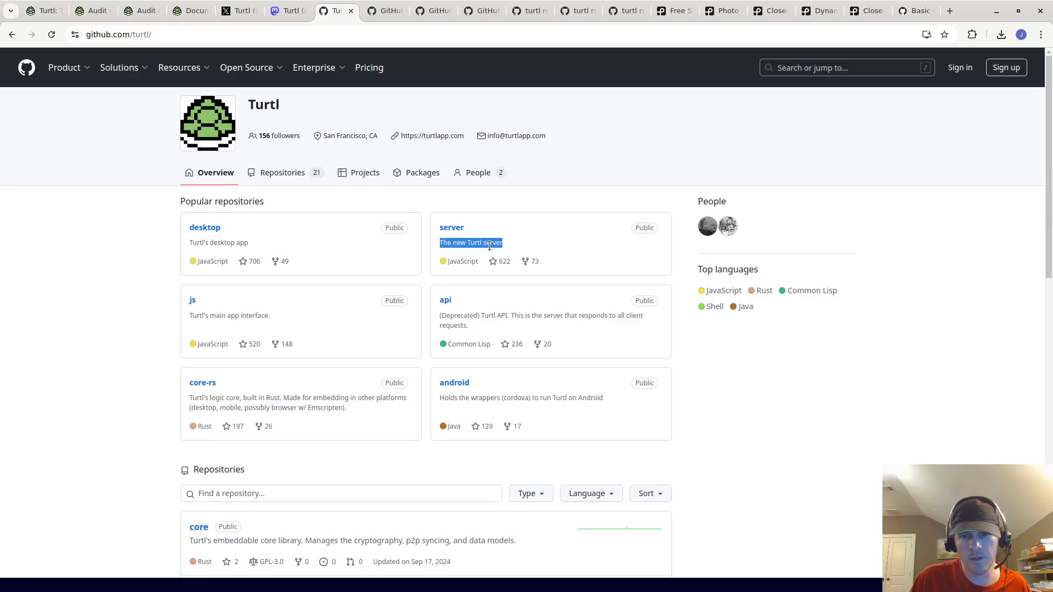
pyautogui.doubleClick(493, 243)
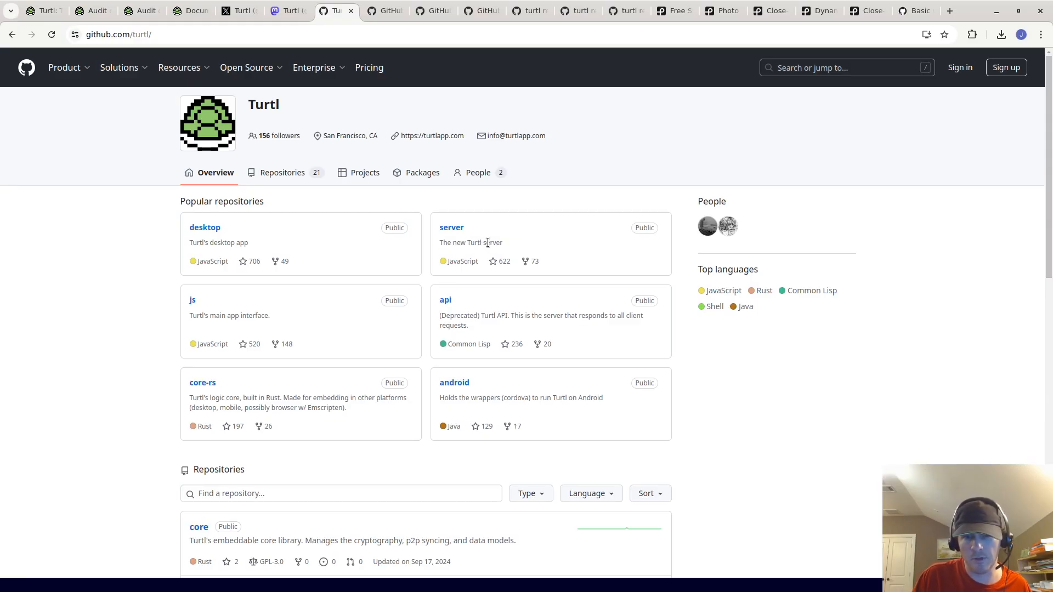
pyautogui.doubleClick(492, 243)
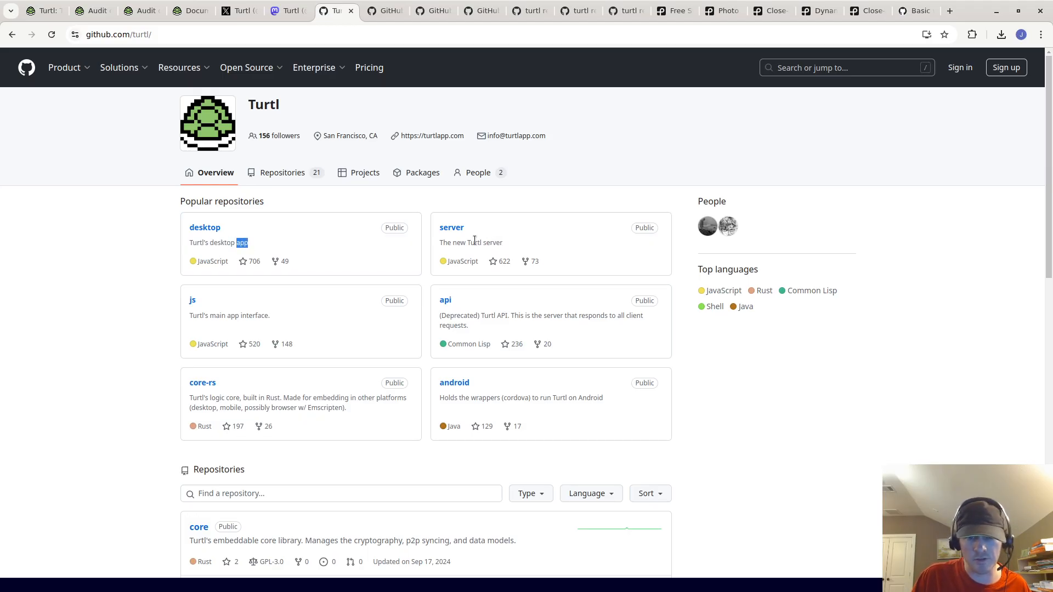
pyautogui.doubleClick(491, 243)
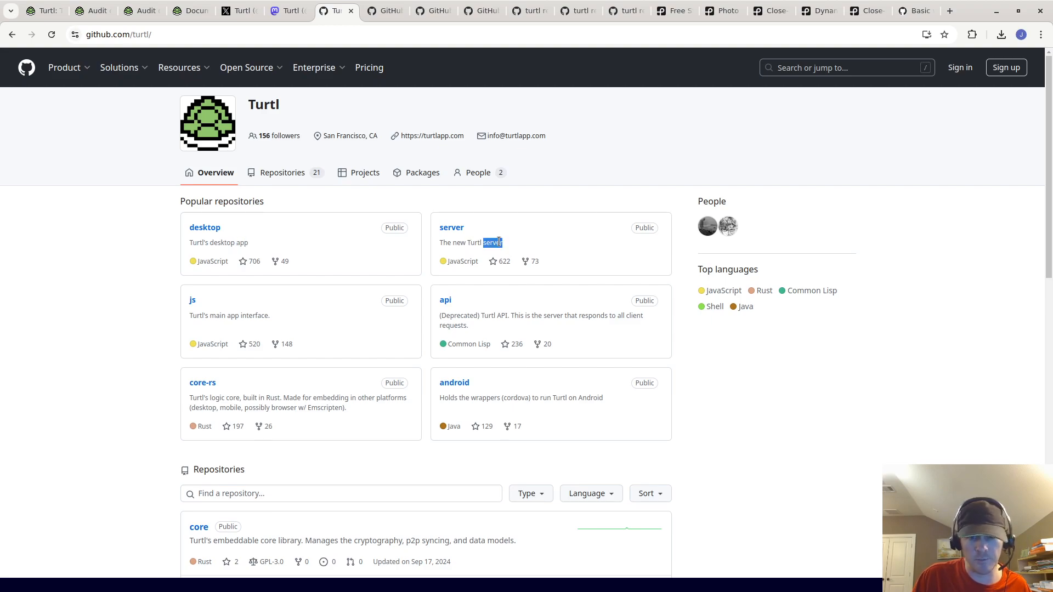
pyautogui.doubleClick(472, 243)
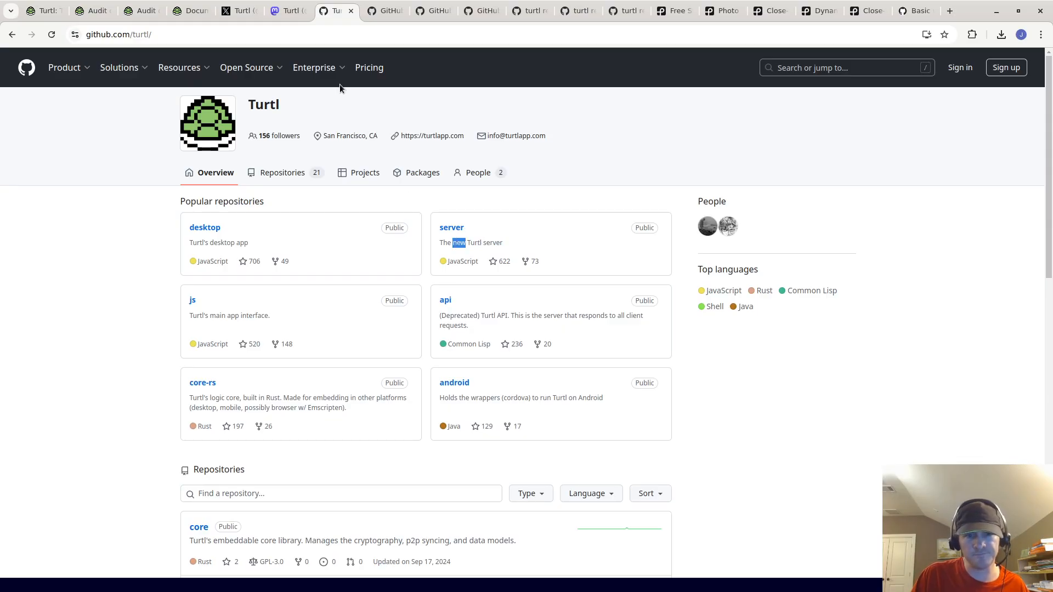
# Look over the Turtl server and core repository tabs on GitHub.
pyautogui.click(452, 227)
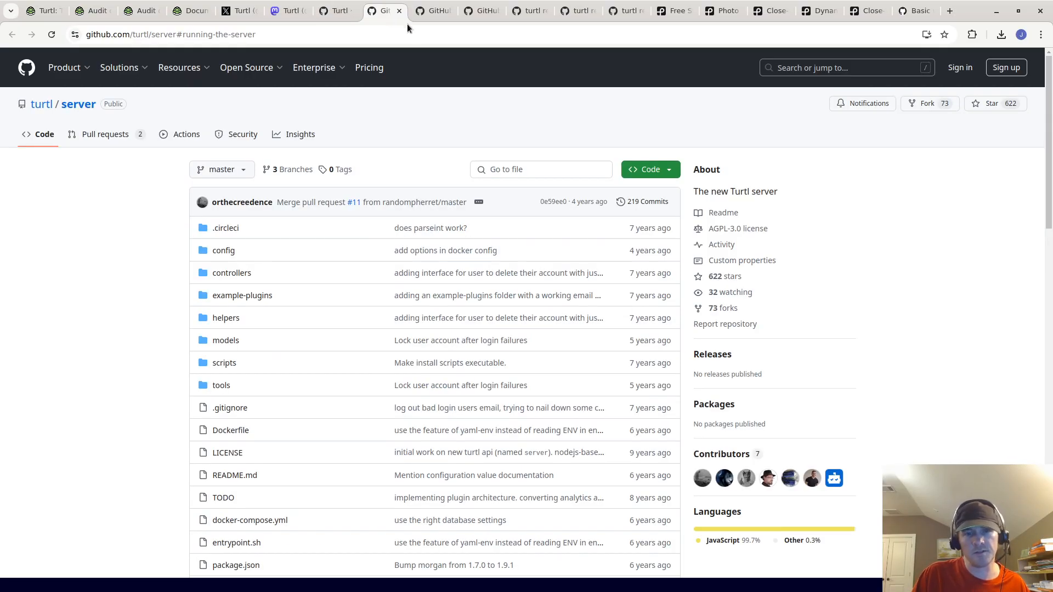
pyautogui.moveTo(676, 206)
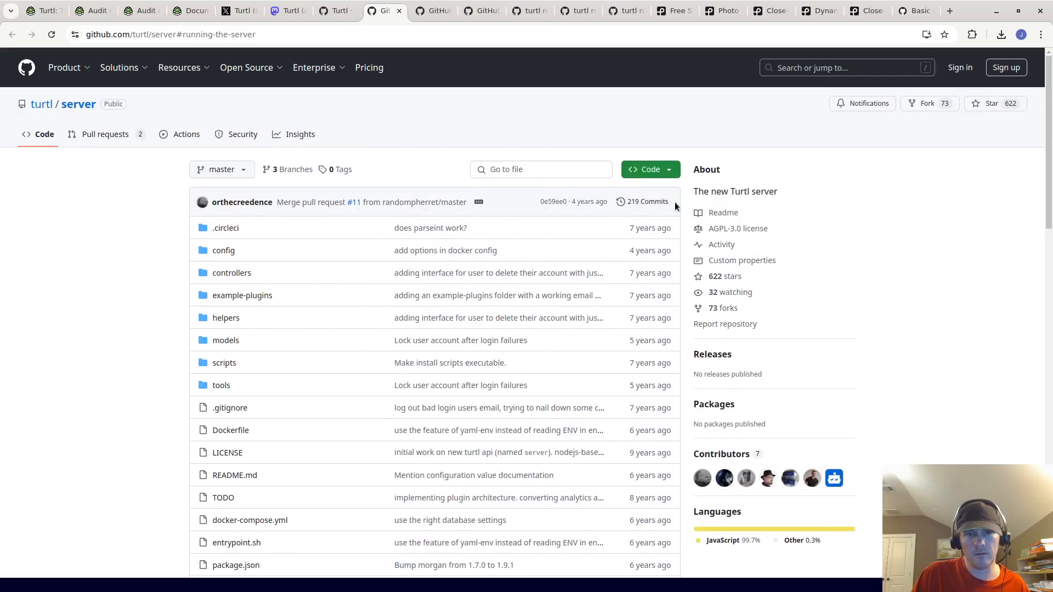
pyautogui.moveTo(433, 11)
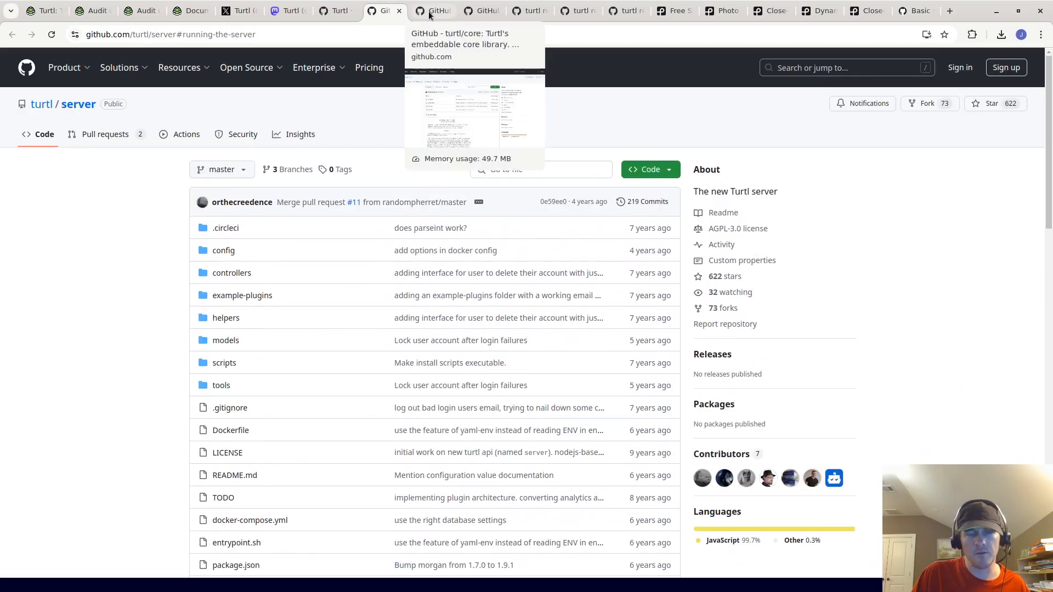
pyautogui.click(435, 11)
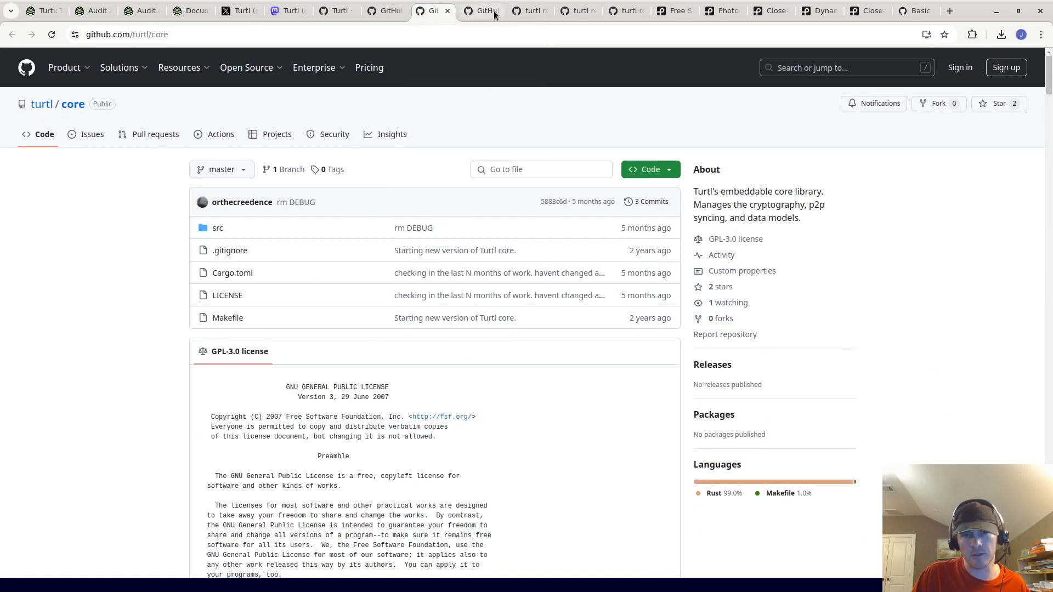
pyautogui.click(481, 11)
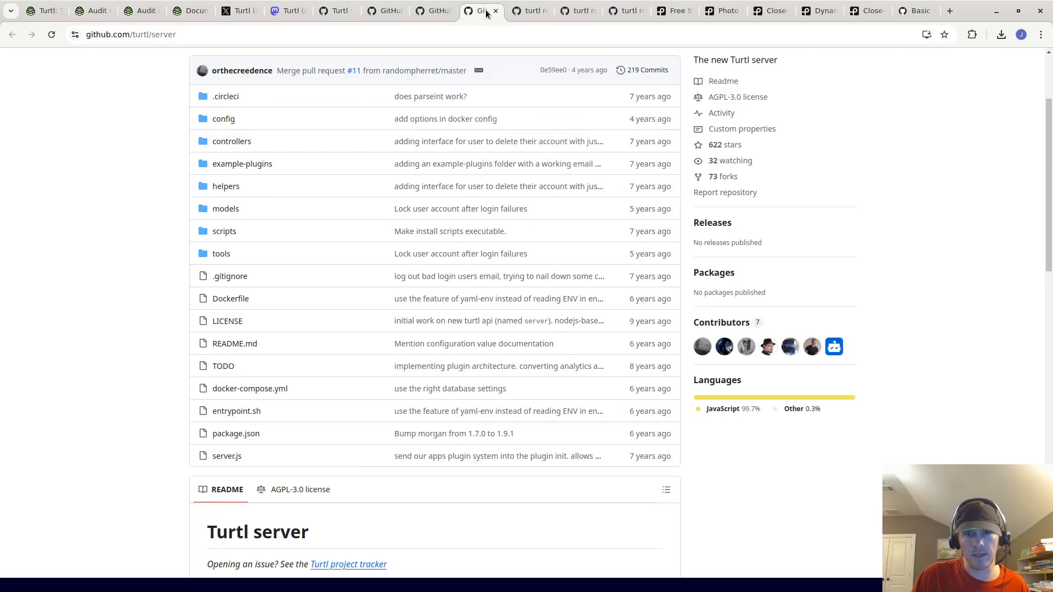
# Return to the Turtl organisation overview, then open the 'Audit of Turtl core' article.
pyautogui.scroll(3)
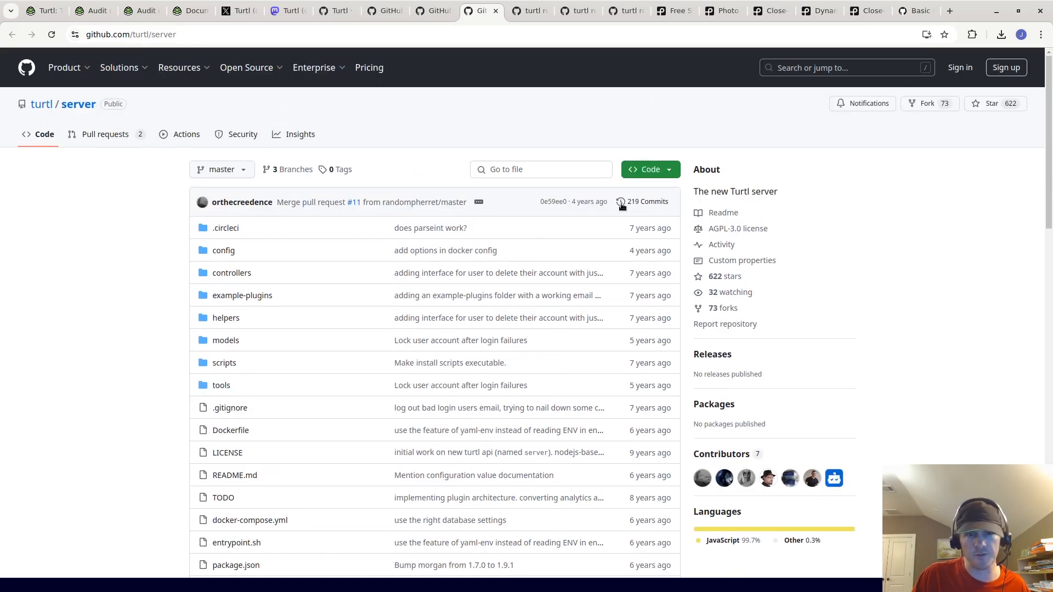
pyautogui.click(41, 104)
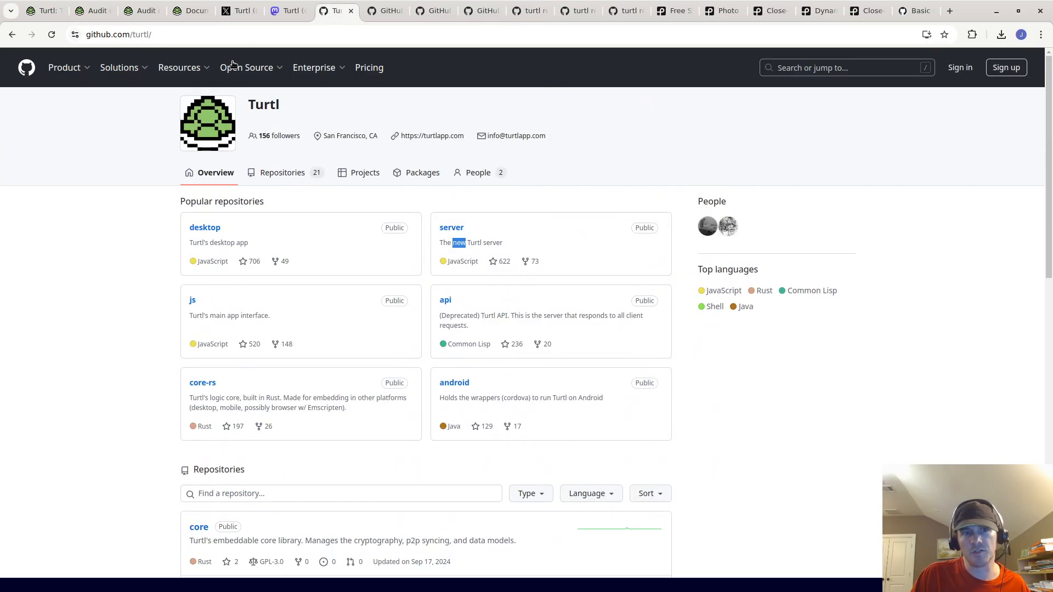
pyautogui.moveTo(403, 146)
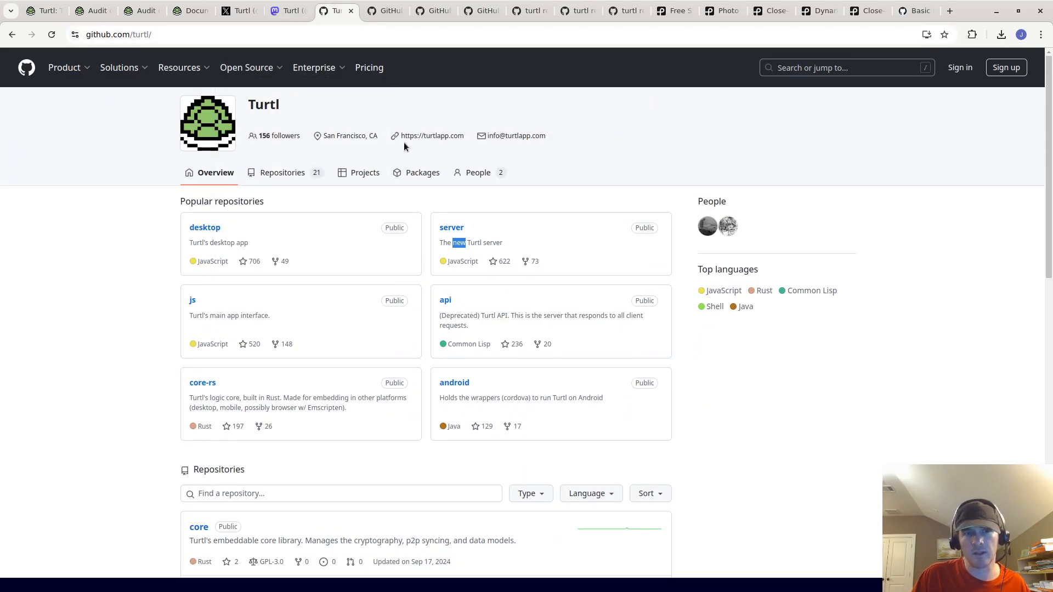
pyautogui.moveTo(543, 95)
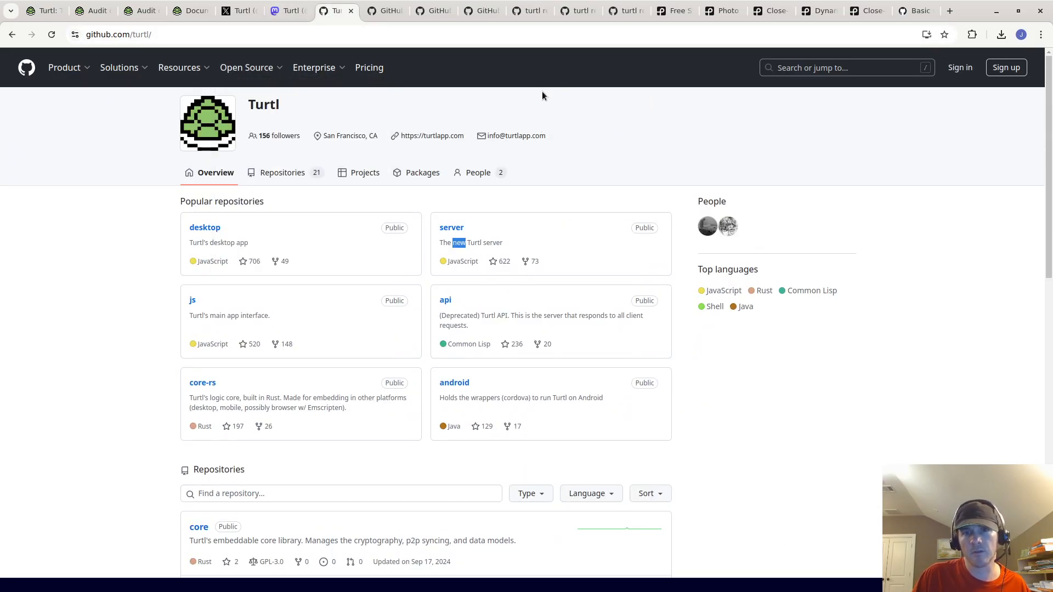
pyautogui.click(188, 11)
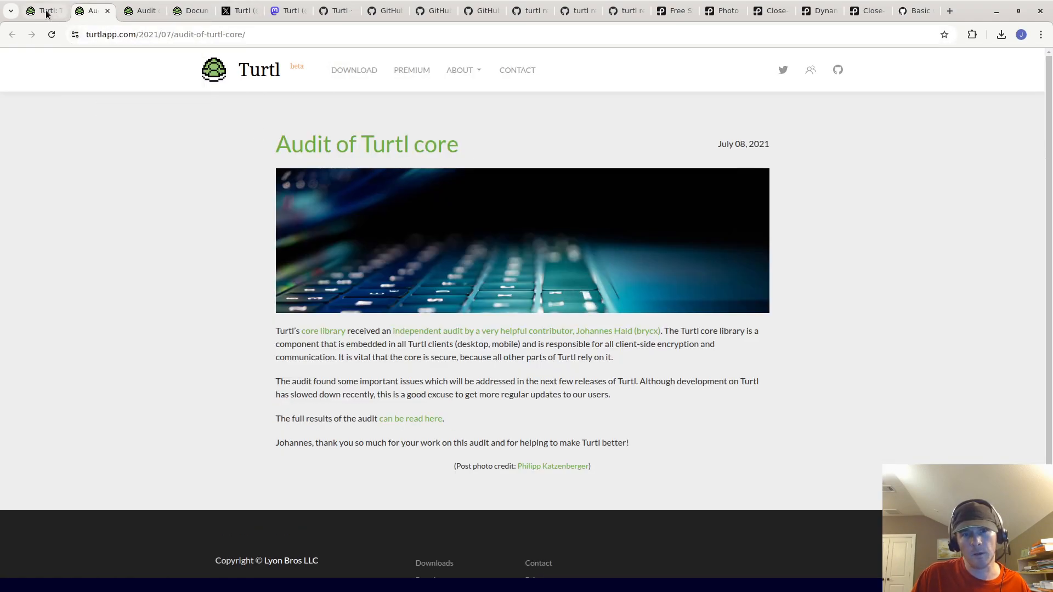
pyautogui.click(44, 11)
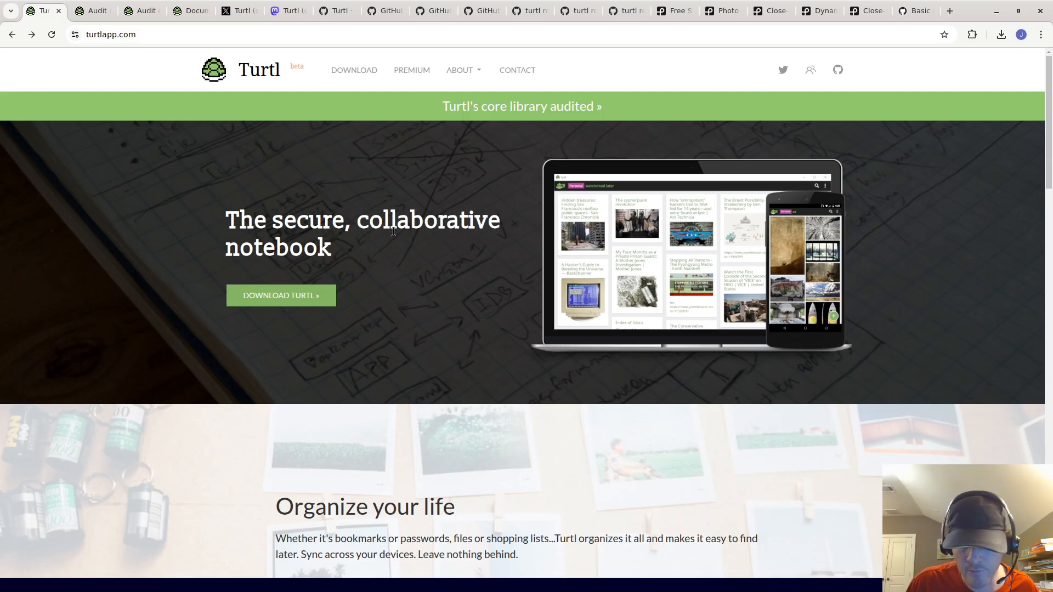
pyautogui.click(280, 296)
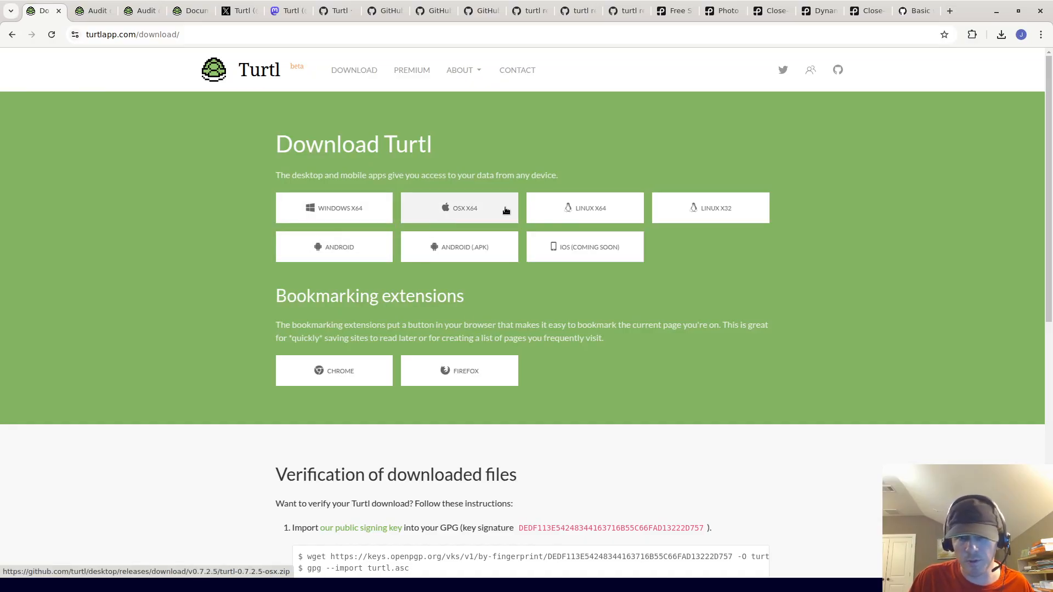
pyautogui.moveTo(505, 308)
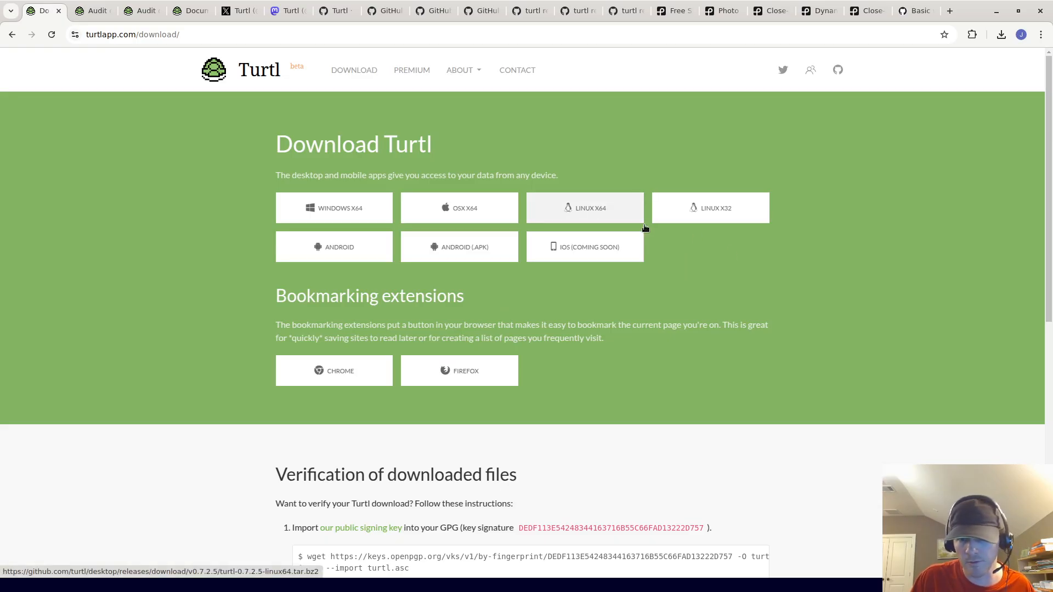
pyautogui.moveTo(626, 201)
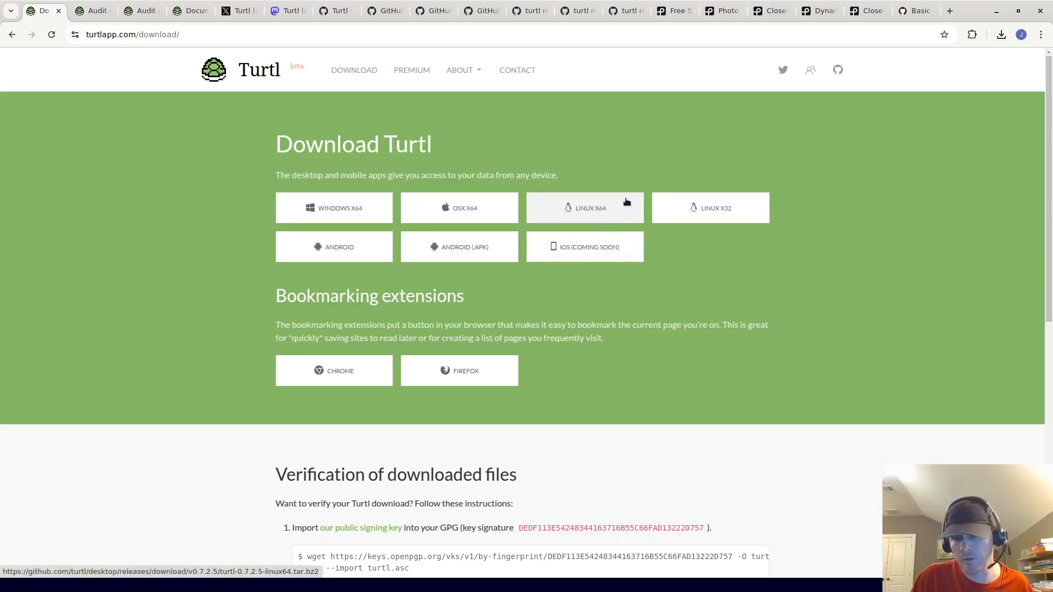
pyautogui.moveTo(806, 284)
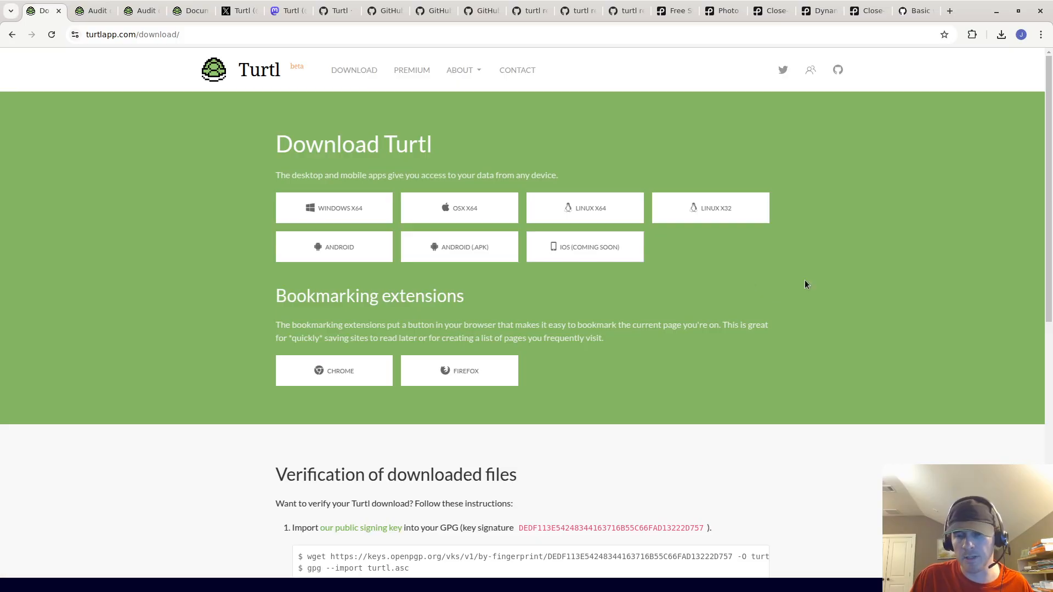
pyautogui.moveTo(425, 212)
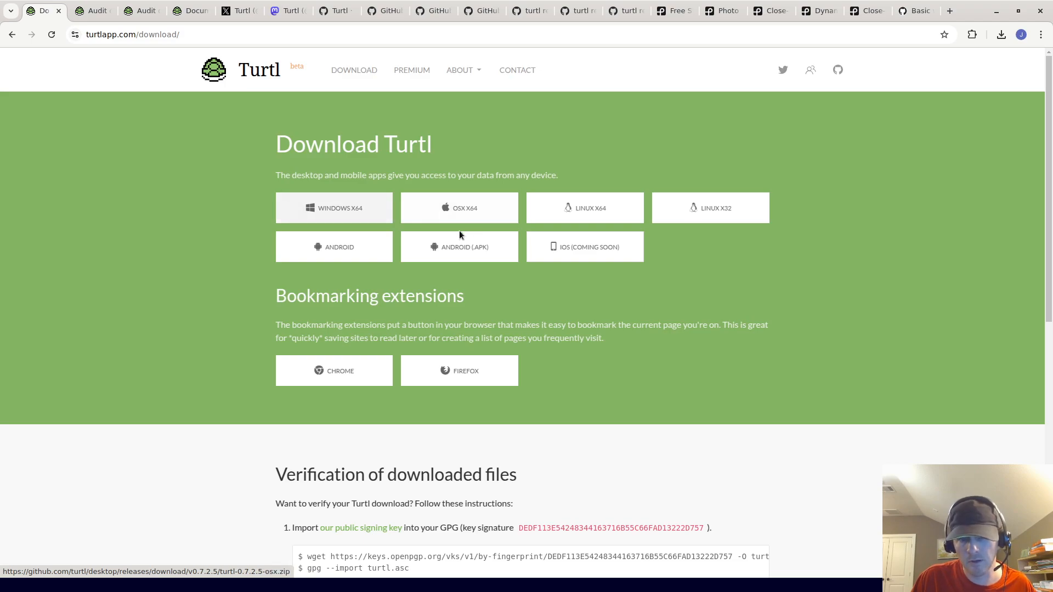
pyautogui.moveTo(838, 290)
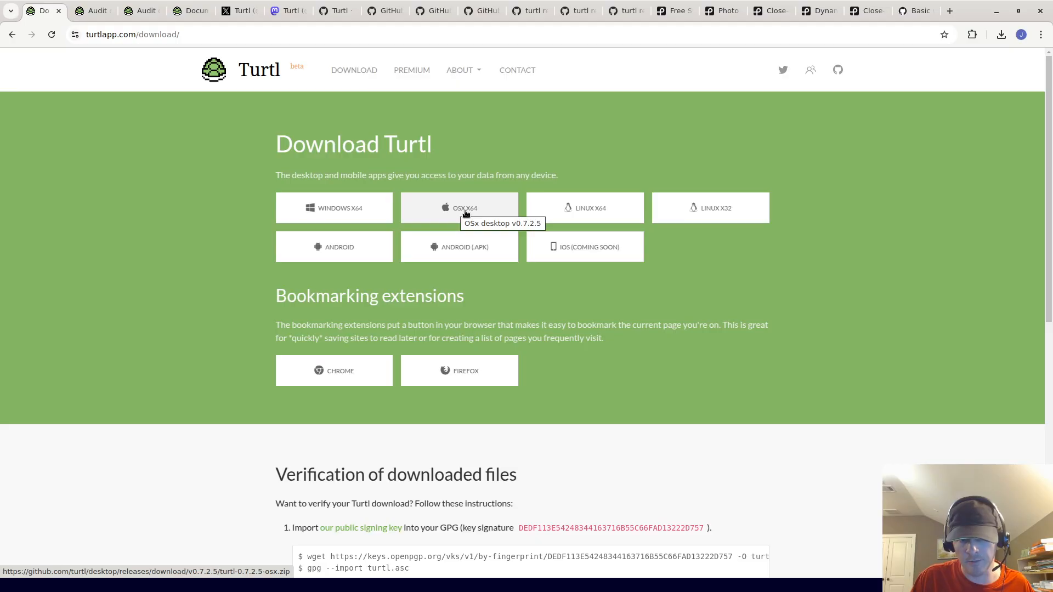
pyautogui.moveTo(601, 225)
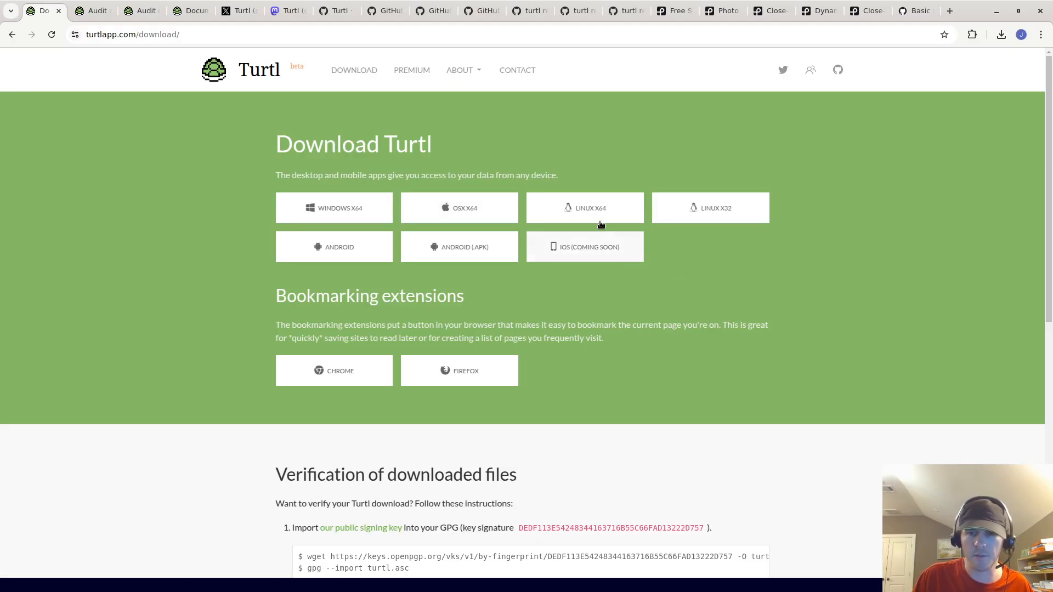
pyautogui.moveTo(583, 208)
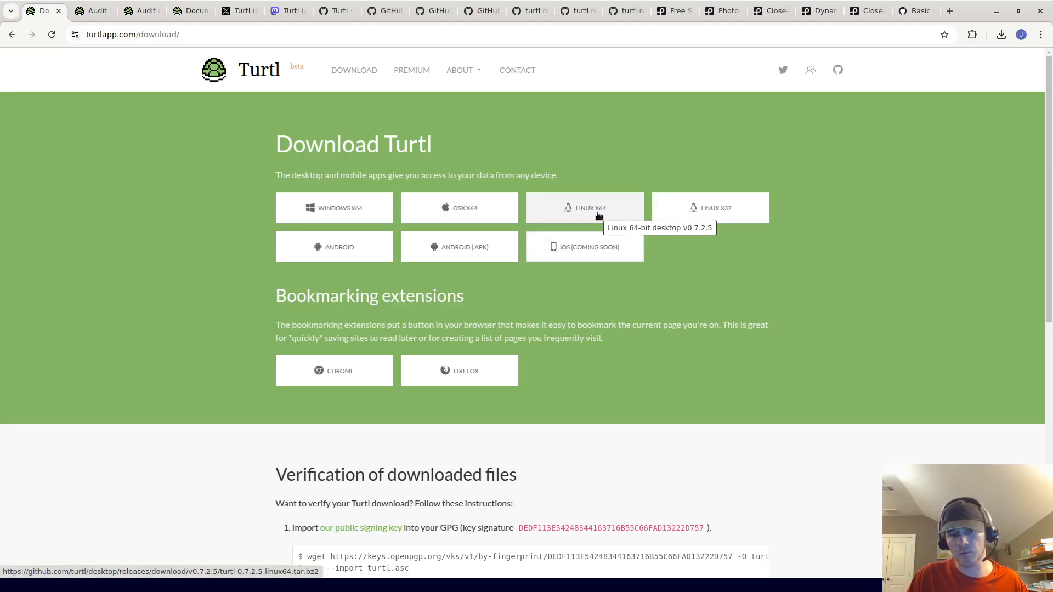
pyautogui.moveTo(630, 261)
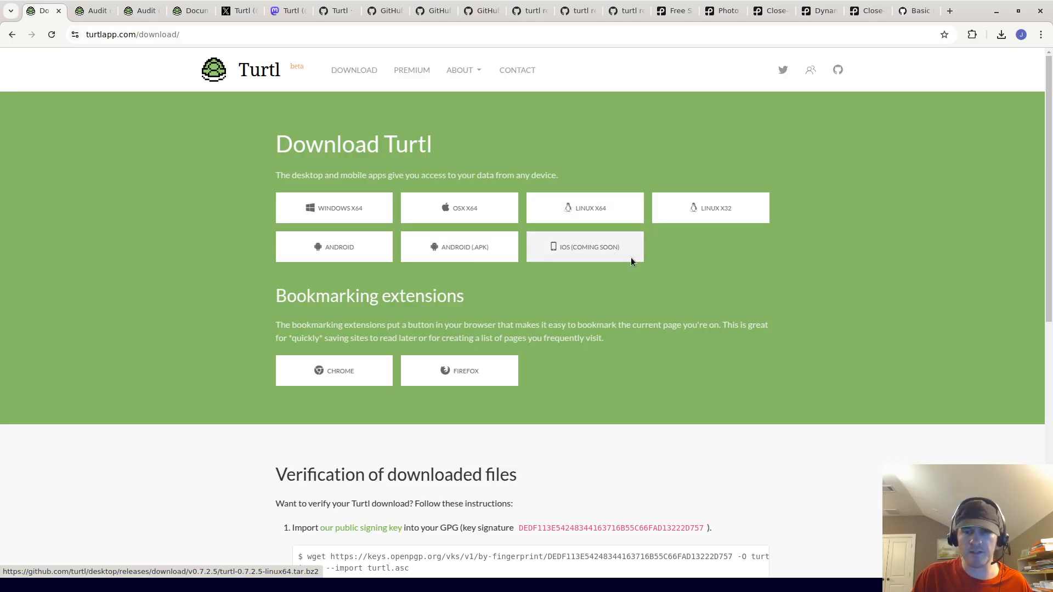
pyautogui.moveTo(720, 303)
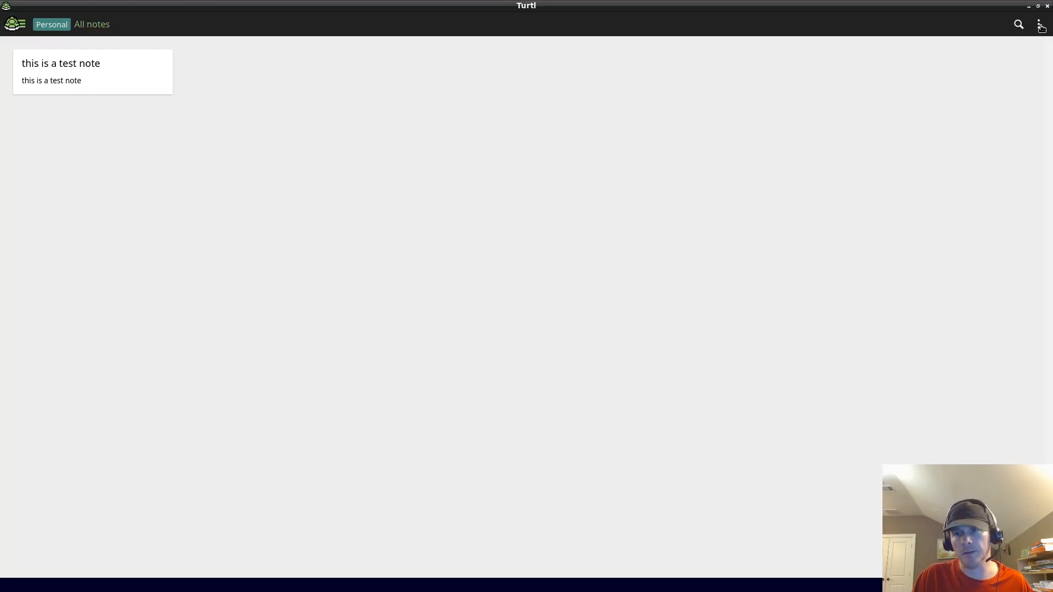
pyautogui.moveTo(491, 255)
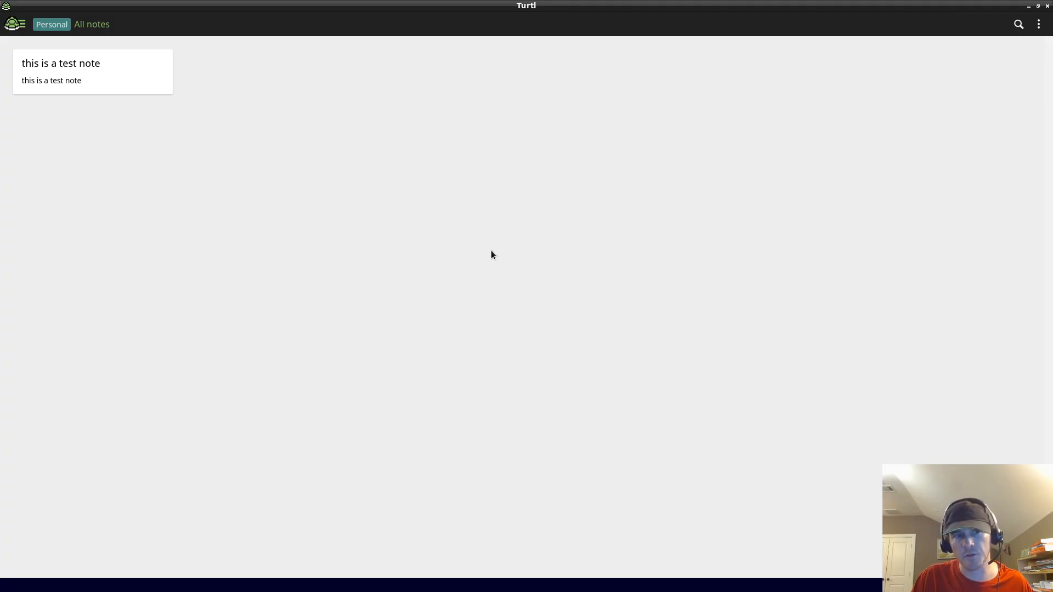
pyautogui.moveTo(428, 289)
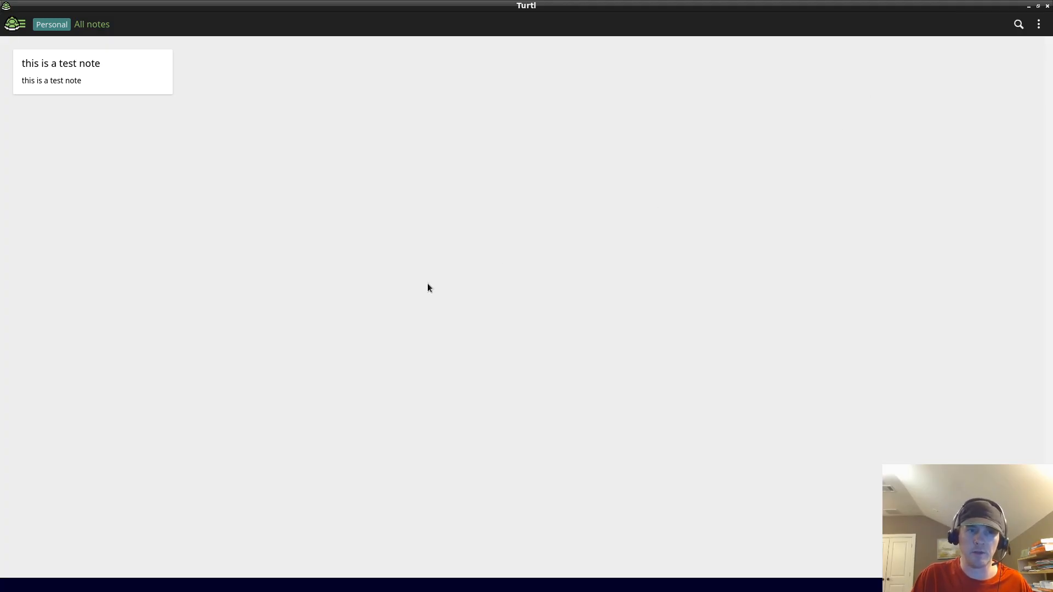
pyautogui.moveTo(644, 303)
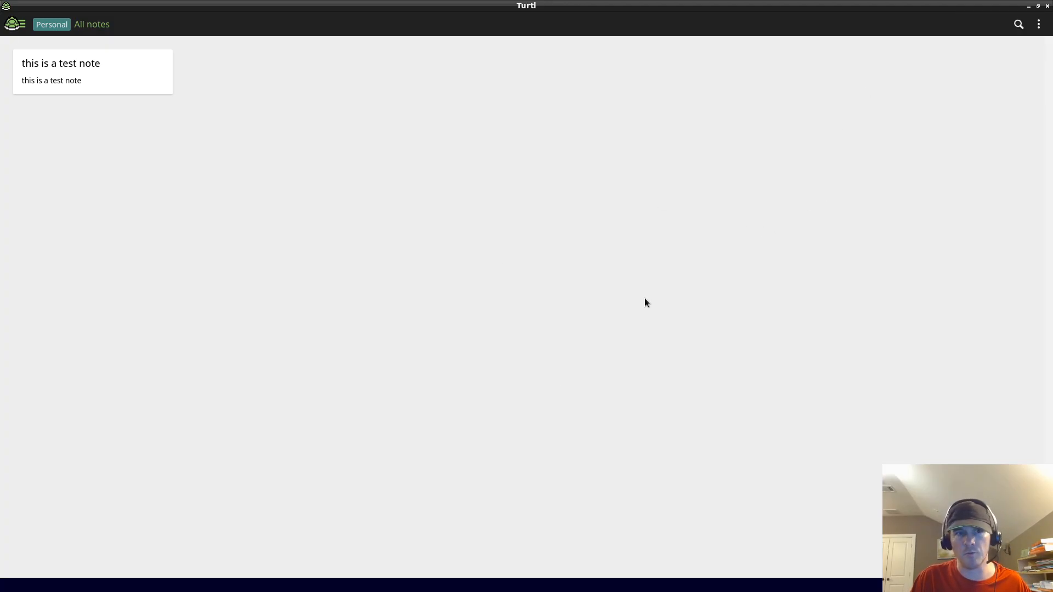
pyautogui.moveTo(423, 308)
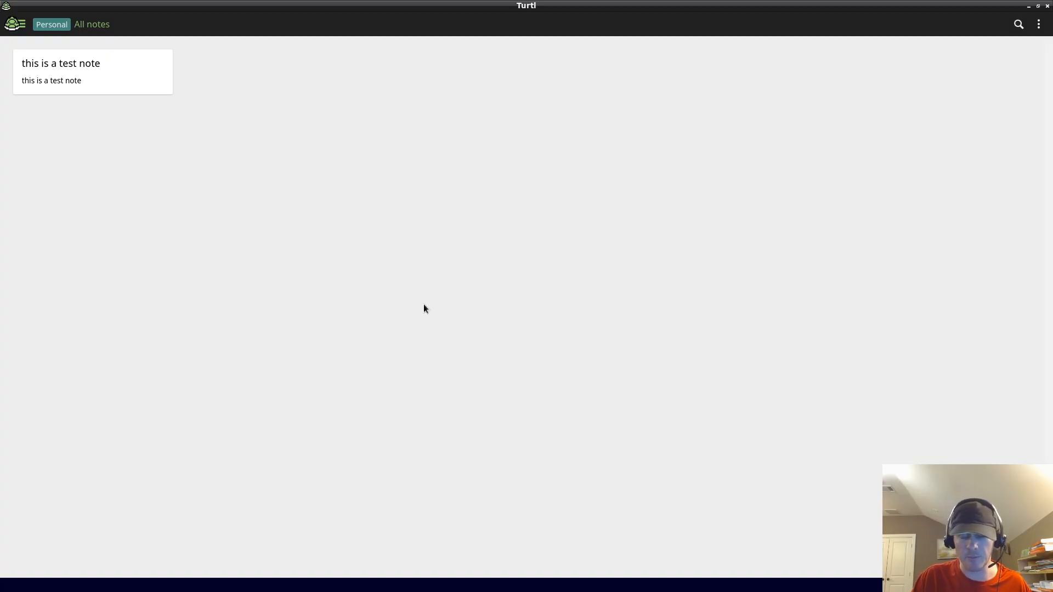
pyautogui.moveTo(320, 217)
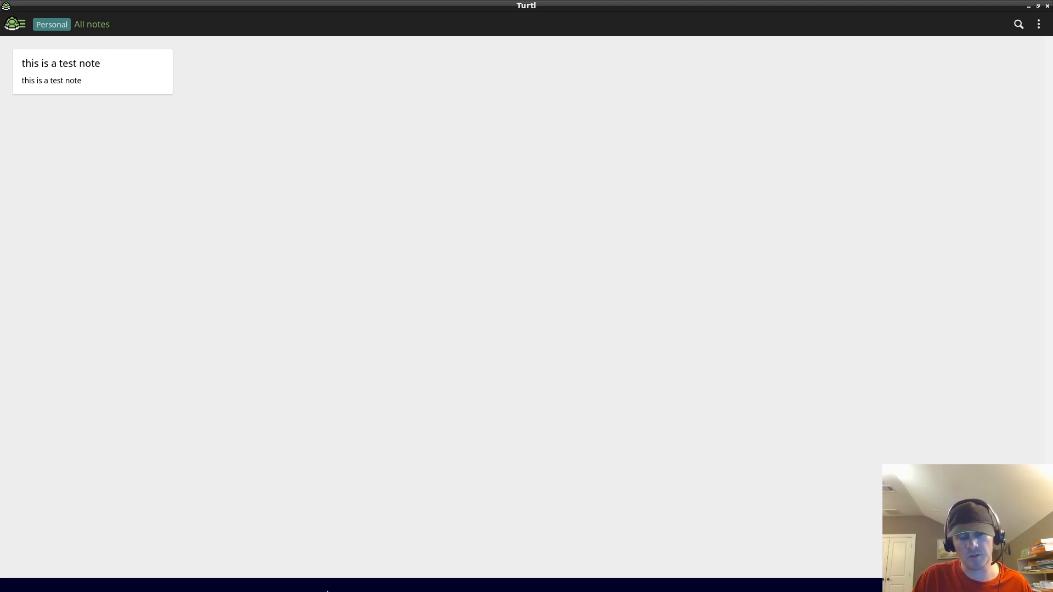
pyautogui.moveTo(656, 265)
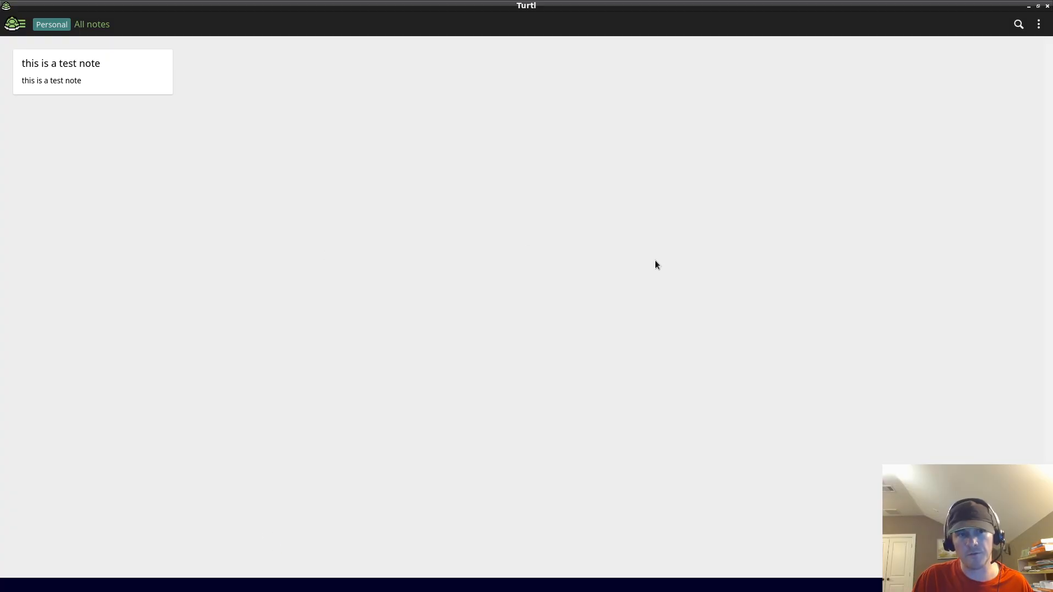
pyautogui.moveTo(545, 299)
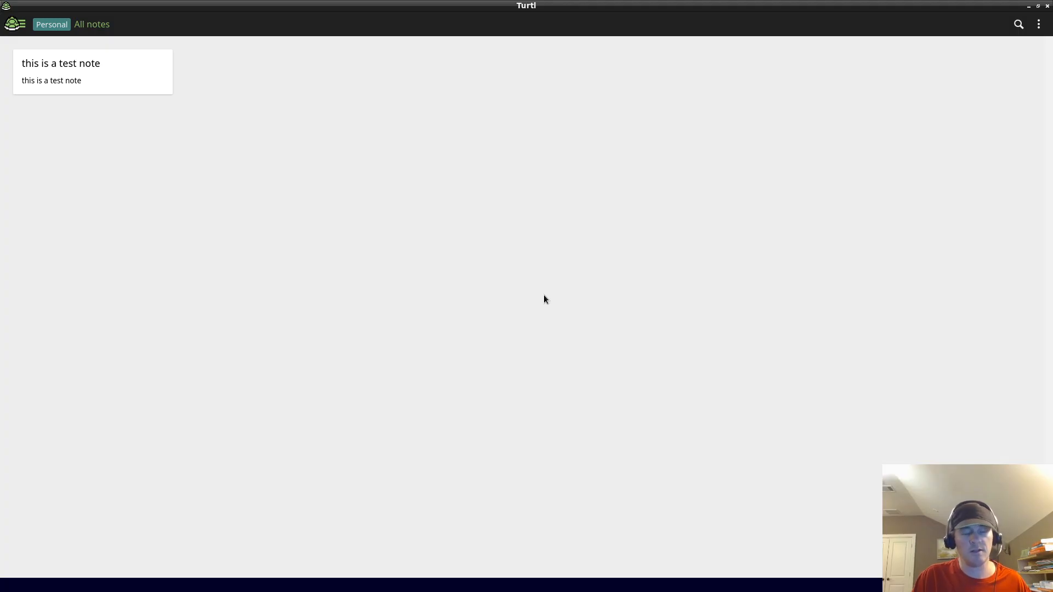
pyautogui.moveTo(440, 171)
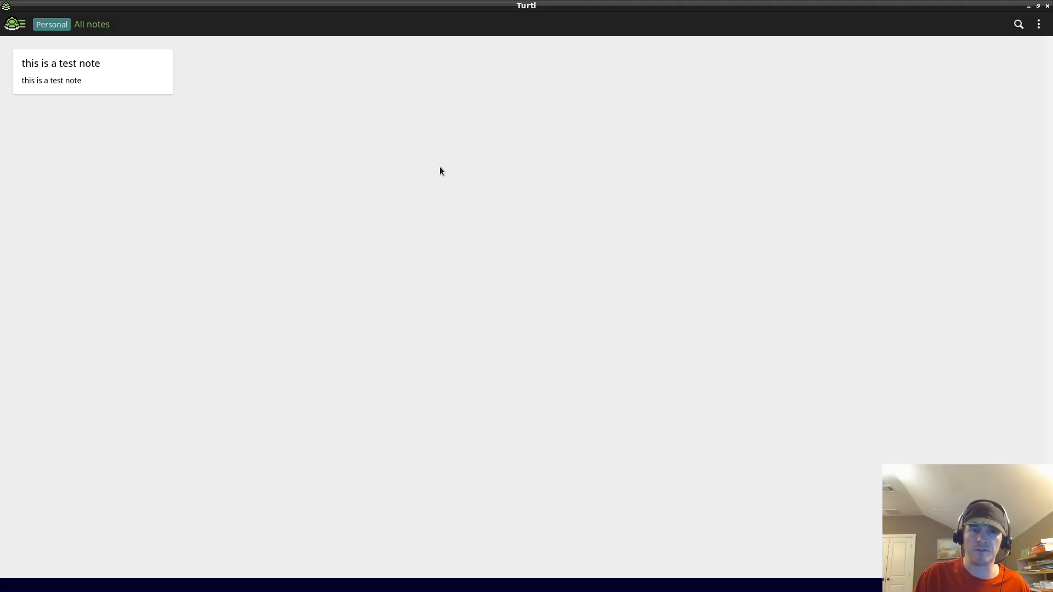
pyautogui.moveTo(417, 170)
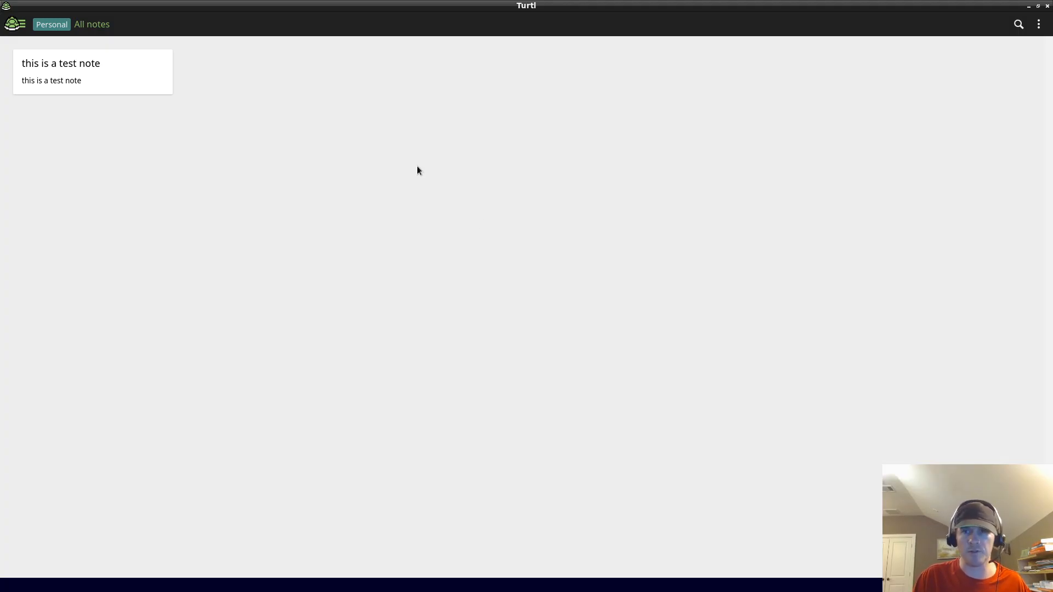
pyautogui.moveTo(339, 149)
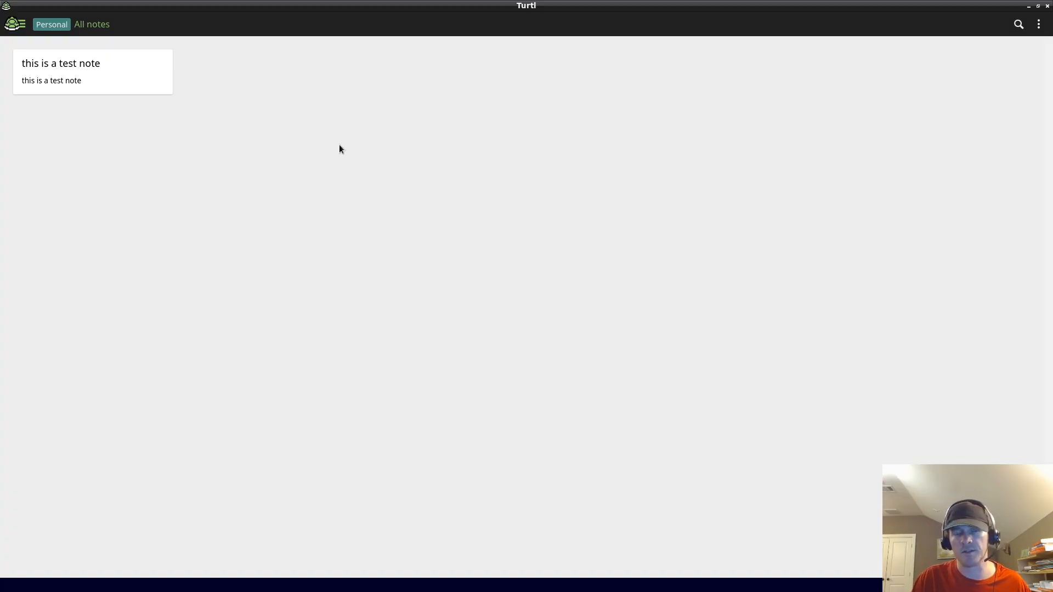
pyautogui.moveTo(635, 307)
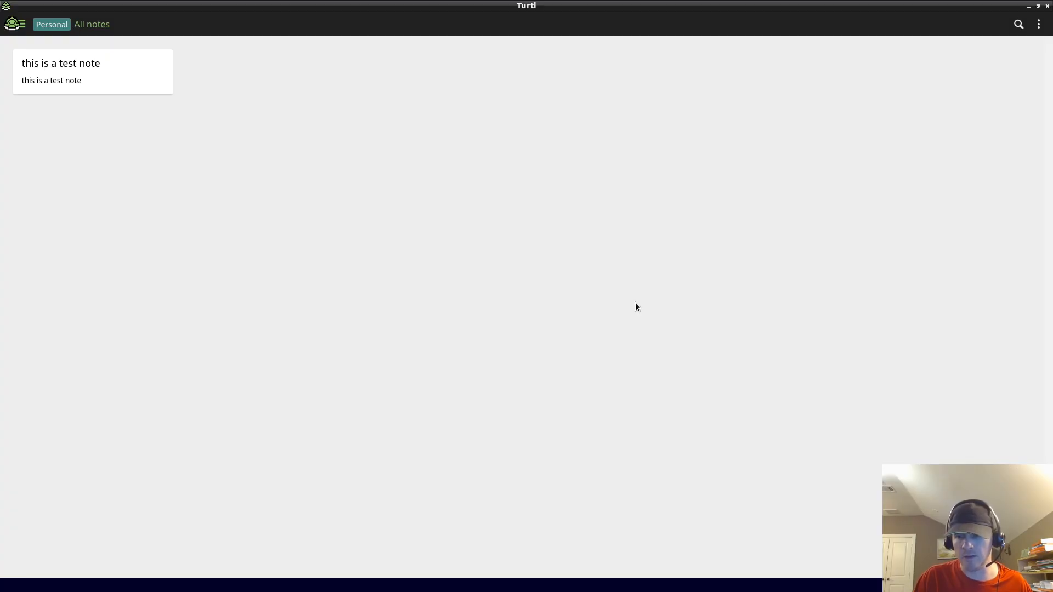
pyautogui.moveTo(626, 322)
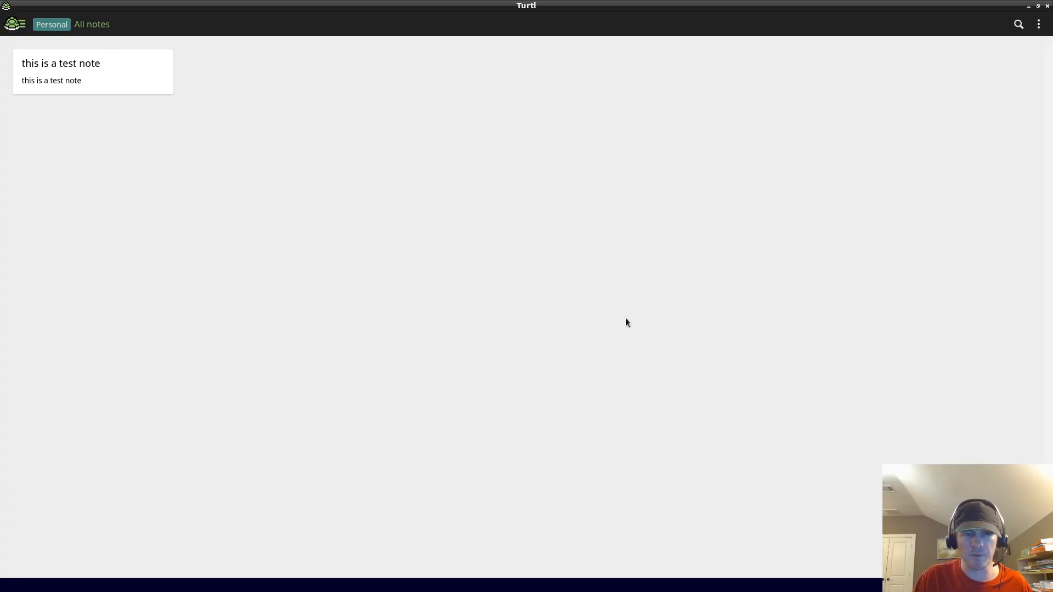
pyautogui.moveTo(159, 110)
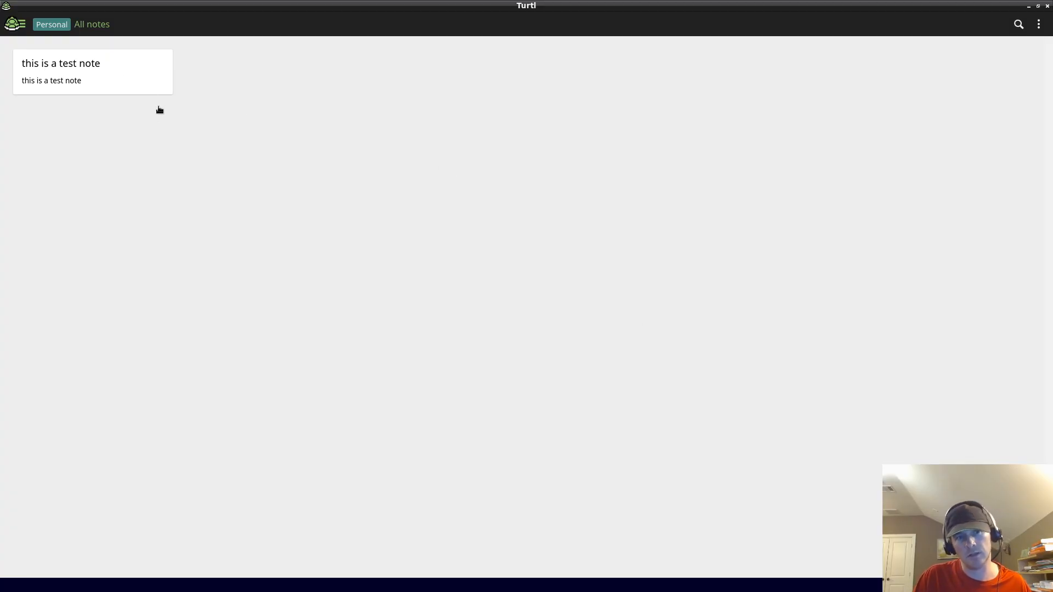
pyautogui.moveTo(94, 38)
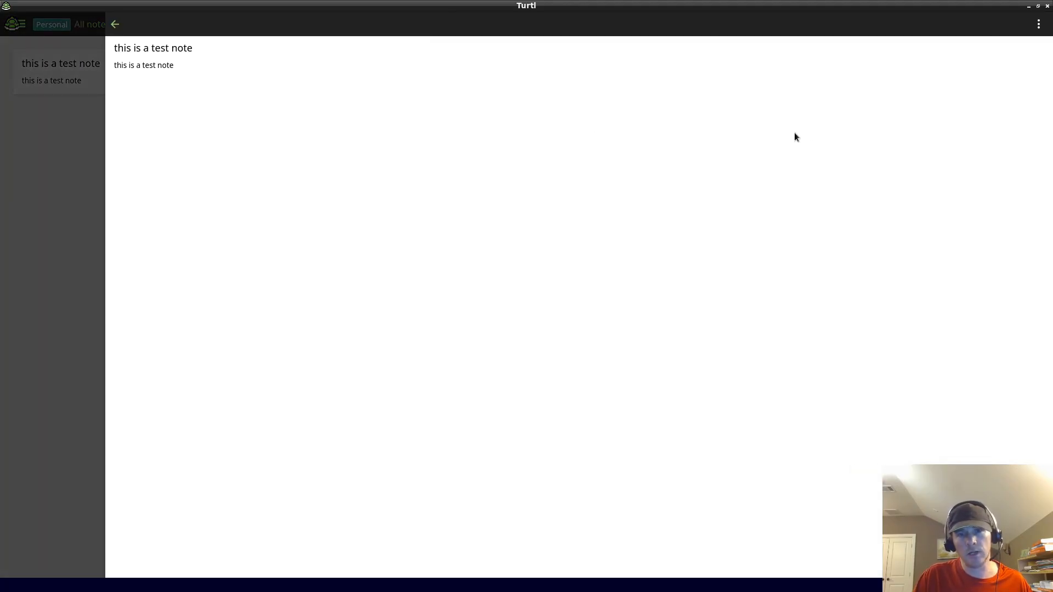
# Delete 'this is a test note' from its options menu.
pyautogui.click(1038, 25)
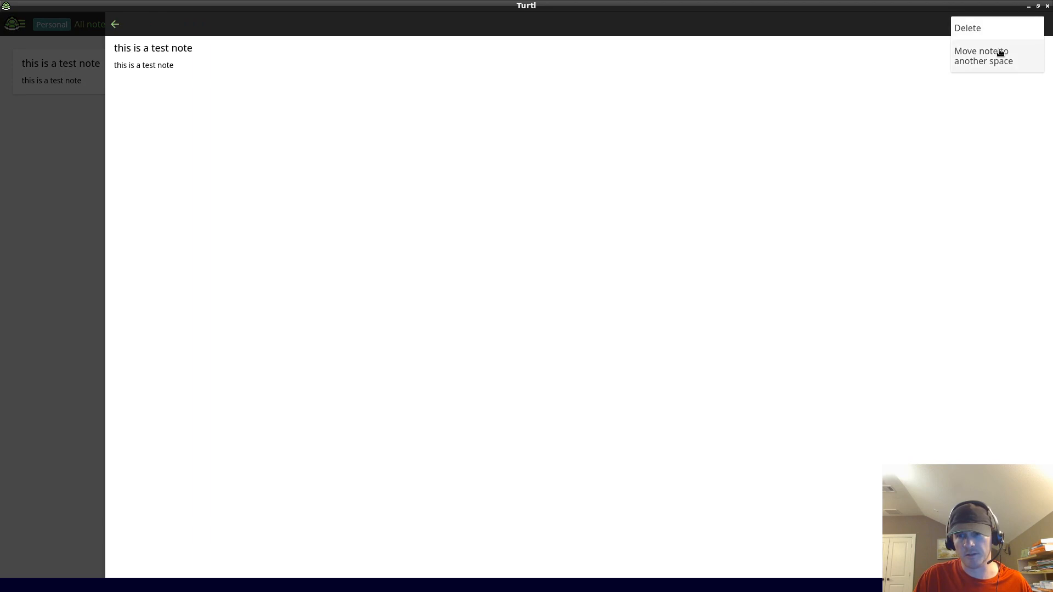
pyautogui.click(967, 28)
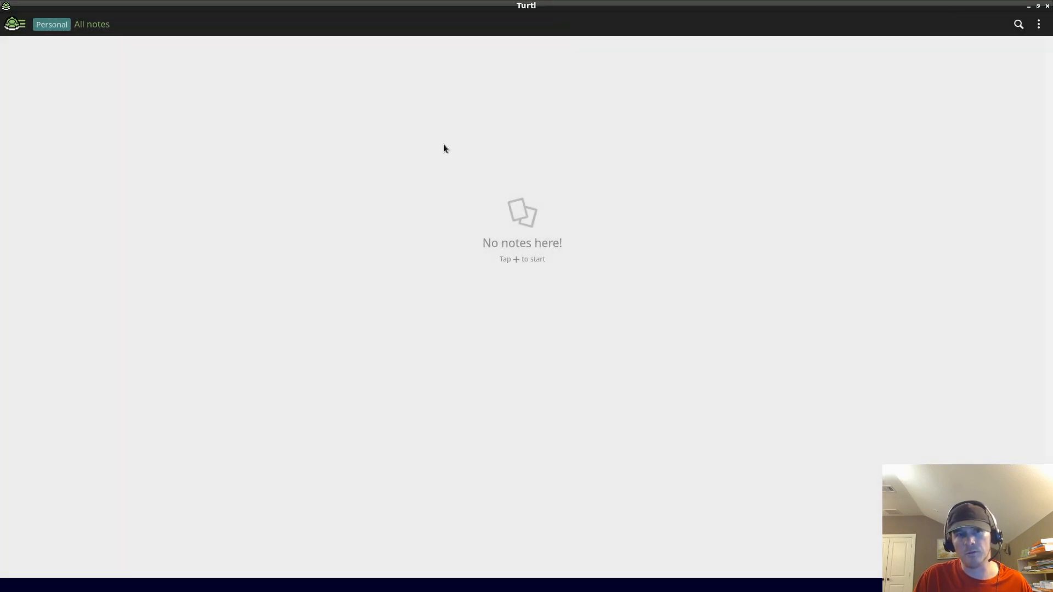
pyautogui.moveTo(446, 224)
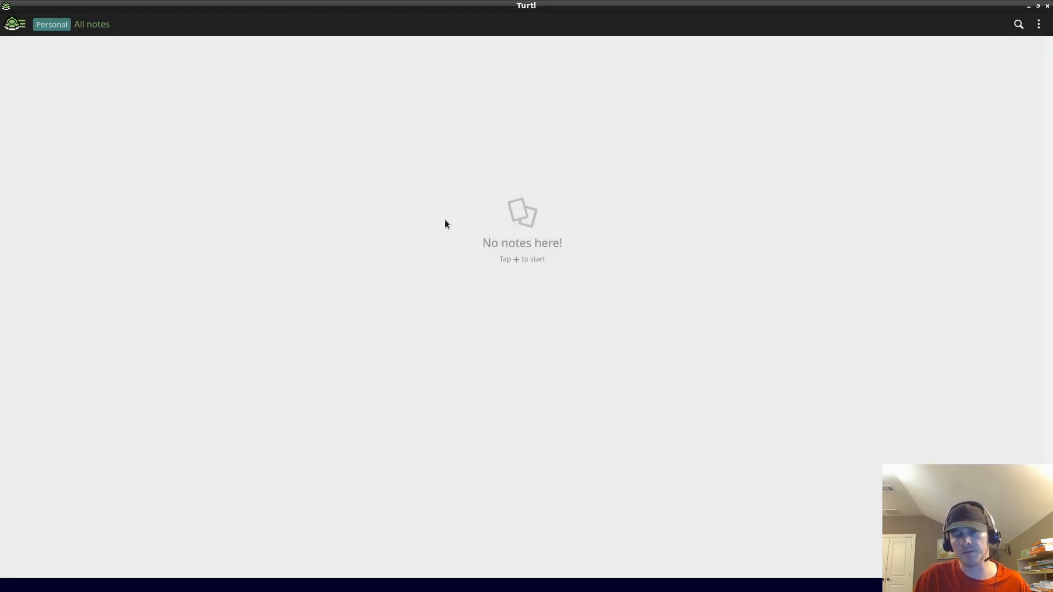
pyautogui.moveTo(563, 209)
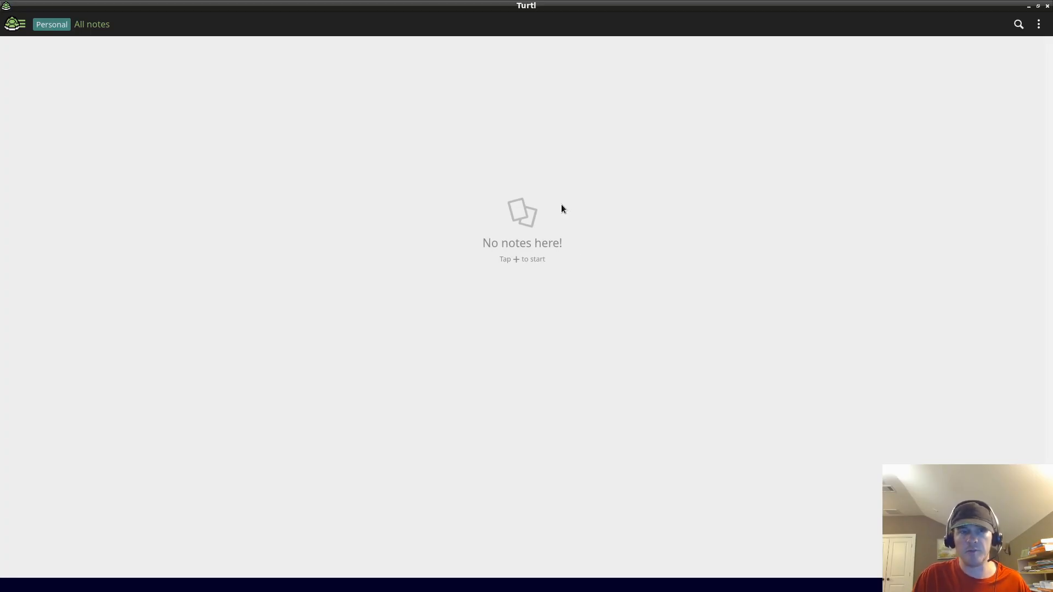
pyautogui.moveTo(66, 17)
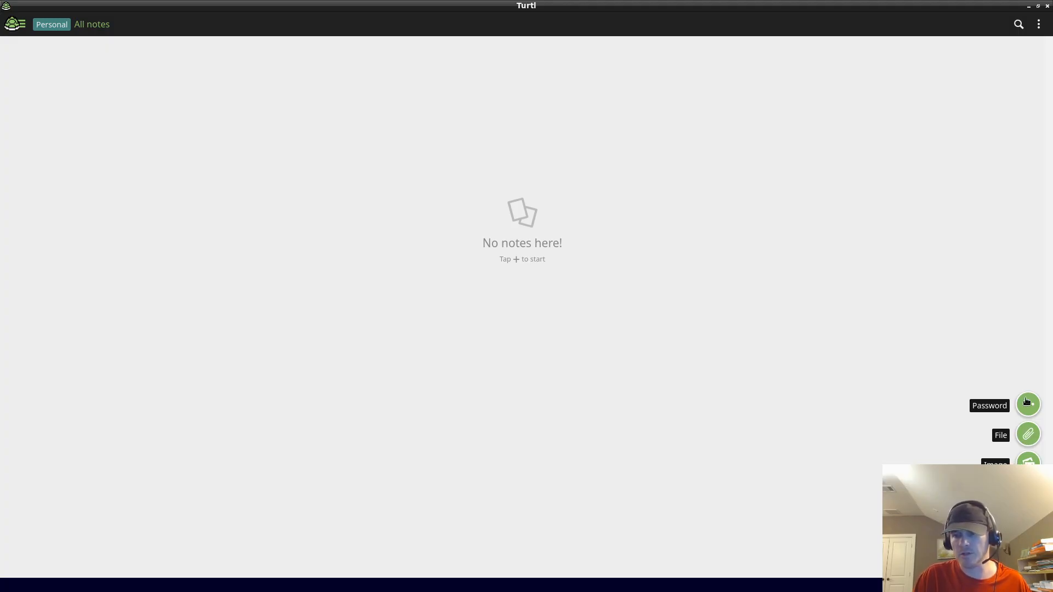
pyautogui.moveTo(680, 408)
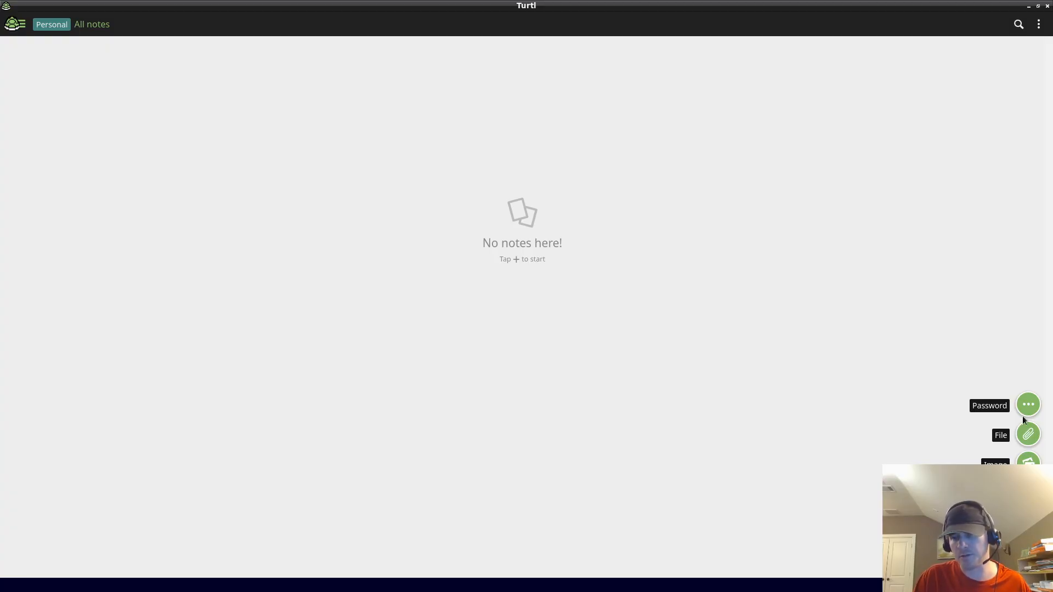
pyautogui.moveTo(631, 421)
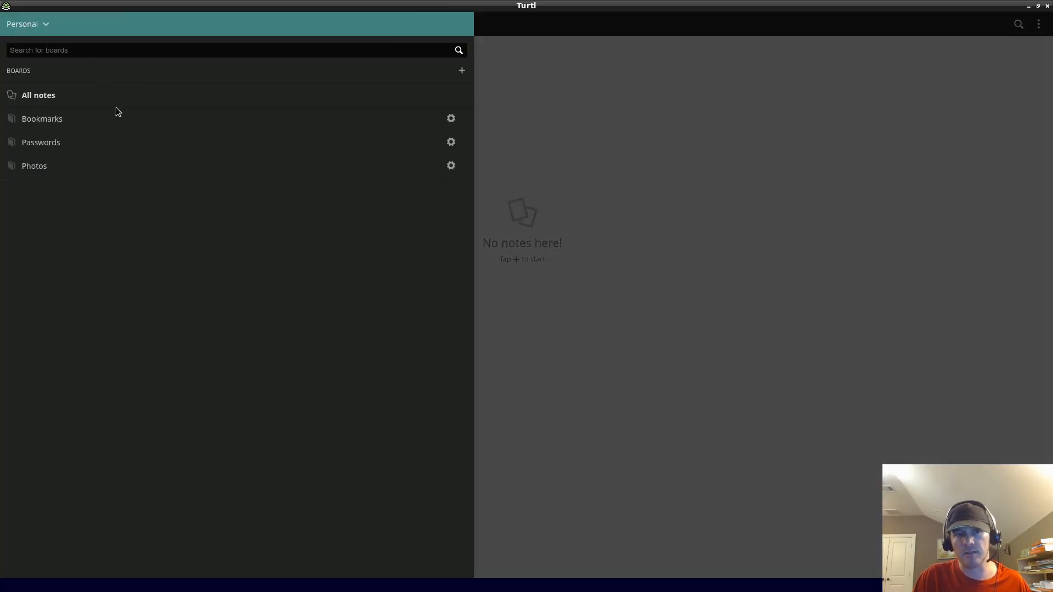
# Switch to the Home space, then Personal, and reopen the Your spaces list.
pyautogui.click(26, 24)
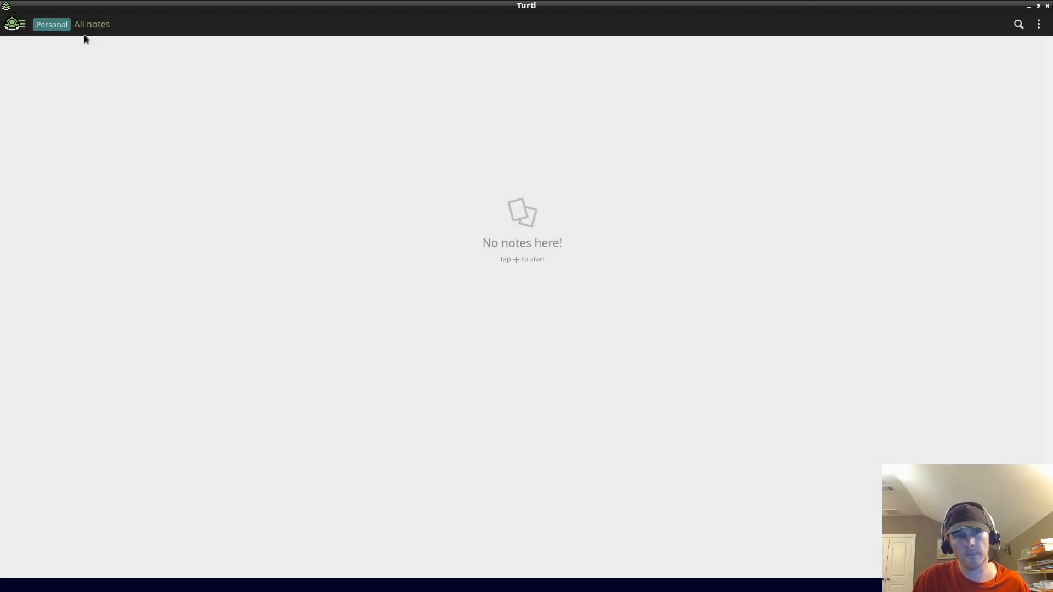
pyautogui.click(21, 24)
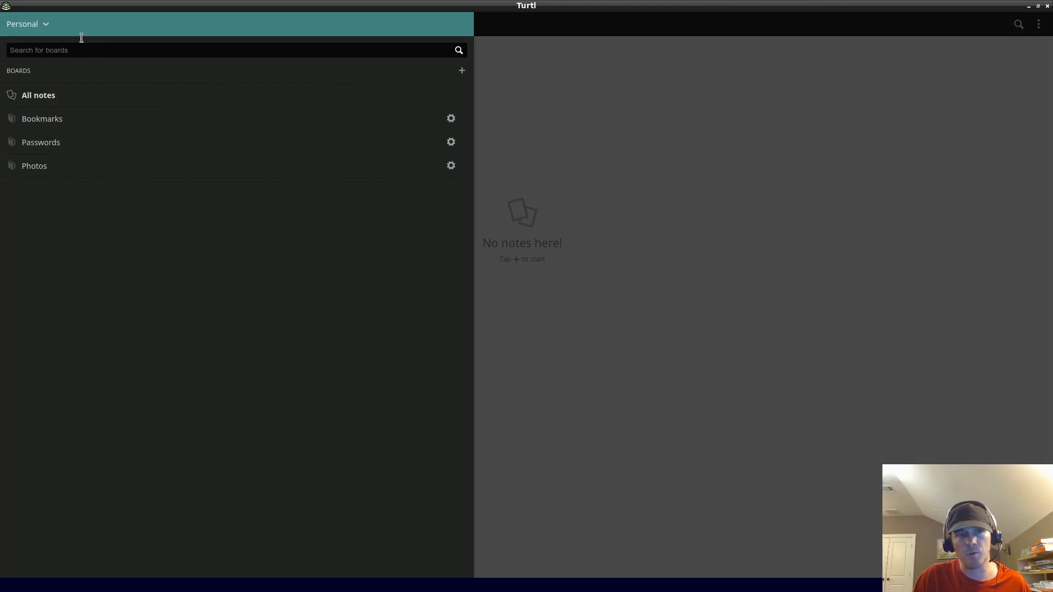
pyautogui.click(28, 24)
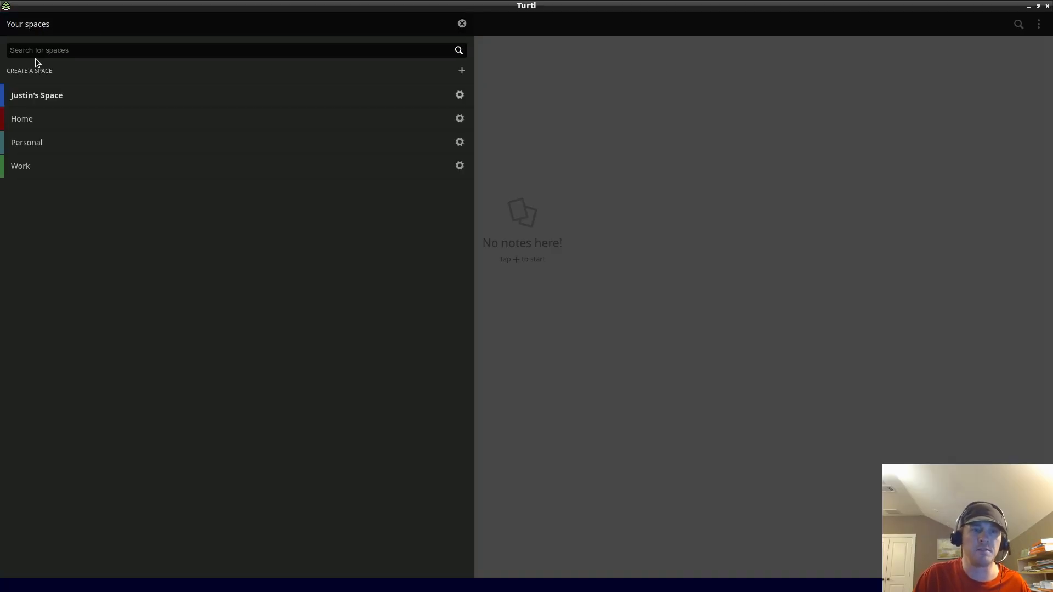
pyautogui.click(21, 119)
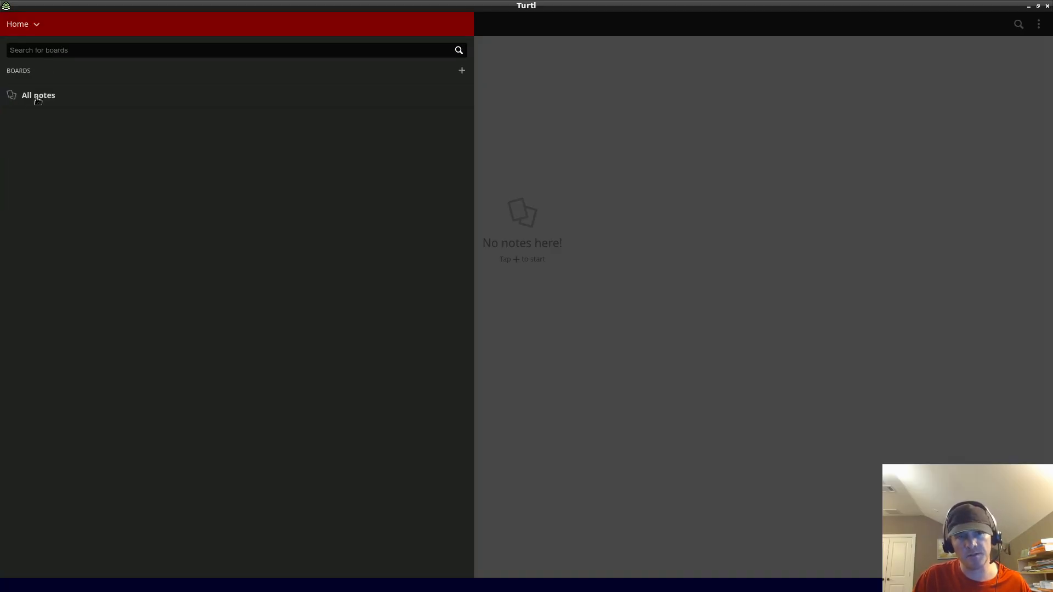
pyautogui.click(22, 23)
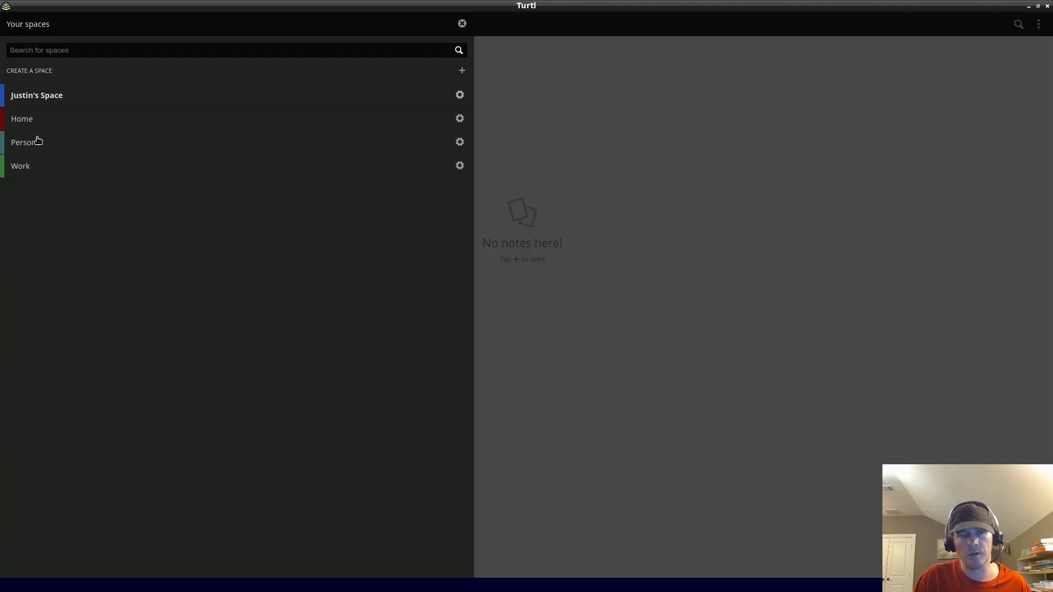
pyautogui.click(25, 142)
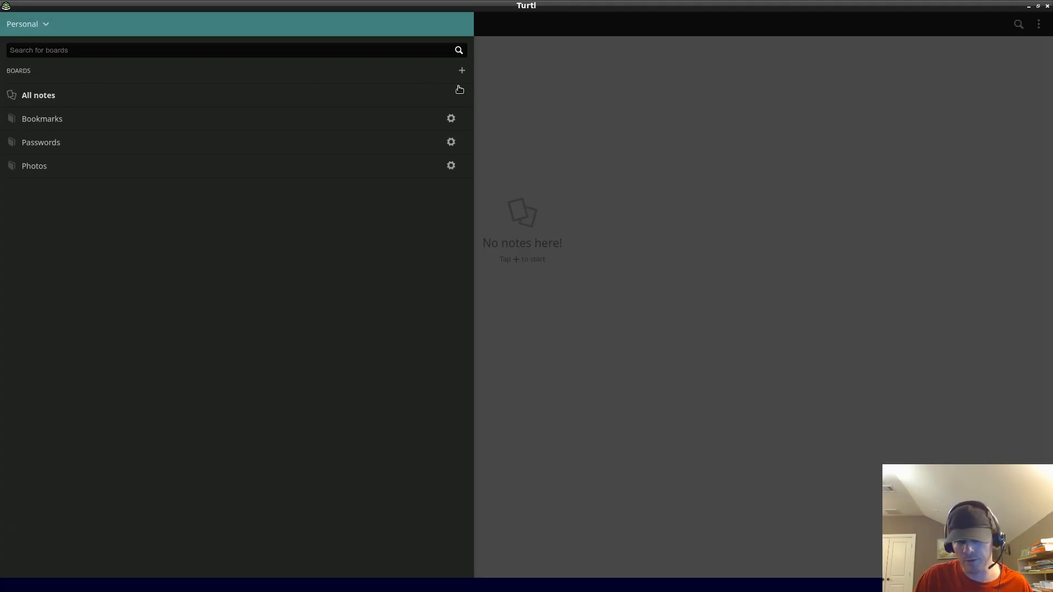
pyautogui.moveTo(442, 205)
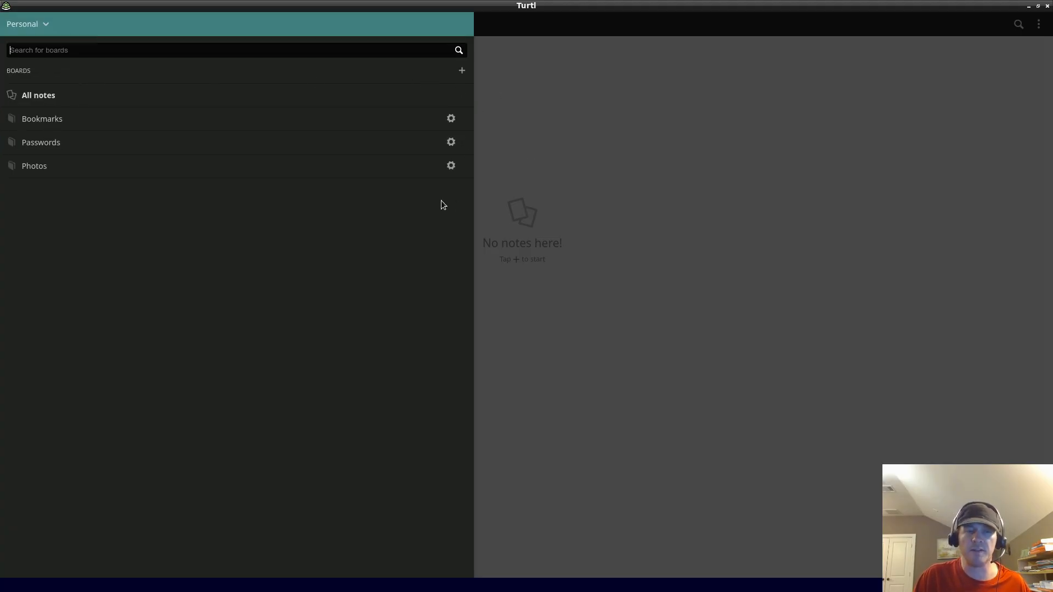
pyautogui.click(27, 24)
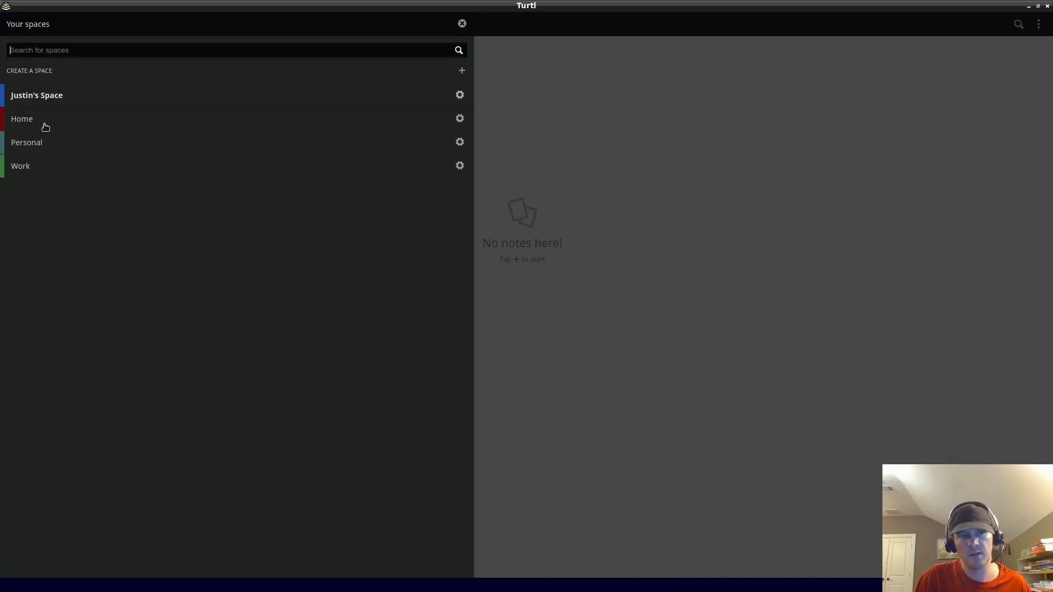
pyautogui.moveTo(419, 105)
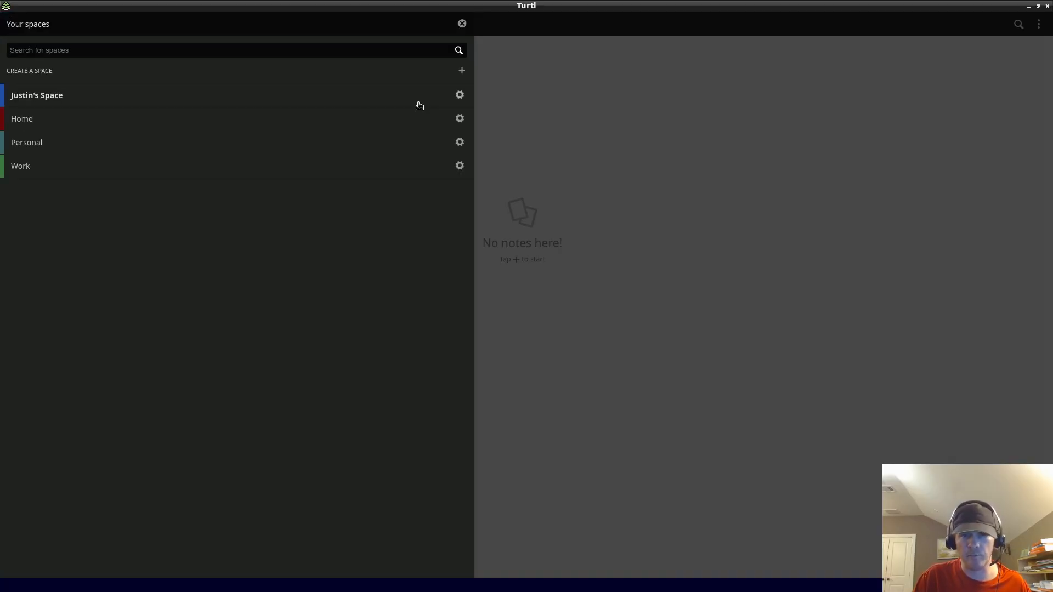
# Delete Justin's Space and its data from its settings, confirming with OK.
pyautogui.click(460, 95)
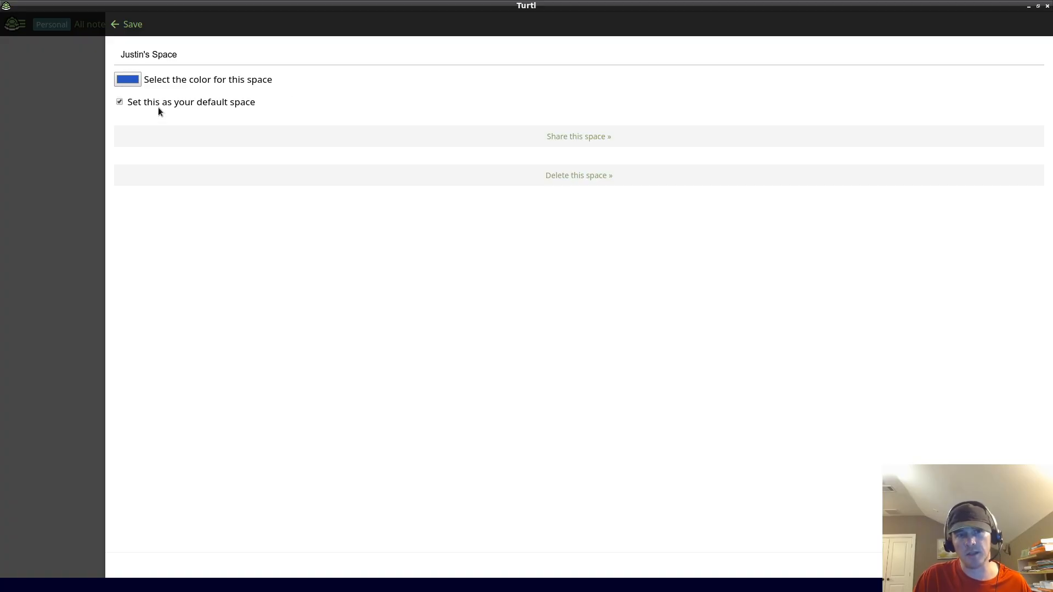
pyautogui.click(578, 175)
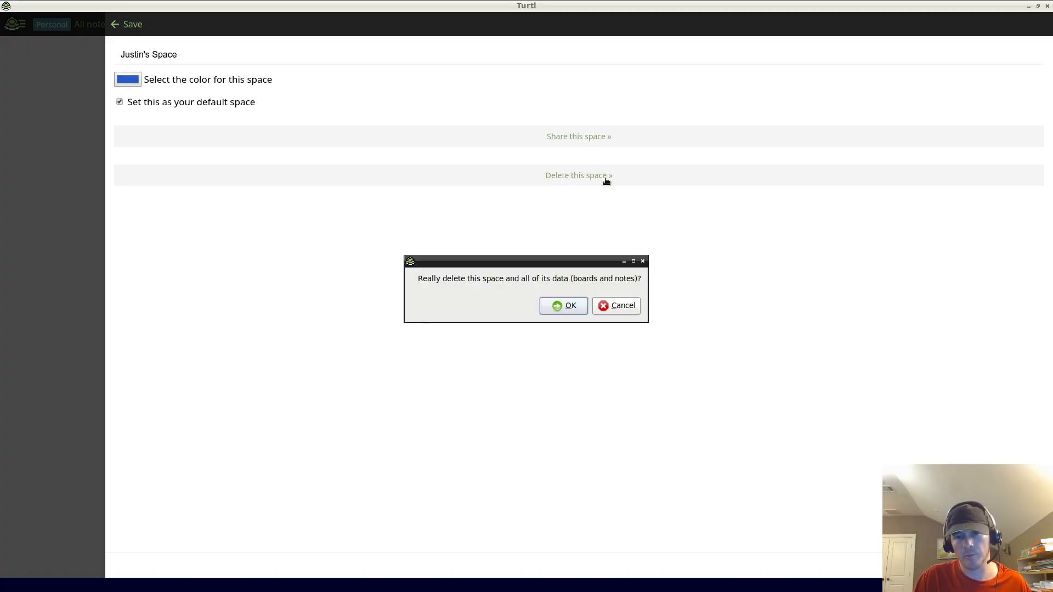
pyautogui.click(563, 305)
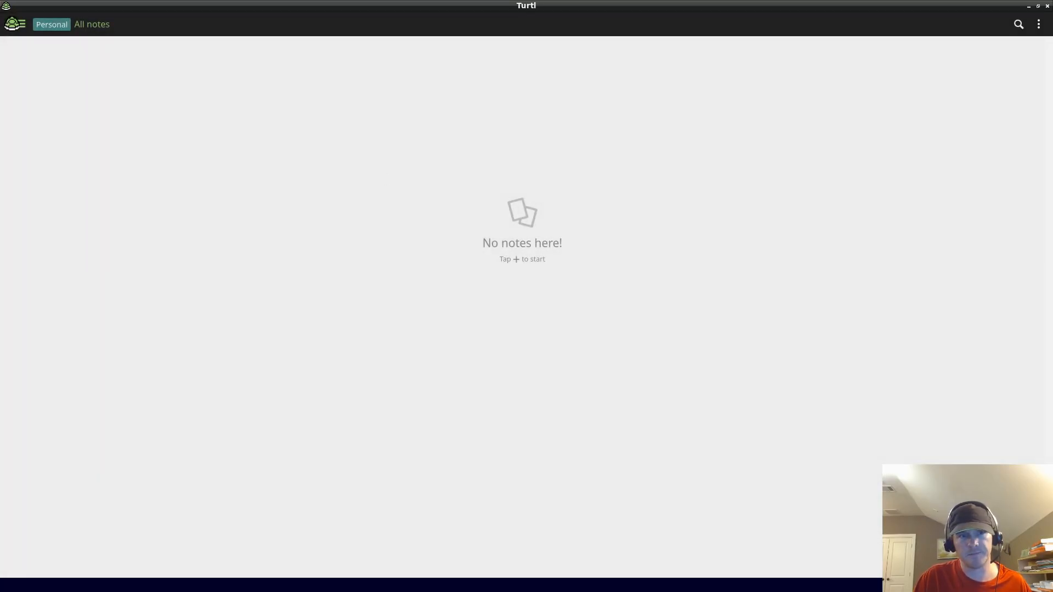
# Reopen the sidebar and return to the Personal space's boards.
pyautogui.click(22, 24)
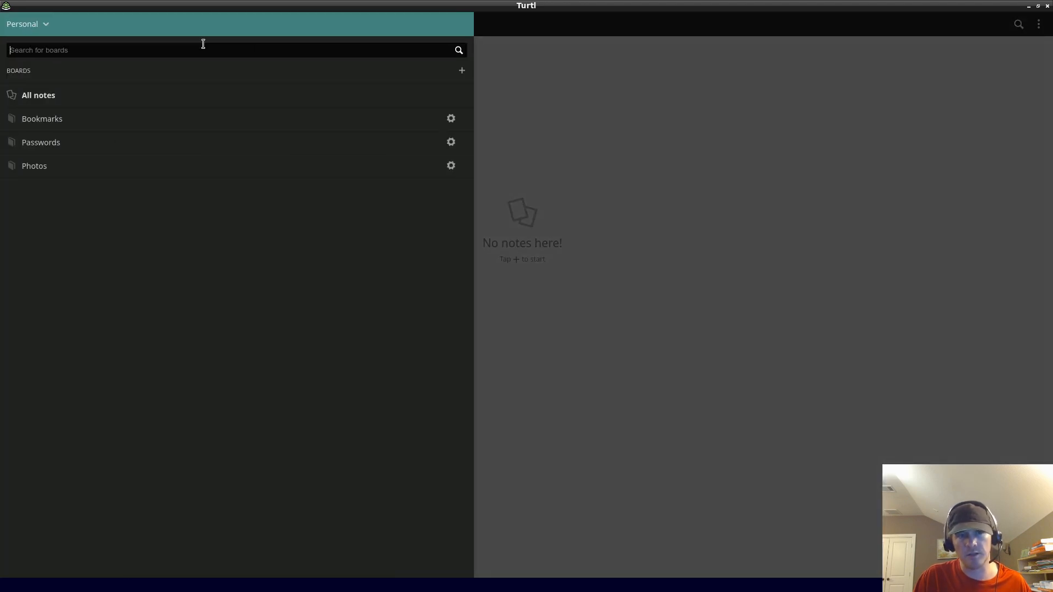
pyautogui.click(26, 23)
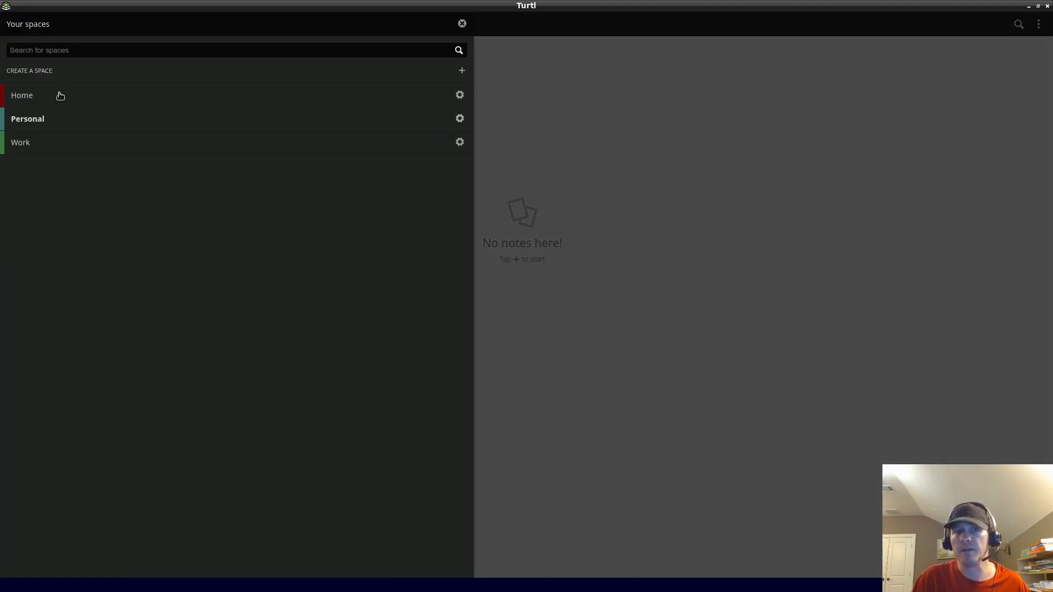
pyautogui.moveTo(60, 140)
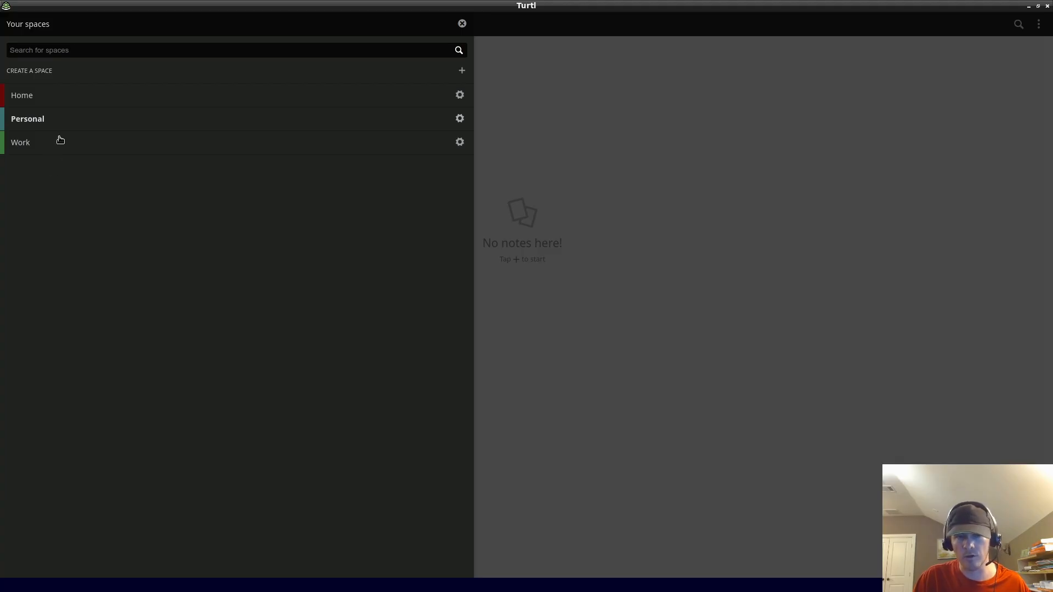
pyautogui.moveTo(210, 74)
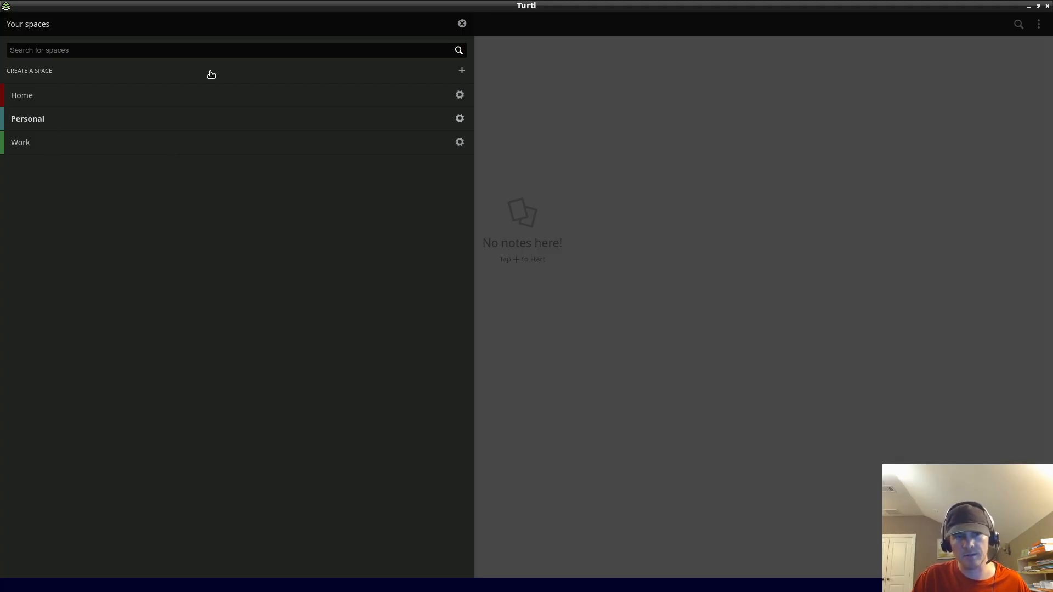
pyautogui.moveTo(101, 74)
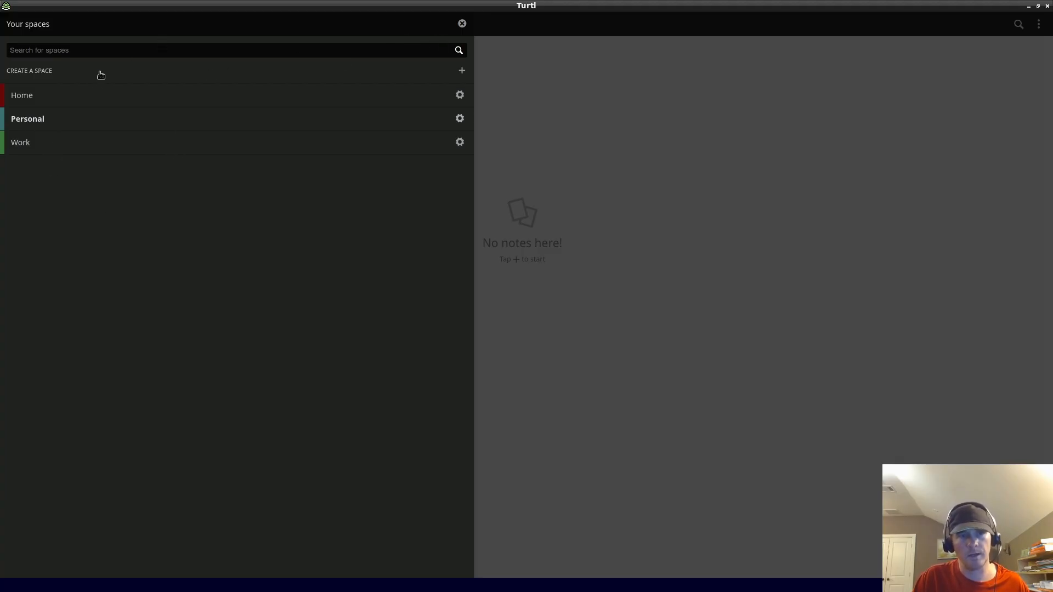
pyautogui.click(27, 119)
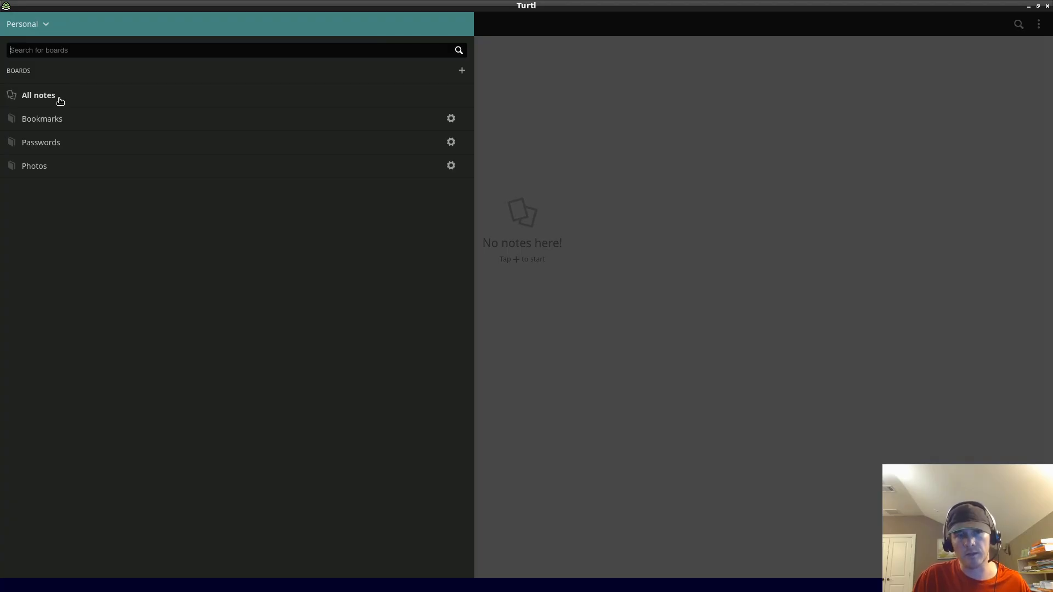
pyautogui.moveTo(619, 246)
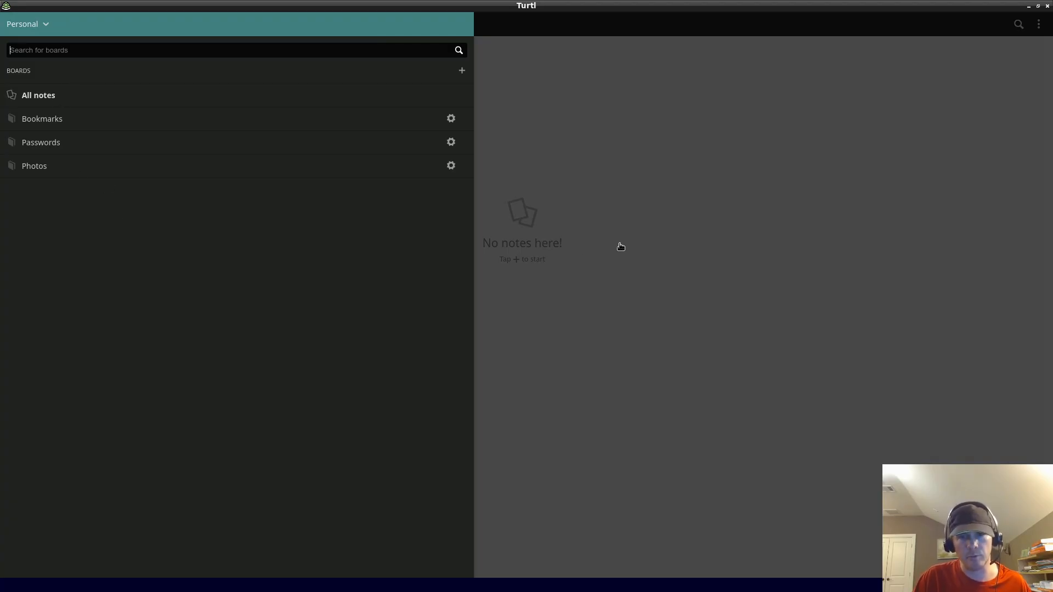
# Save a text note 'this is an example text note' with body 'blah blah blah'.
pyautogui.click(20, 24)
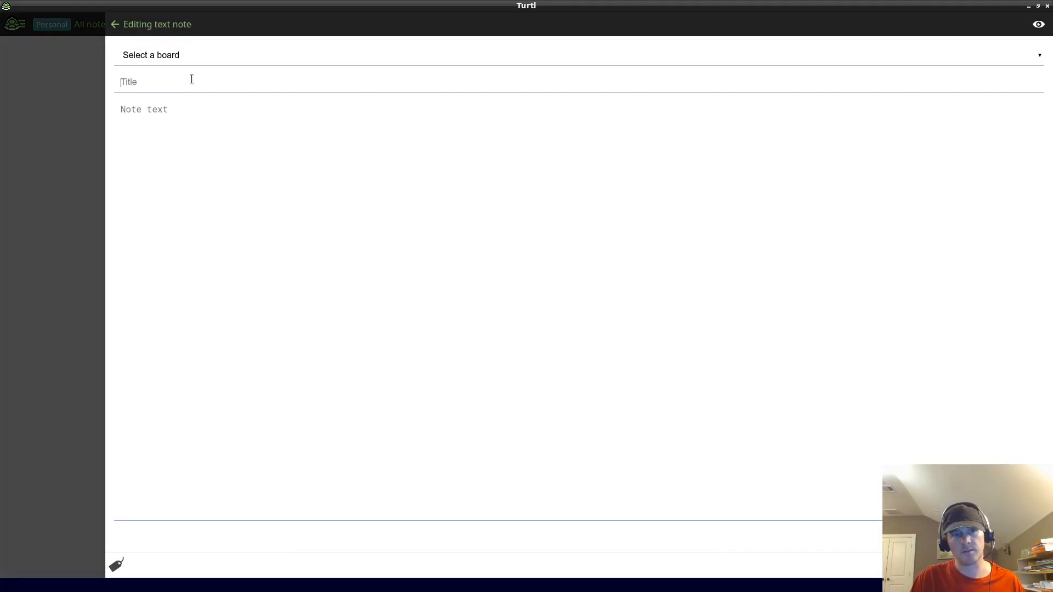
pyautogui.write('this is an e')
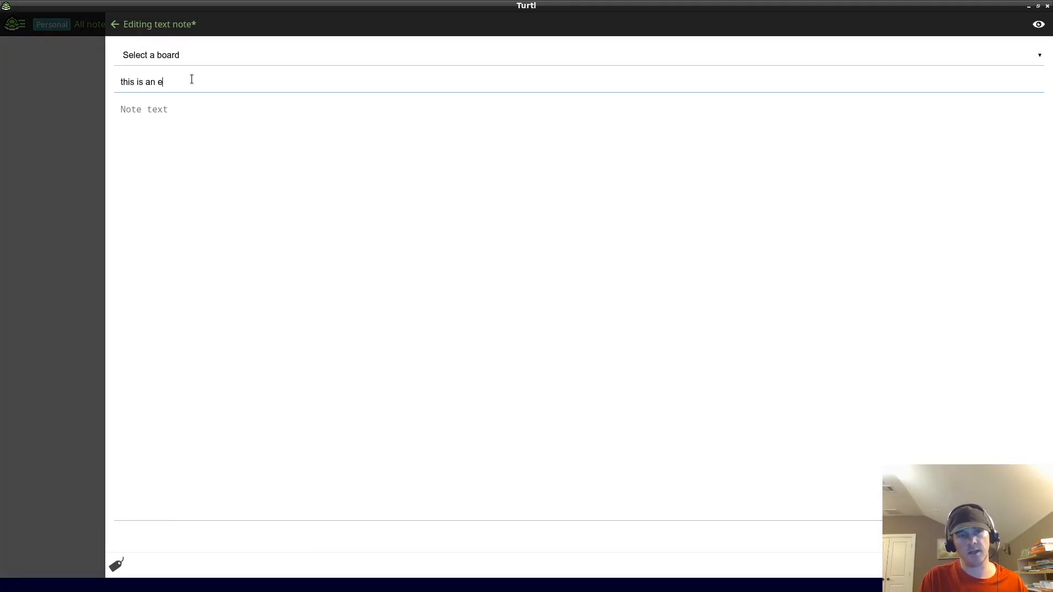
pyautogui.write('xample text not')
pyautogui.click(580, 308)
pyautogui.write('b')
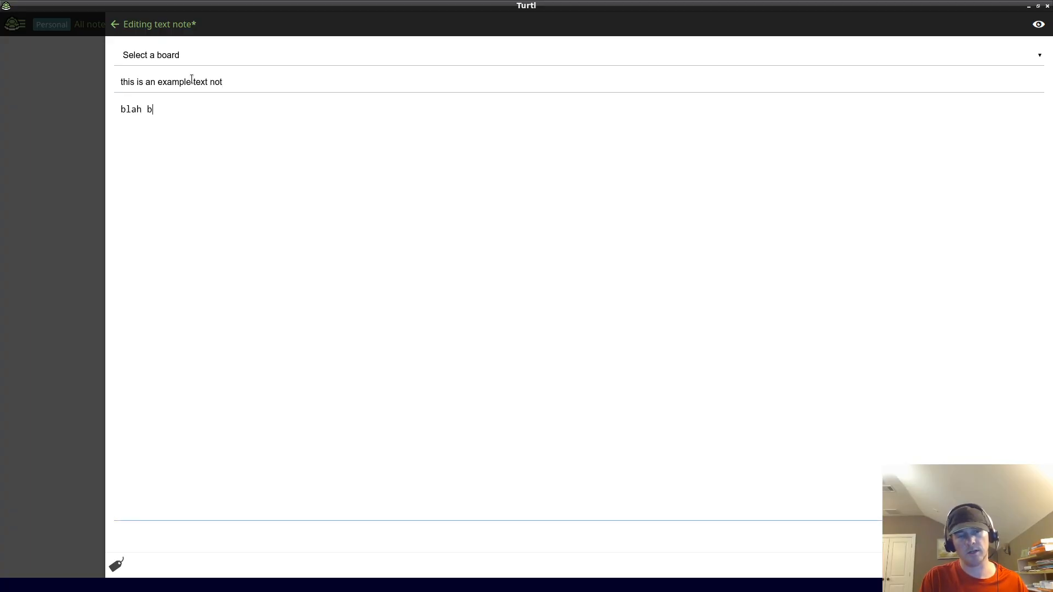
pyautogui.write('lah blah')
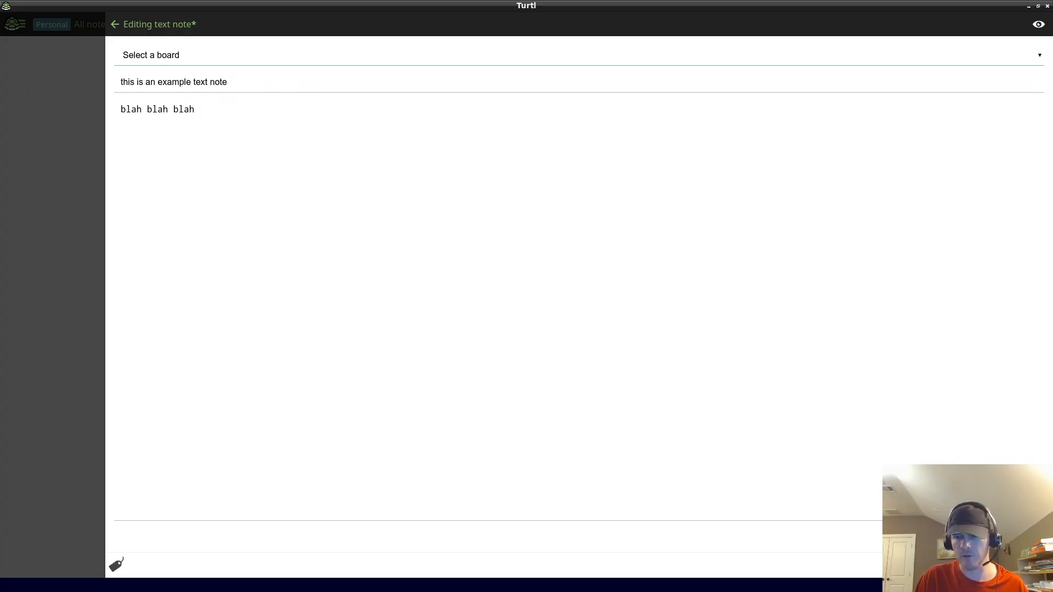
pyautogui.click(114, 24)
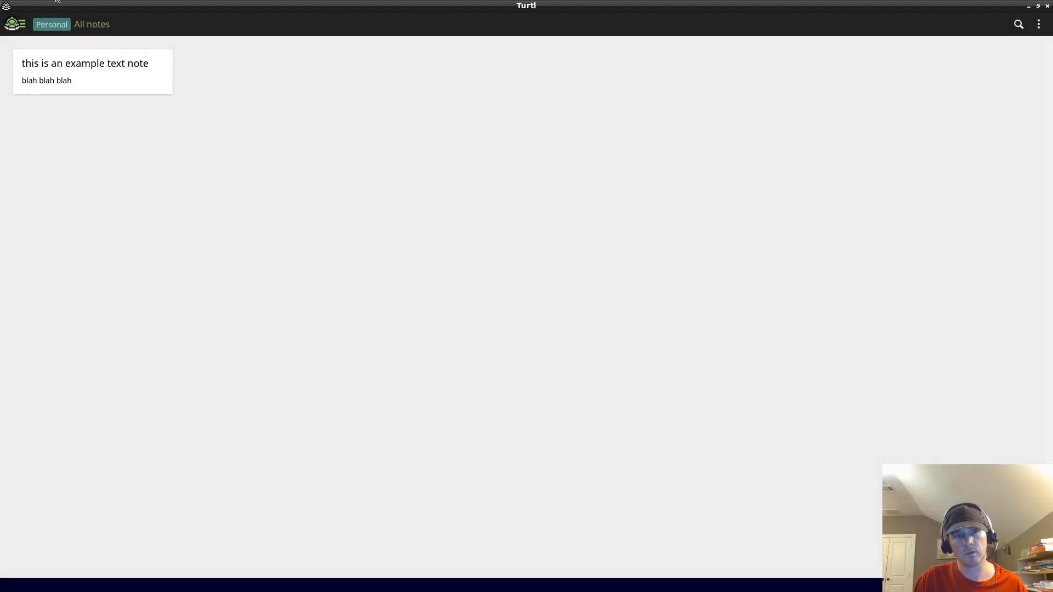
pyautogui.click(21, 24)
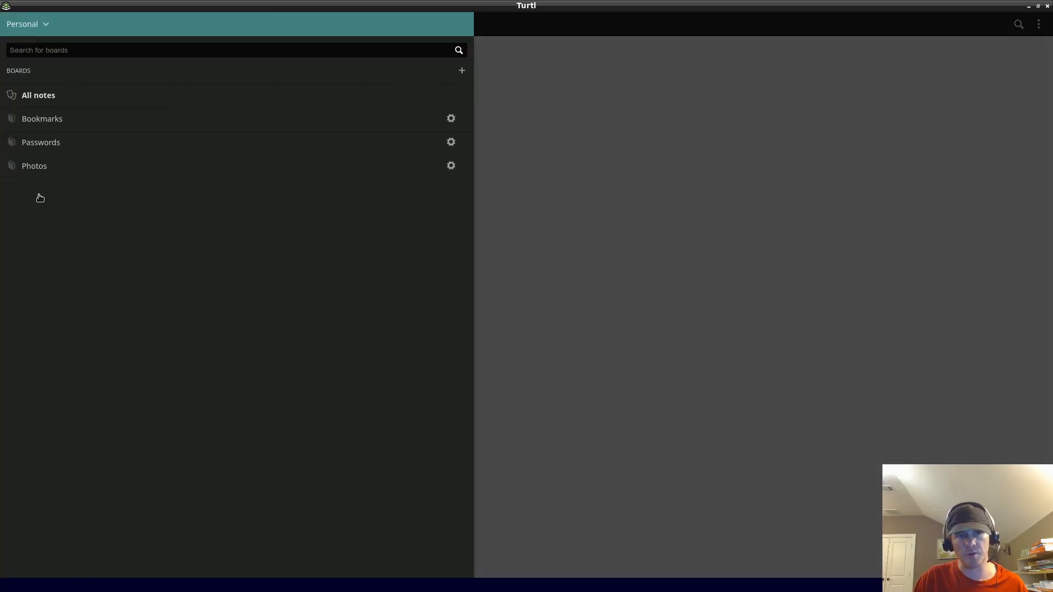
pyautogui.moveTo(599, 187)
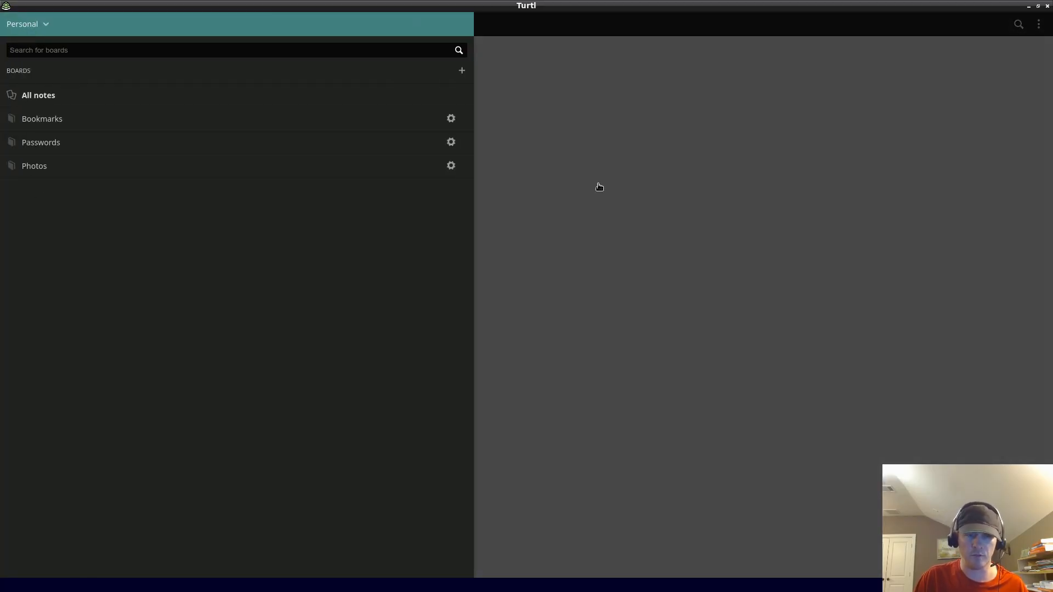
pyautogui.click(38, 95)
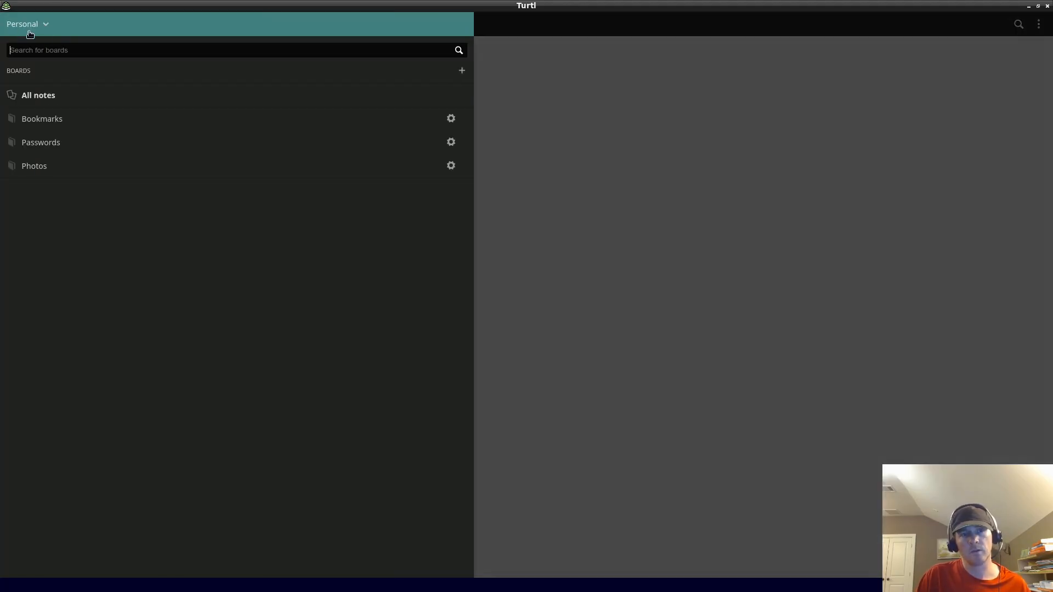
# Start a new space from the spaces list, typing 'Justin's Space' as its name.
pyautogui.click(27, 24)
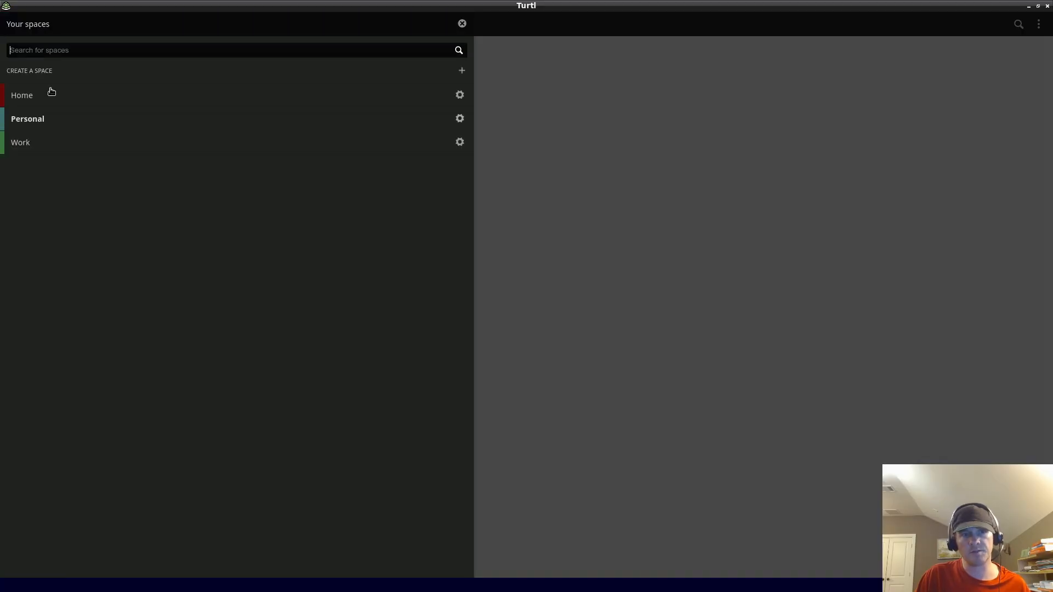
pyautogui.click(461, 71)
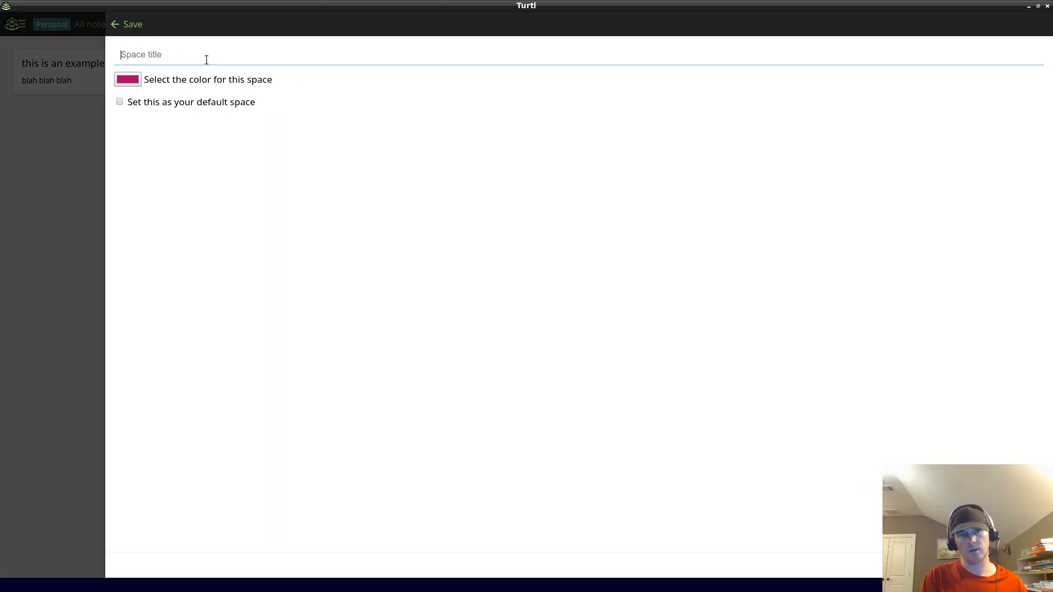
pyautogui.write('JUst')
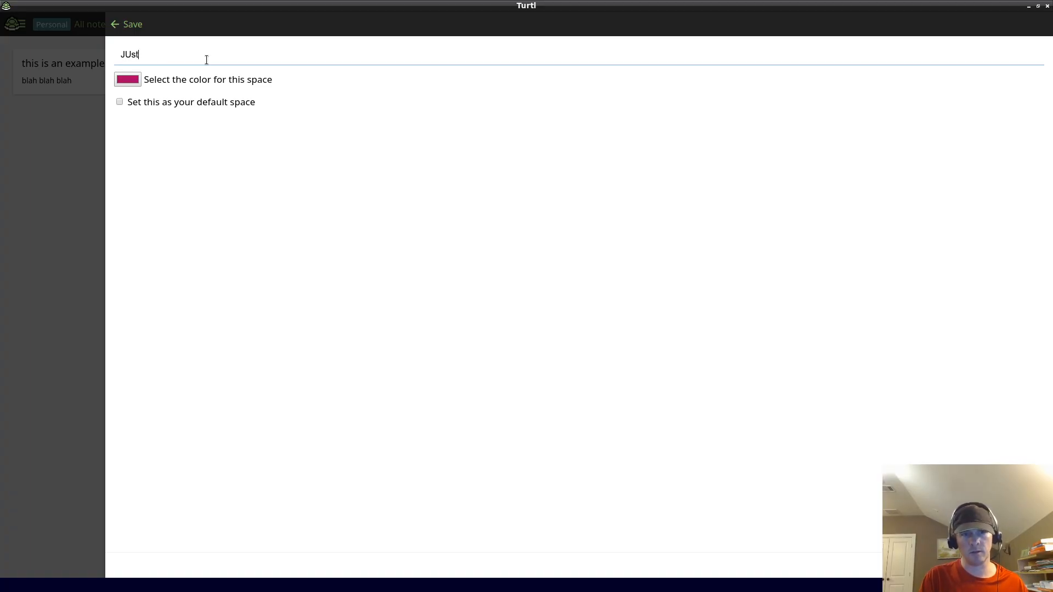
pyautogui.write("Justin's Spac")
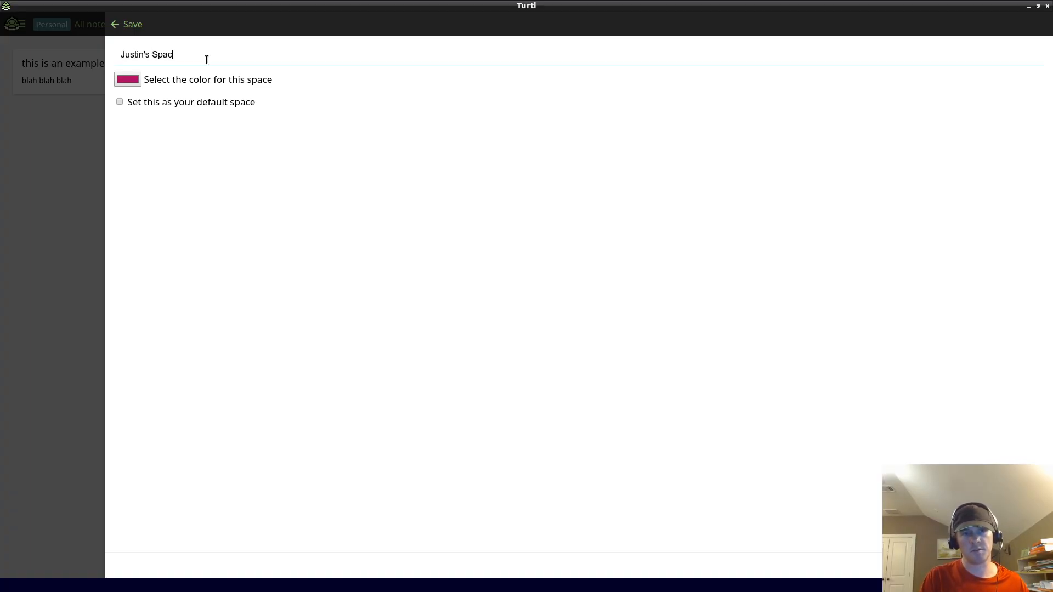
pyautogui.click(127, 79)
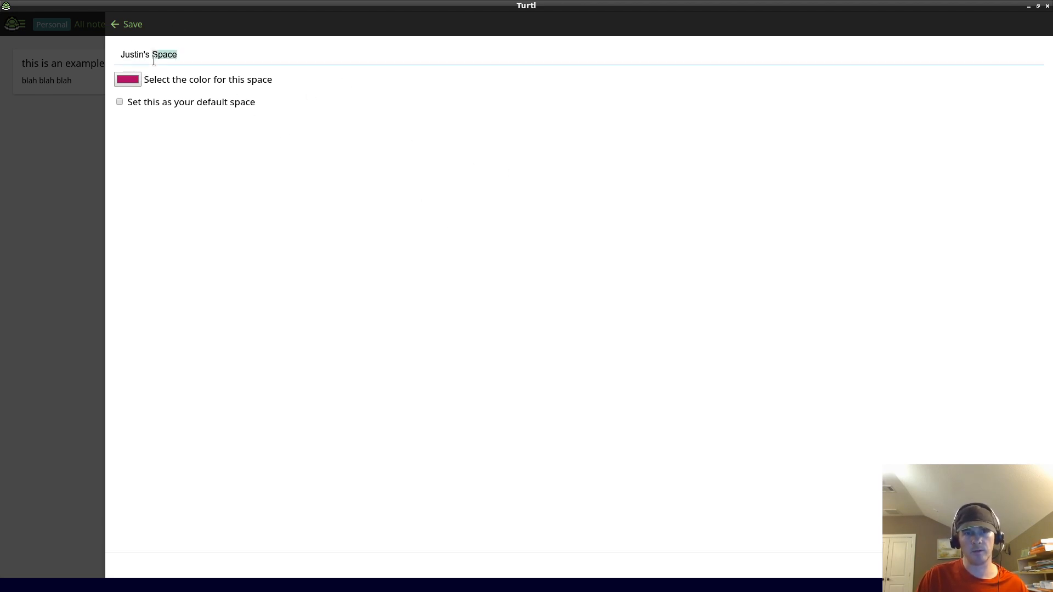
# Replace the space title with 'Watson Tech World's Space'.
pyautogui.write('Watson Tech')
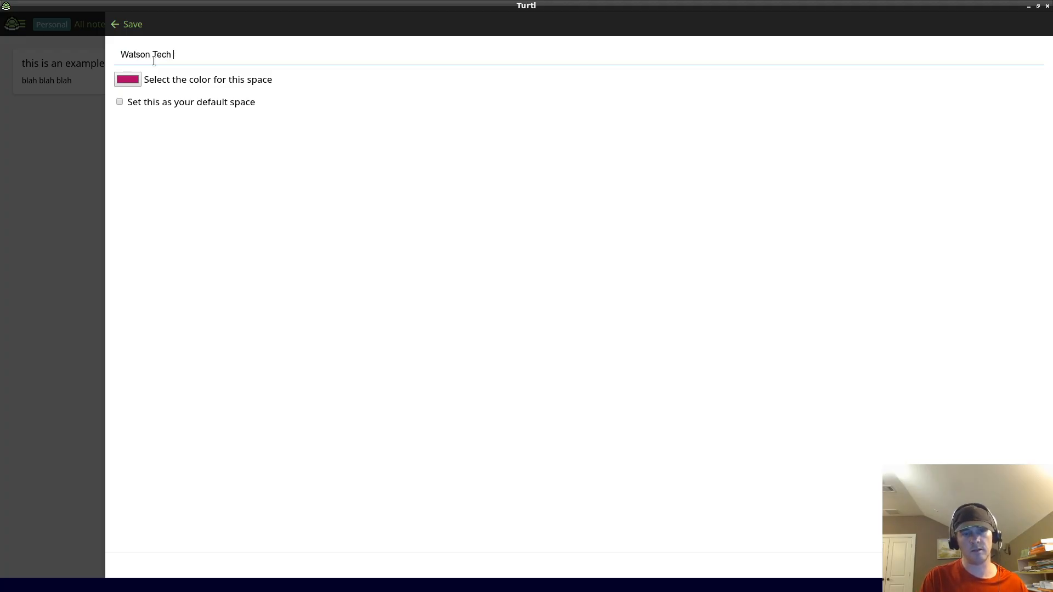
pyautogui.write('World Space')
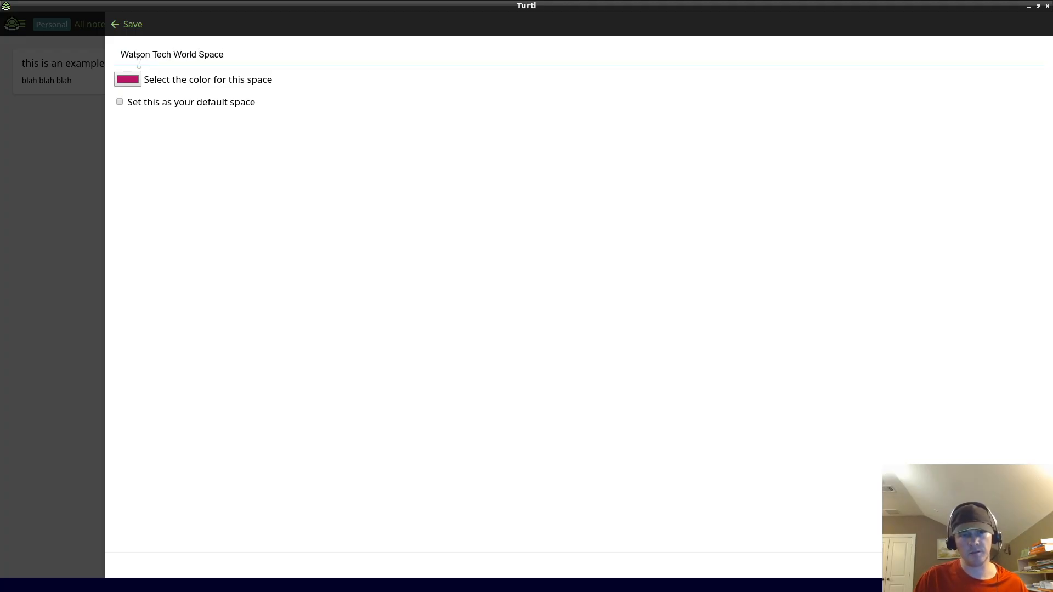
pyautogui.write("'s")
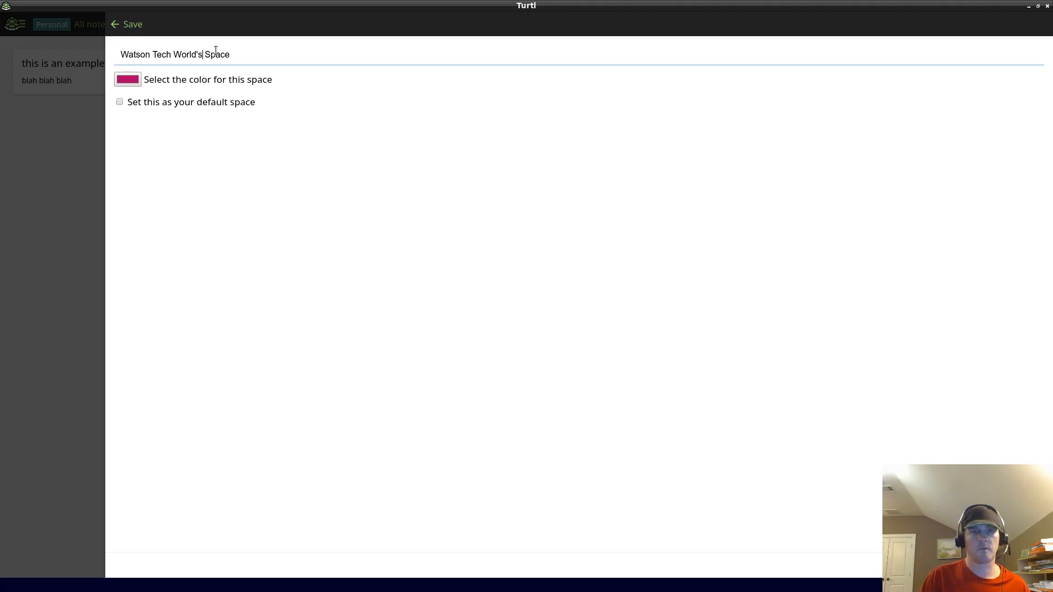
# Give Watson Tech World's Space a teal colour, save it, and open the spaces list.
pyautogui.click(126, 79)
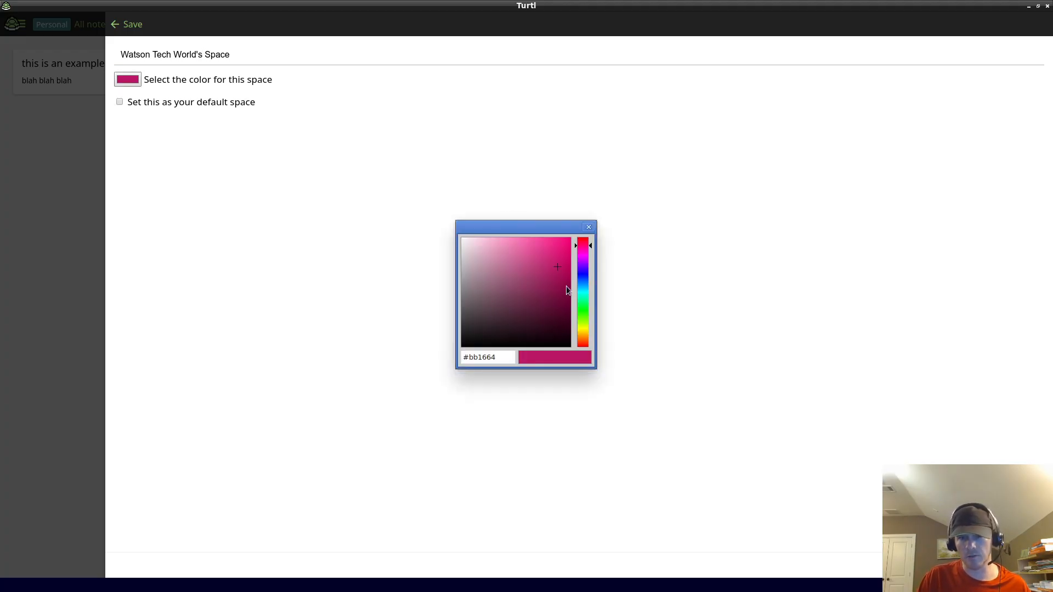
pyautogui.click(583, 295)
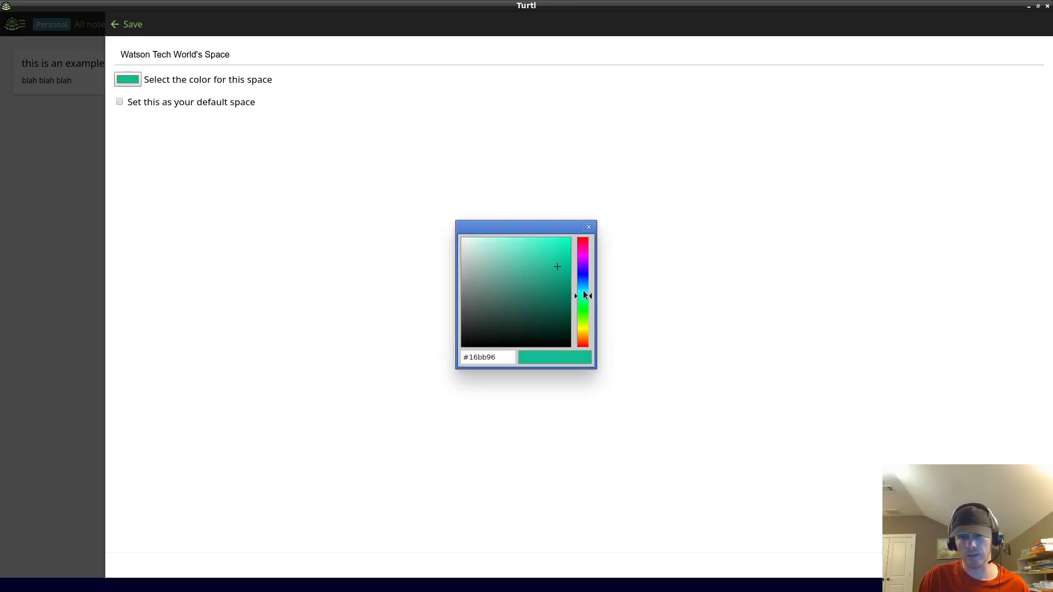
pyautogui.moveTo(667, 356)
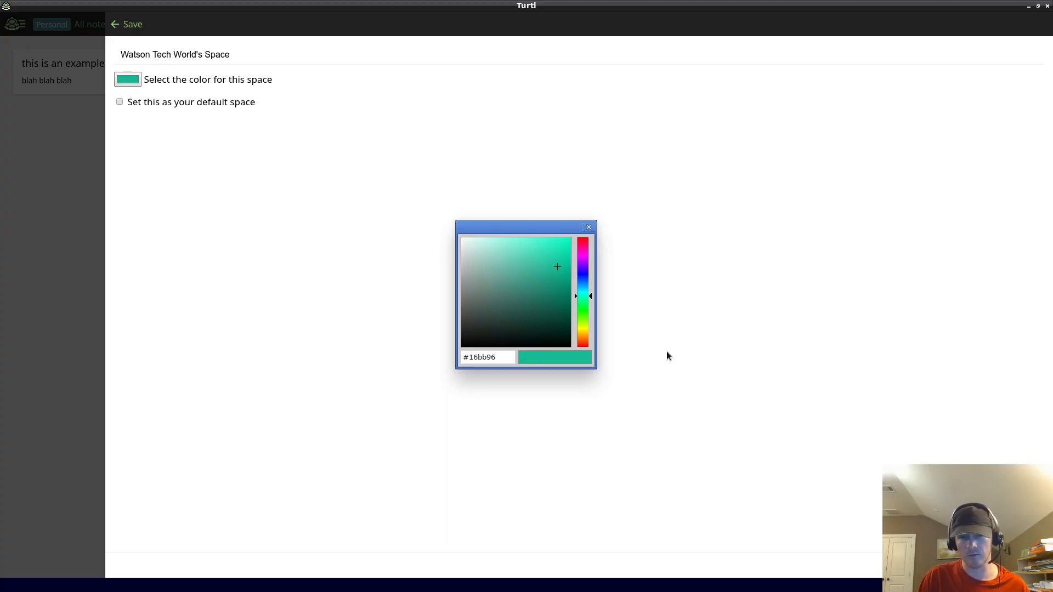
pyautogui.moveTo(813, 191)
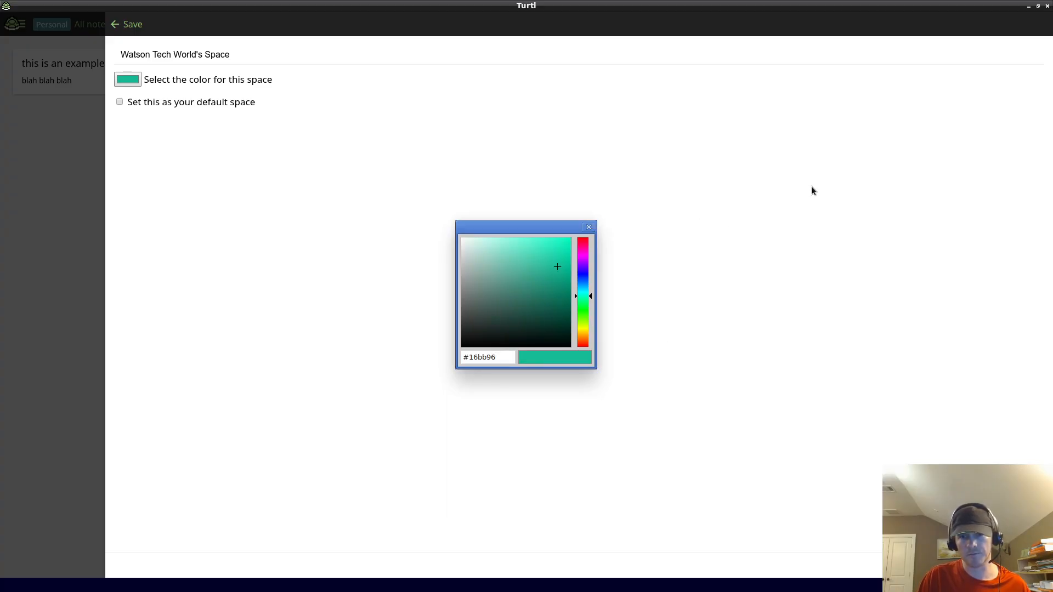
pyautogui.click(588, 226)
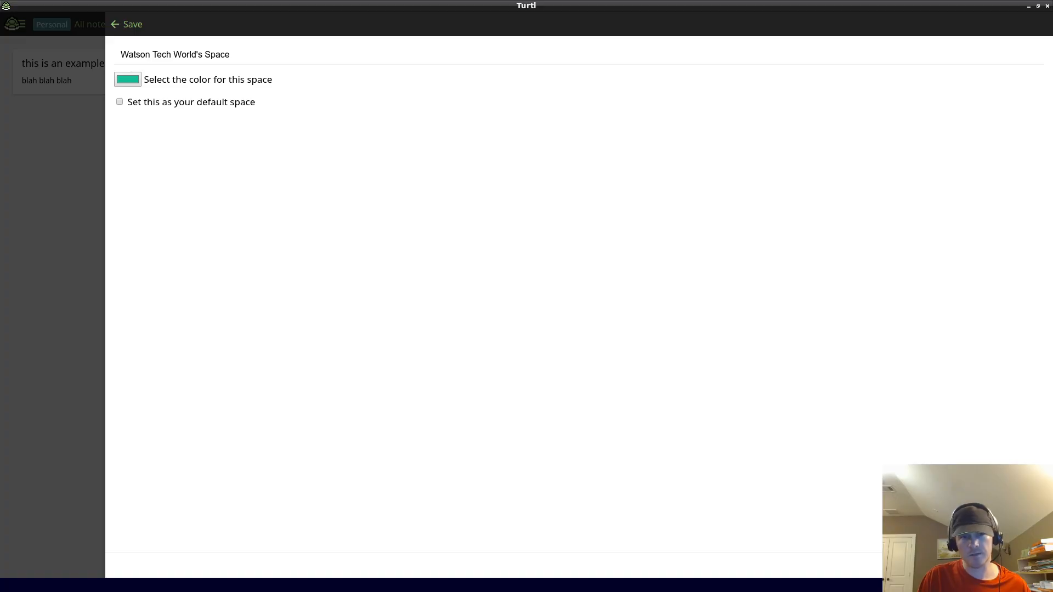
pyautogui.click(114, 24)
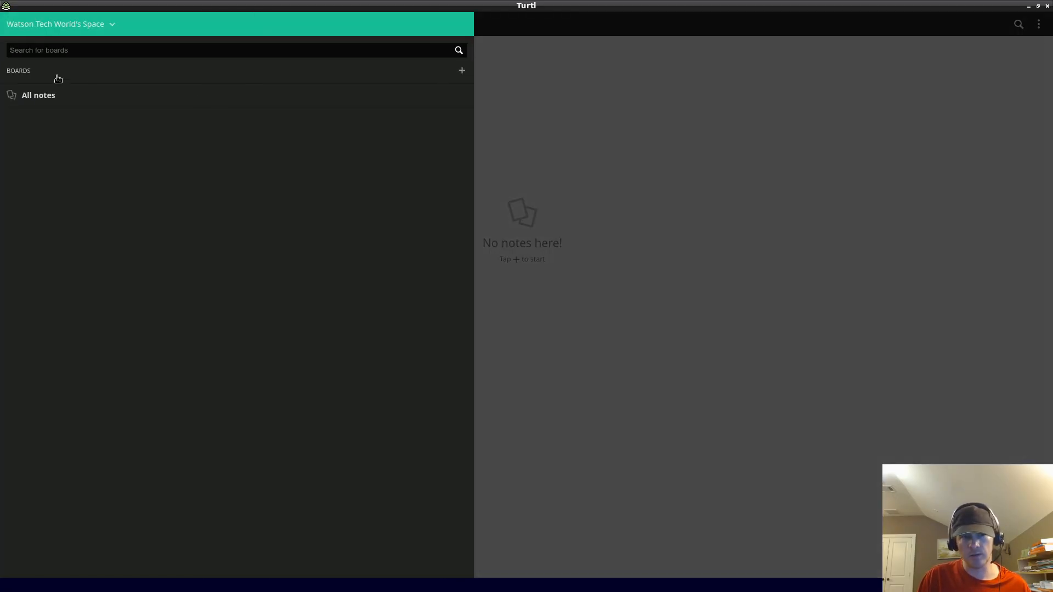
pyautogui.click(112, 23)
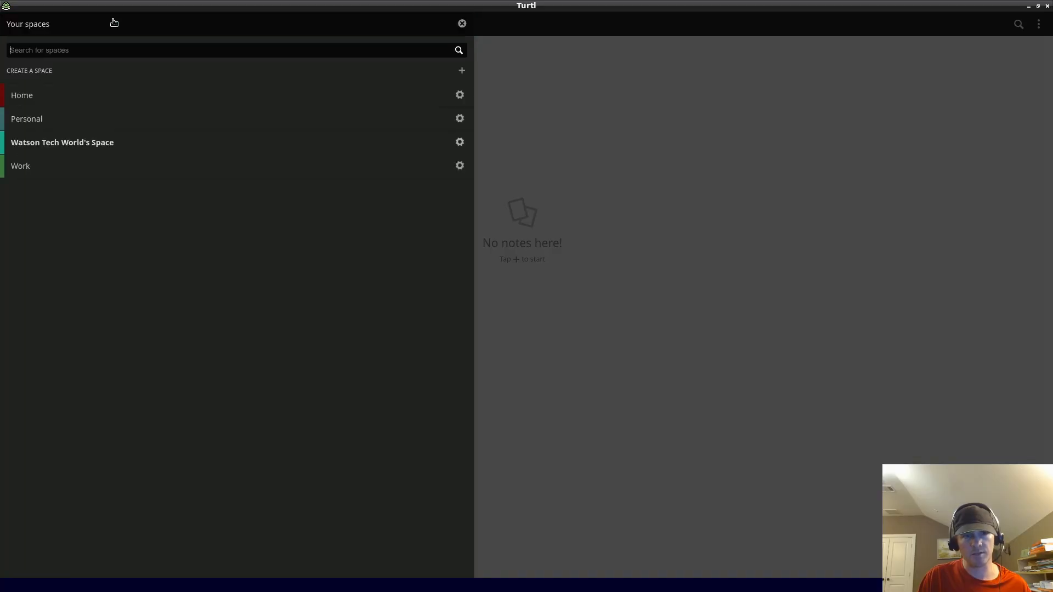
# Change Watson Tech World's Space to a lighter blue shade and save.
pyautogui.click(460, 142)
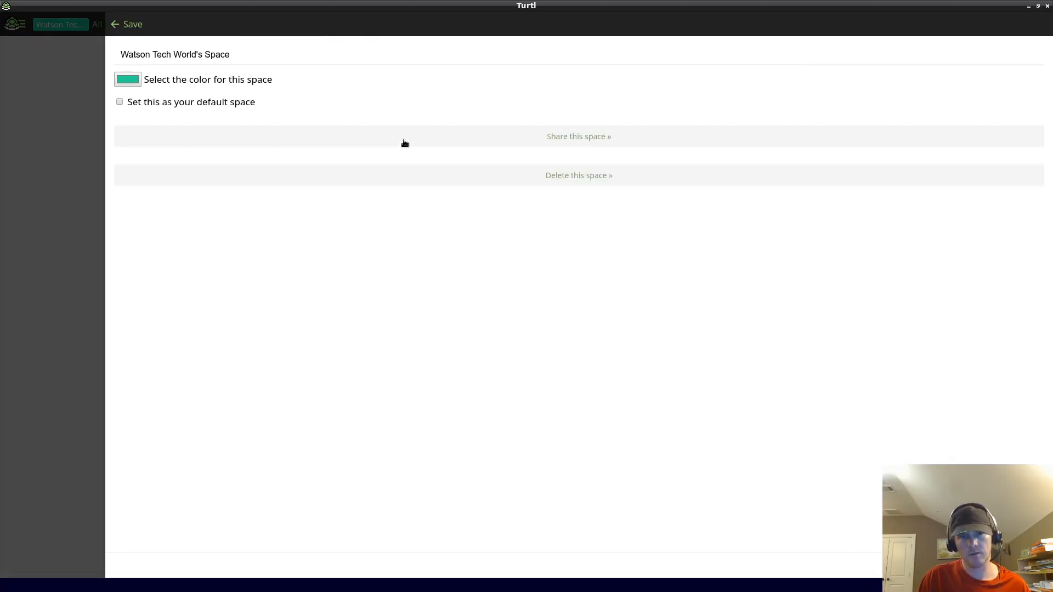
pyautogui.click(127, 79)
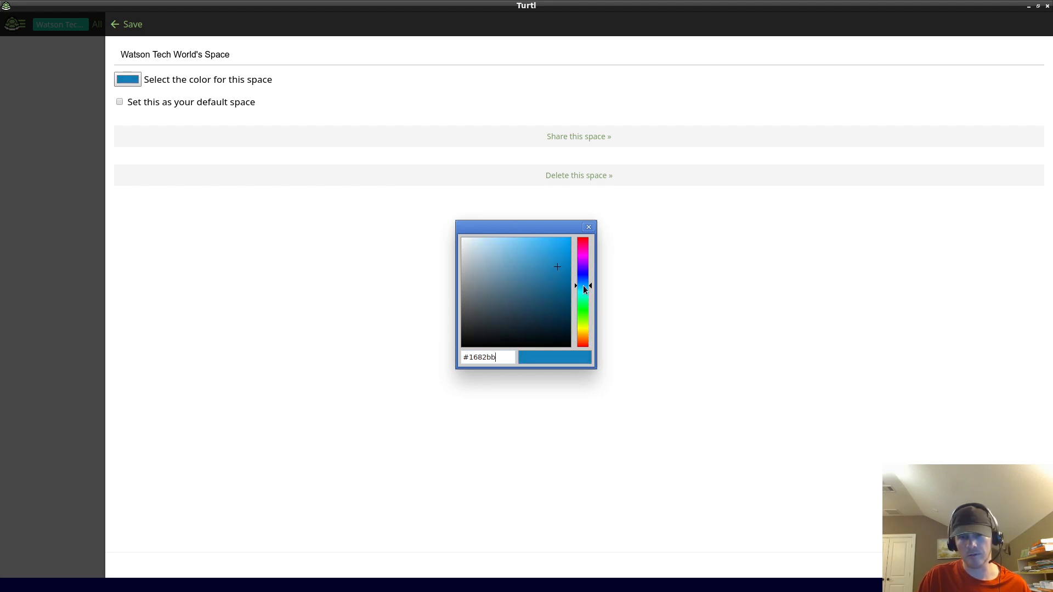
pyautogui.click(537, 249)
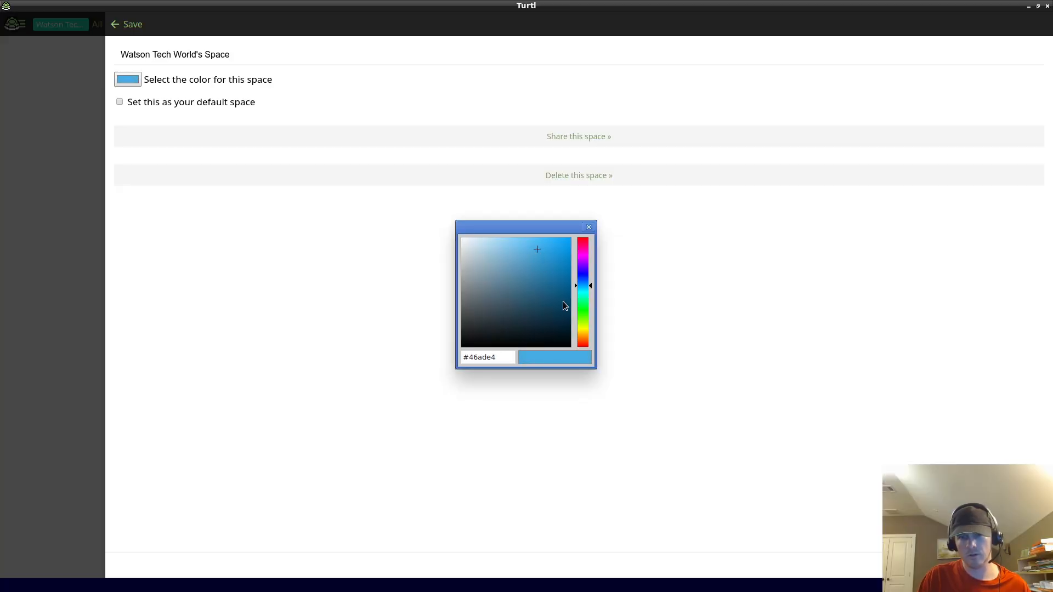
pyautogui.click(588, 227)
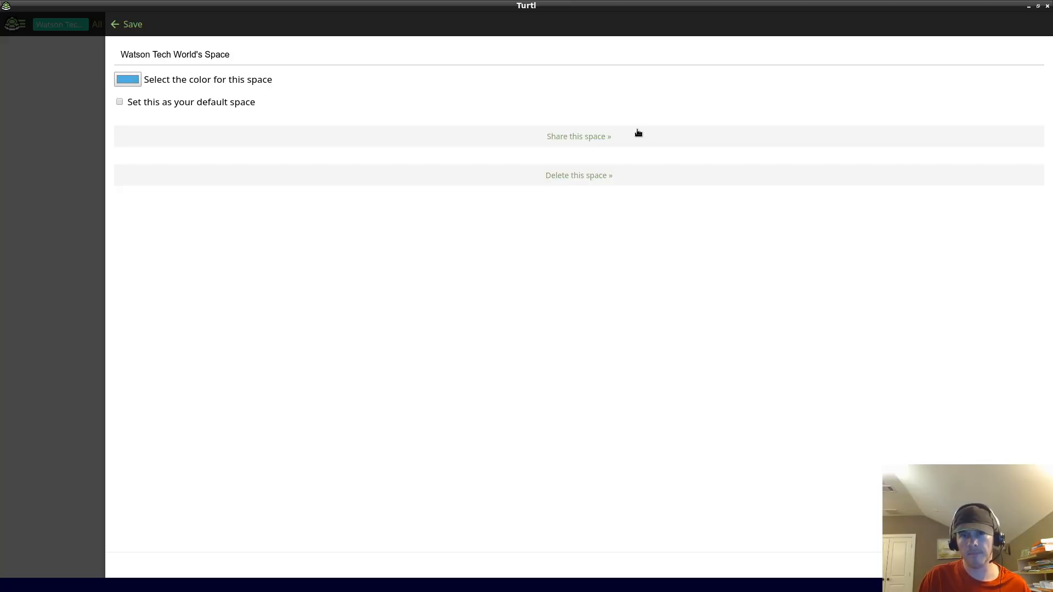
pyautogui.click(114, 24)
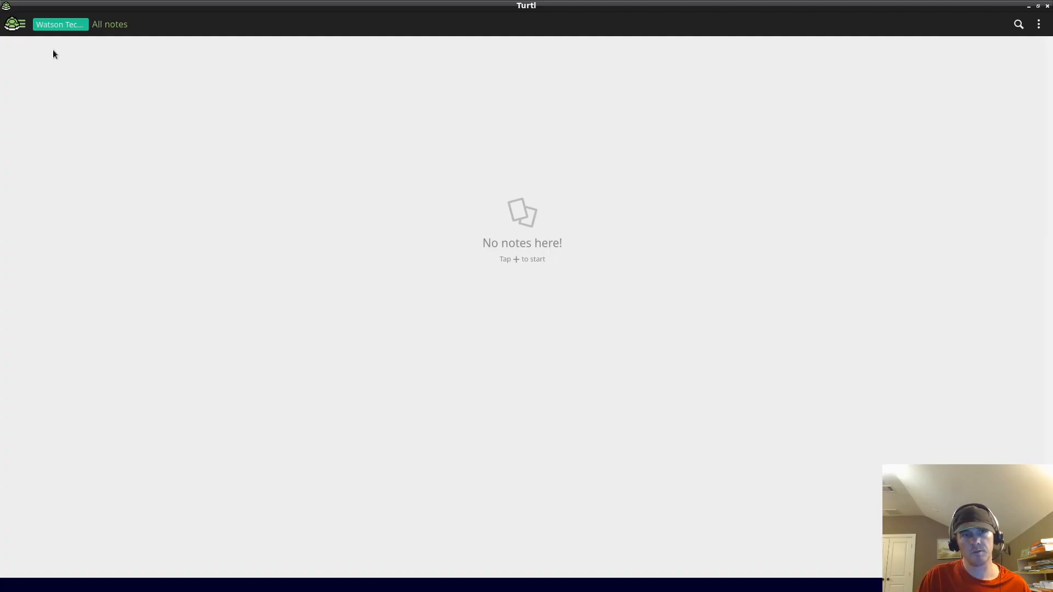
pyautogui.click(60, 24)
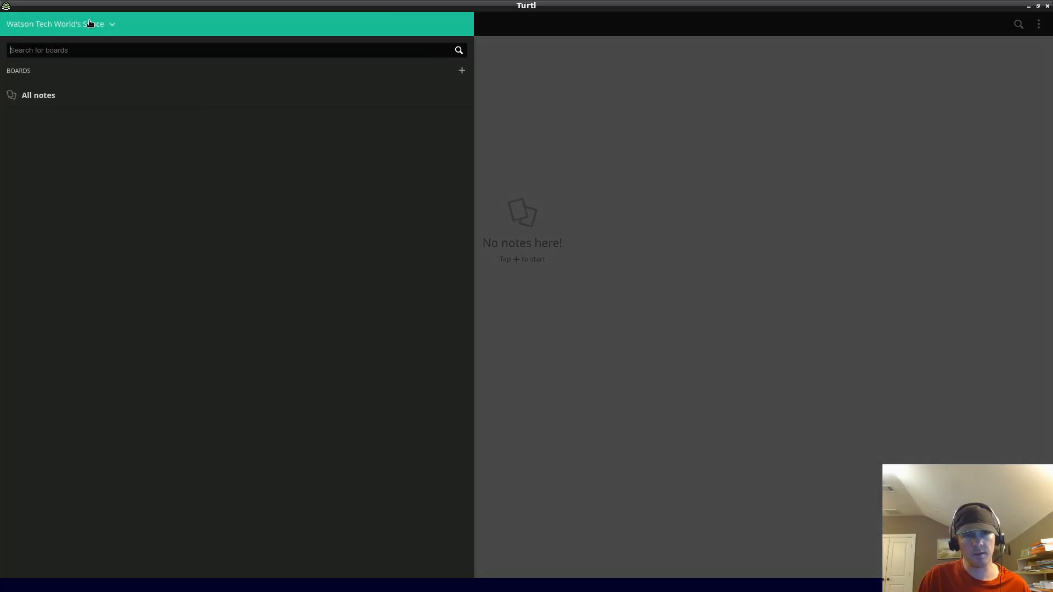
# Reopen the space's settings and save it with the purple colour (#8516bb).
pyautogui.click(111, 25)
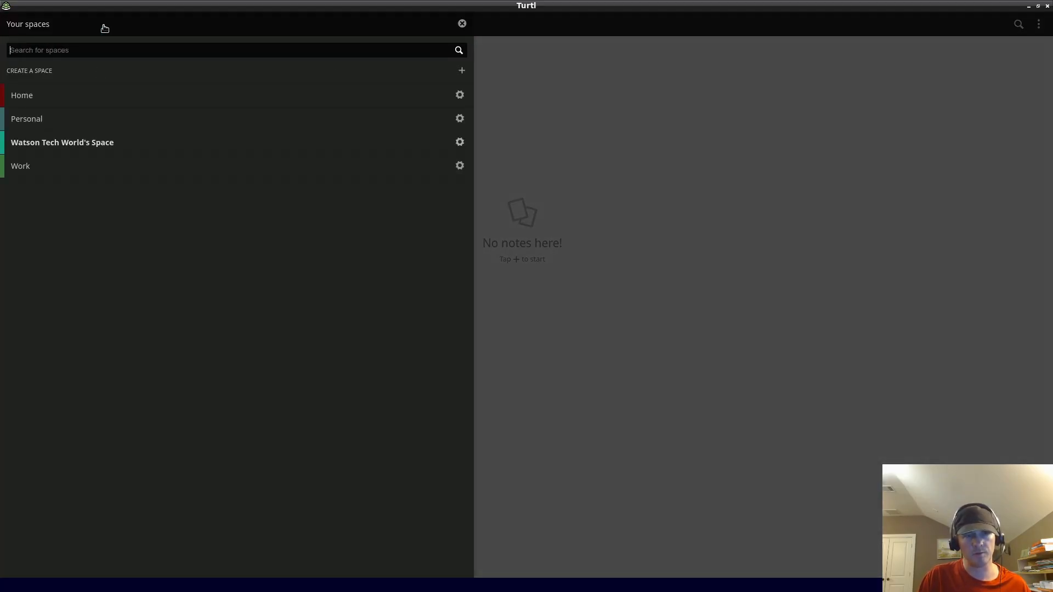
pyautogui.click(460, 142)
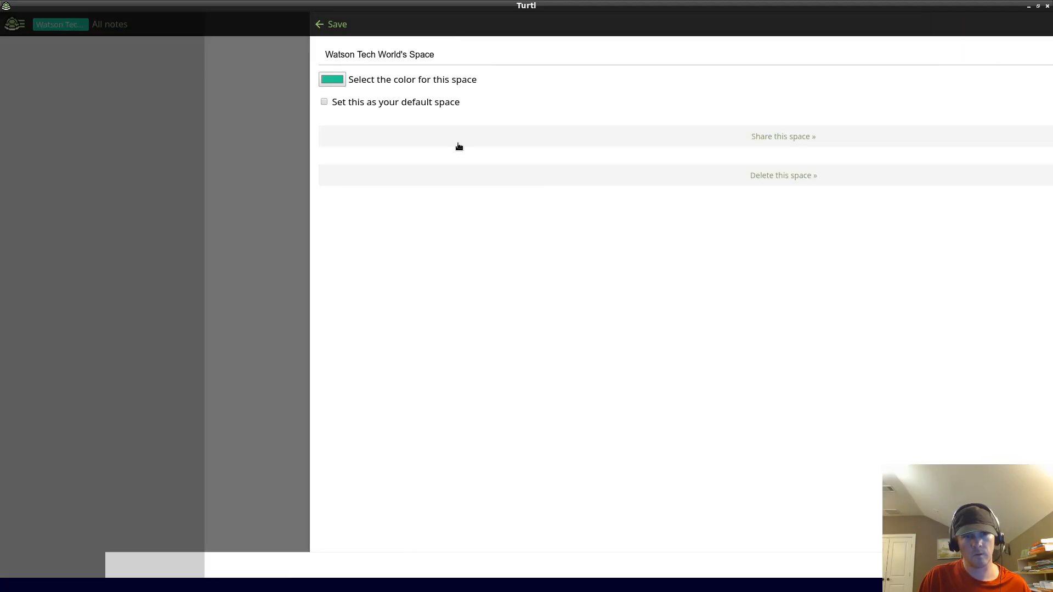
pyautogui.click(331, 79)
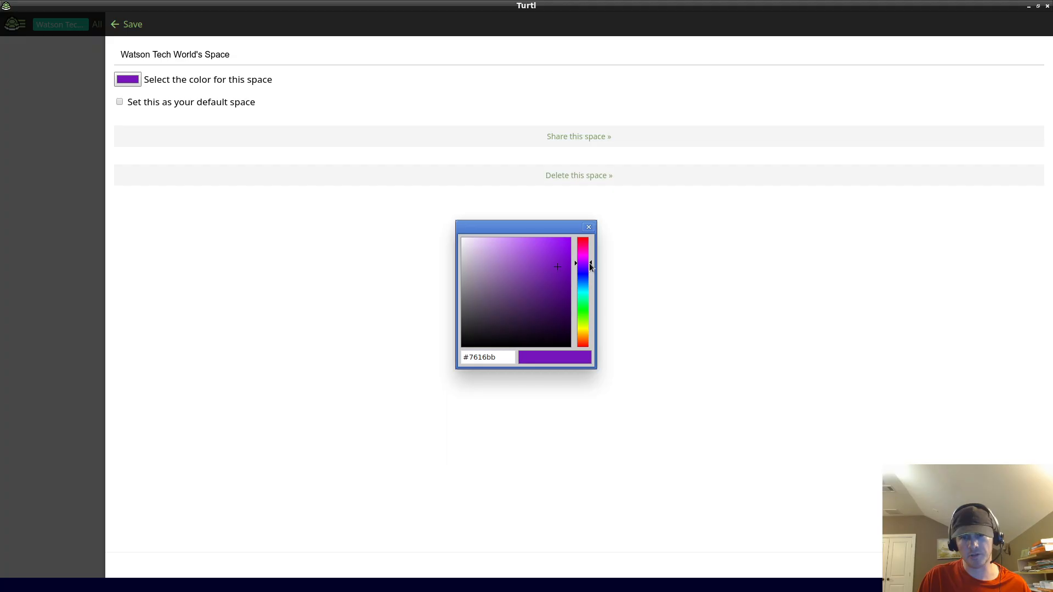
pyautogui.moveTo(312, 235)
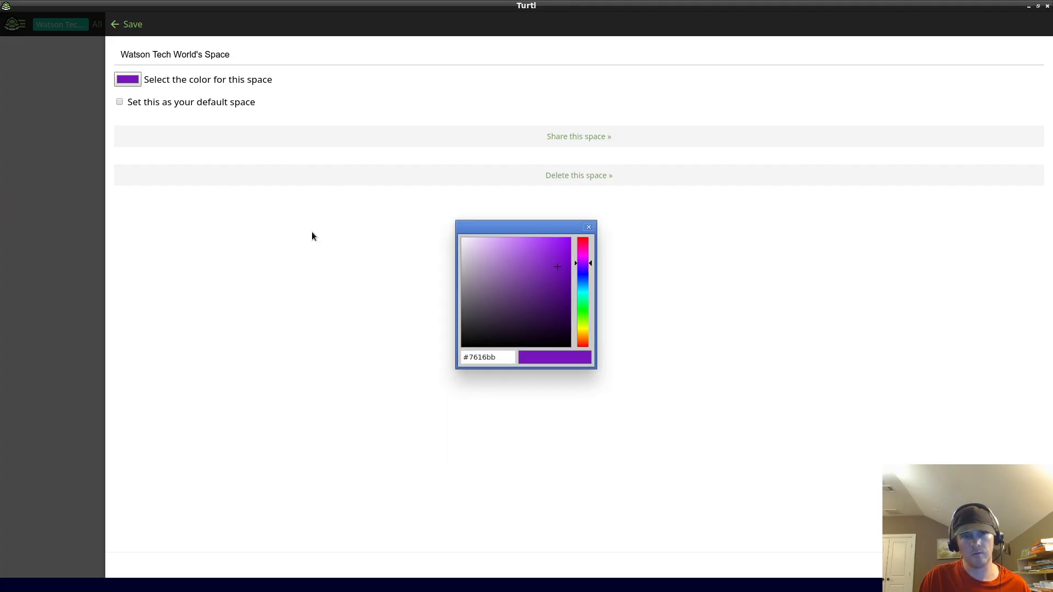
pyautogui.click(589, 227)
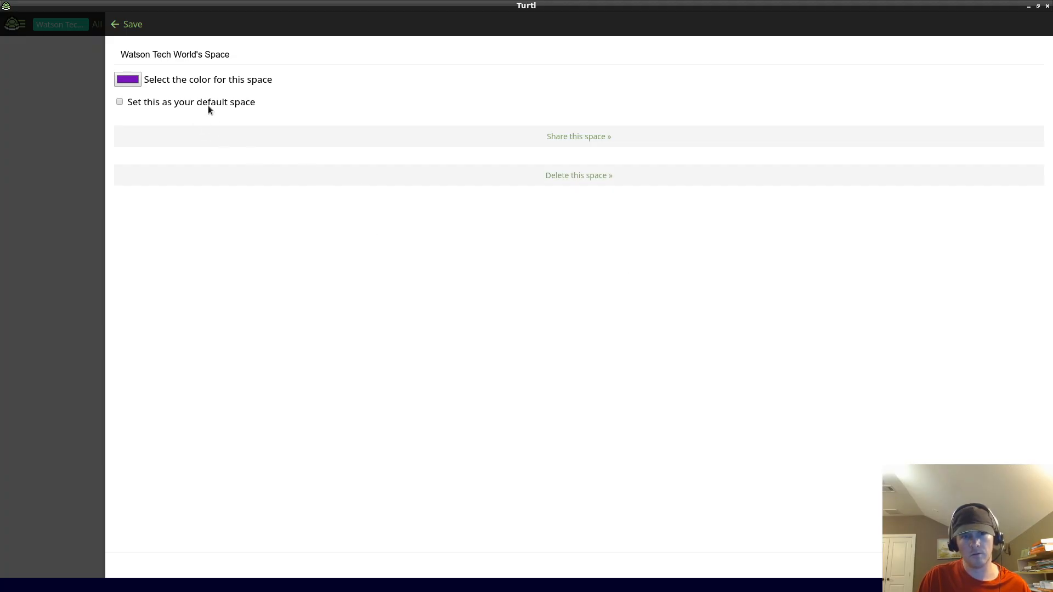
pyautogui.moveTo(181, 104)
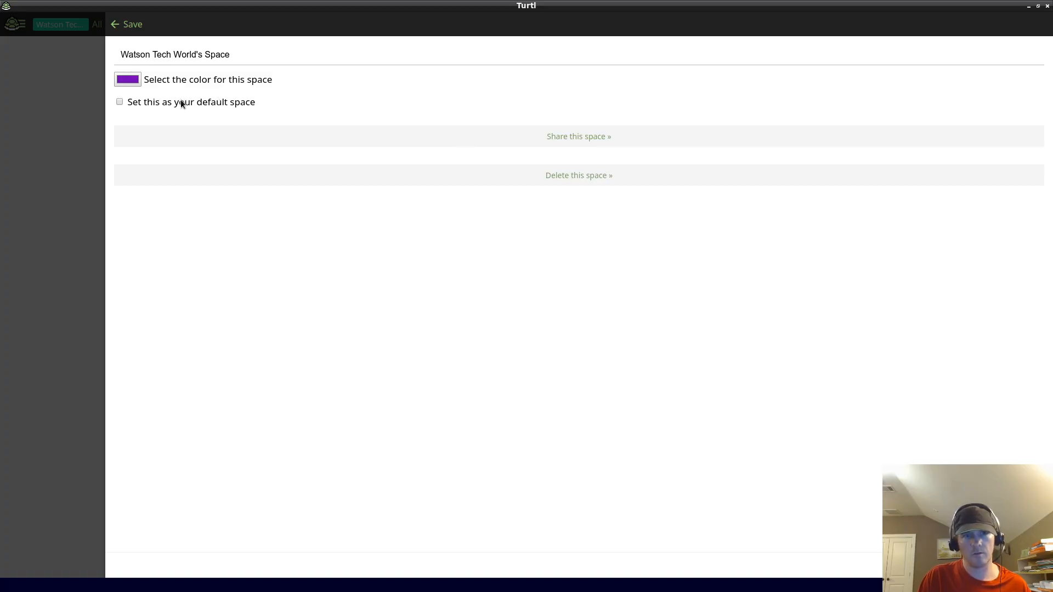
pyautogui.click(114, 24)
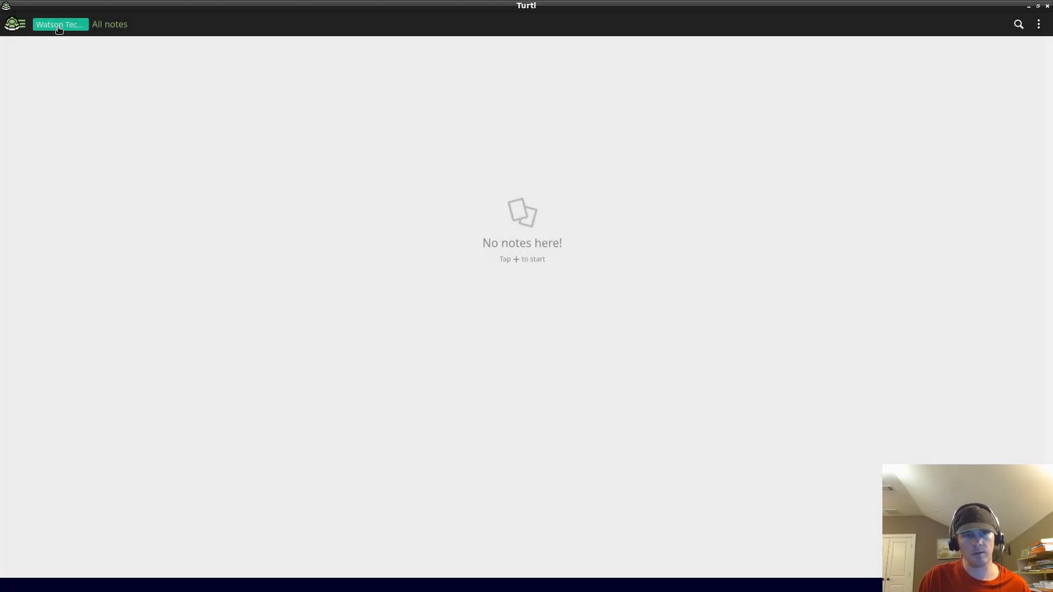
# Reopen the space settings, recheck the purple colour, and save again.
pyautogui.click(59, 24)
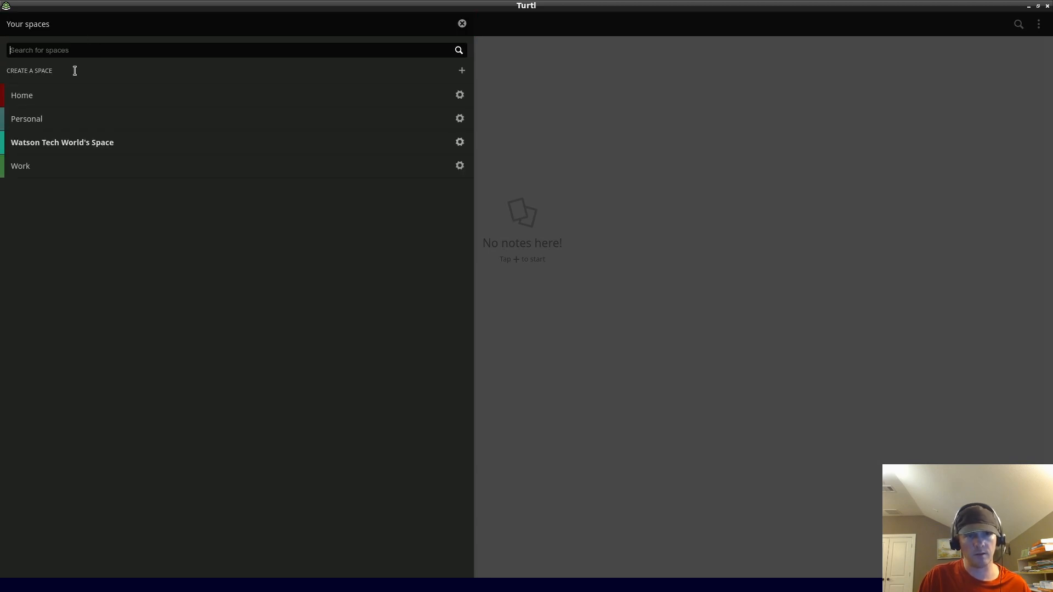
pyautogui.click(459, 141)
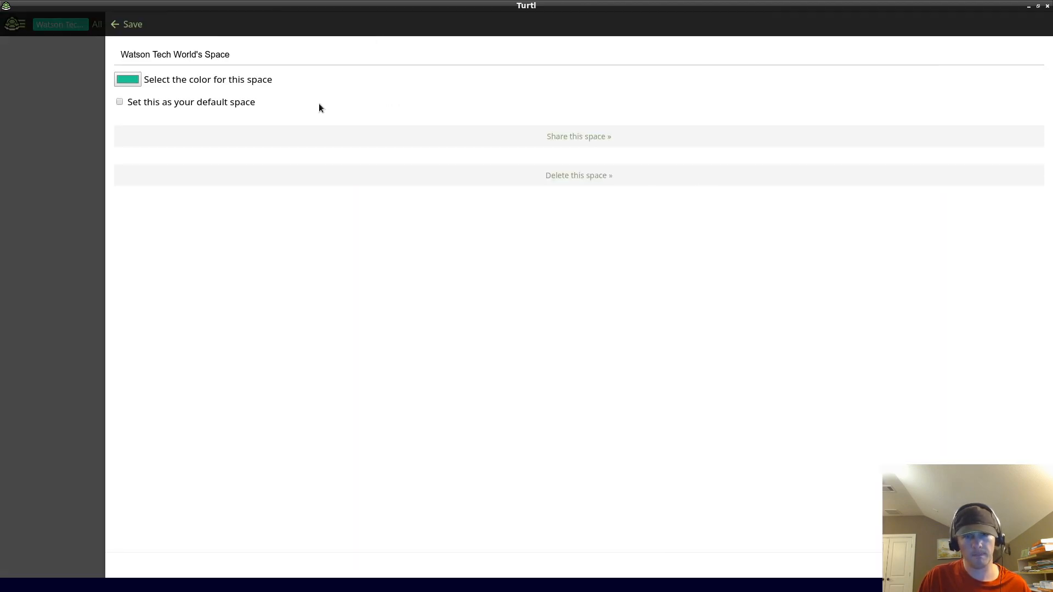
pyautogui.click(127, 79)
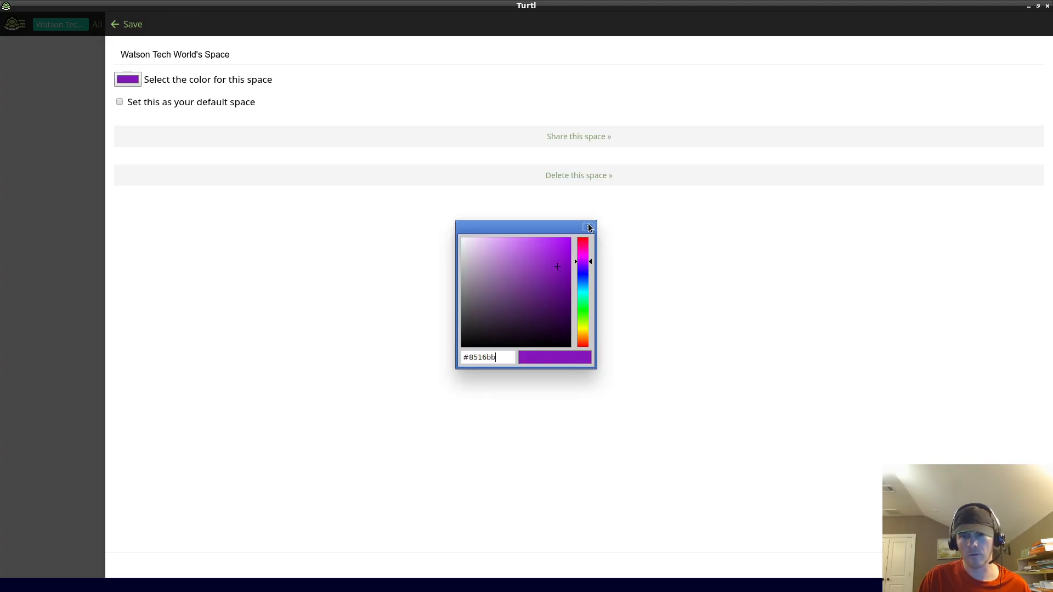
pyautogui.click(587, 227)
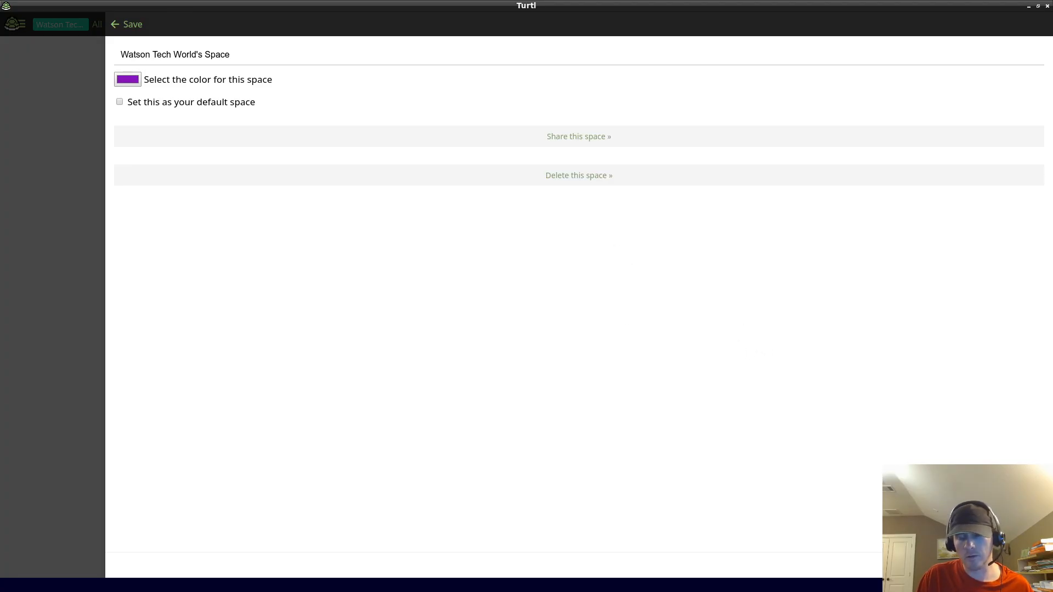
pyautogui.click(114, 24)
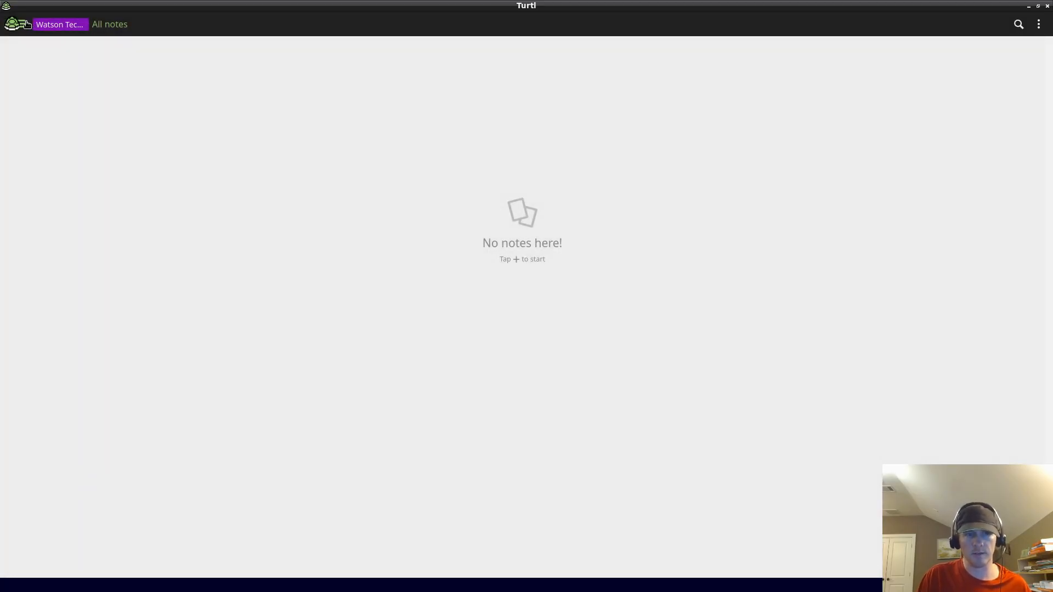
pyautogui.click(60, 24)
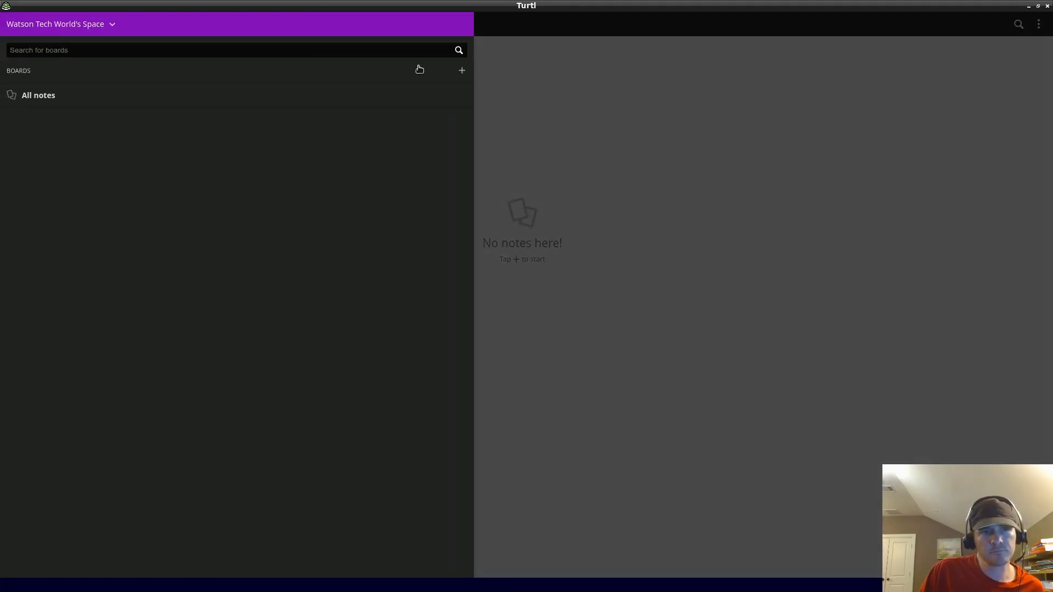
pyautogui.moveTo(428, 63)
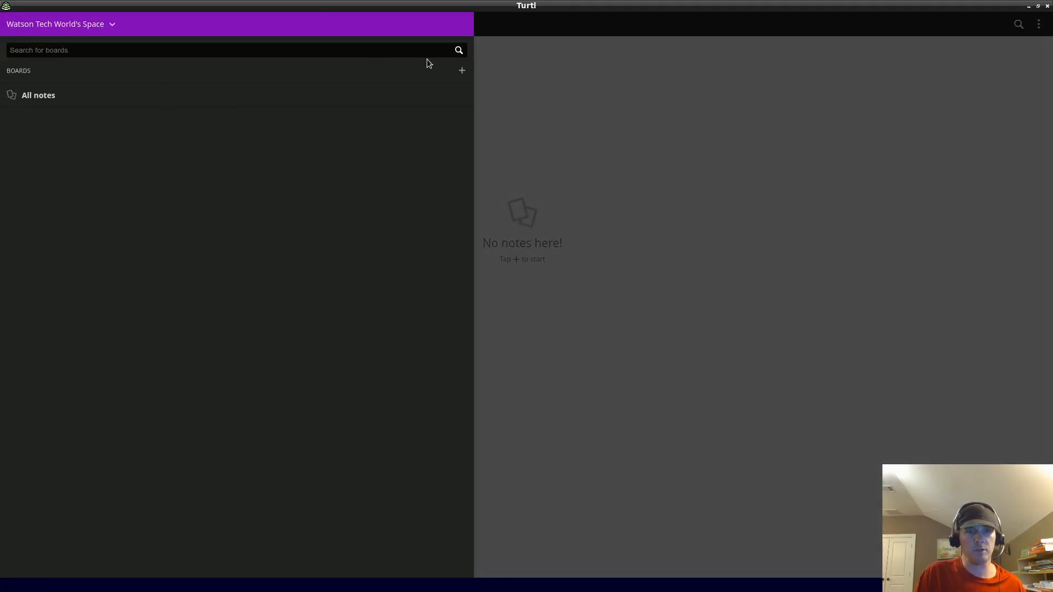
# Create two boards named 'personal board' and 'work board' in Watson Tech World's Space.
pyautogui.click(462, 71)
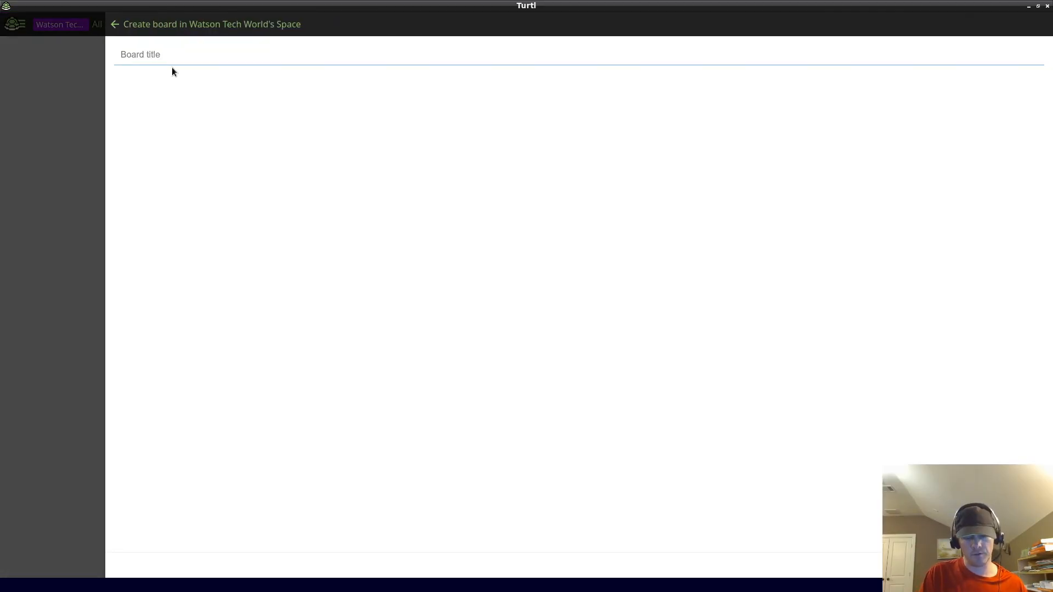
pyautogui.write('personal')
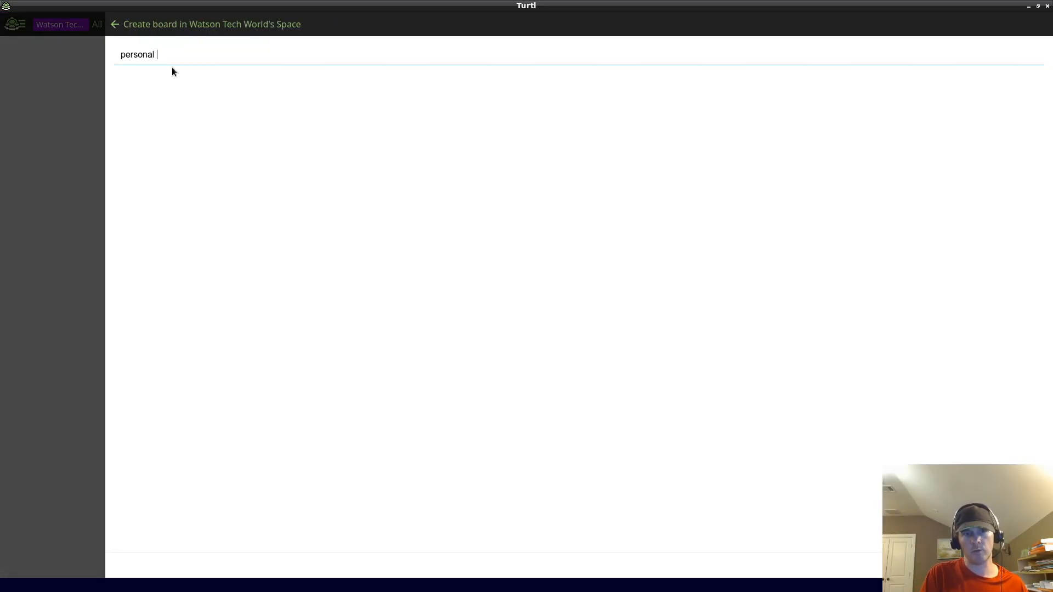
pyautogui.write('board')
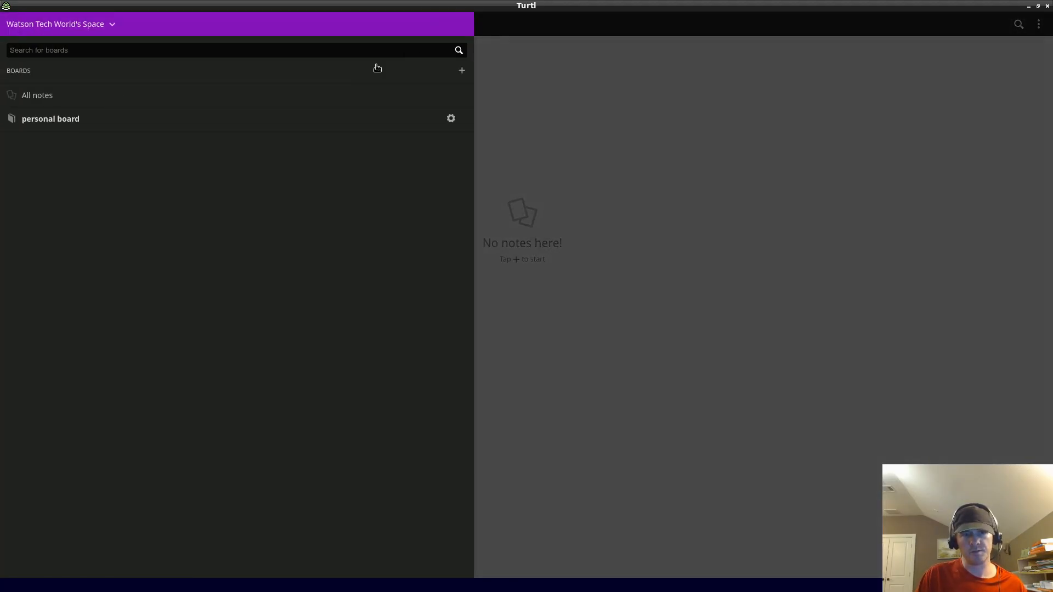
pyautogui.click(462, 70)
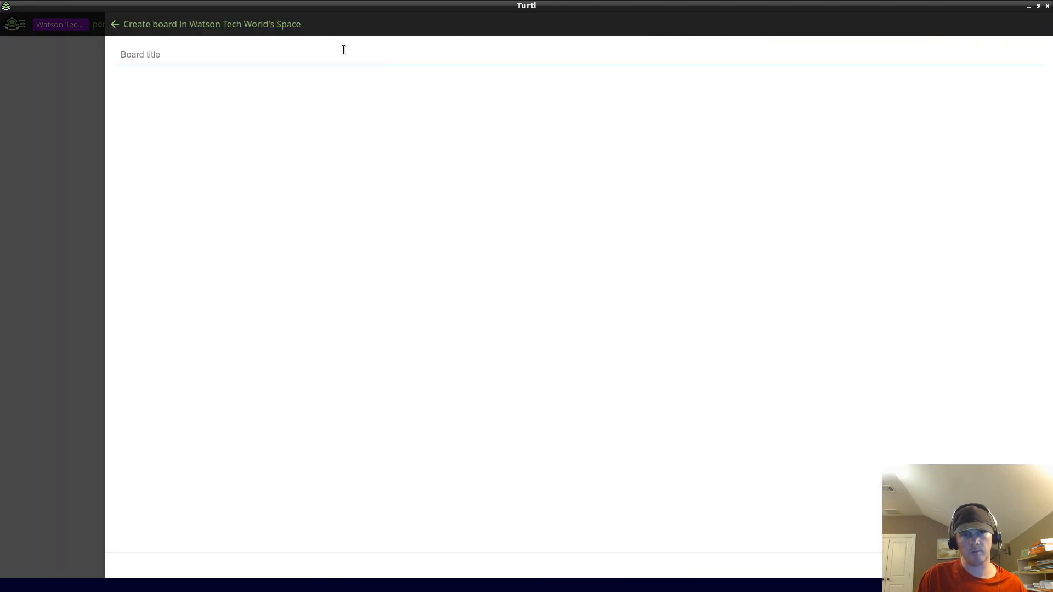
pyautogui.write('work board')
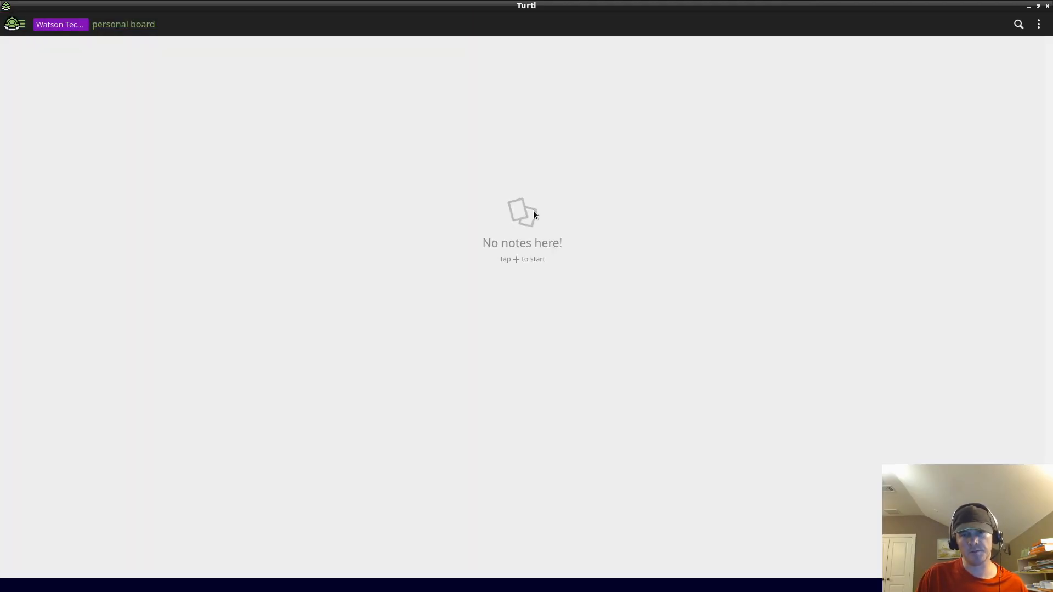
pyautogui.moveTo(96, 88)
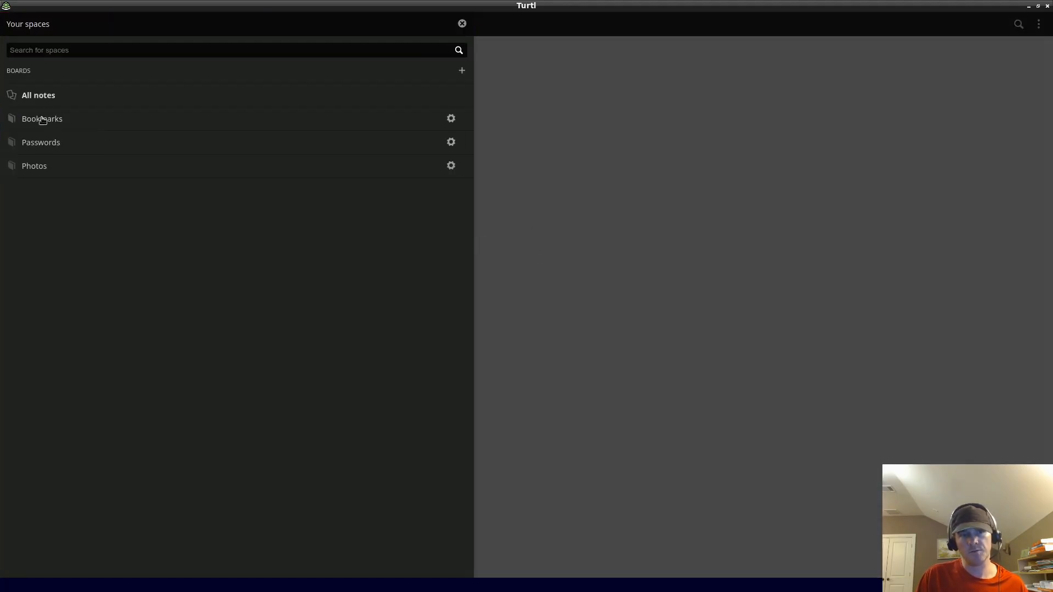
# Move the example text note from the Personal space onto personal board.
pyautogui.click(38, 94)
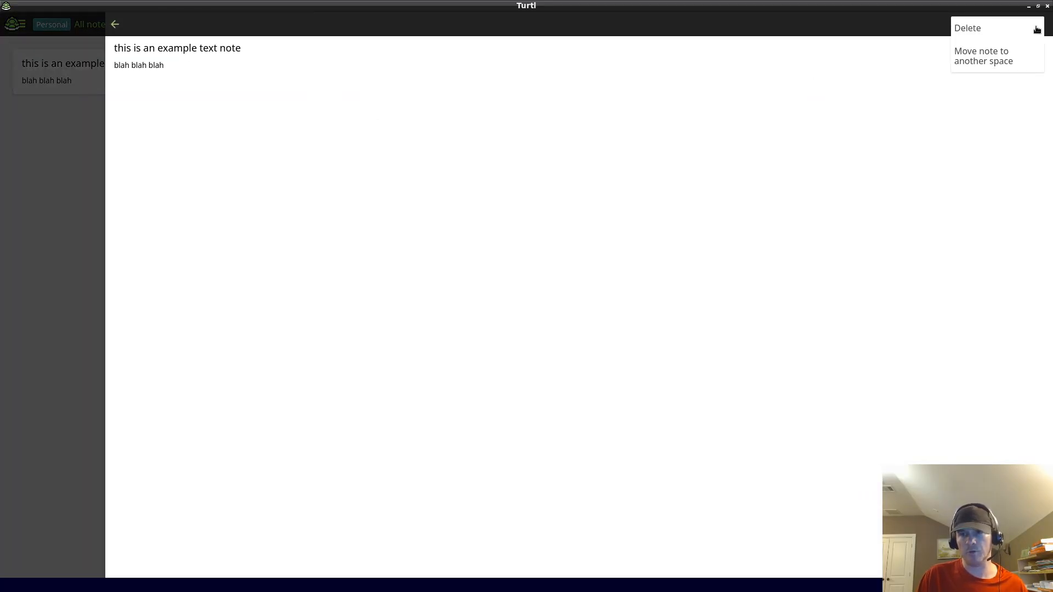
pyautogui.click(984, 56)
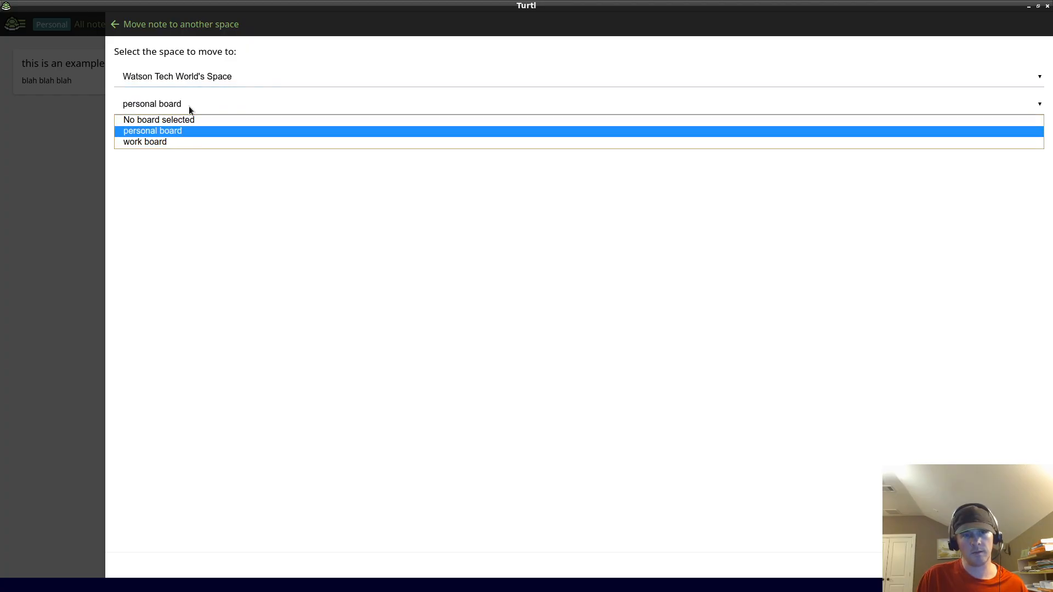
pyautogui.click(153, 131)
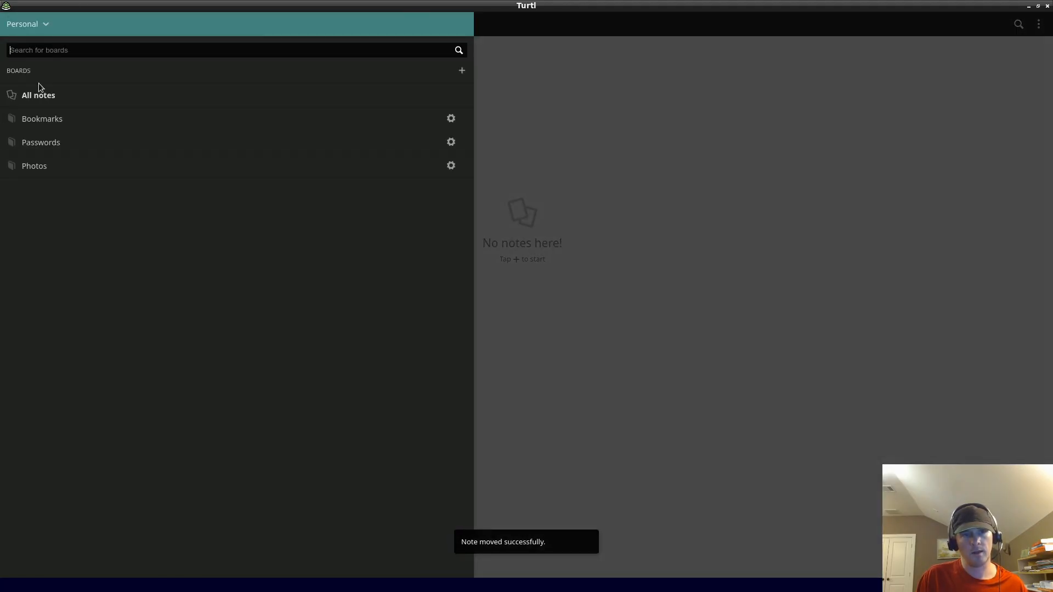
pyautogui.click(27, 24)
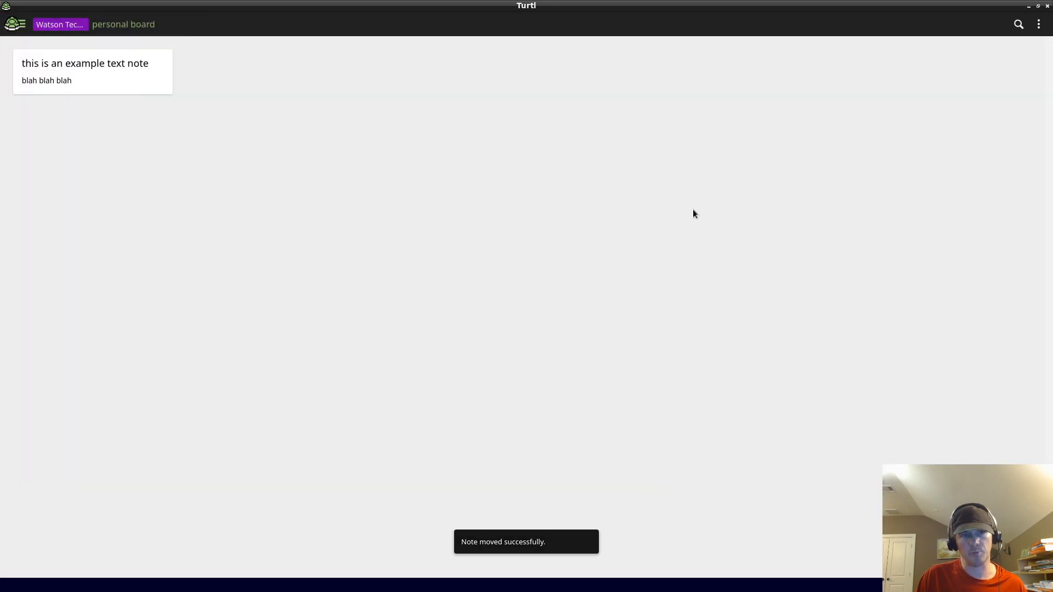
pyautogui.moveTo(375, 110)
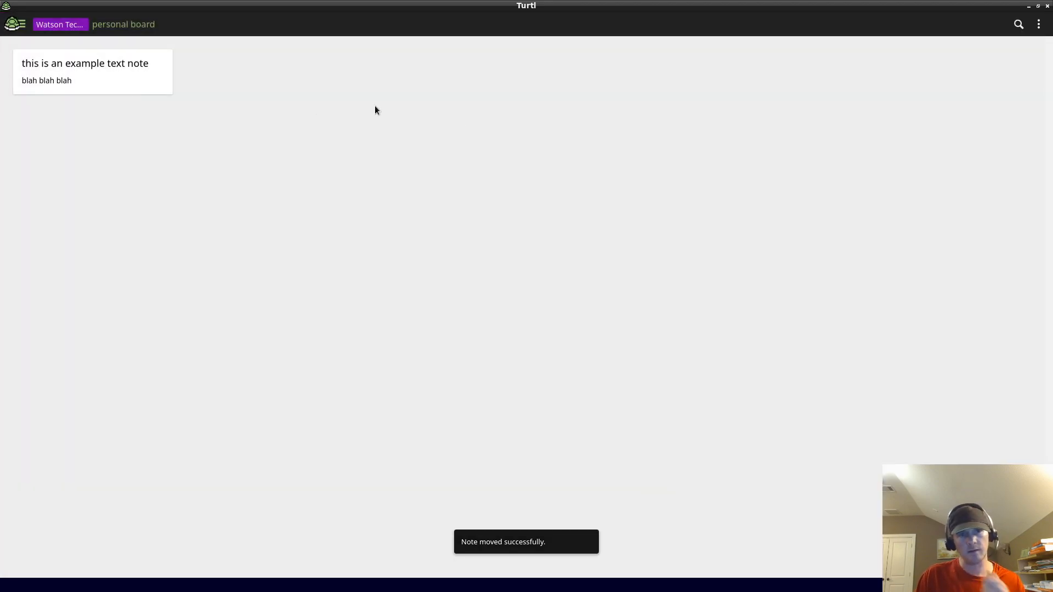
# Edit the example note's body to 'blah blah. This is an example' and save.
pyautogui.click(84, 72)
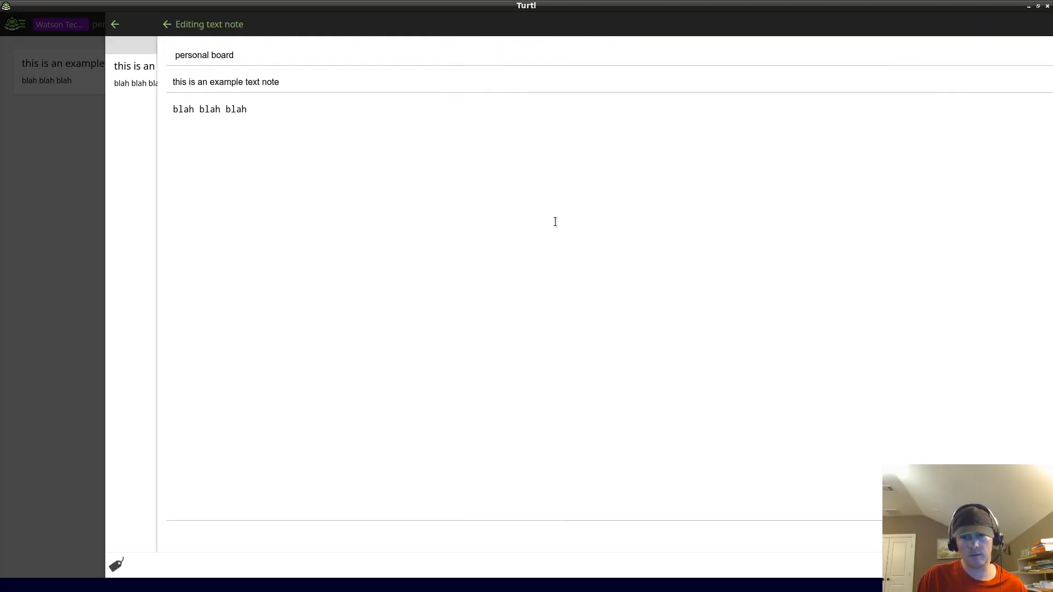
pyautogui.write('123')
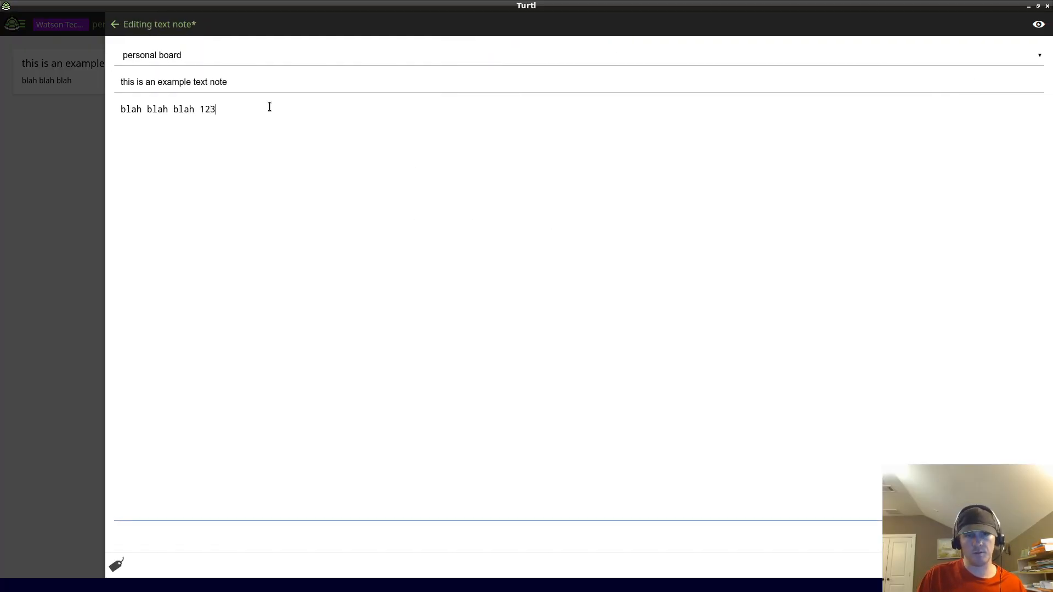
pyautogui.moveTo(368, 186)
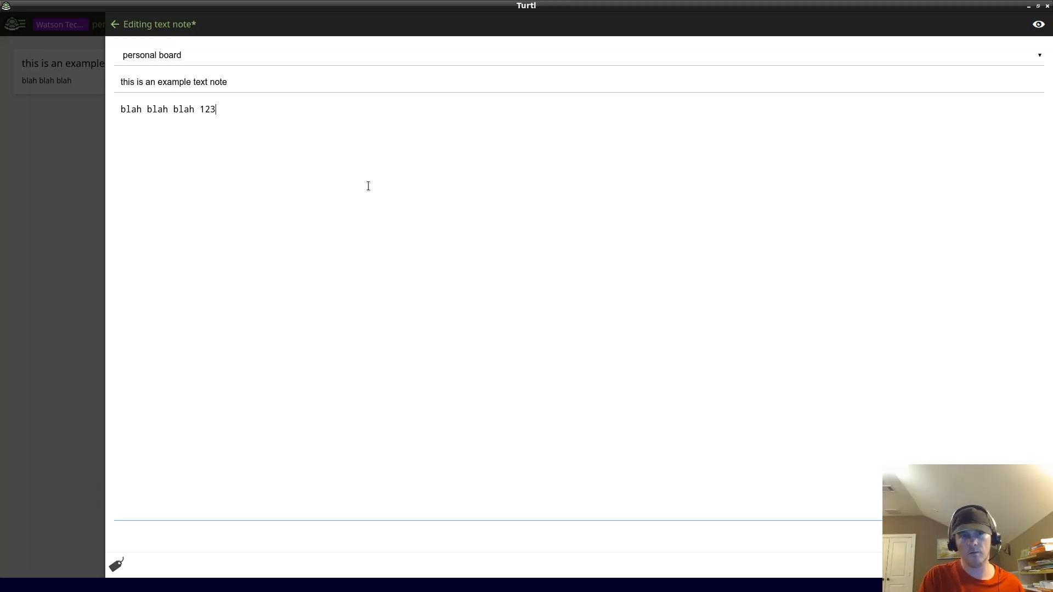
pyautogui.press('BackSpace')
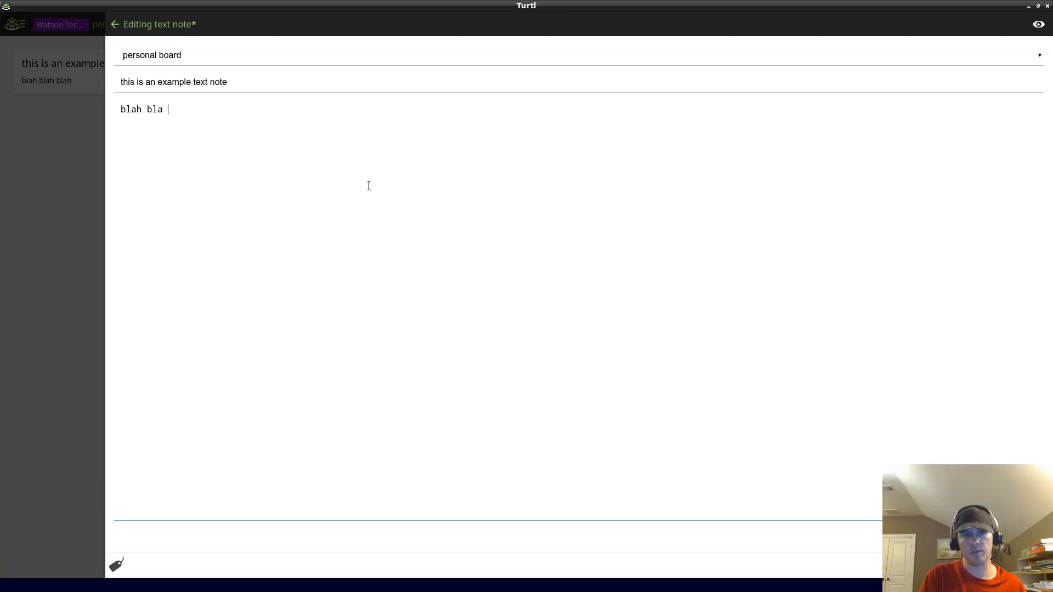
pyautogui.write('h. This')
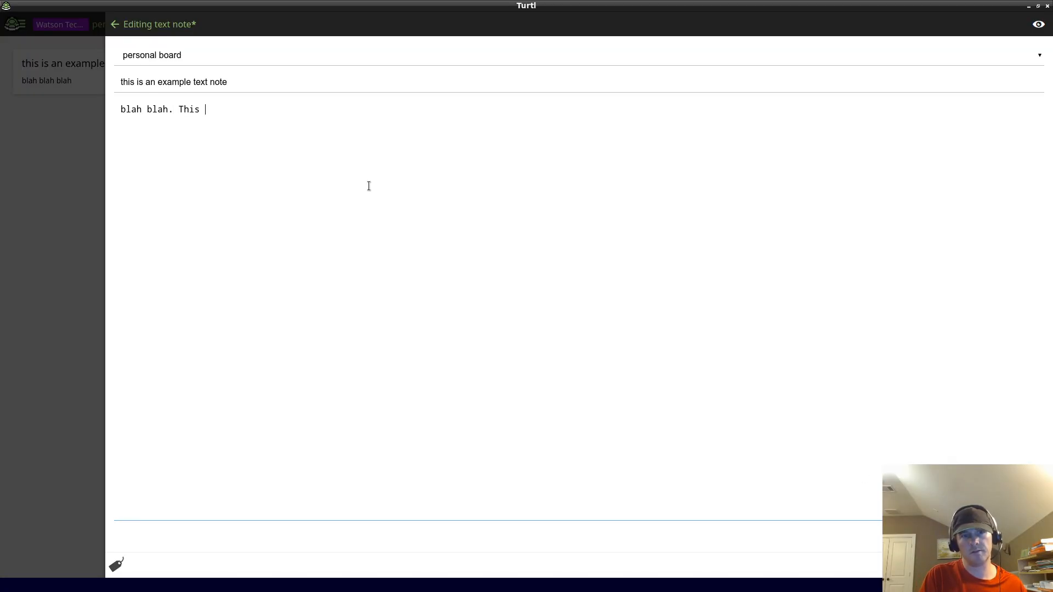
pyautogui.write('is a')
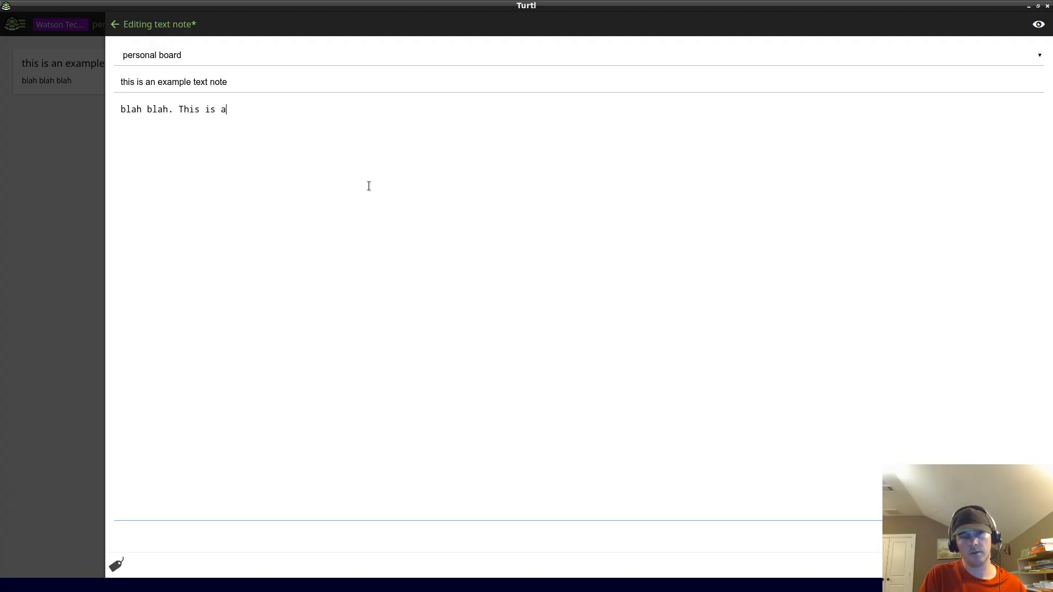
pyautogui.write('n exmaple')
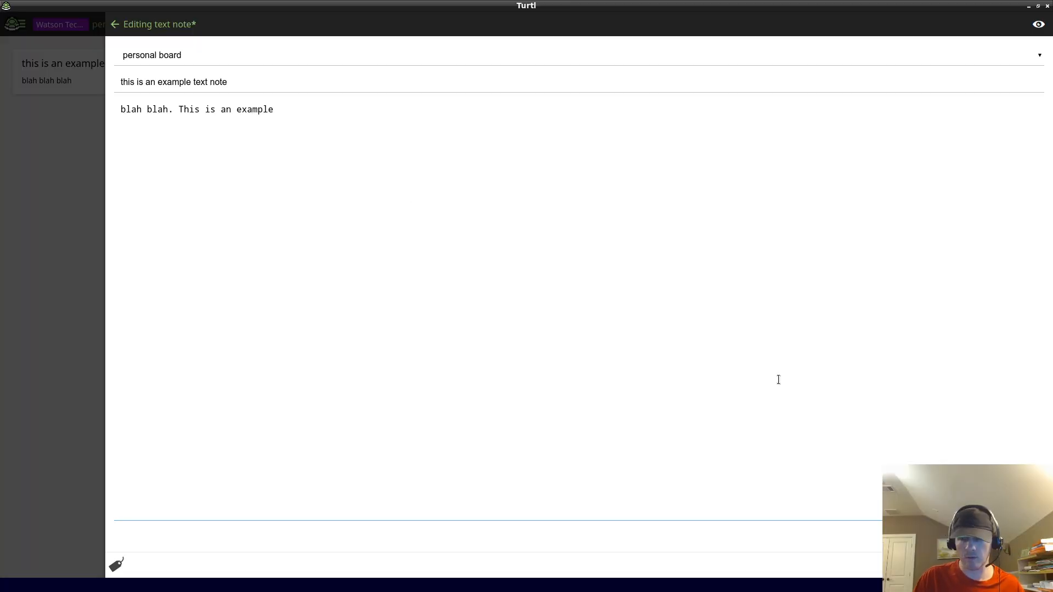
pyautogui.click(114, 24)
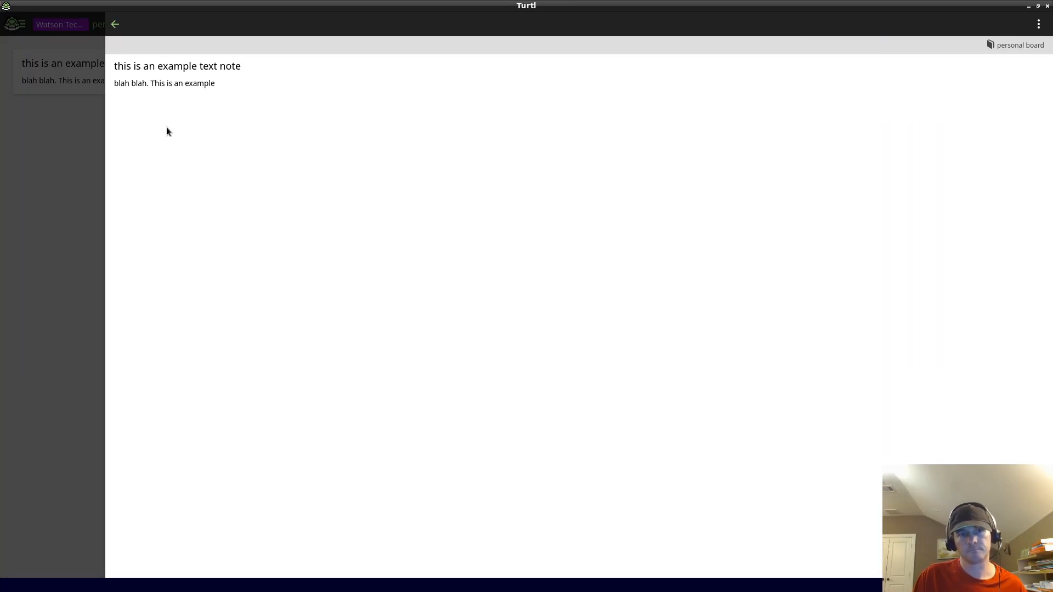
# Back on the board, start a new image note and switch to the browser.
pyautogui.click(115, 24)
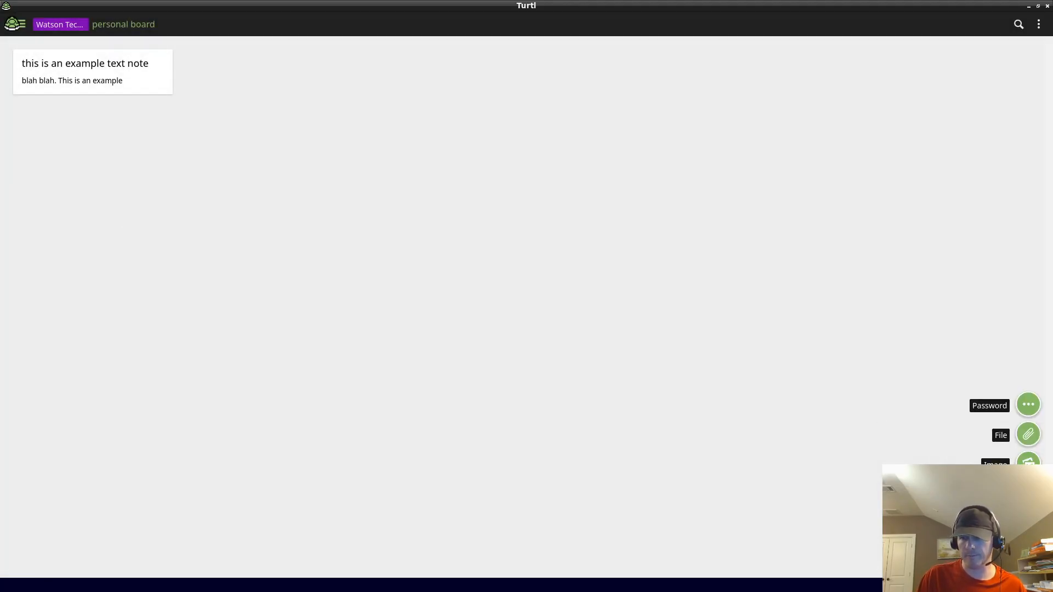
pyautogui.click(1028, 462)
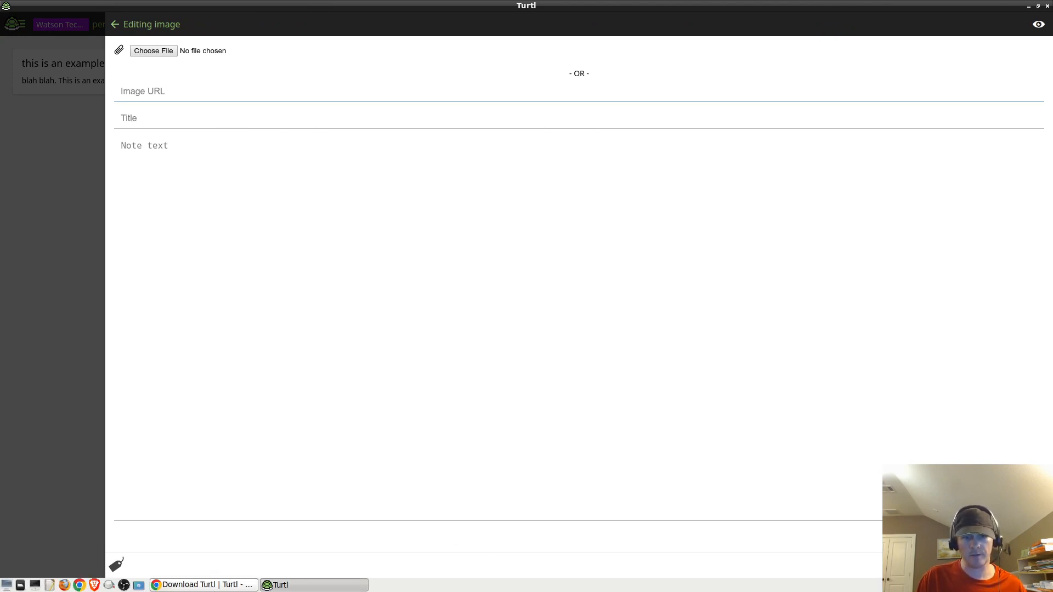
pyautogui.click(201, 585)
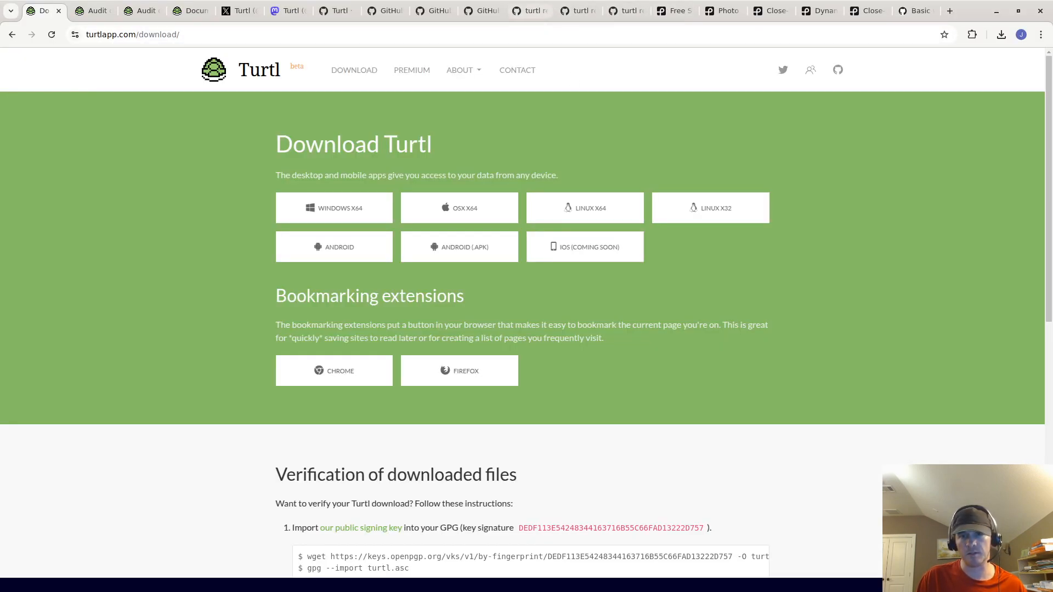
# Browse the Pexels tiger, panda and ocean waves photo tabs, then return to Turtl.
pyautogui.click(719, 11)
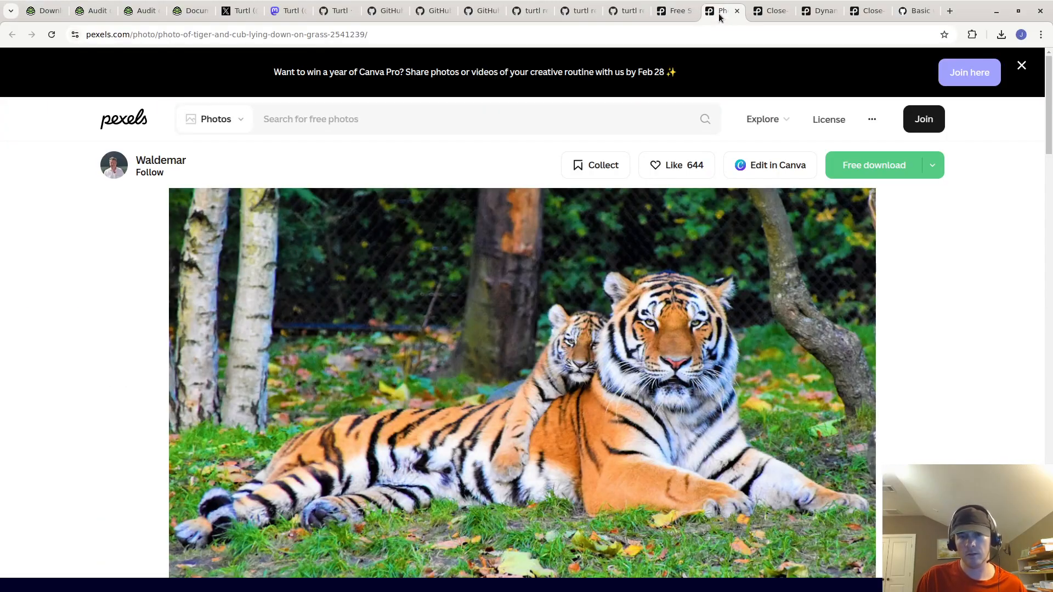
pyautogui.click(768, 11)
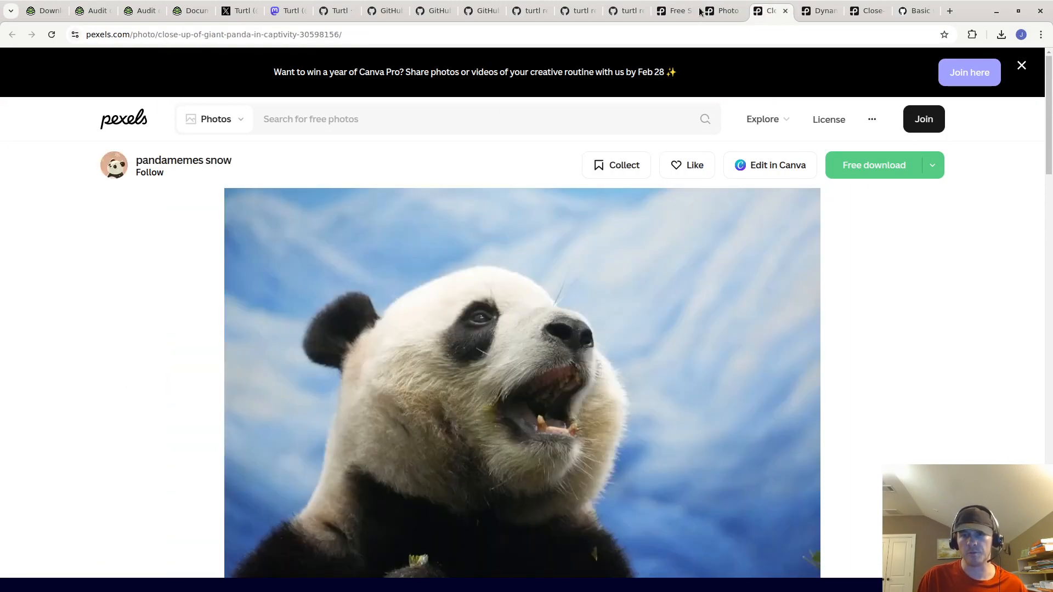
pyautogui.click(722, 11)
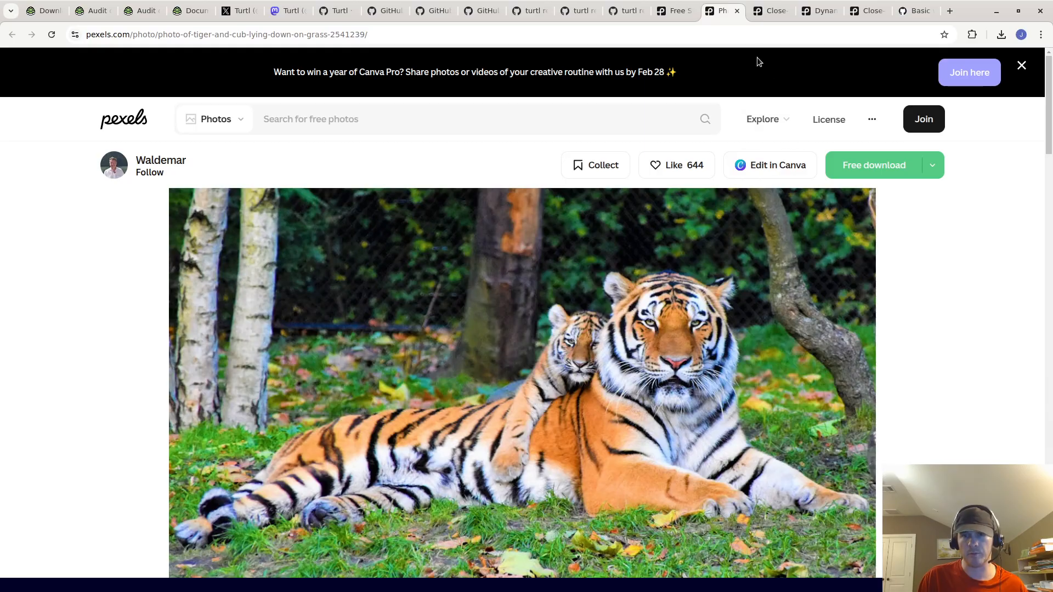
pyautogui.click(817, 11)
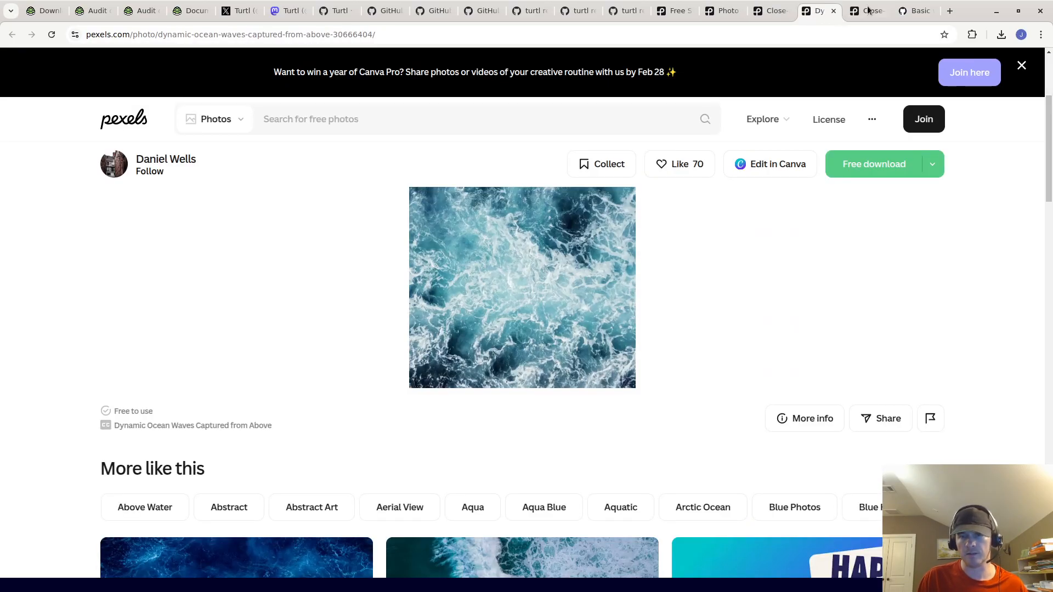
pyautogui.click(867, 11)
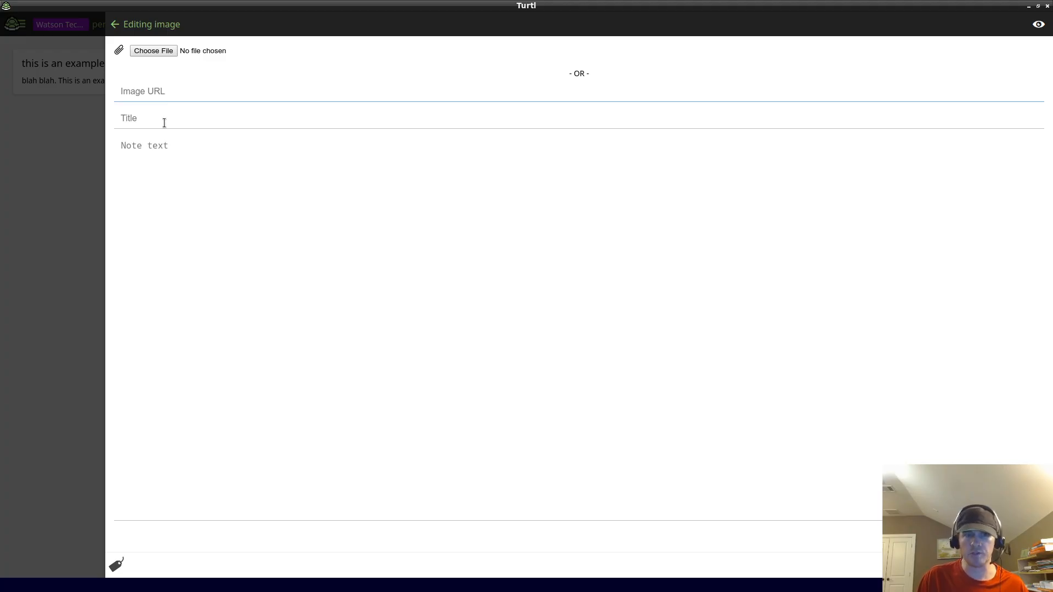
# Save the image note 'tiger mother and baby' with a line of notes, then reopen it.
pyautogui.write('tim')
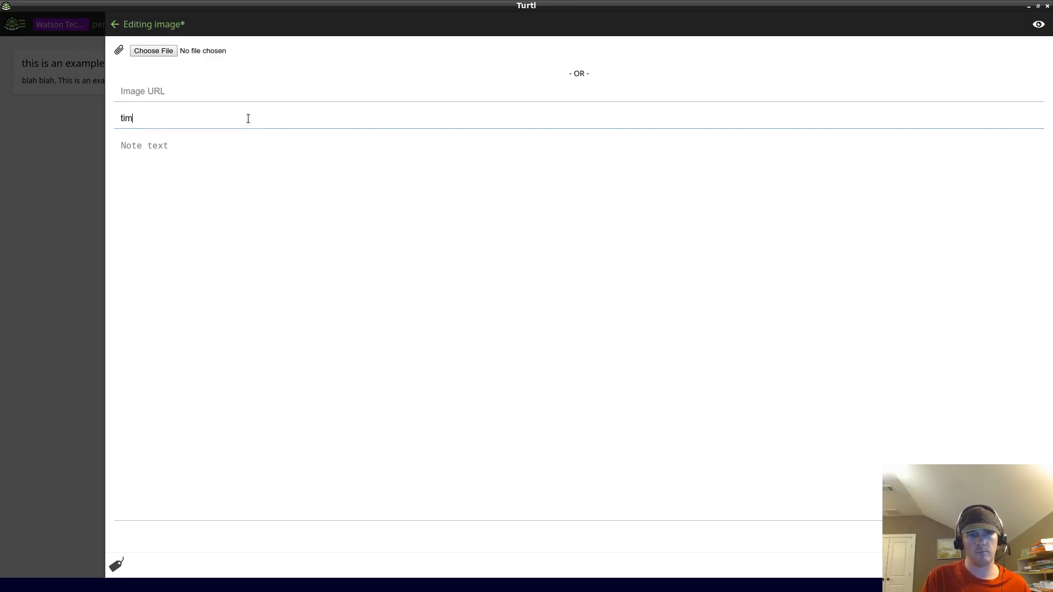
pyautogui.press('BackSpace')
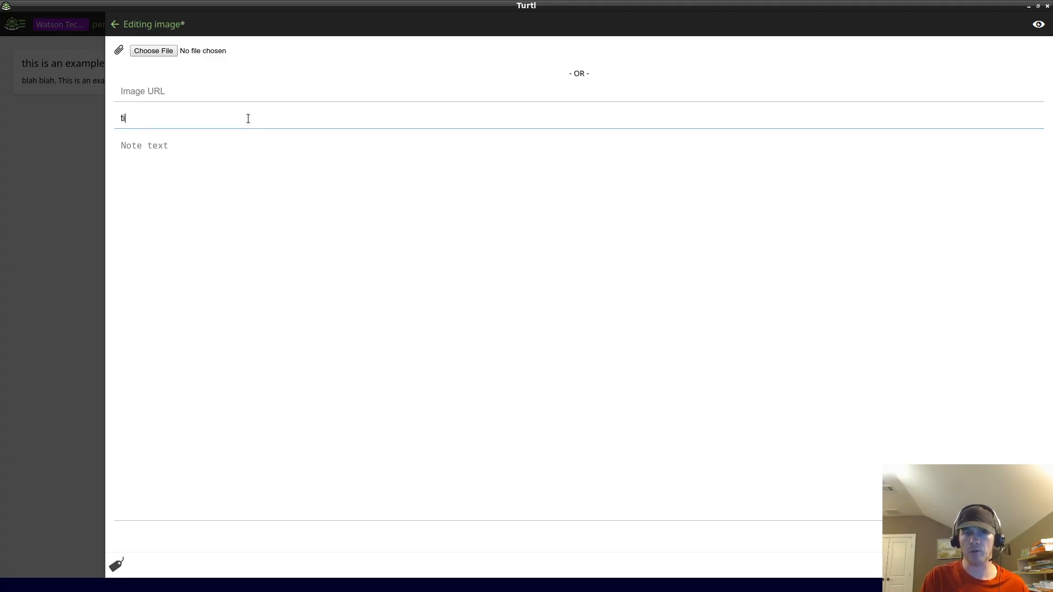
pyautogui.write('ger mother and')
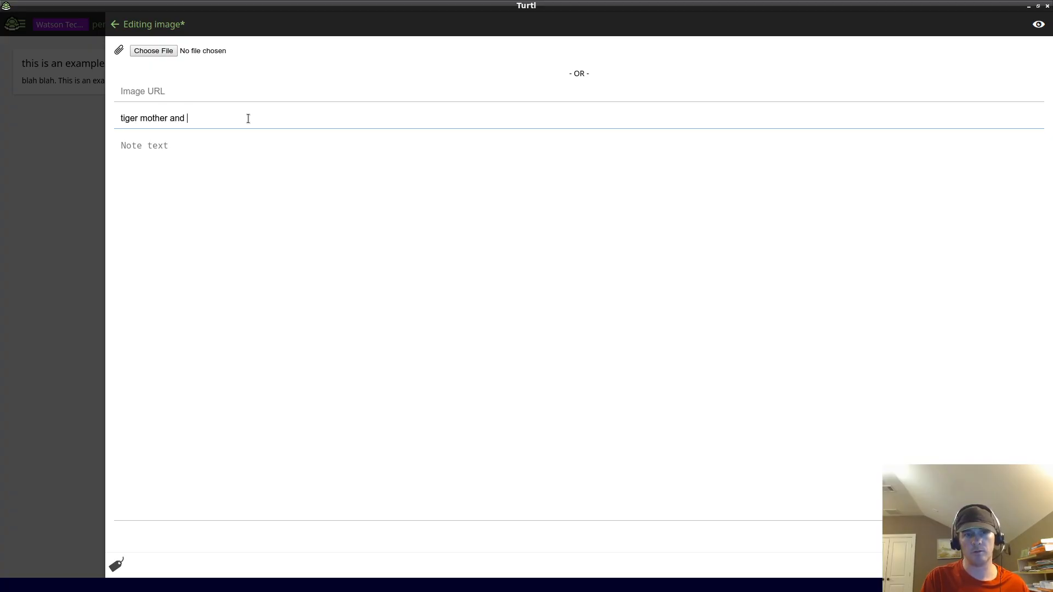
pyautogui.write('baby')
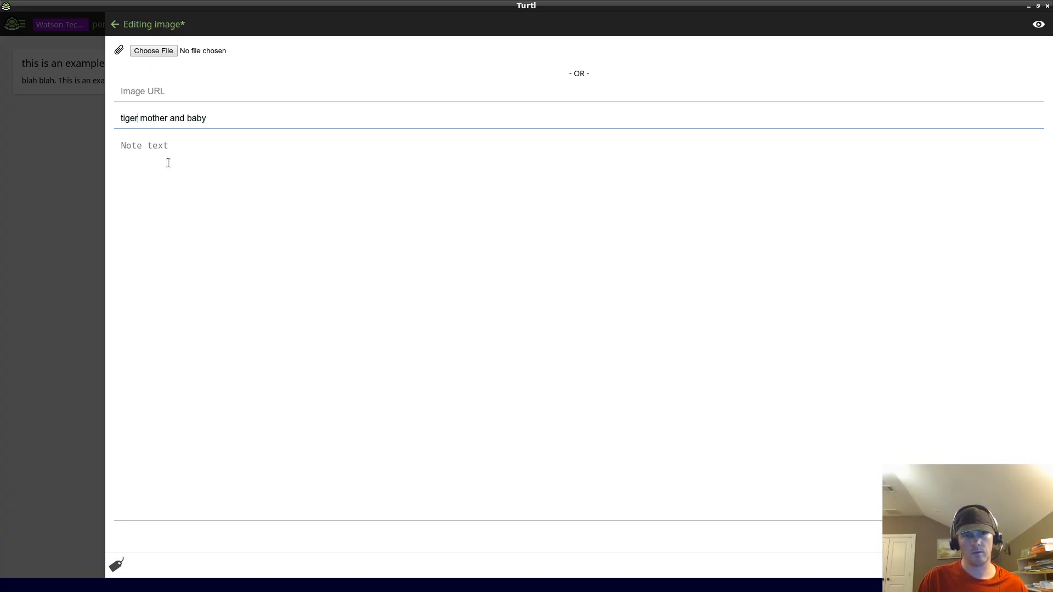
pyautogui.write('this is some')
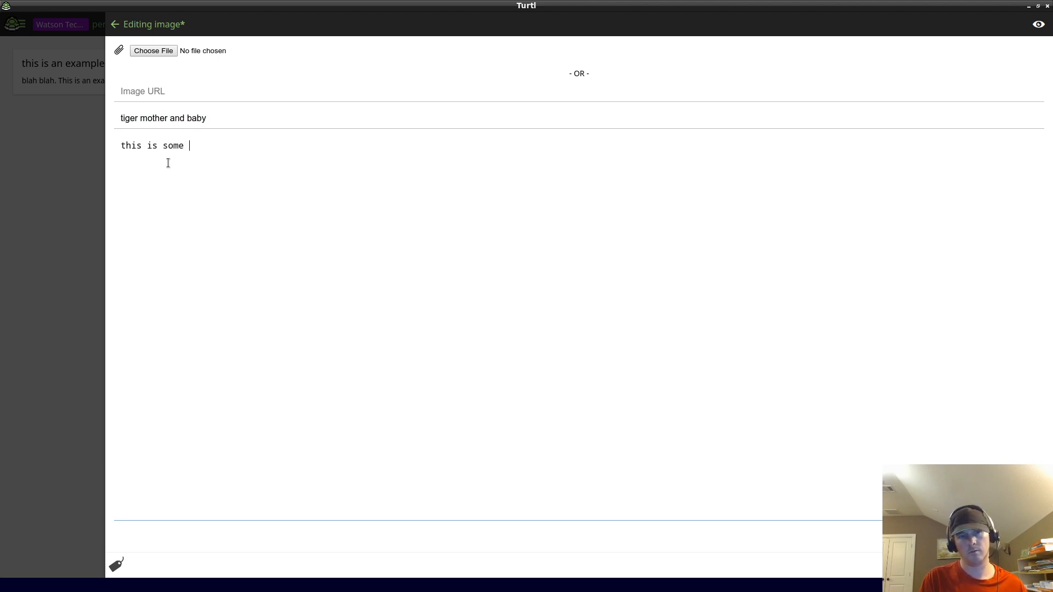
pyautogui.write('here')
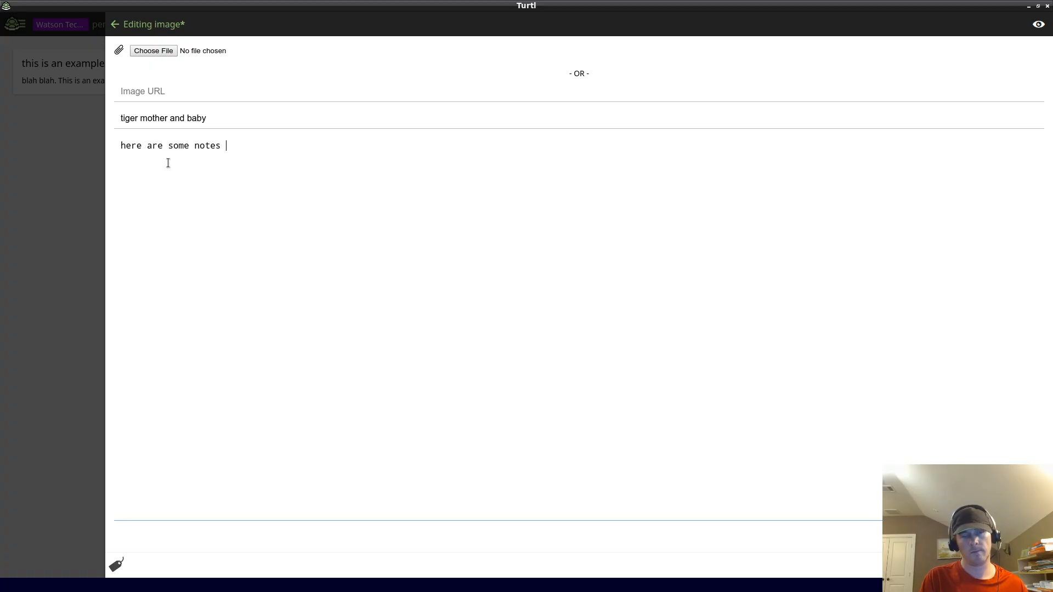
pyautogui.write('about it')
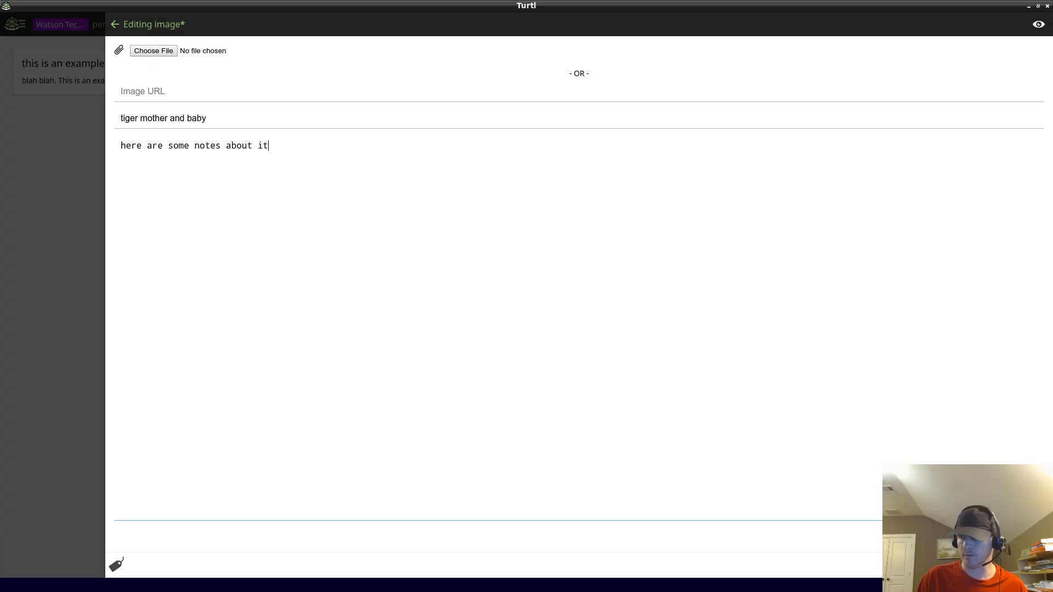
pyautogui.click(114, 24)
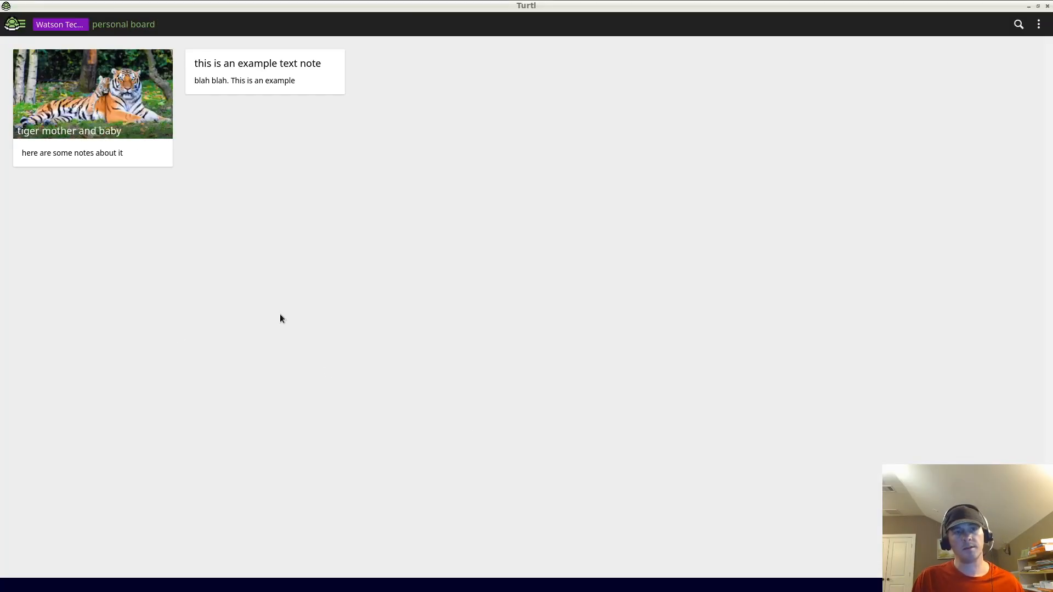
pyautogui.moveTo(141, 115)
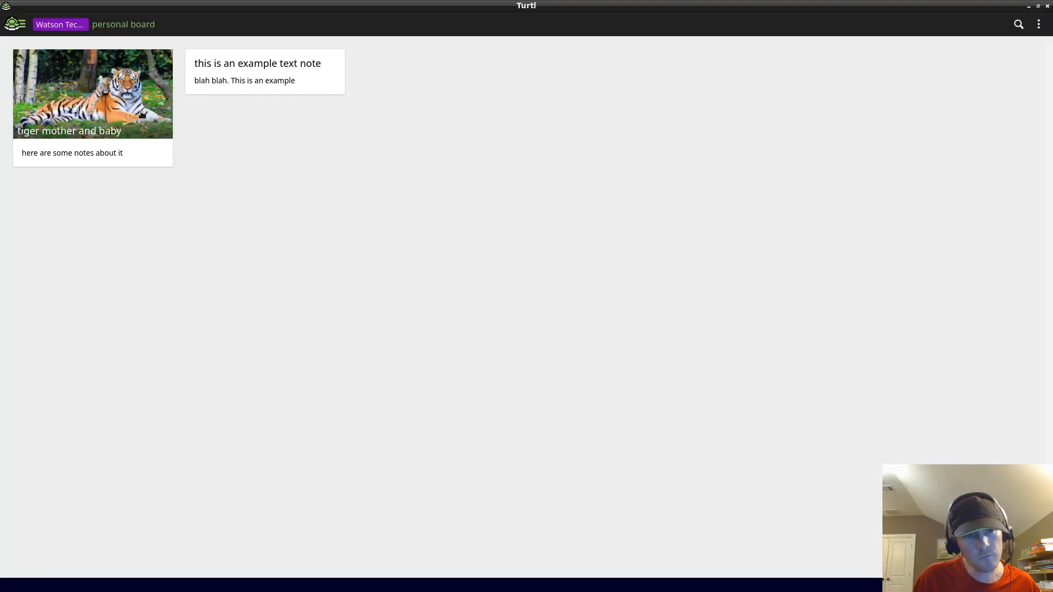
pyautogui.click(93, 94)
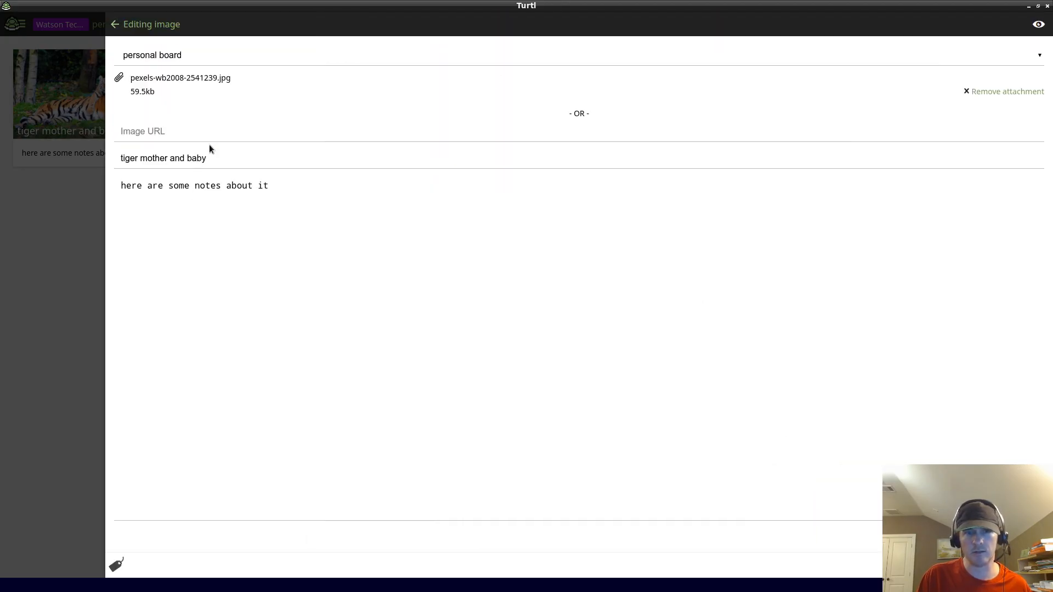
# Retitle the tiger note 'tiger mother and baby. Now edited', save and close it.
pyautogui.write('. Not')
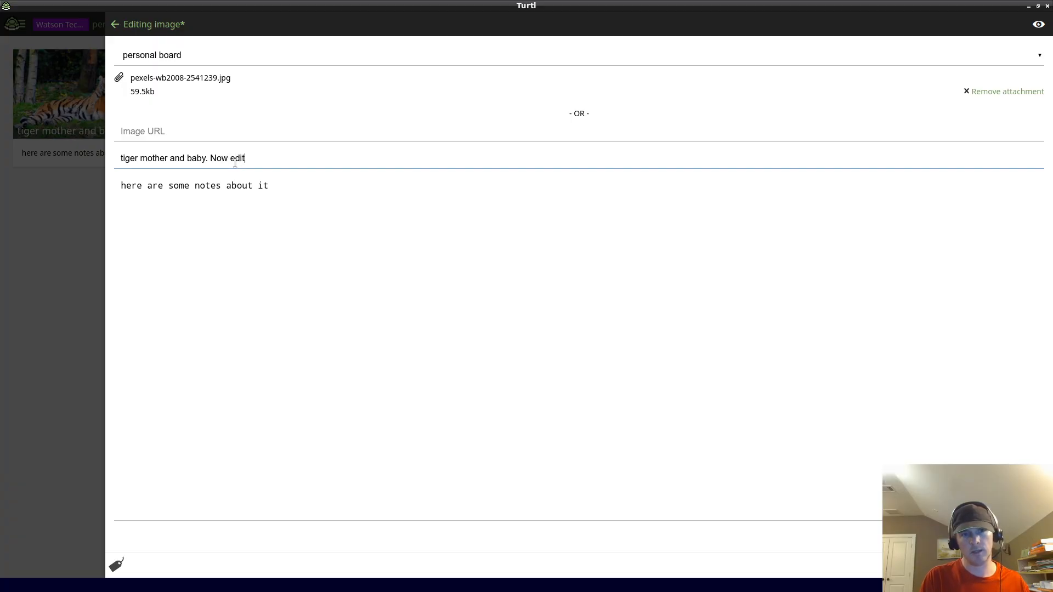
pyautogui.write('ed')
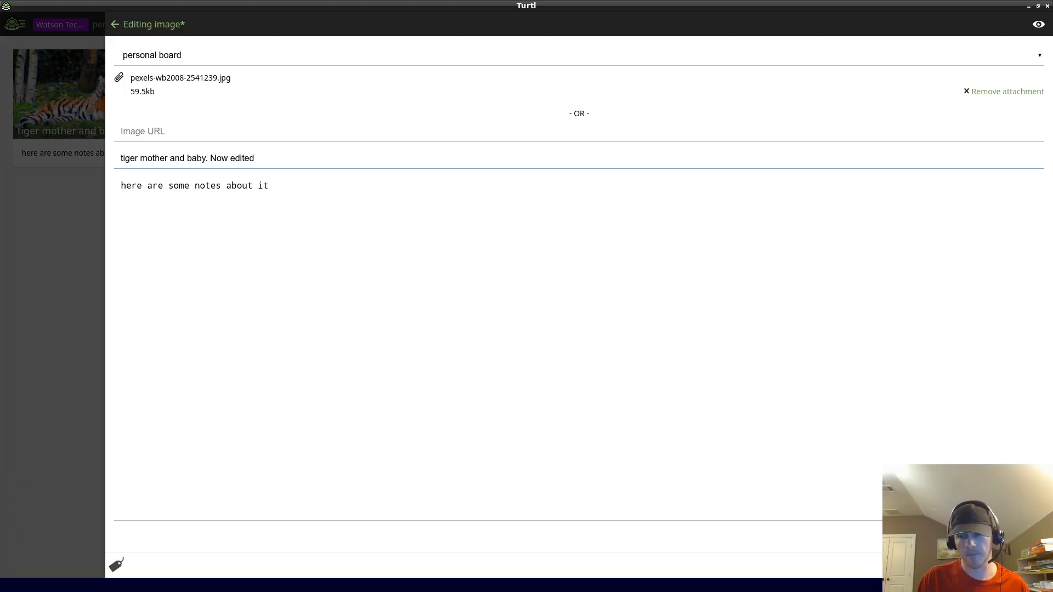
pyautogui.click(115, 24)
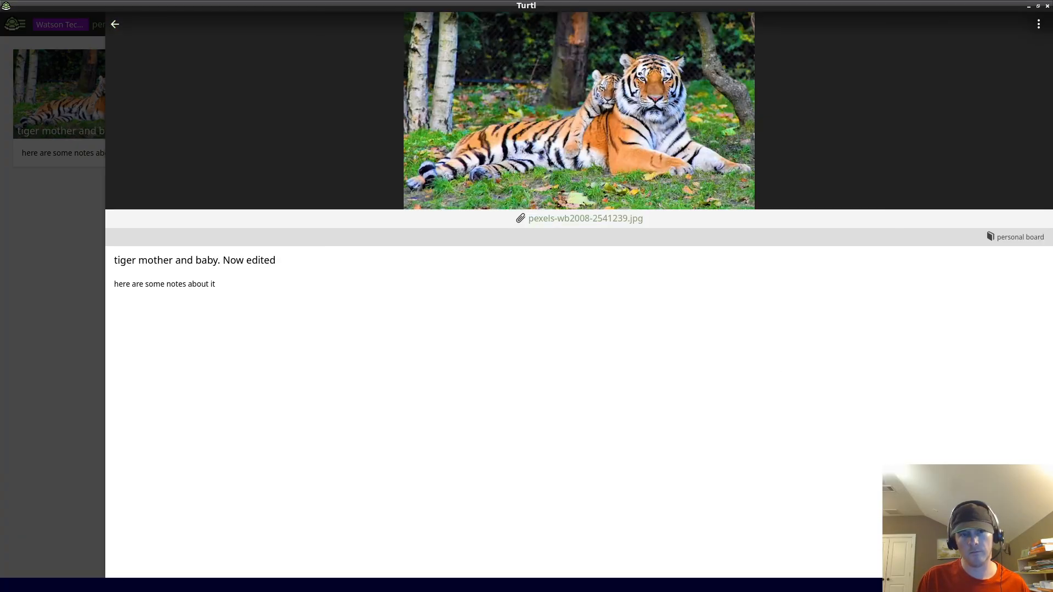
pyautogui.click(115, 25)
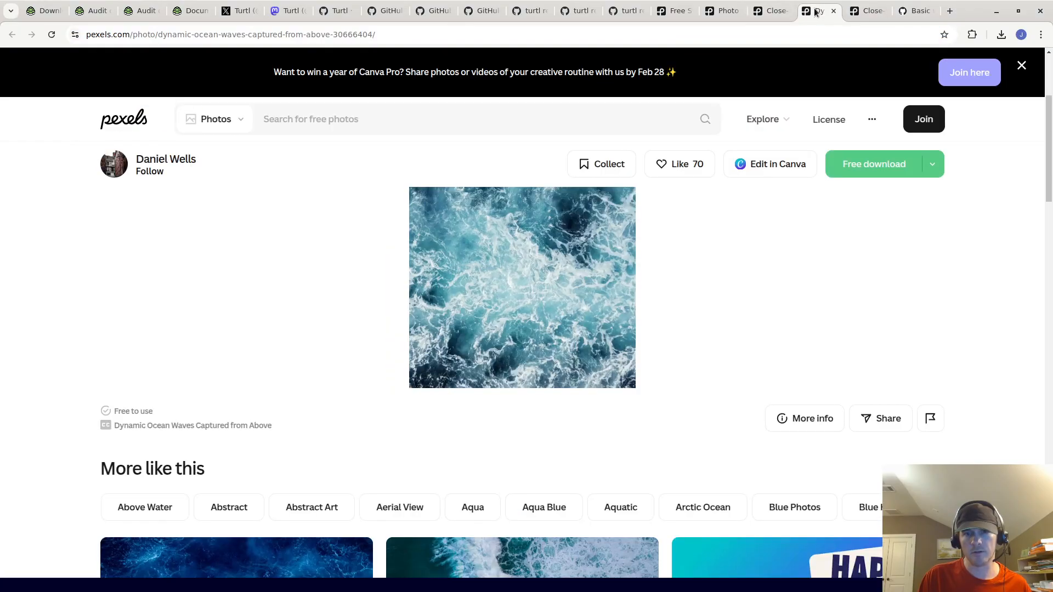
pyautogui.click(762, 11)
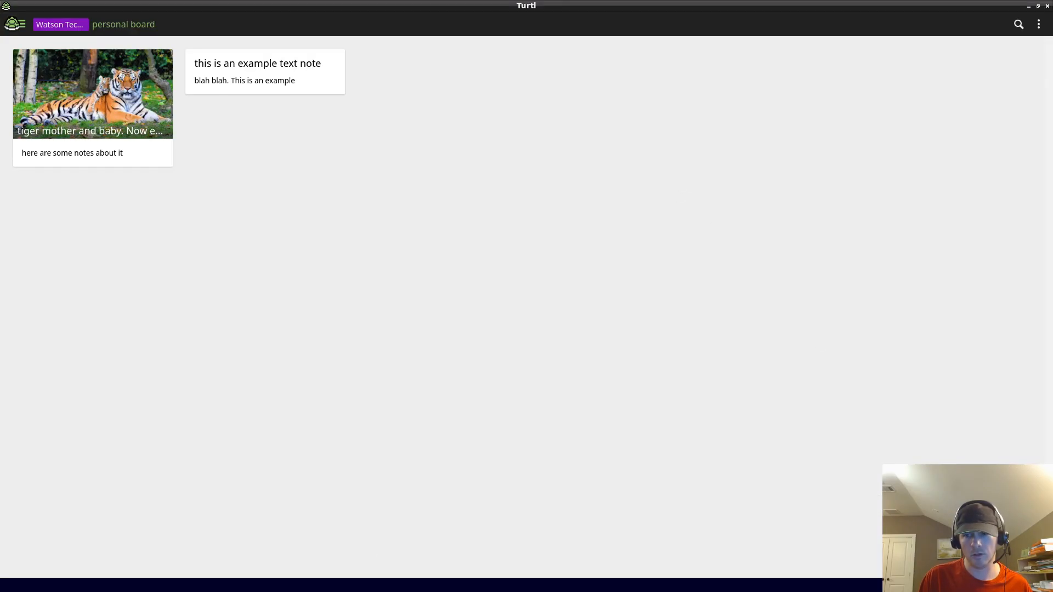
# Save a panda image note titled 'image of a panda' with notes about pandas.
pyautogui.click(93, 94)
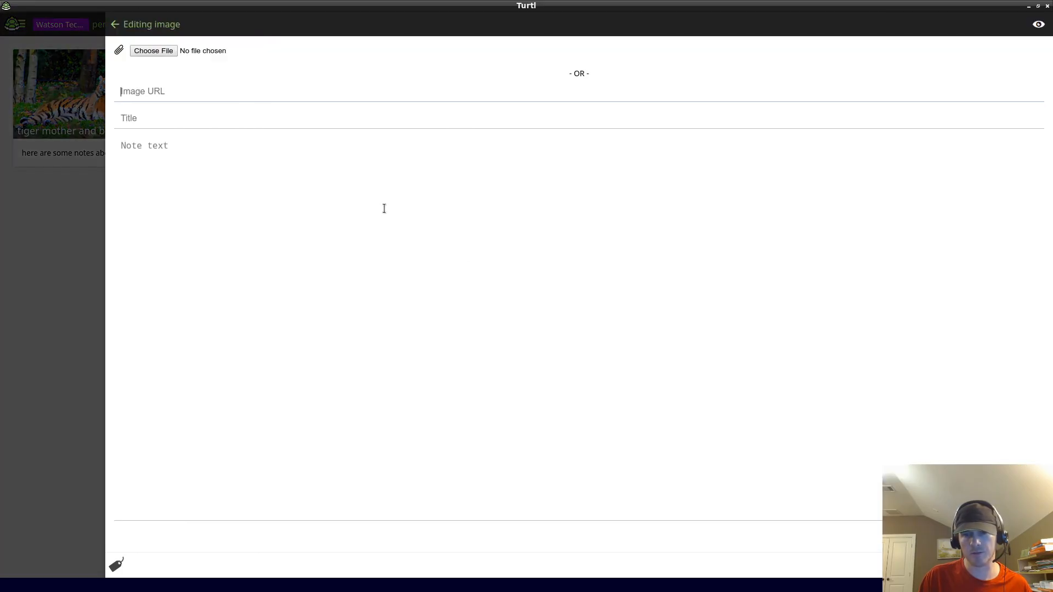
pyautogui.write('image of a panda')
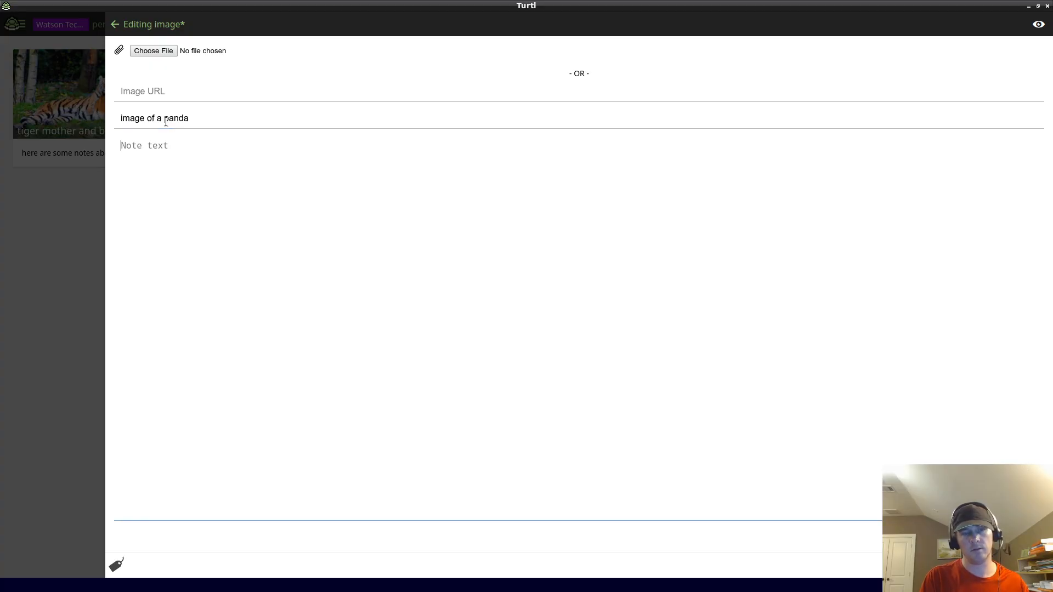
pyautogui.write('here are some notes abu')
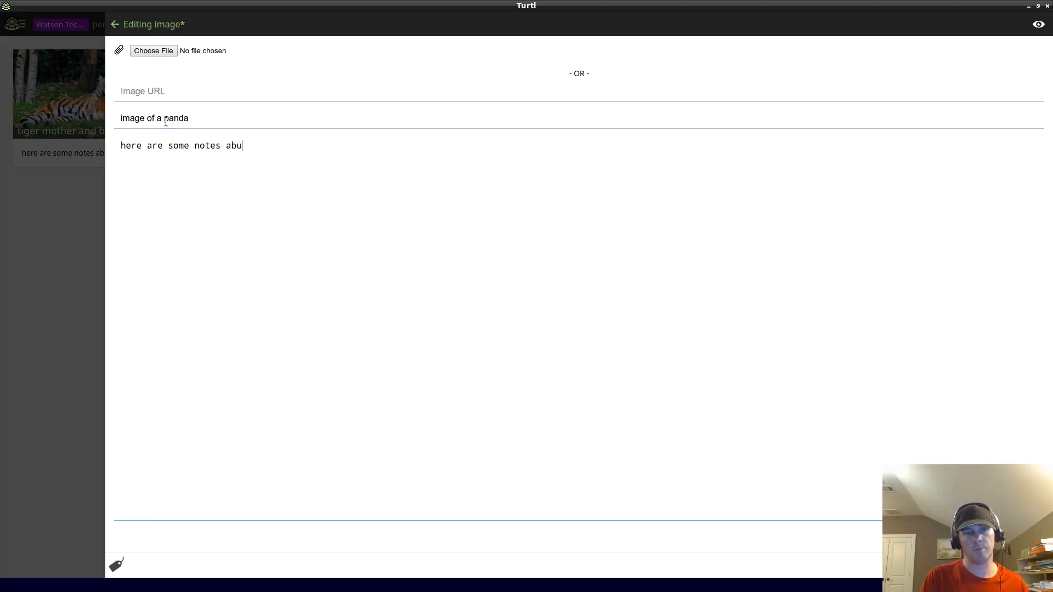
pyautogui.write('ut pands')
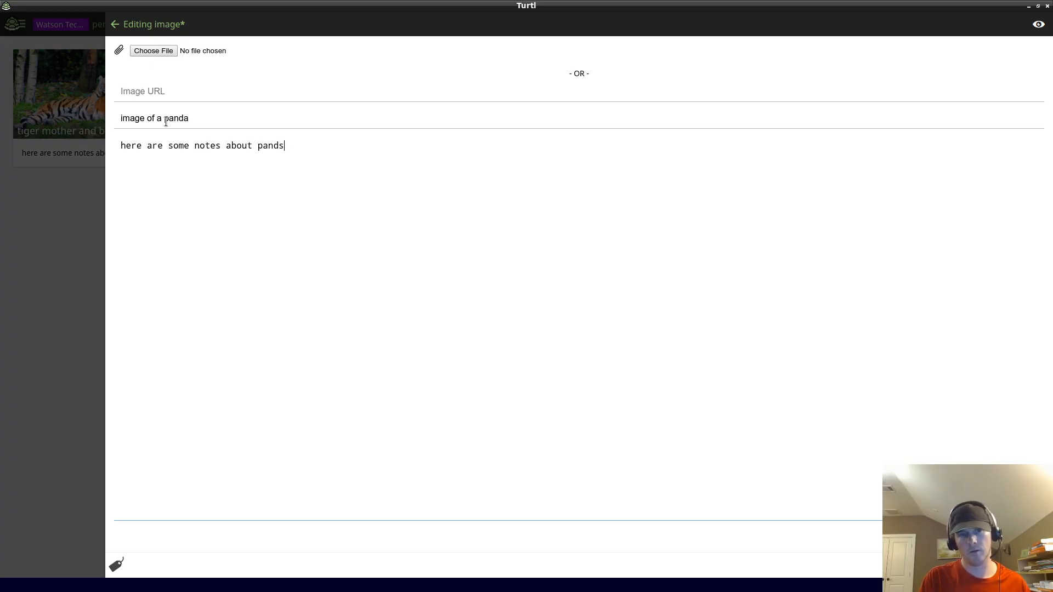
pyautogui.write('a')
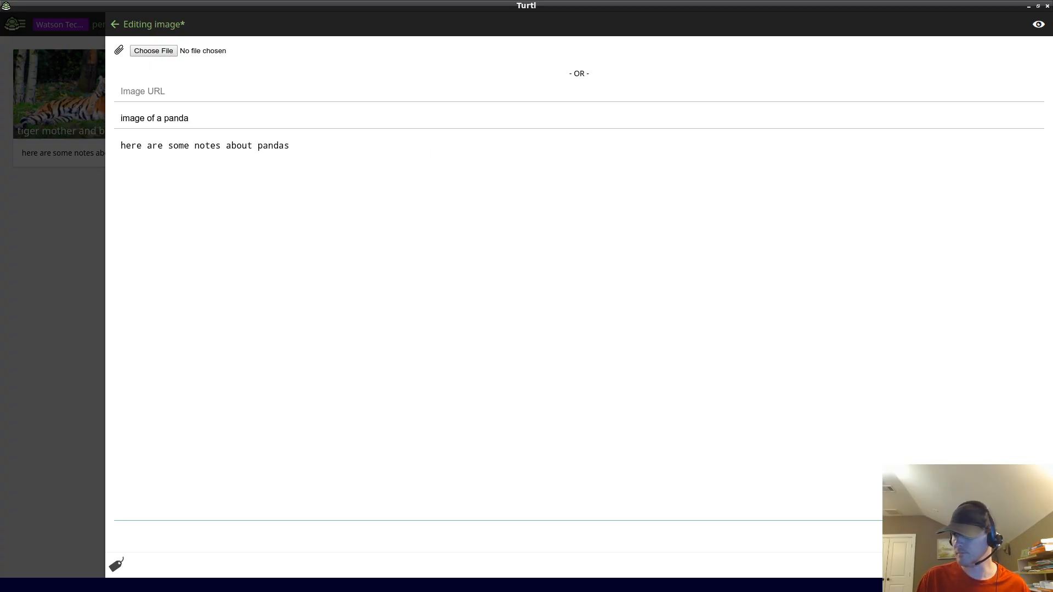
pyautogui.click(114, 24)
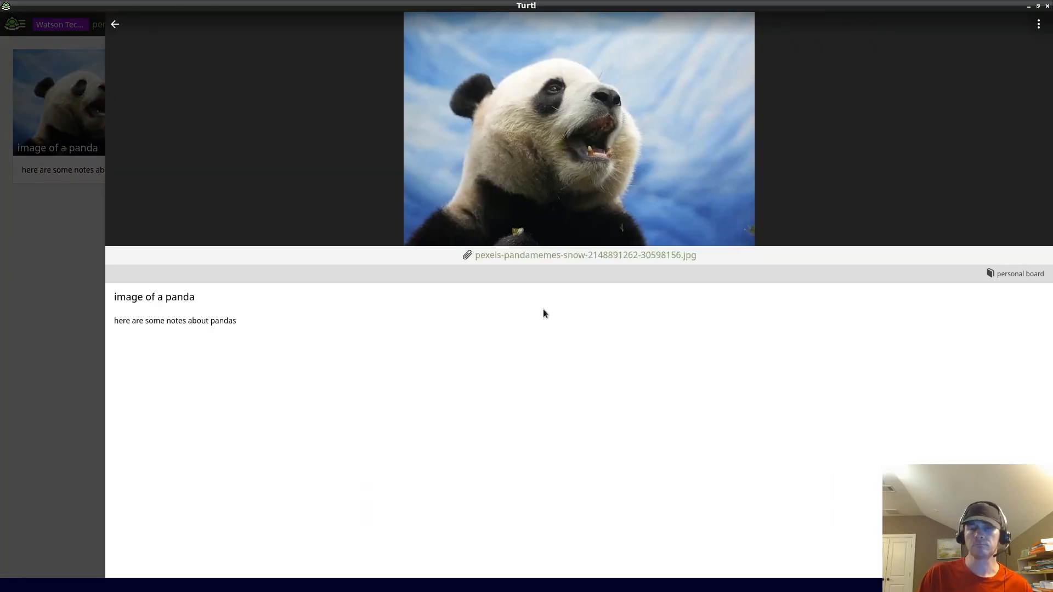
pyautogui.moveTo(361, 271)
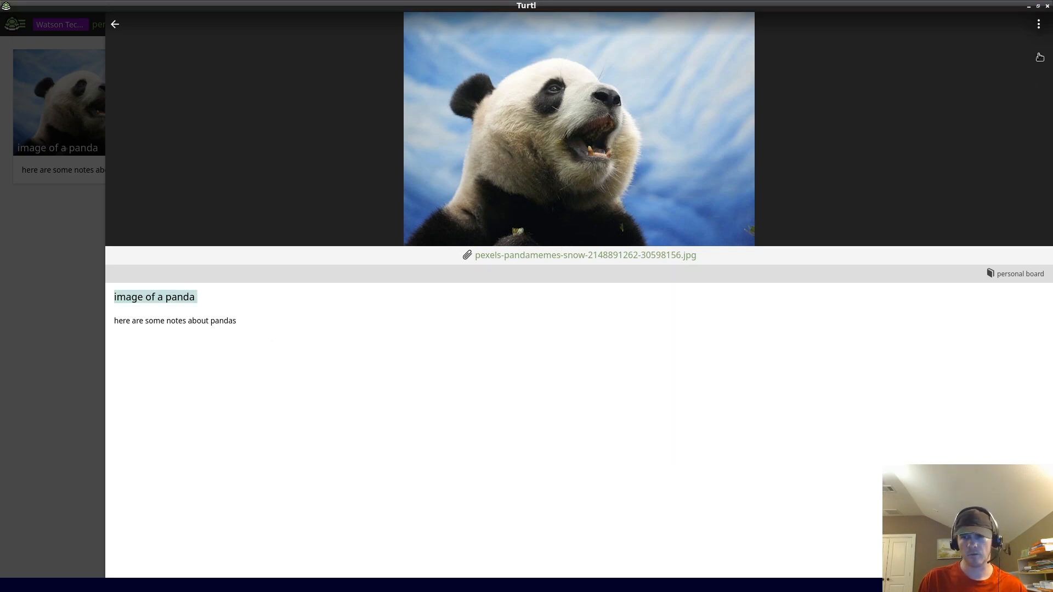
pyautogui.click(1039, 24)
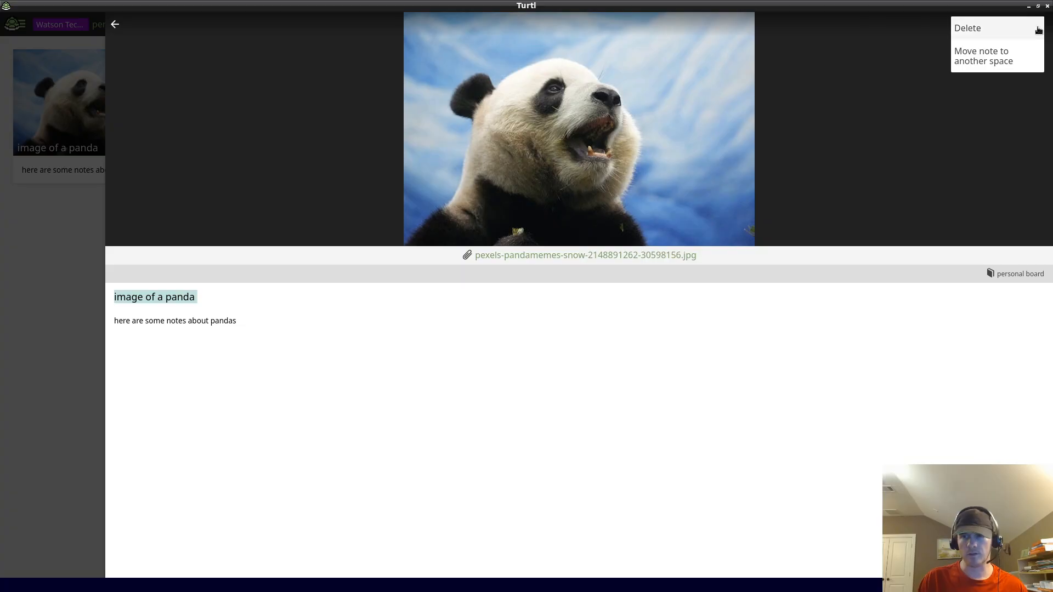
pyautogui.moveTo(978, 108)
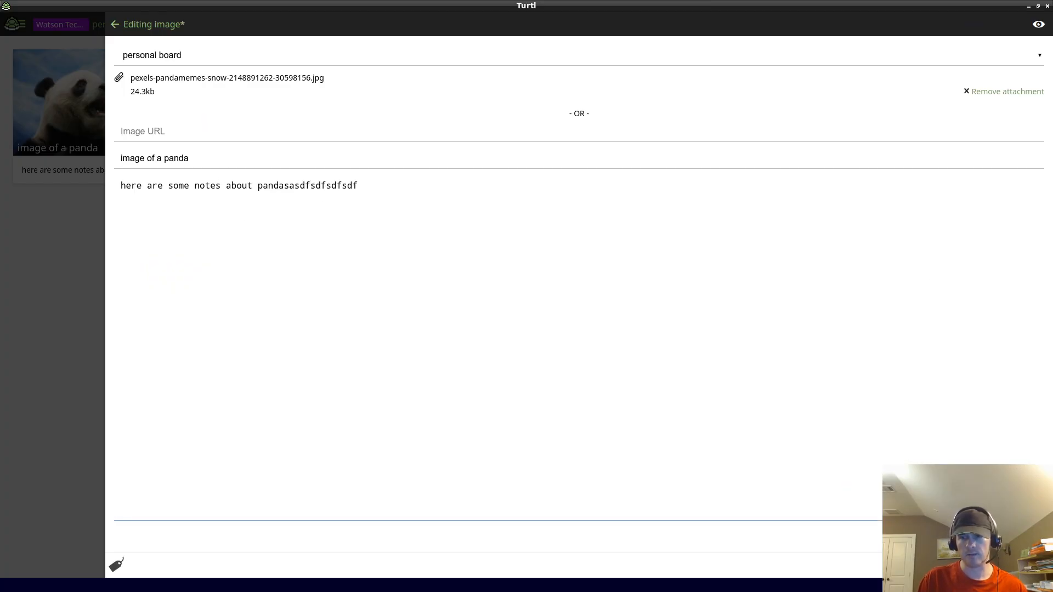
pyautogui.click(115, 24)
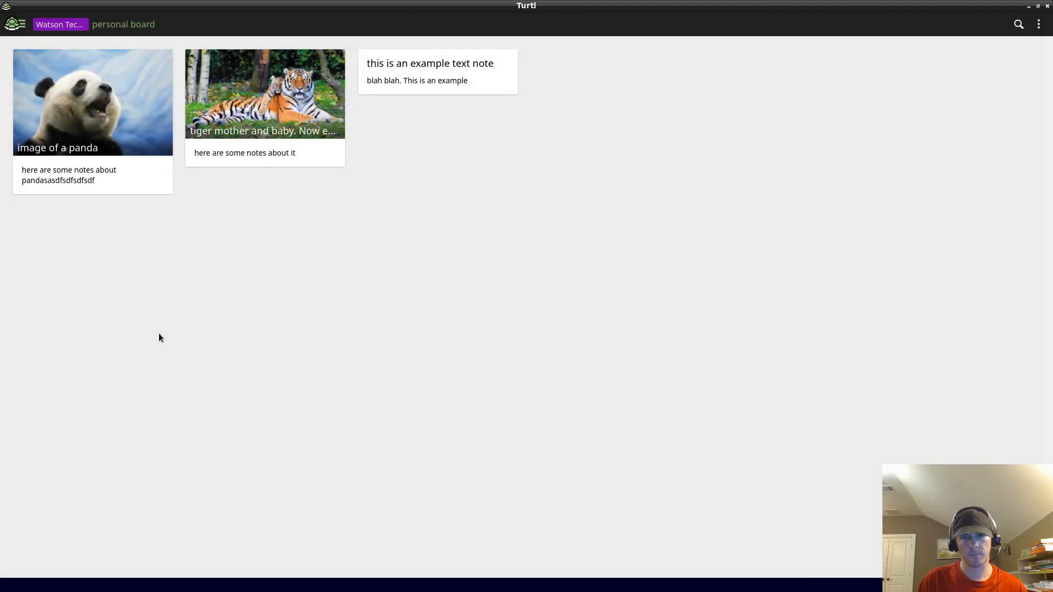
# Delete the example text note from its options menu and confirm the deletion.
pyautogui.click(436, 72)
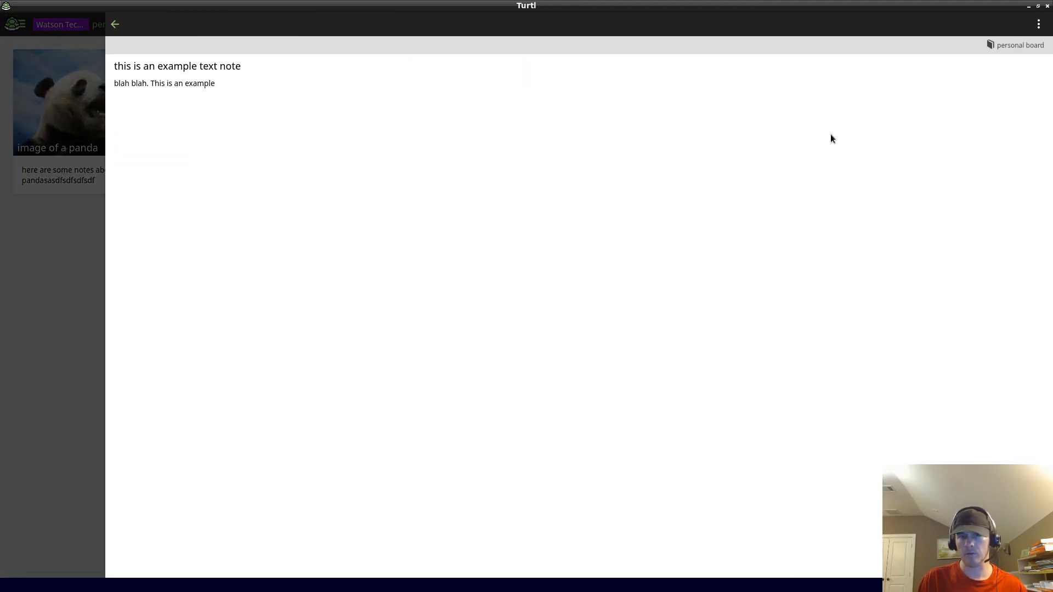
pyautogui.click(1039, 24)
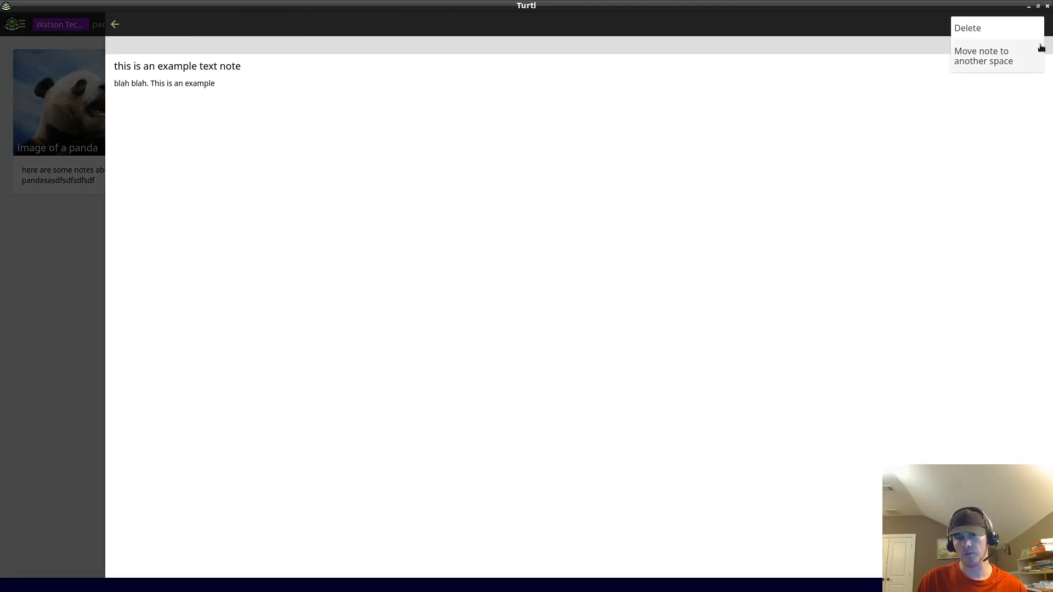
pyautogui.click(967, 28)
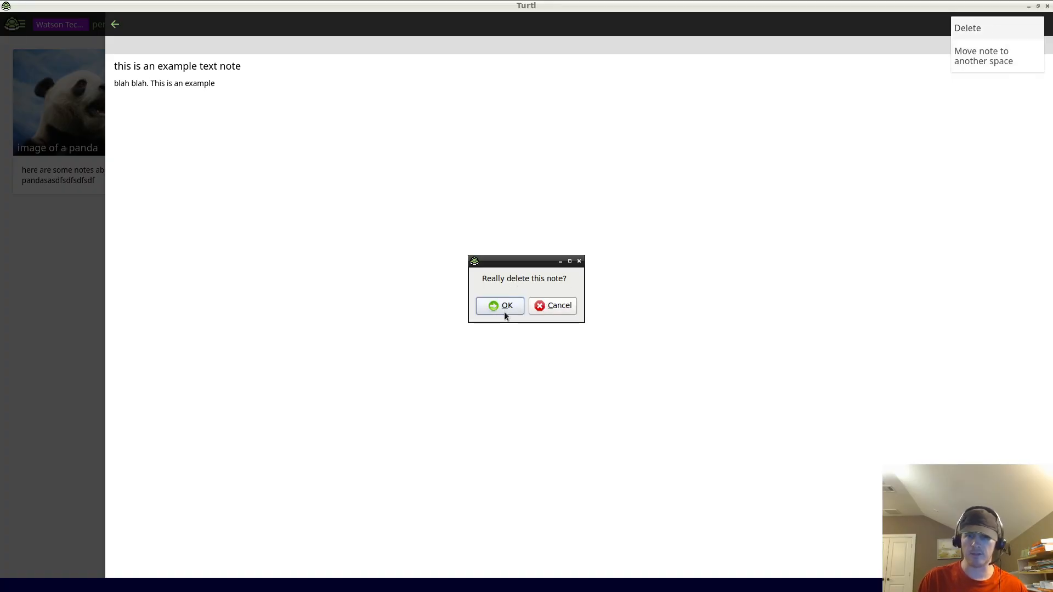
pyautogui.moveTo(457, 309)
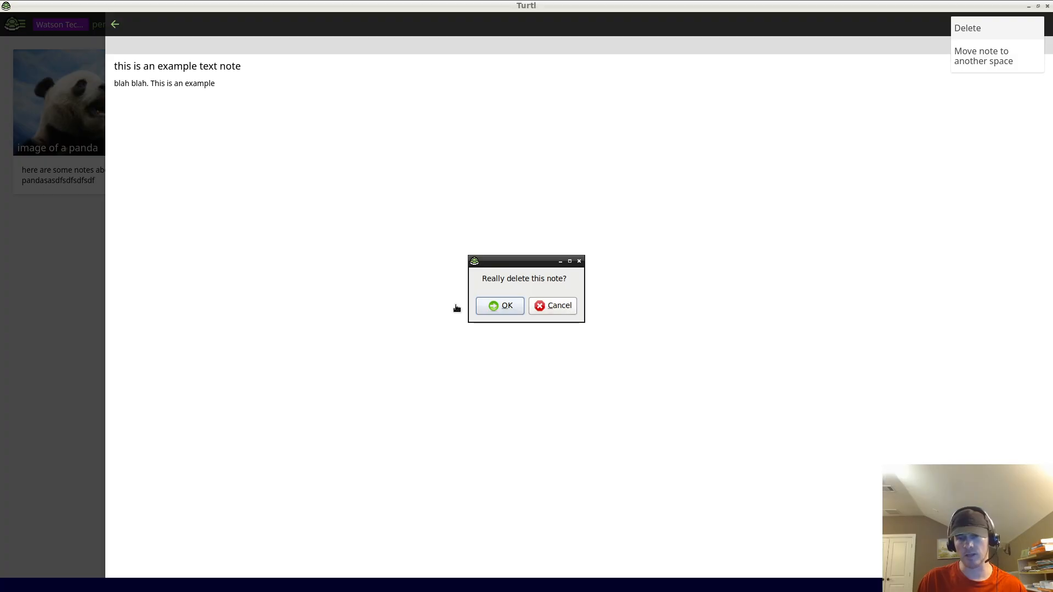
pyautogui.click(500, 306)
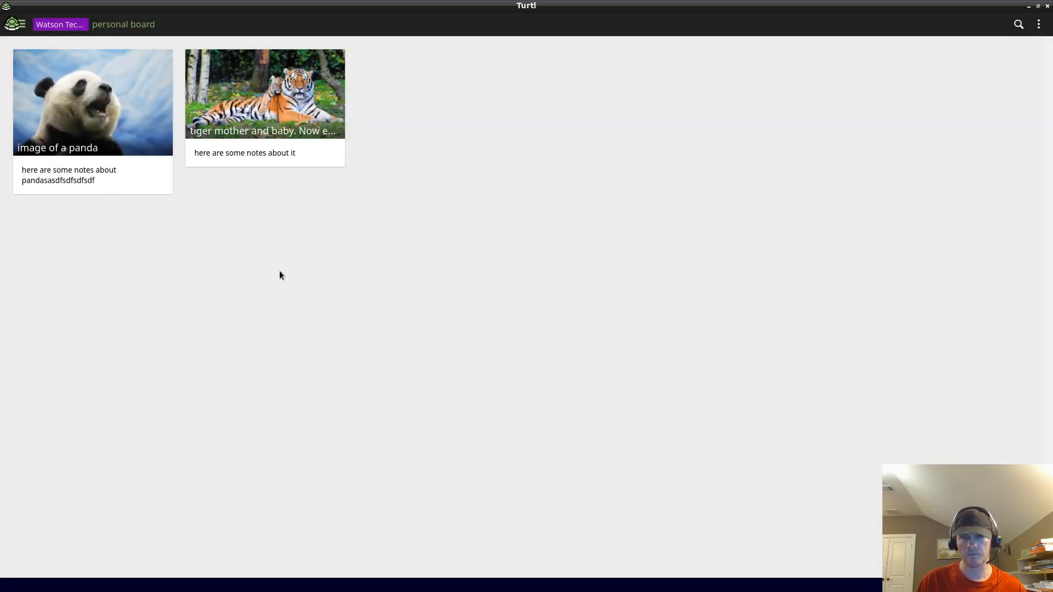
pyautogui.moveTo(267, 91)
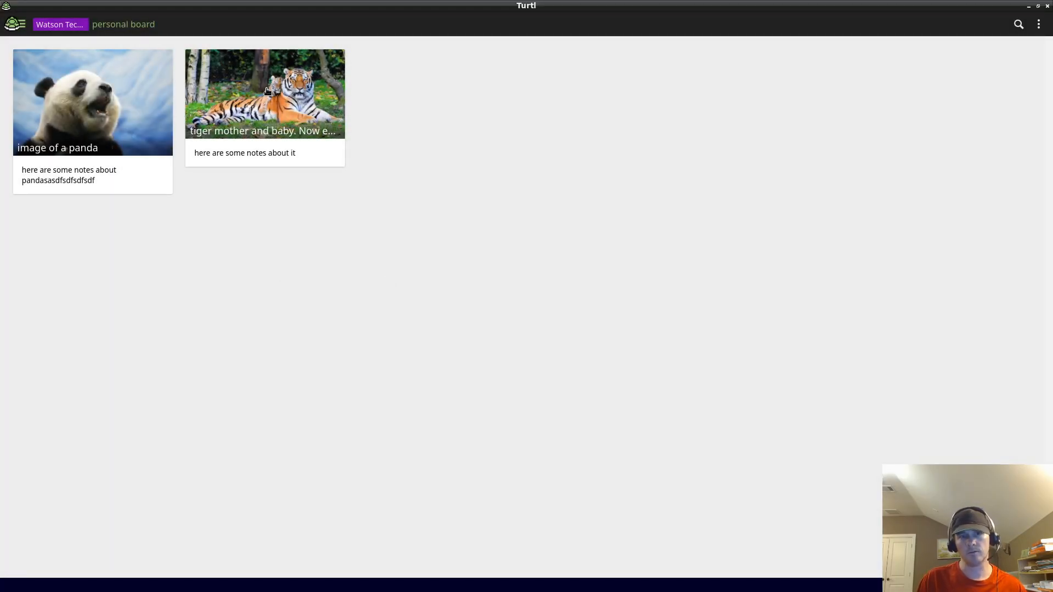
pyautogui.click(264, 94)
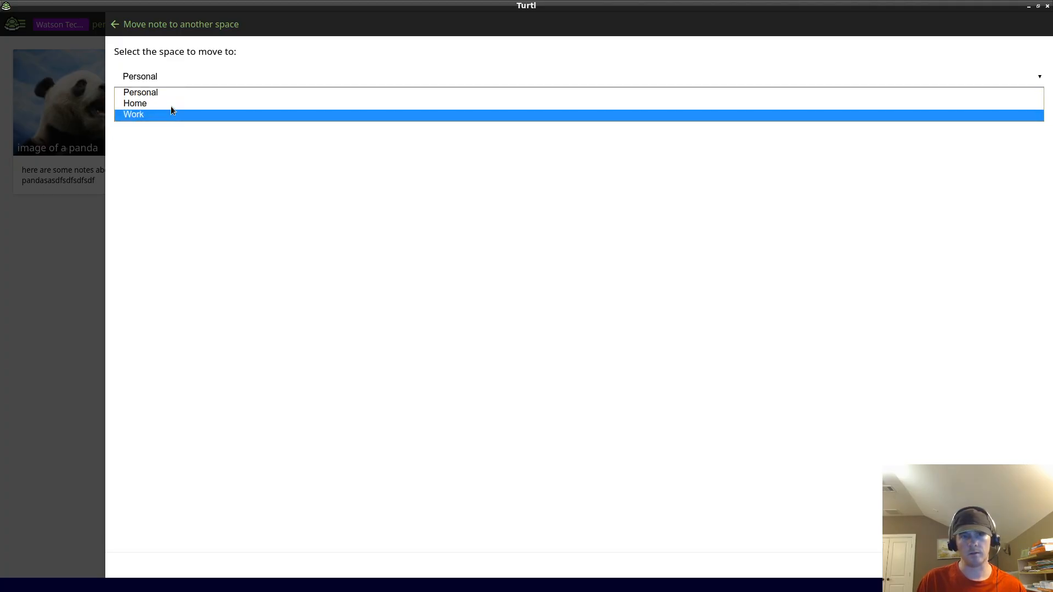
# Send the note to the Passwords board of the Personal space.
pyautogui.click(140, 76)
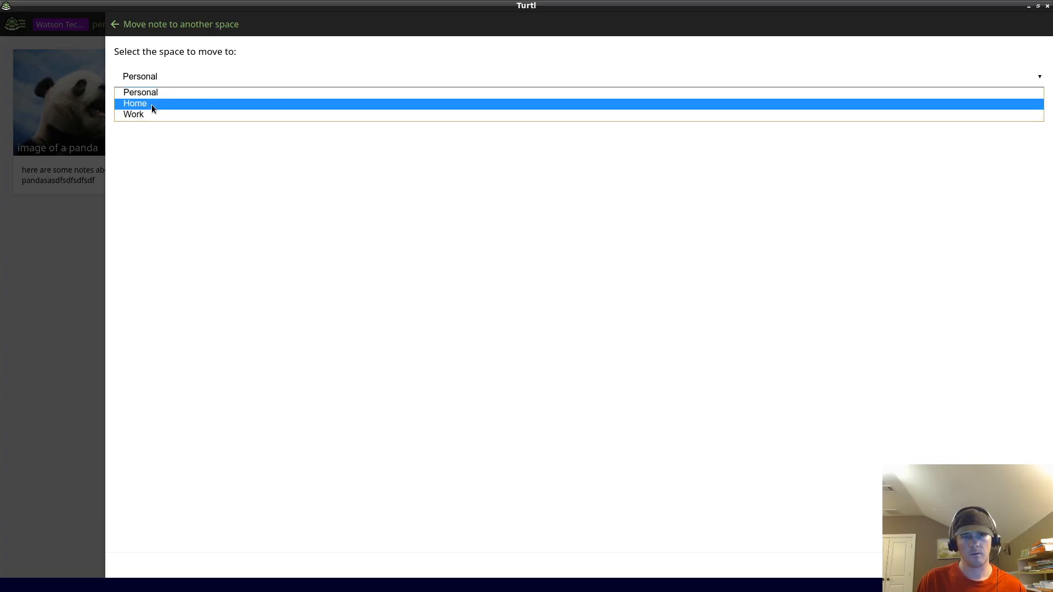
pyautogui.click(141, 92)
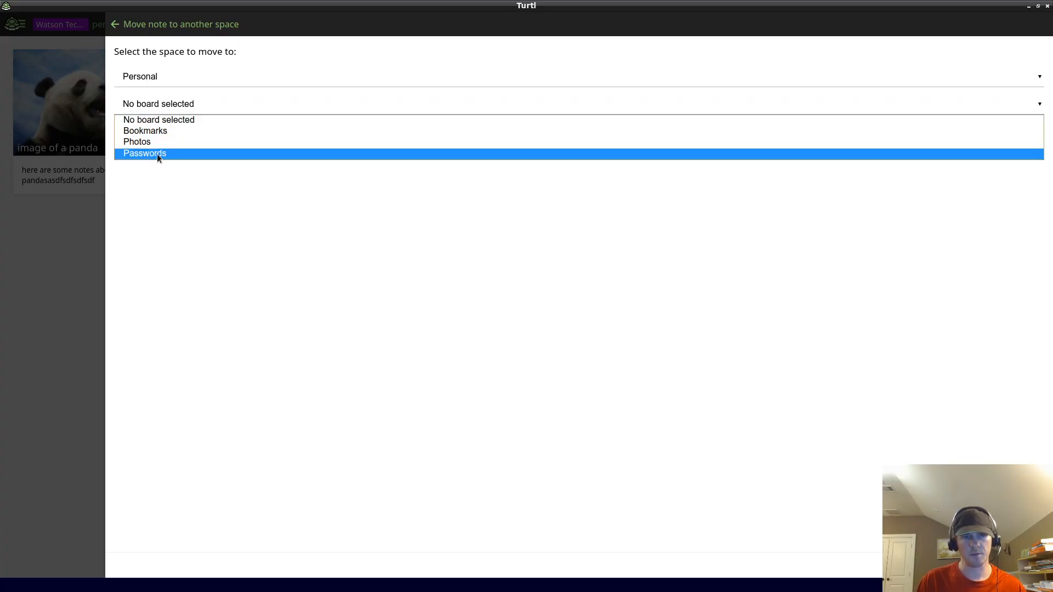
pyautogui.click(144, 153)
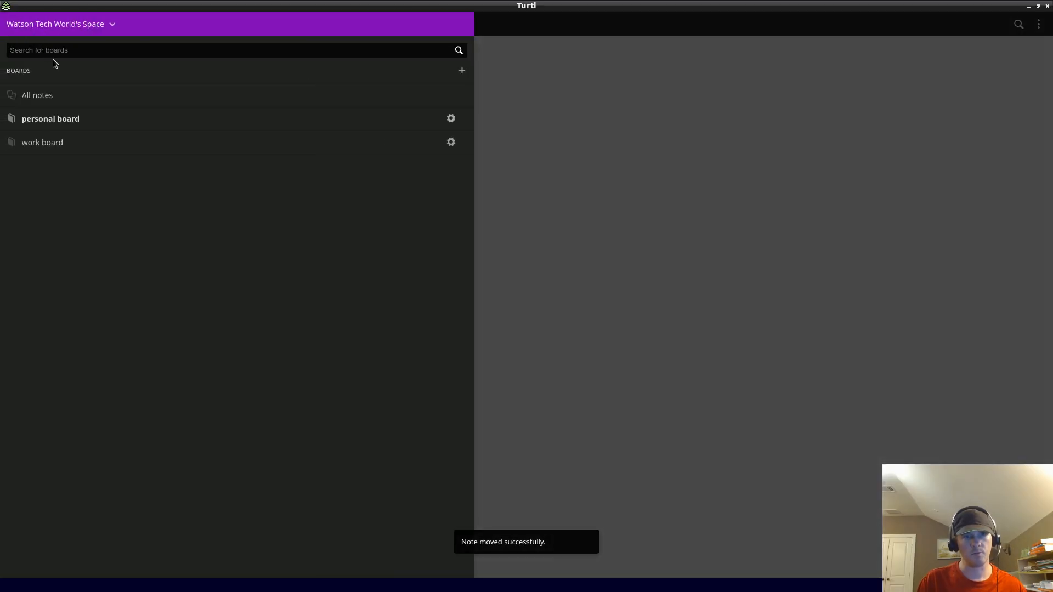
# Switch to the Personal space and view the tiger mother and baby note.
pyautogui.click(111, 24)
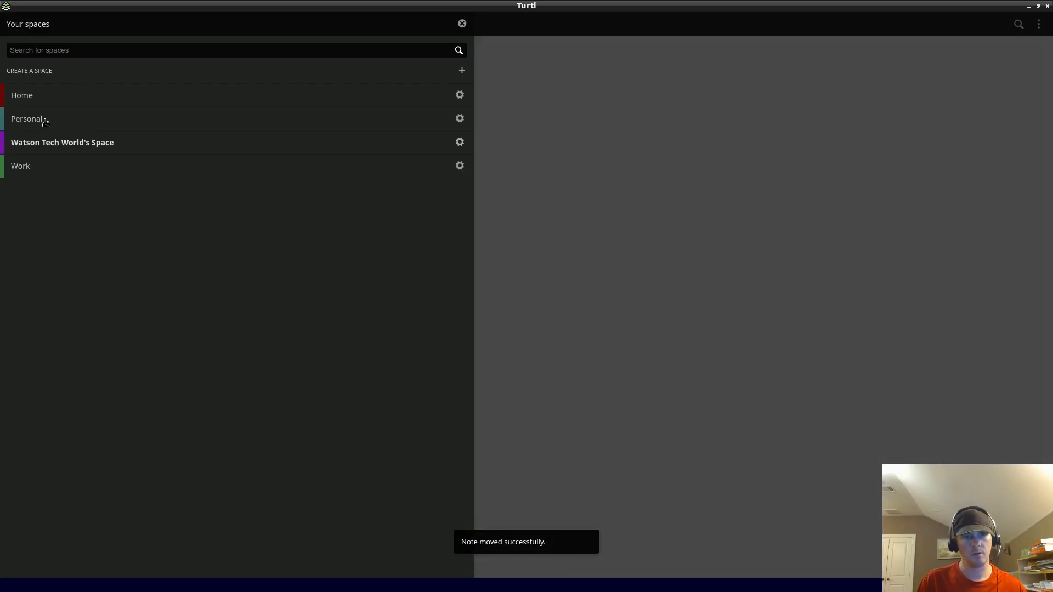
pyautogui.click(27, 119)
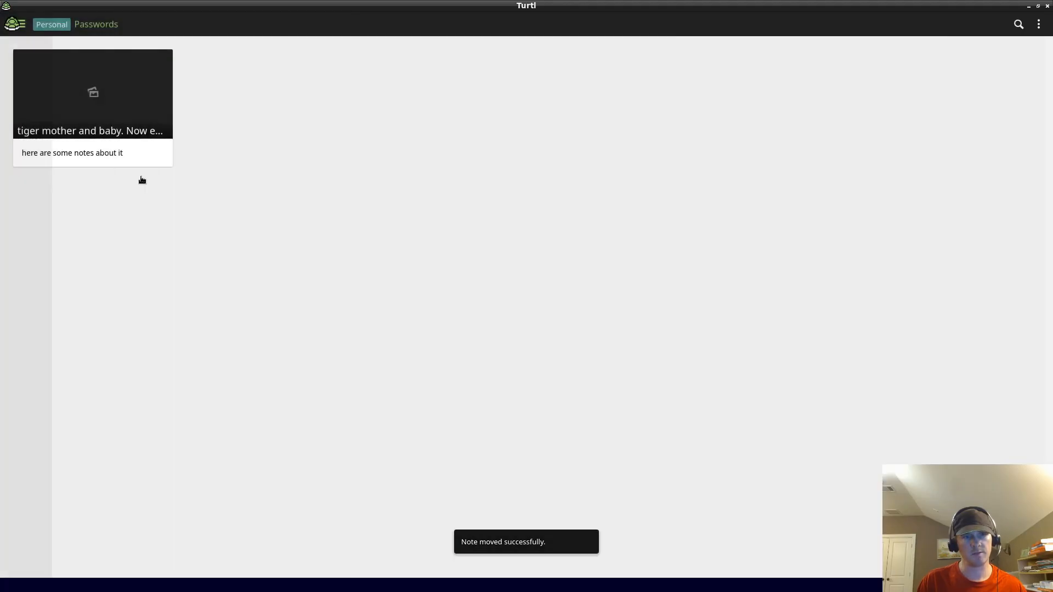
pyautogui.click(92, 94)
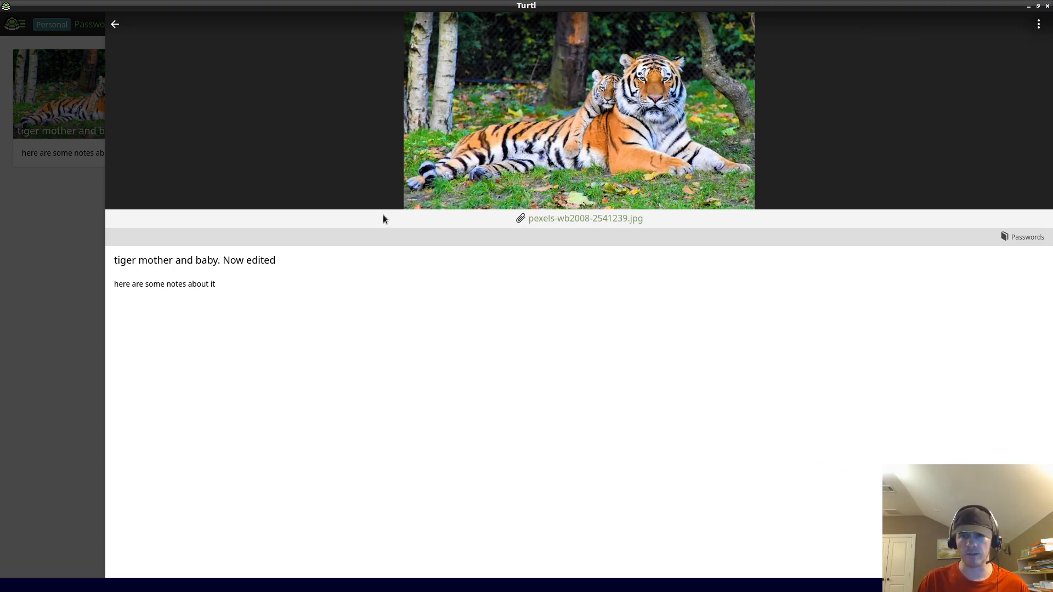
pyautogui.moveTo(72, 249)
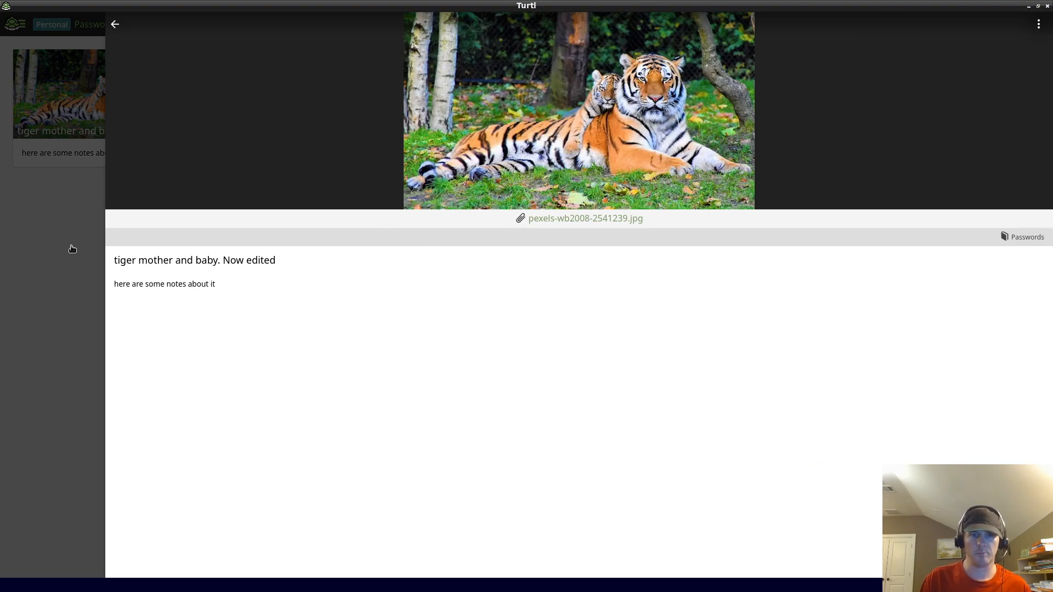
pyautogui.click(115, 24)
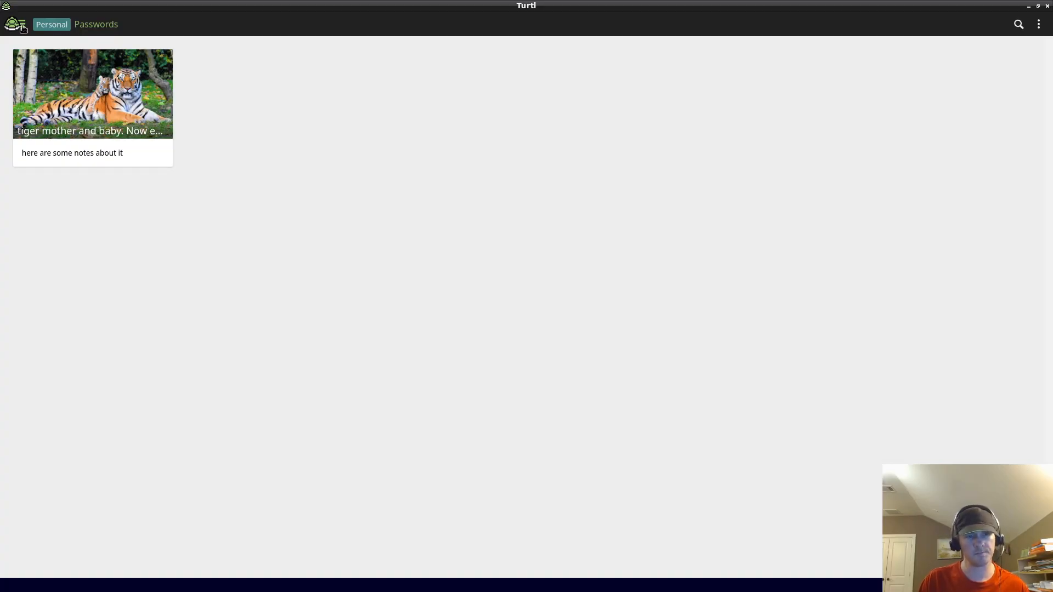
# Move the tiger note to work board in Watson Tech World's Space and switch there.
pyautogui.click(92, 94)
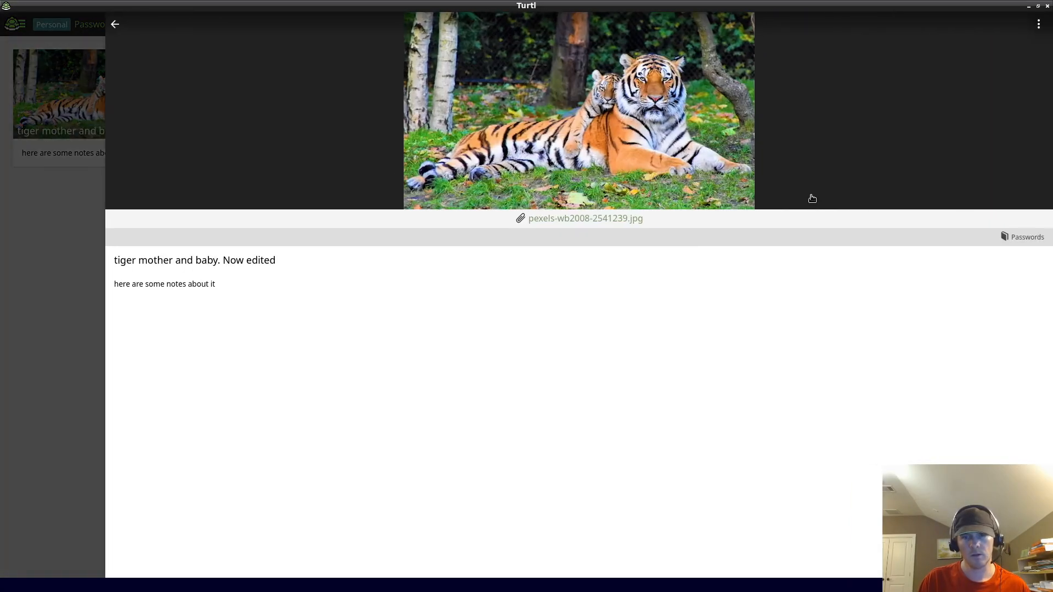
pyautogui.click(1039, 24)
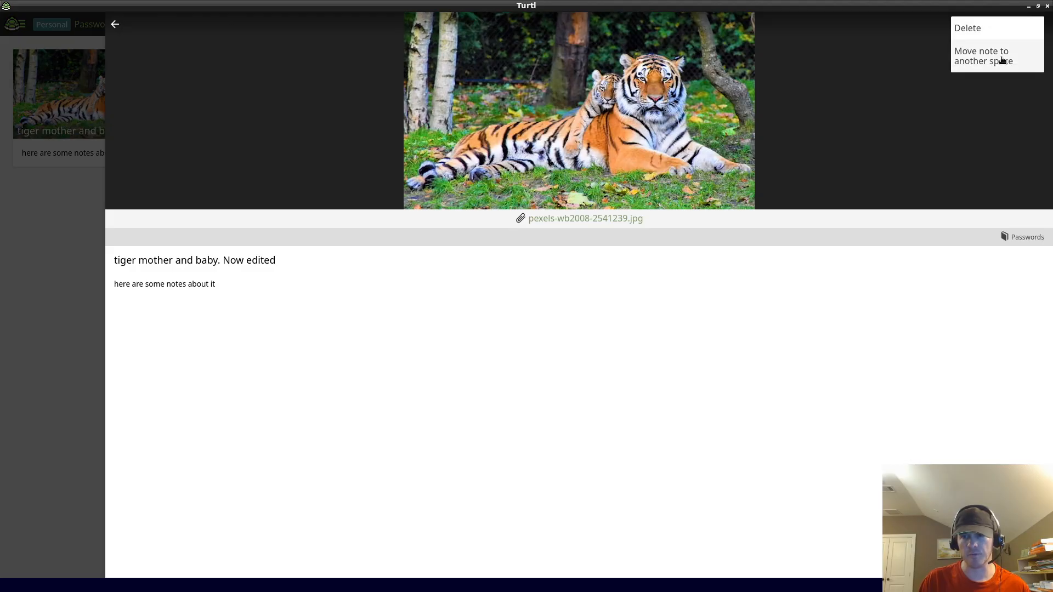
pyautogui.click(982, 56)
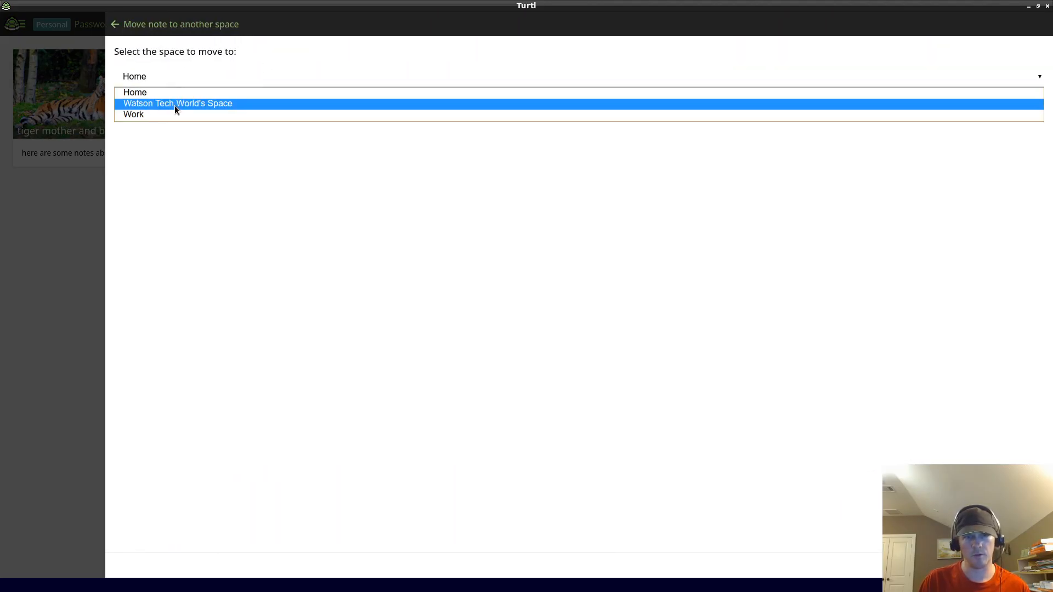
pyautogui.click(178, 102)
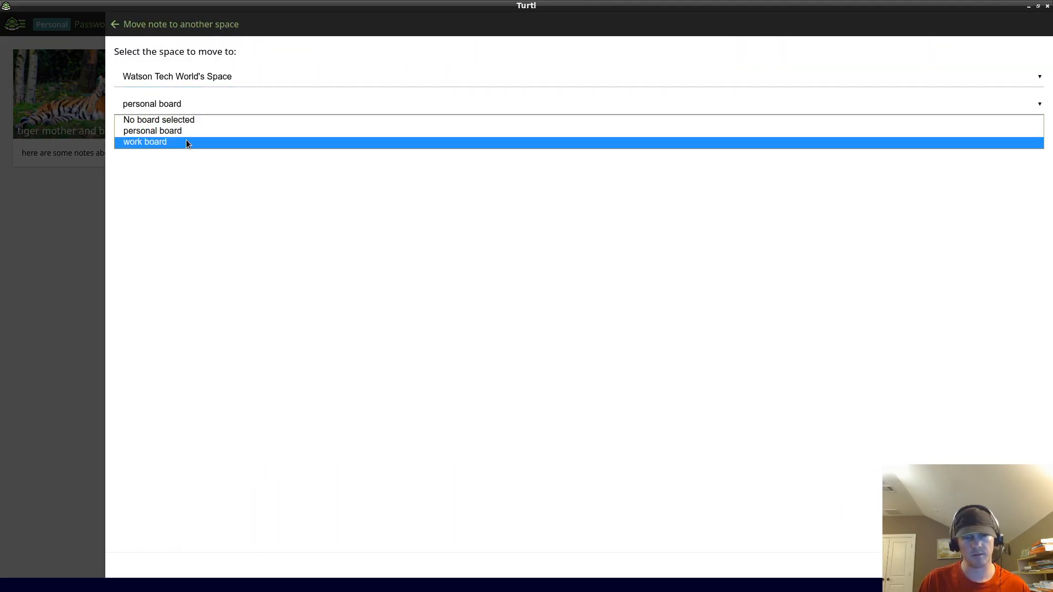
pyautogui.click(144, 142)
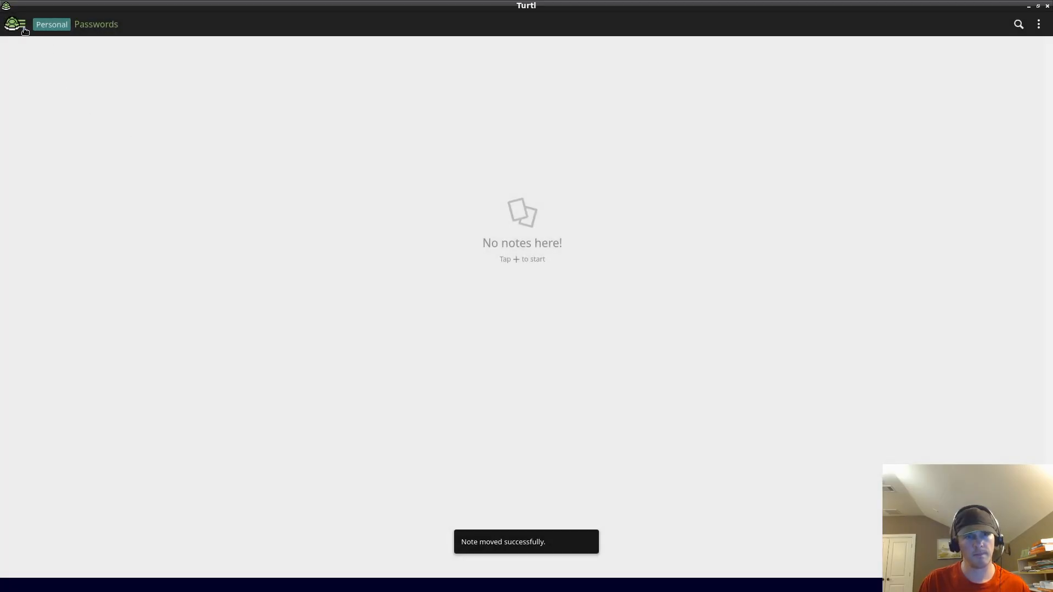
pyautogui.click(15, 24)
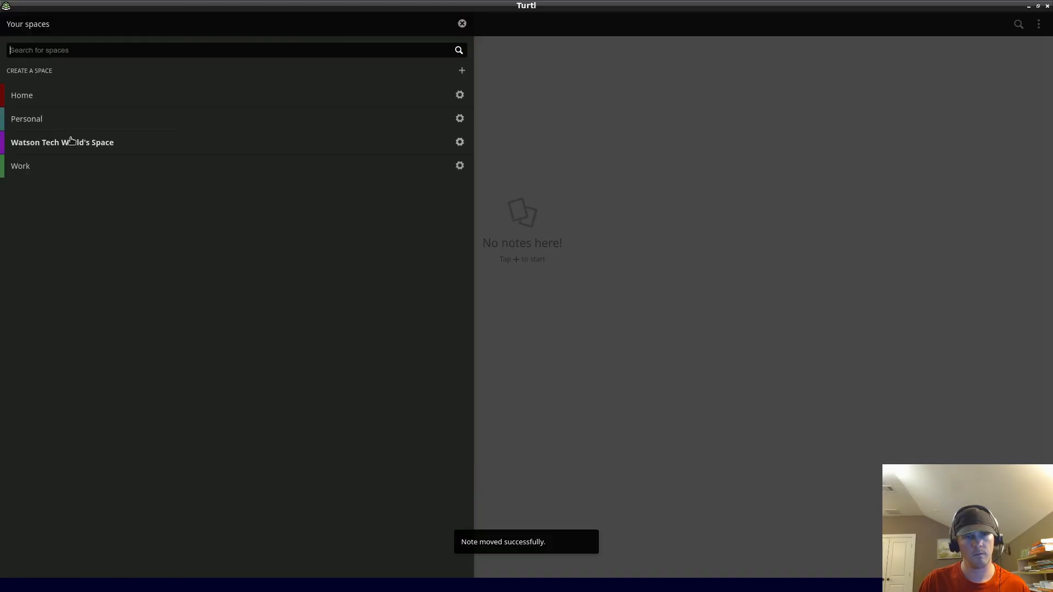
pyautogui.click(62, 141)
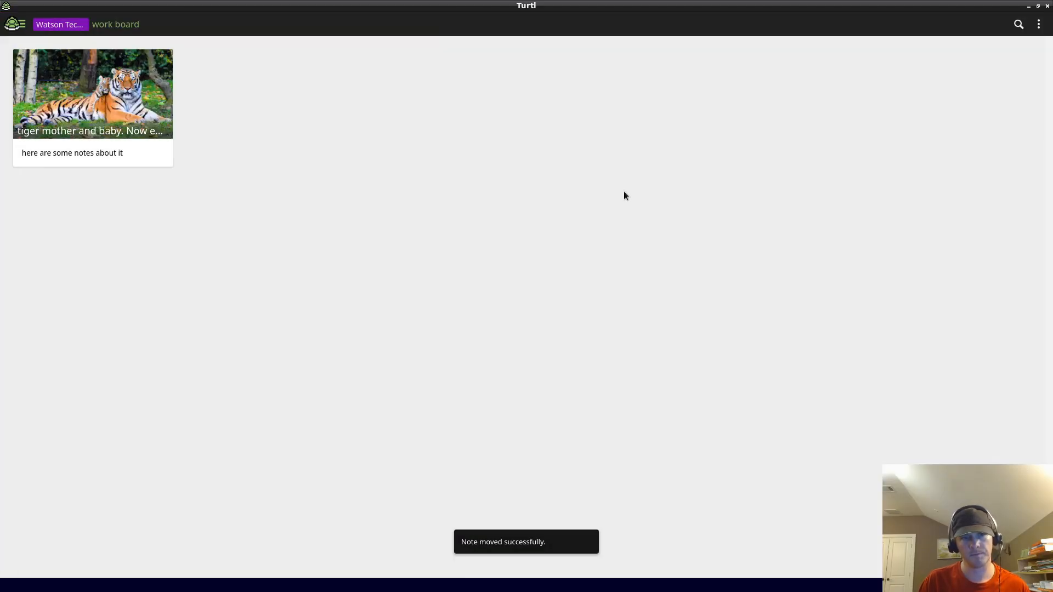
pyautogui.moveTo(648, 314)
pyautogui.write('th')
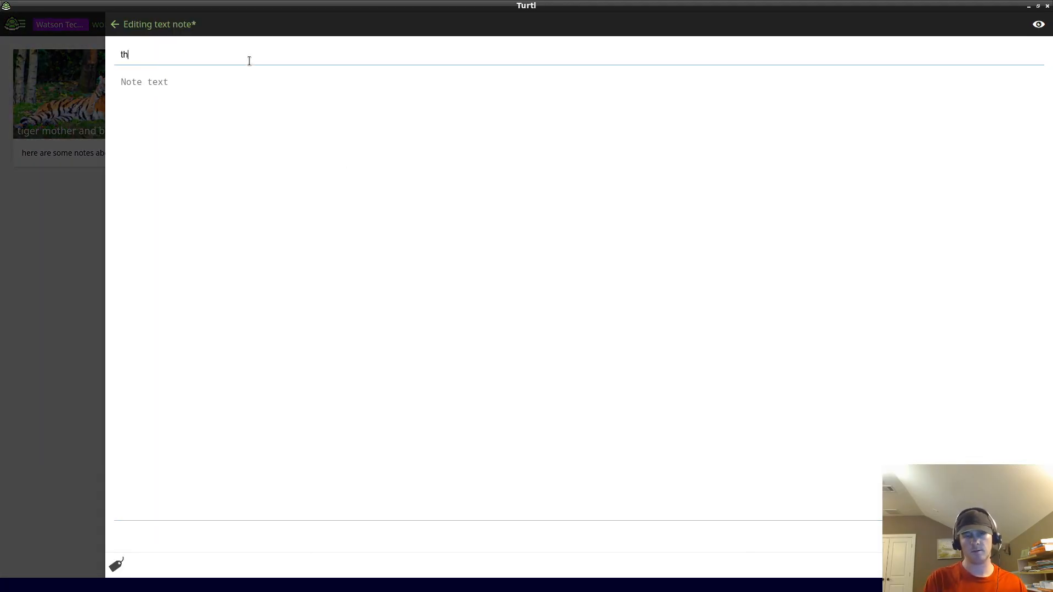
# Create the text note 'this is a text note again' with body 'tiger mother and babyasdfsf' and save it.
pyautogui.write('is is a text')
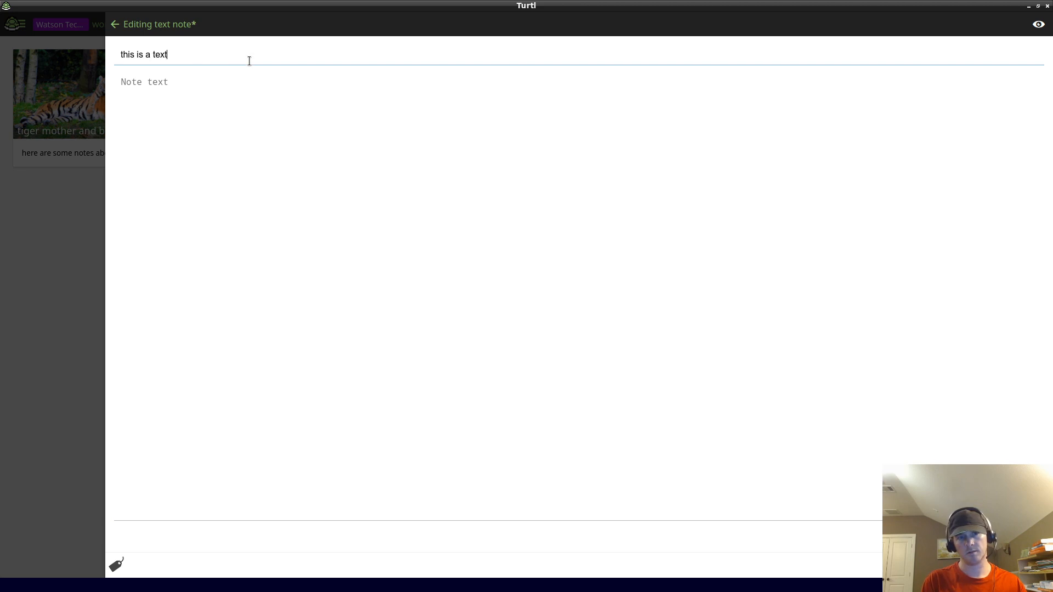
pyautogui.write('note again')
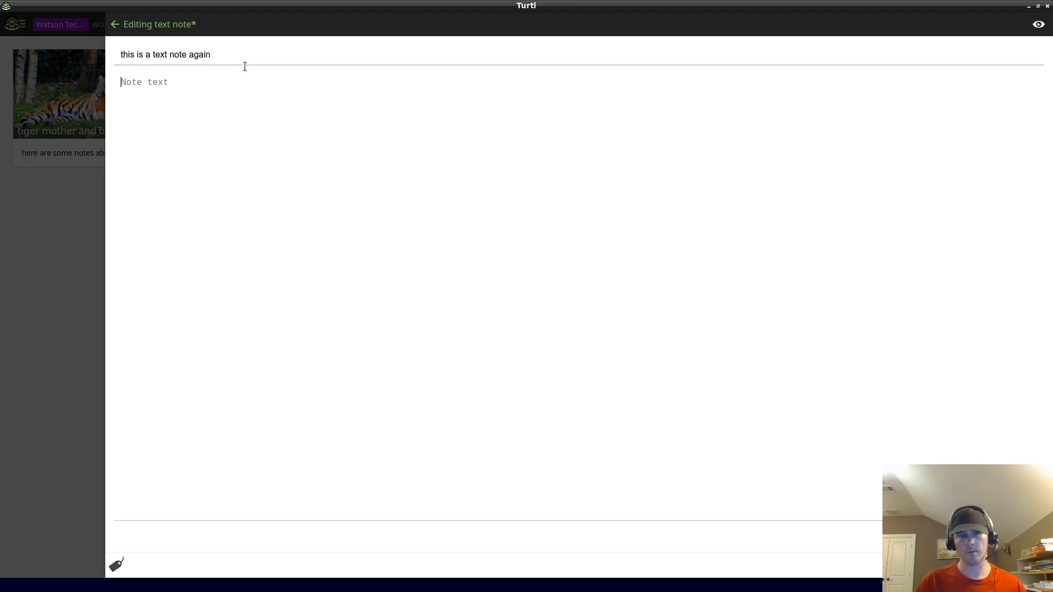
pyautogui.write('tiger mother and babyasdfsf')
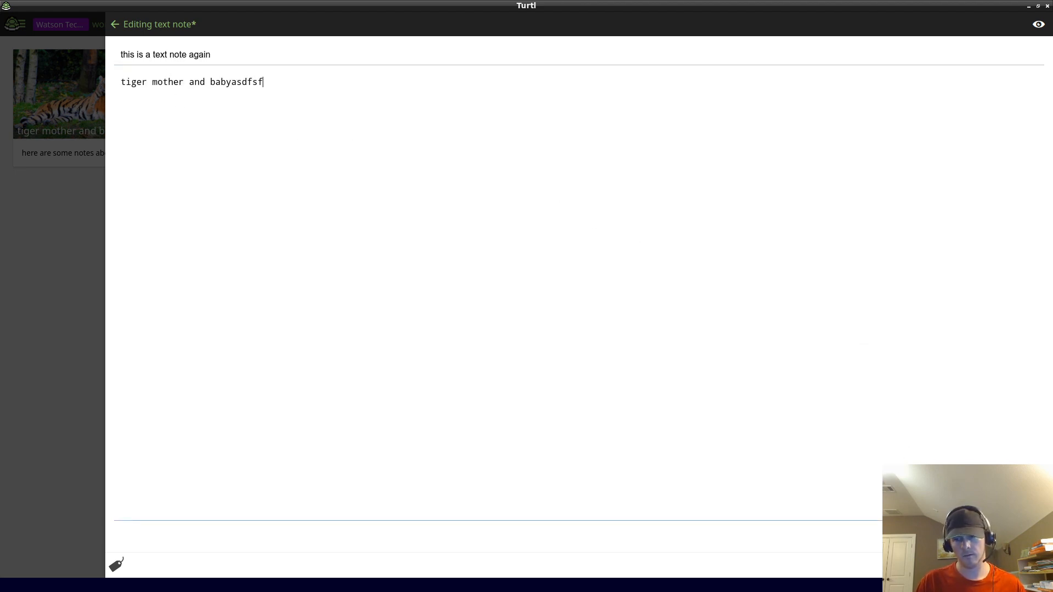
pyautogui.click(115, 24)
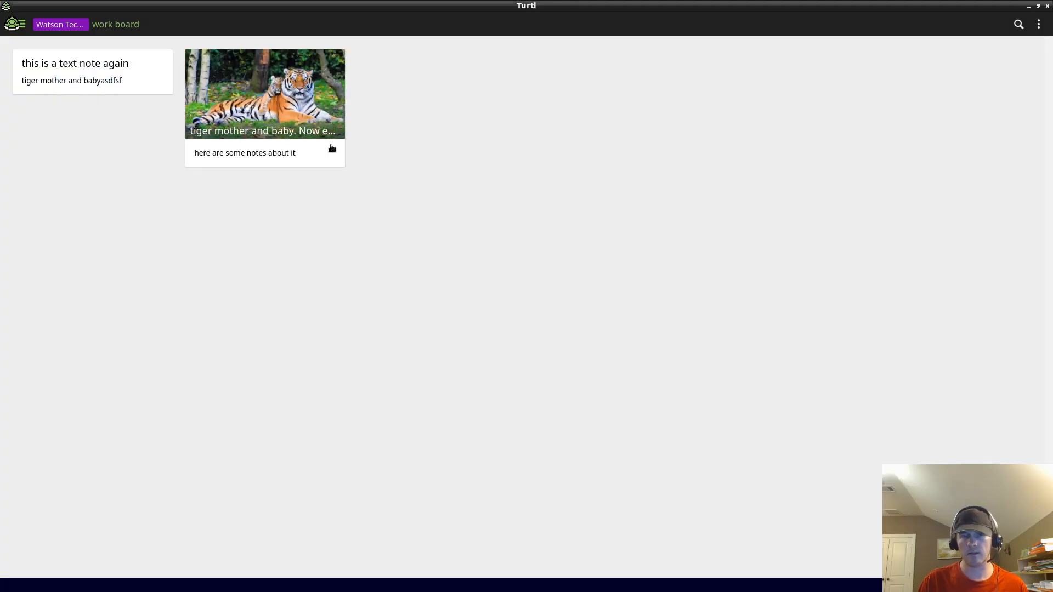
pyautogui.moveTo(299, 79)
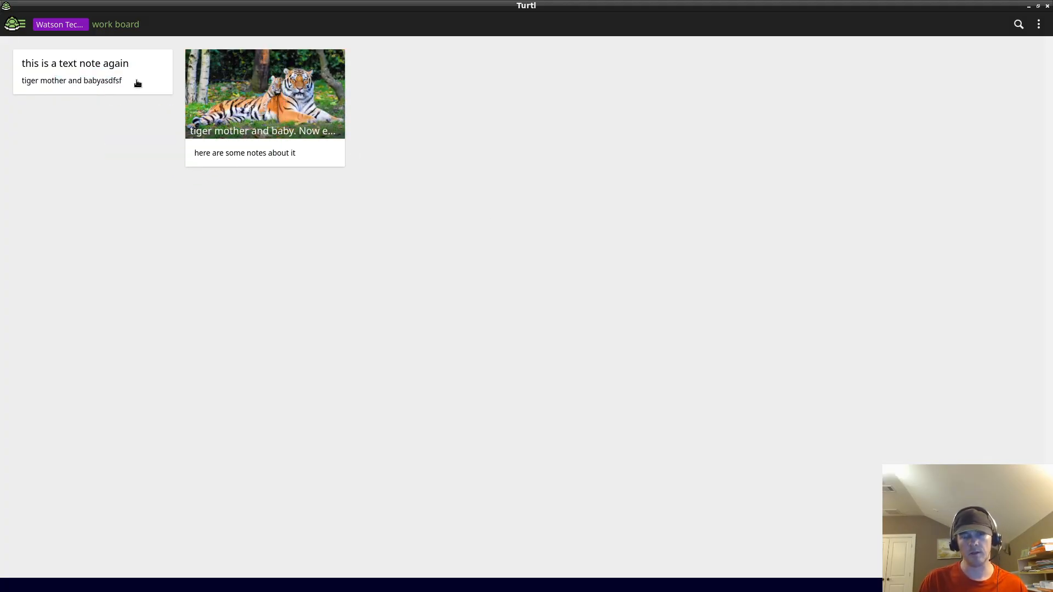
pyautogui.moveTo(818, 291)
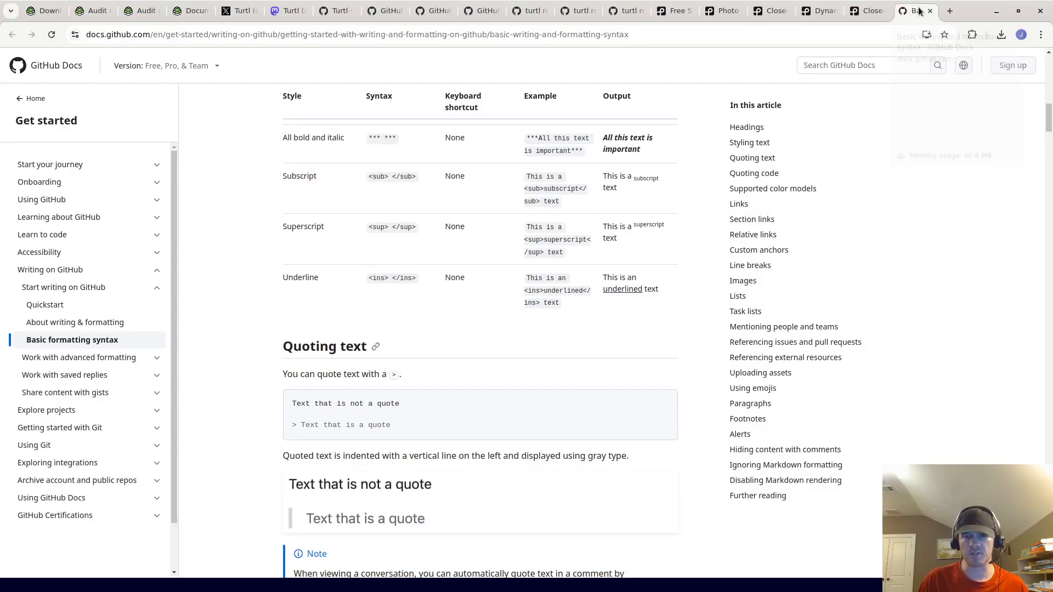
# Scroll through GitHub Docs' Headings, Styling text and Quoting text sections.
pyautogui.scroll(3)
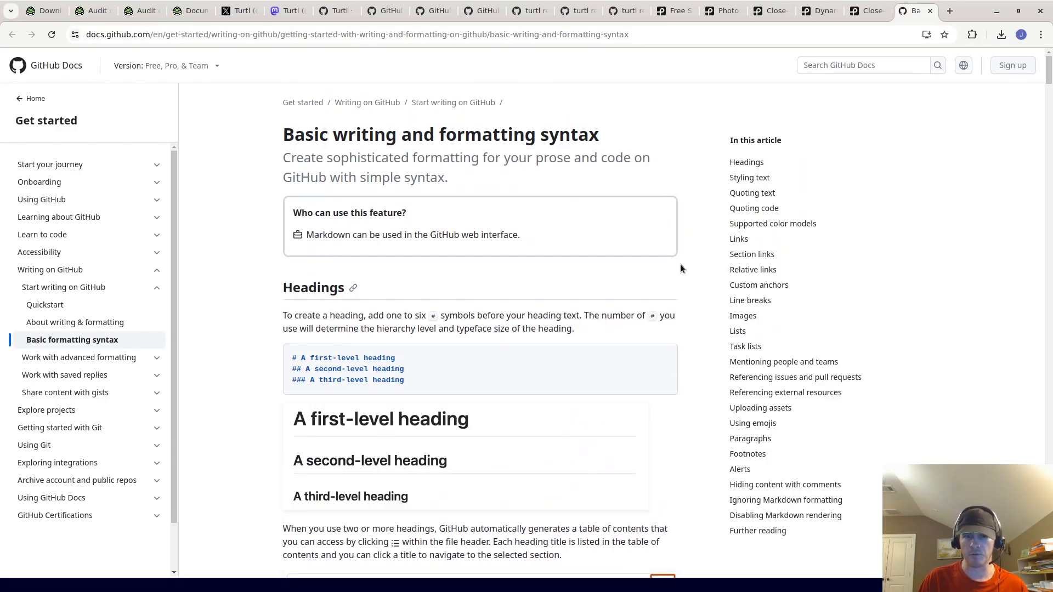
pyautogui.scroll(-3)
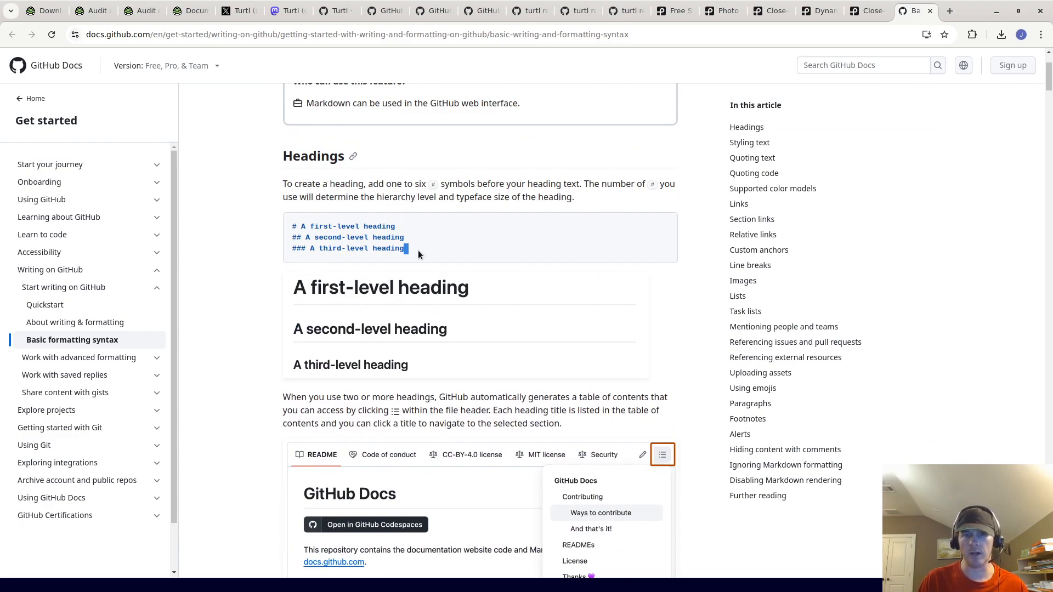
pyautogui.scroll(-3)
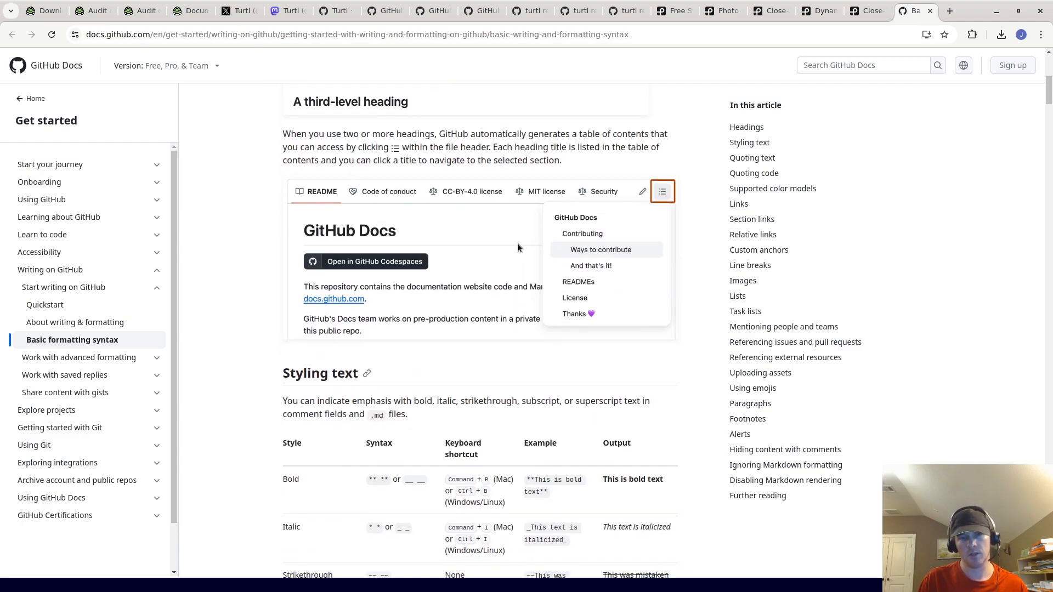
pyautogui.scroll(-3)
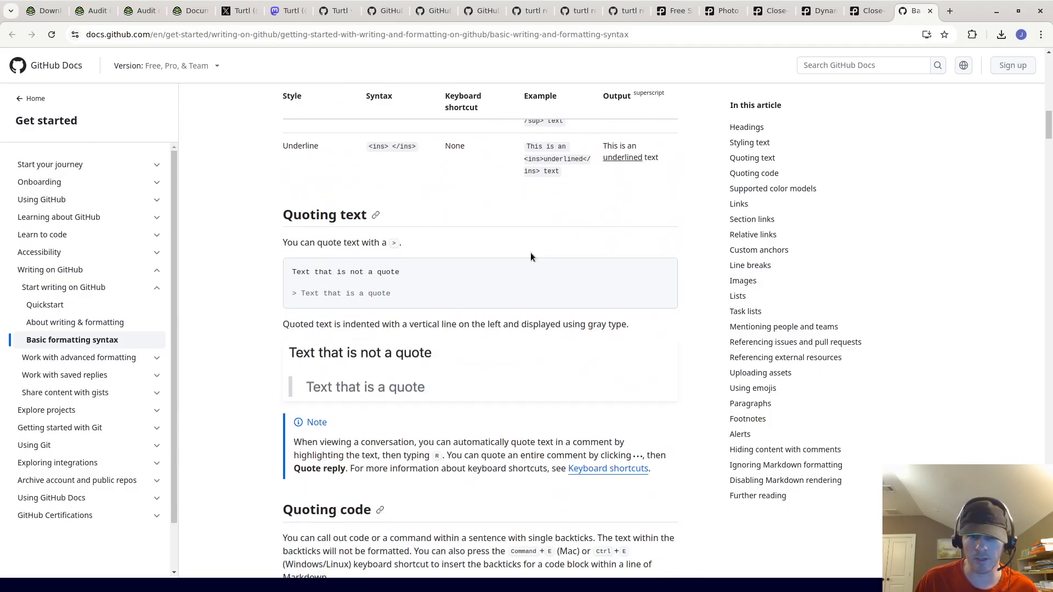
pyautogui.scroll(3)
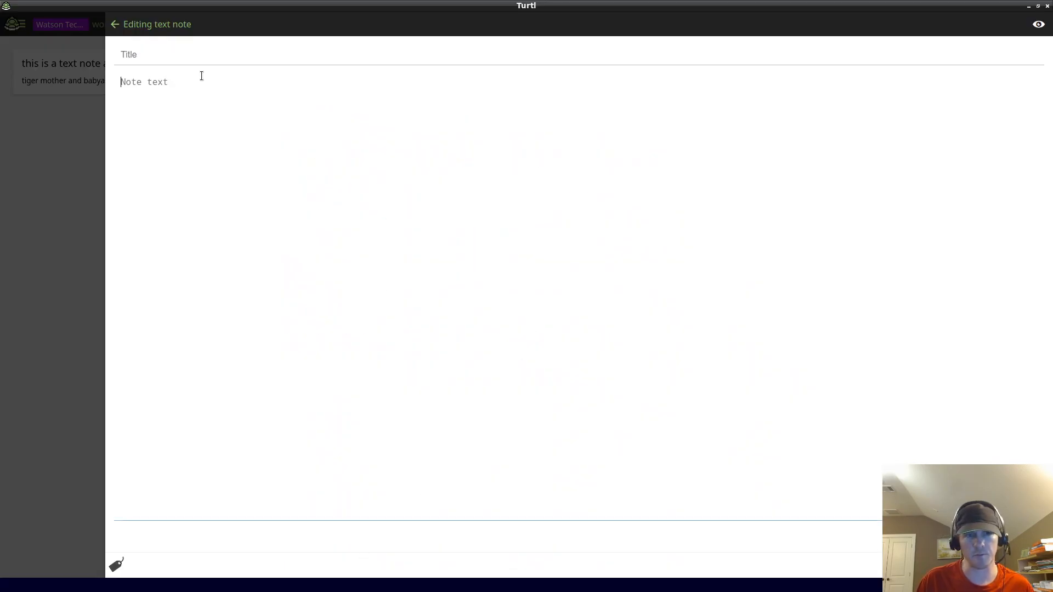
# Type the markdown heading lines 'THIS IS A…', 'THIS is smaller' and 'and smaller'.
pyautogui.write('this i s')
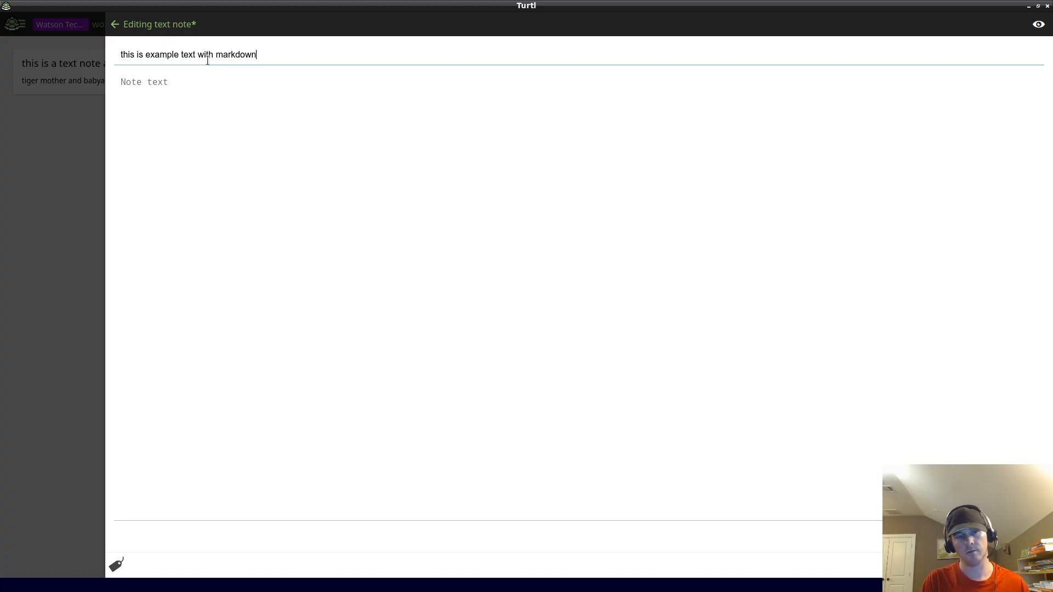
pyautogui.write('# T')
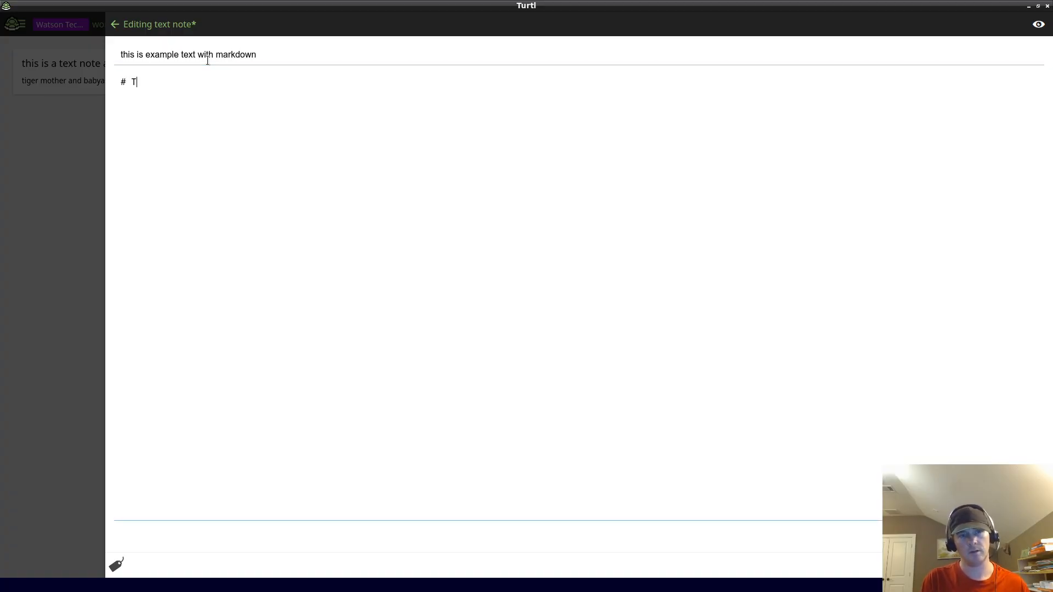
pyautogui.write('HIS IS A')
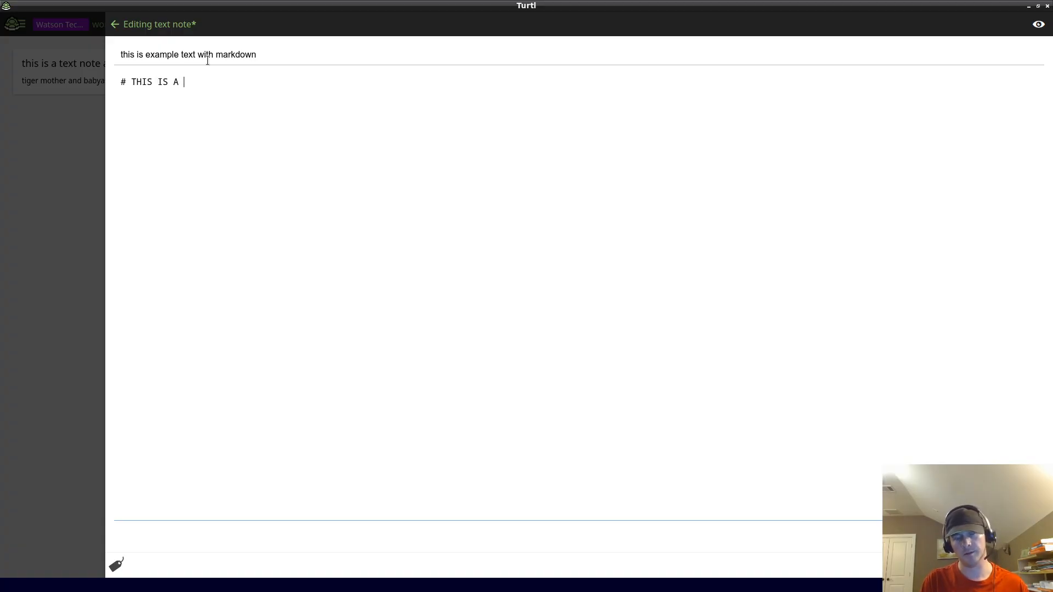
pyautogui.write('big text')
pyautogui.click(497, 91)
pyautogui.write('#')
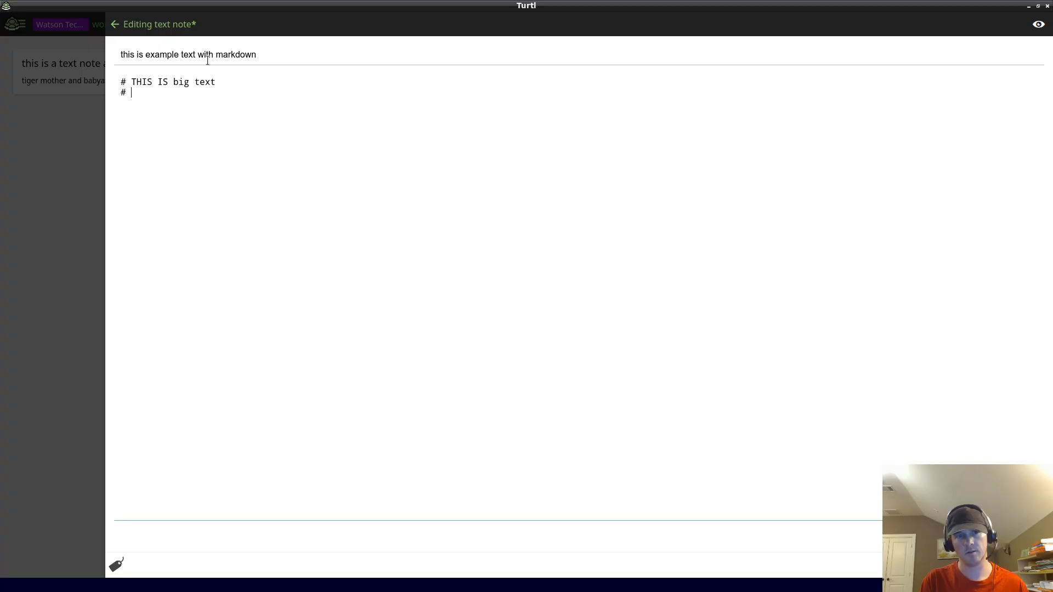
pyautogui.write('THIS is smaller')
pyautogui.write('### an')
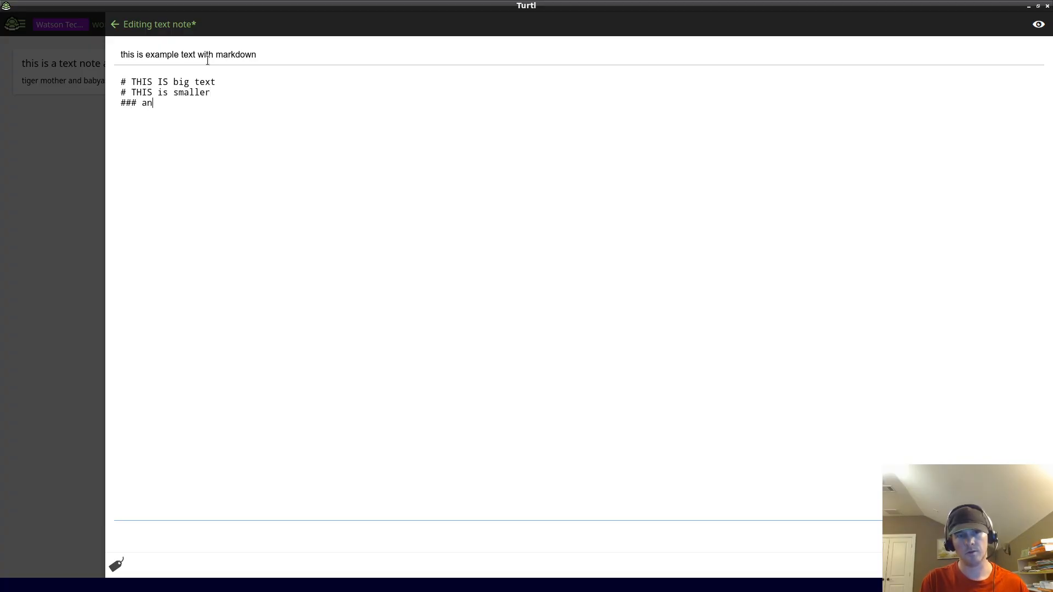
pyautogui.write('d smaller')
pyautogui.click(165, 92)
pyautogui.write('#')
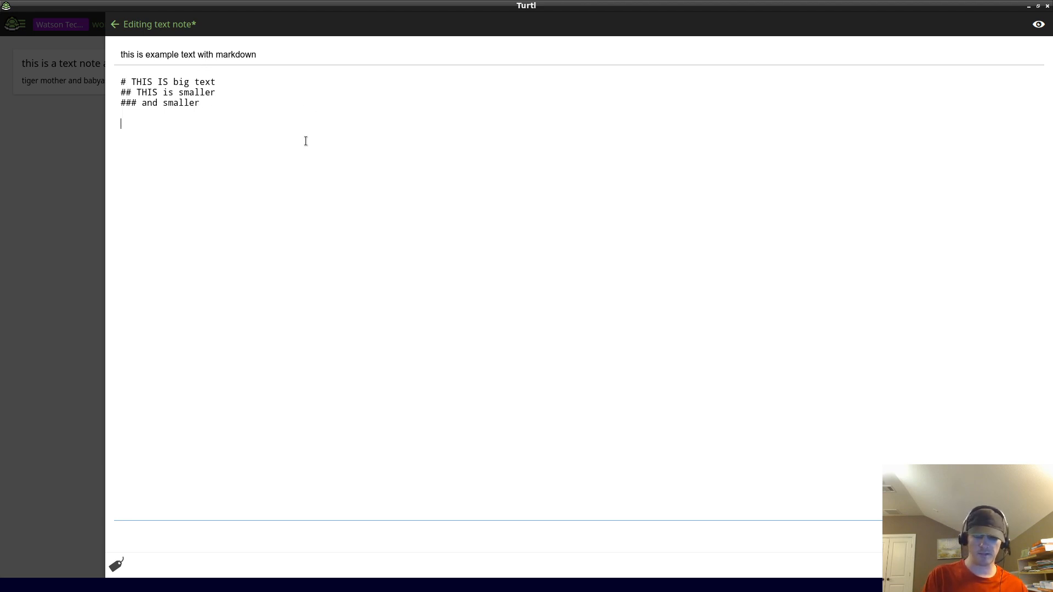
# Add the line 'these should be bullet' and a bulleted list of 1, 2 and 3.
pyautogui.write('these')
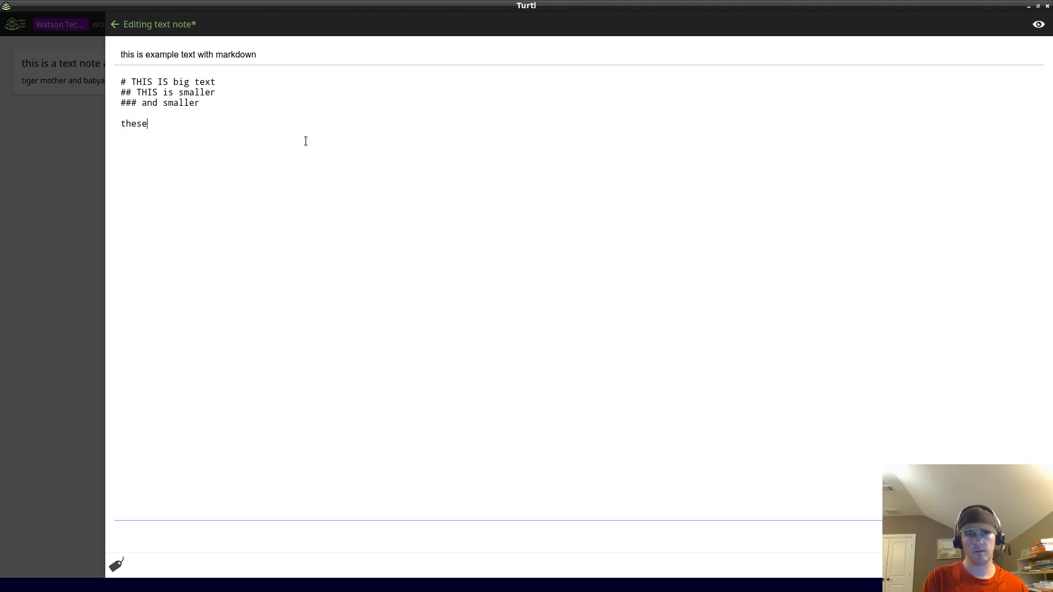
pyautogui.write('should be bulle')
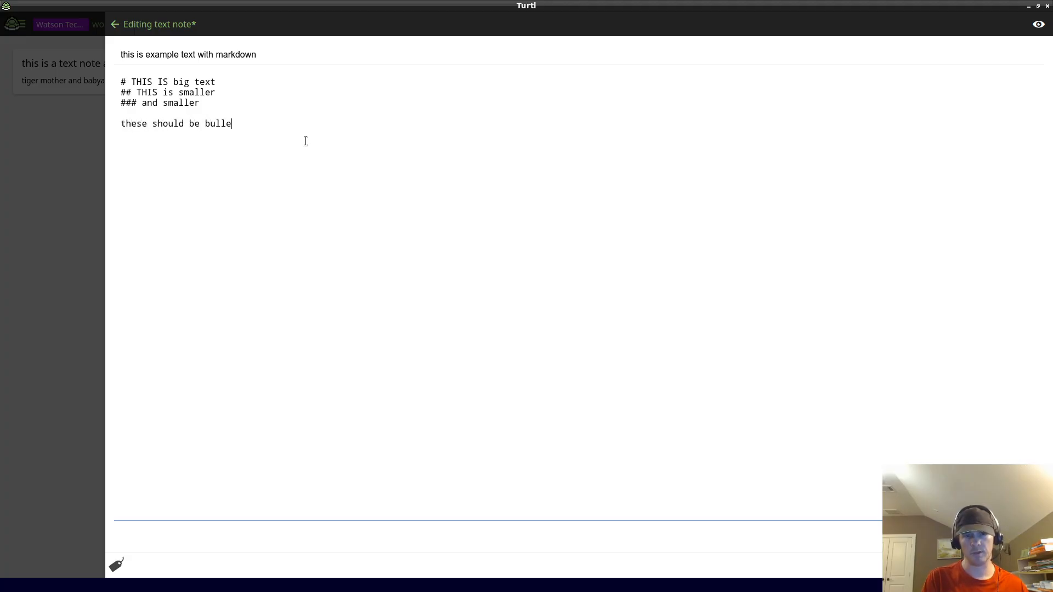
pyautogui.write('t')
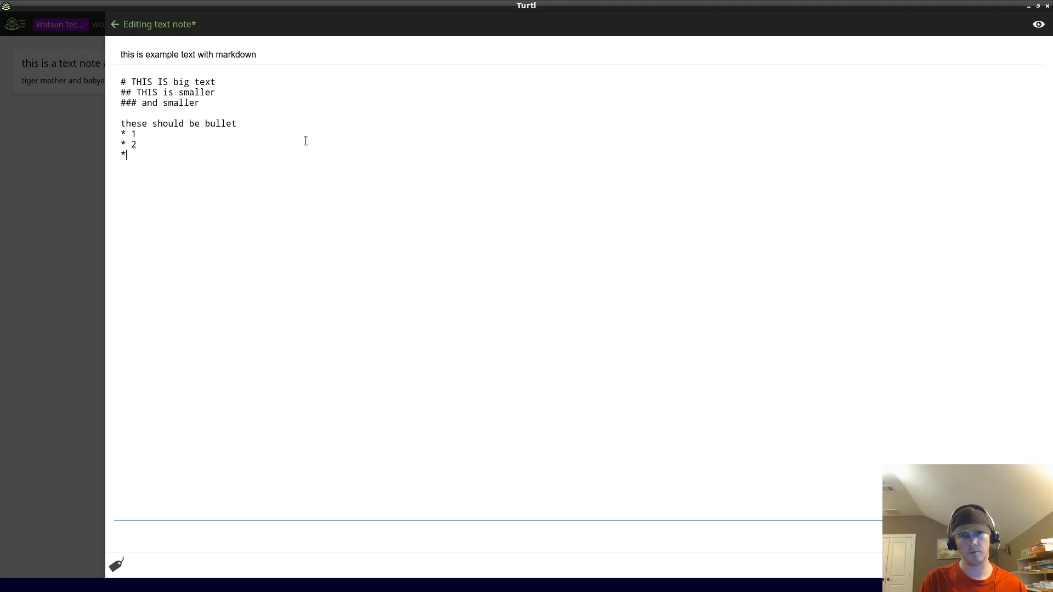
pyautogui.write('3')
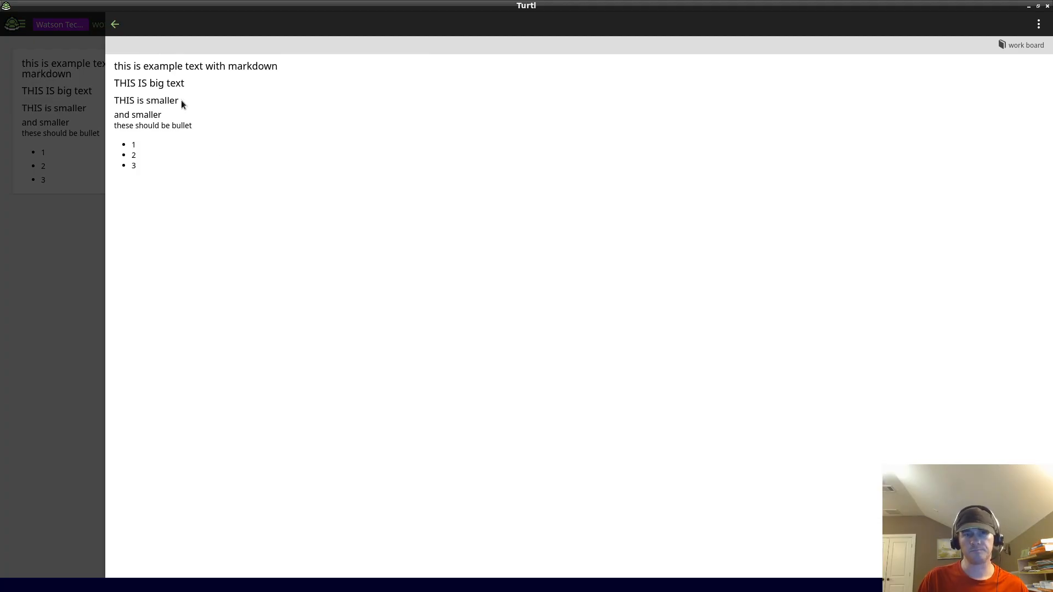
pyautogui.moveTo(162, 99)
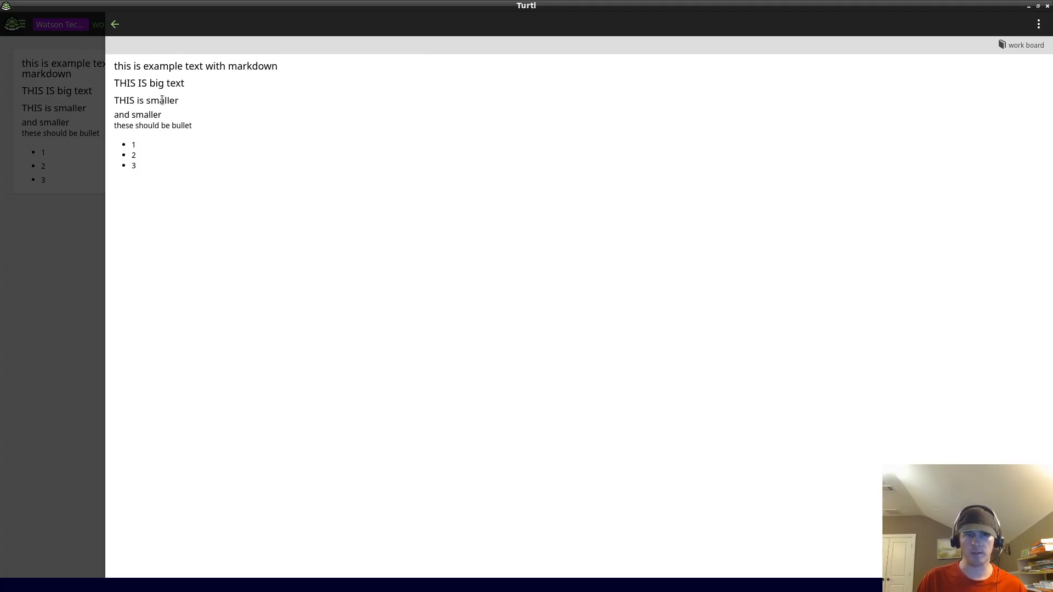
pyautogui.moveTo(1021, 125)
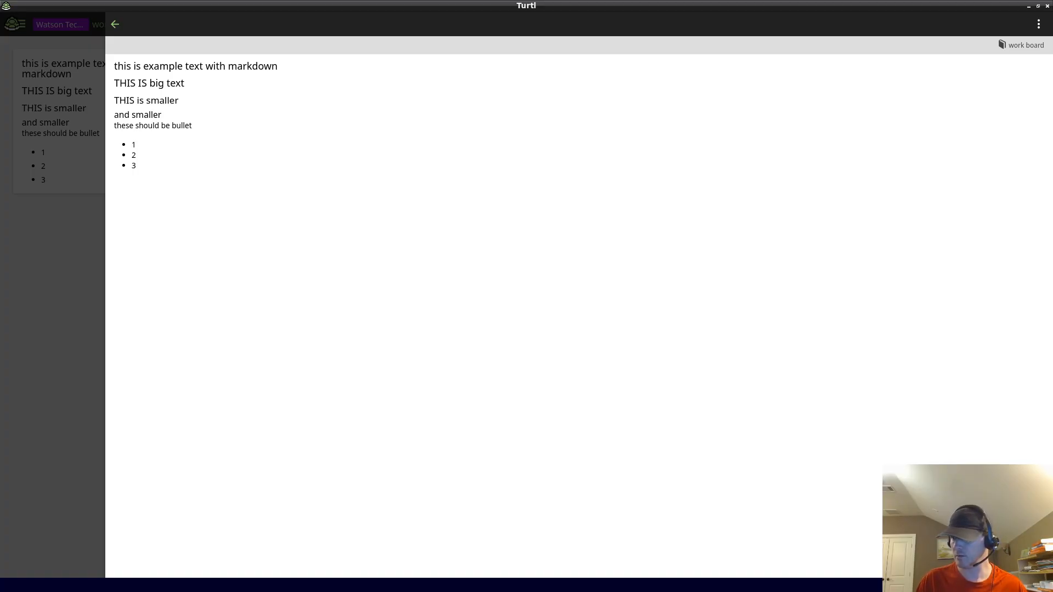
pyautogui.click(1038, 24)
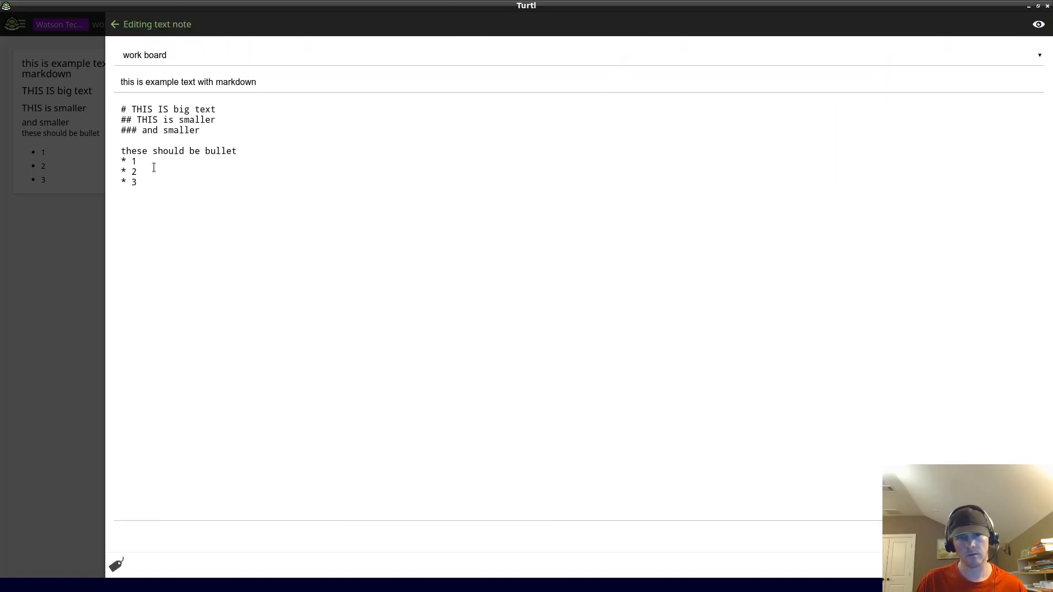
pyautogui.click(216, 110)
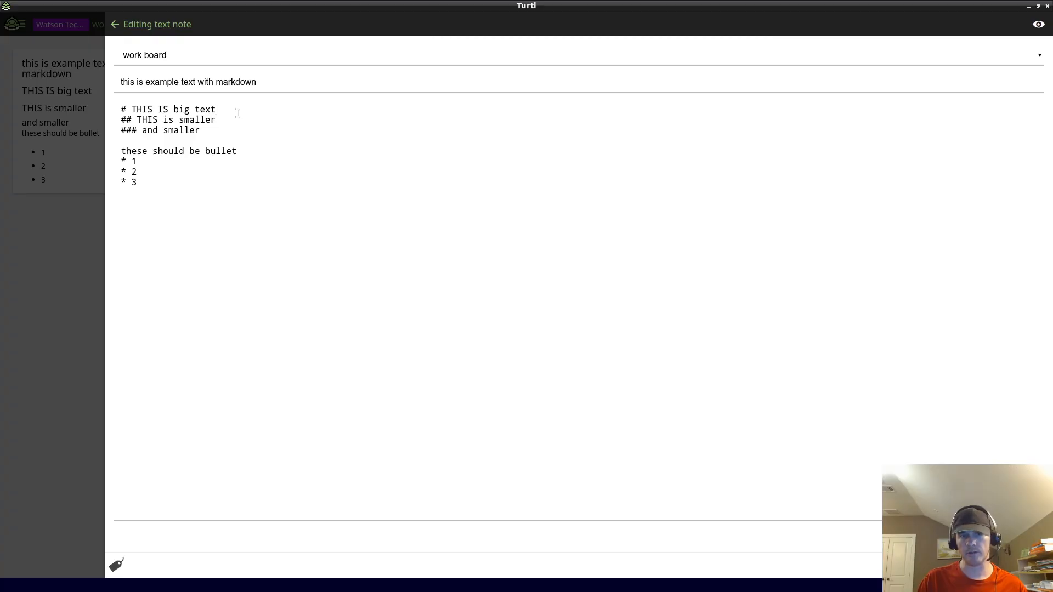
pyautogui.write('<h1')
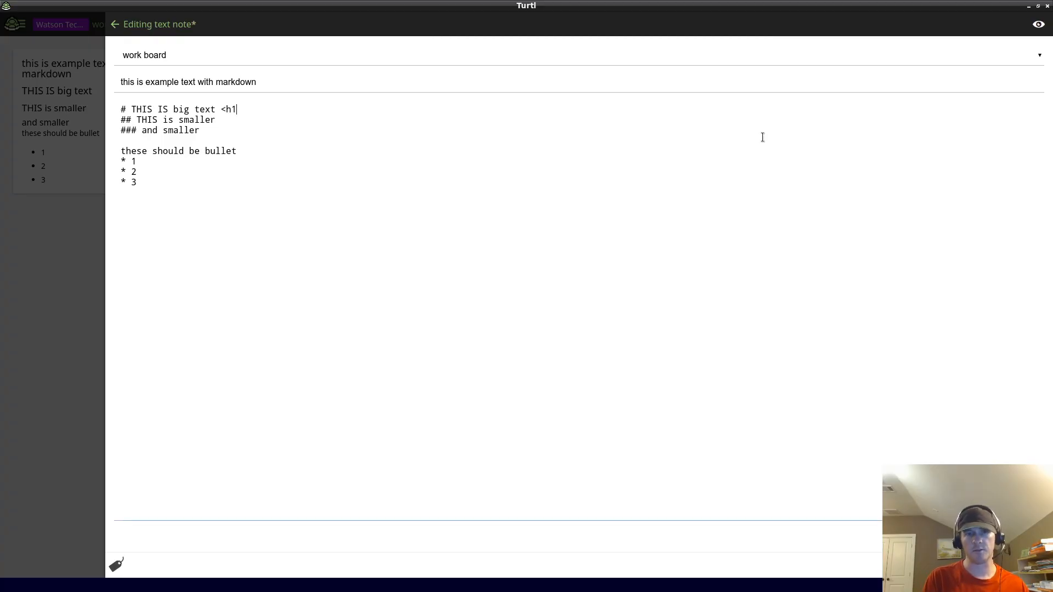
pyautogui.write('>')
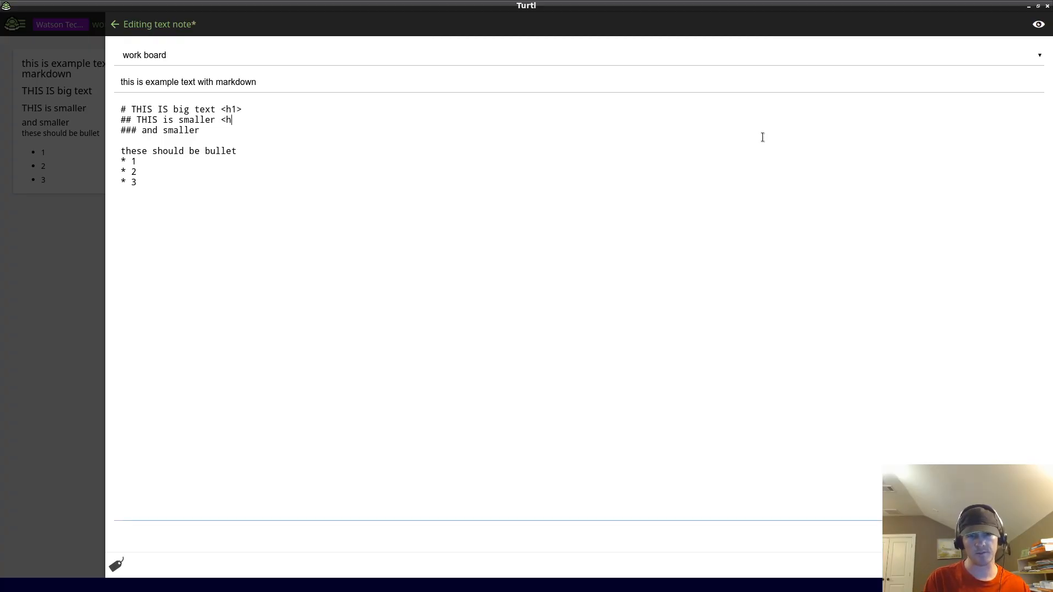
pyautogui.write('2>')
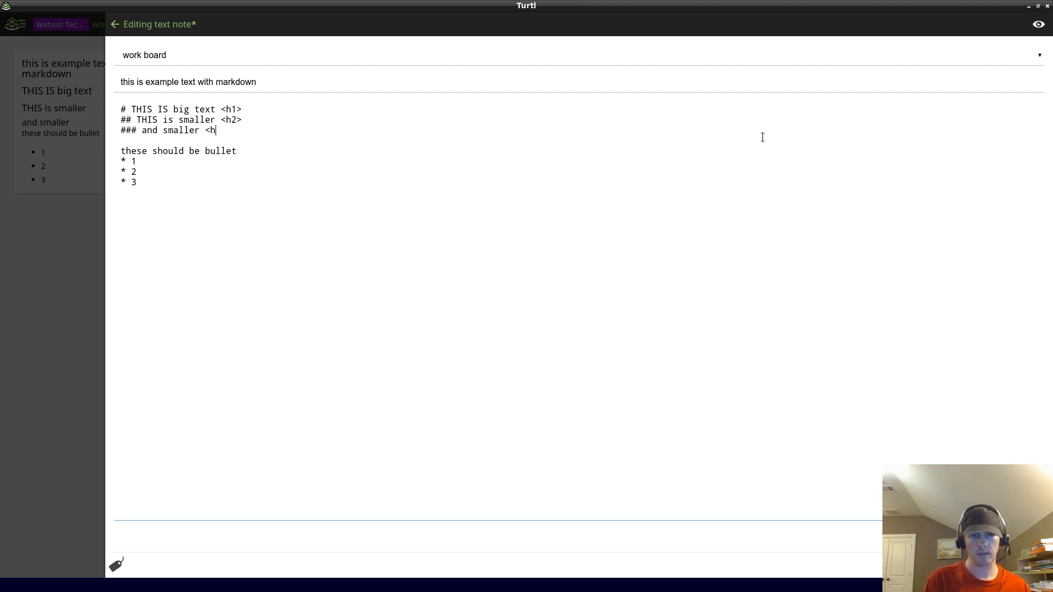
pyautogui.write('3>')
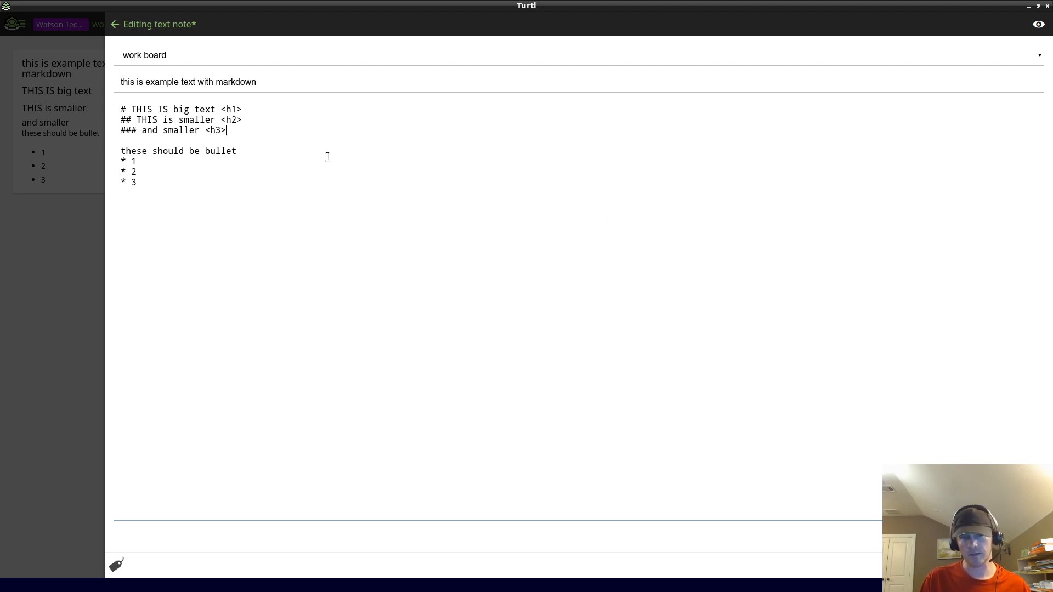
pyautogui.write('<l')
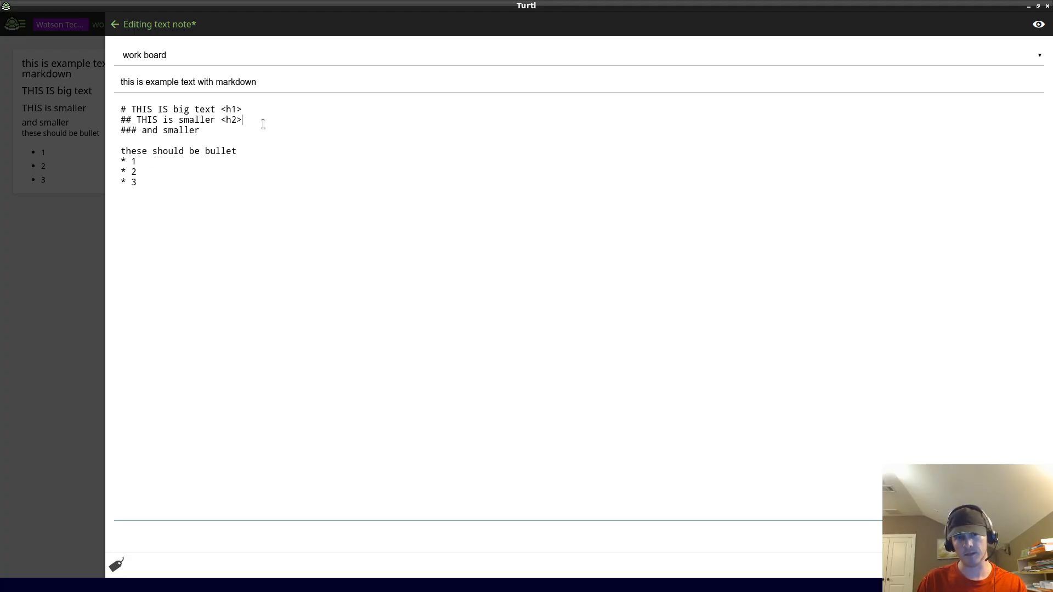
pyautogui.press('BackSpace')
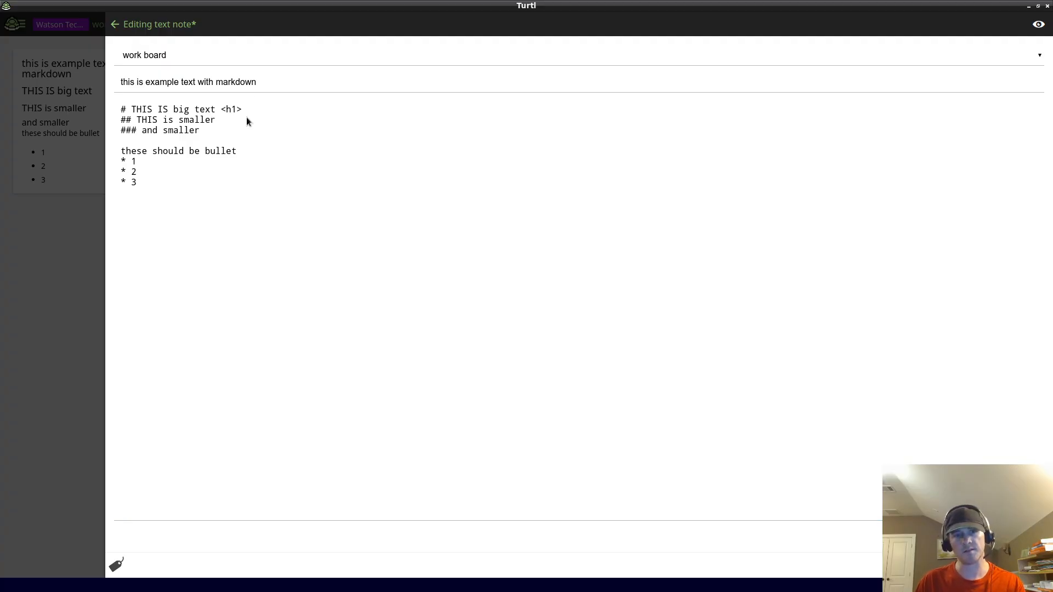
pyautogui.press('BackSpace')
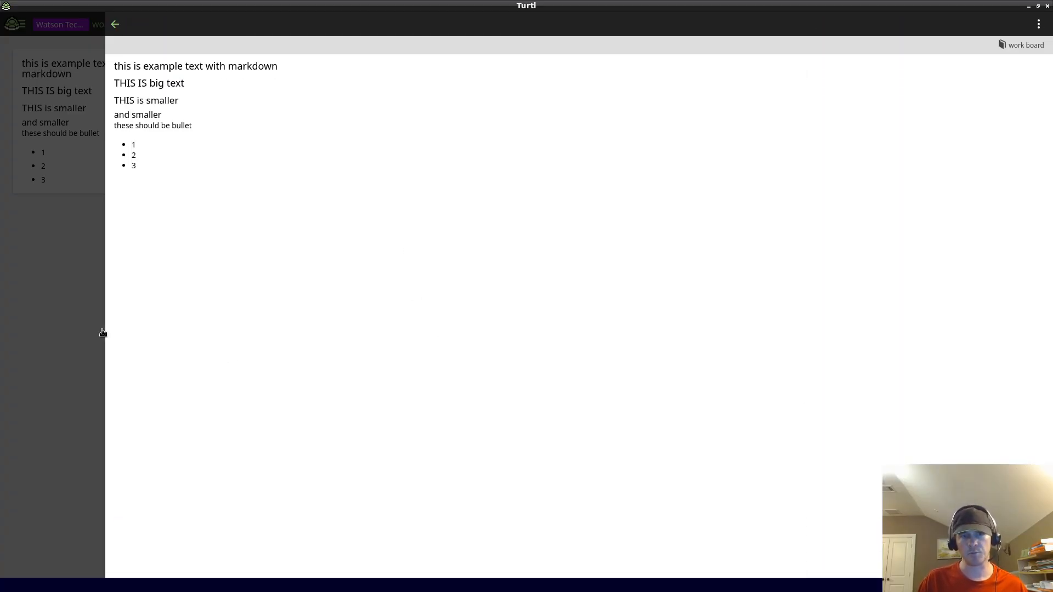
# Wrap 'smaller' in ** markers in the 'and smaller' heading, save, and reopen the note.
pyautogui.click(114, 24)
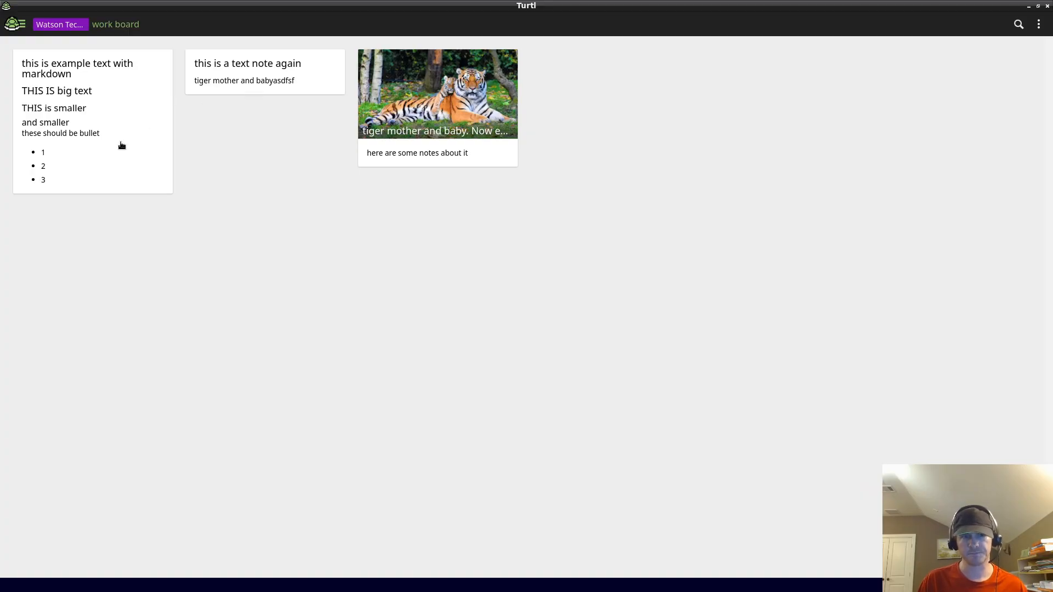
pyautogui.click(93, 121)
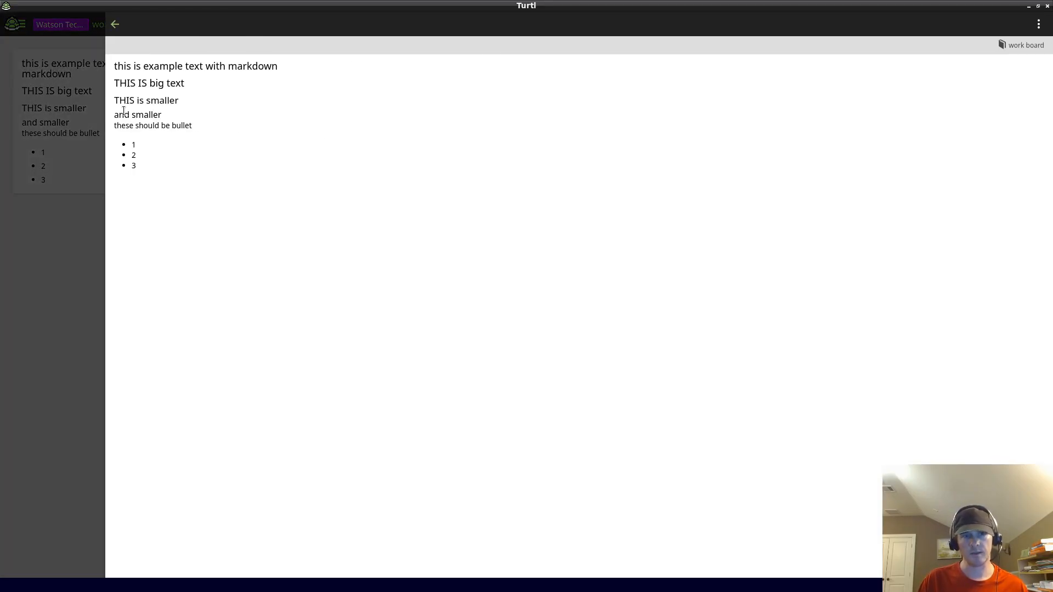
pyautogui.moveTo(145, 122)
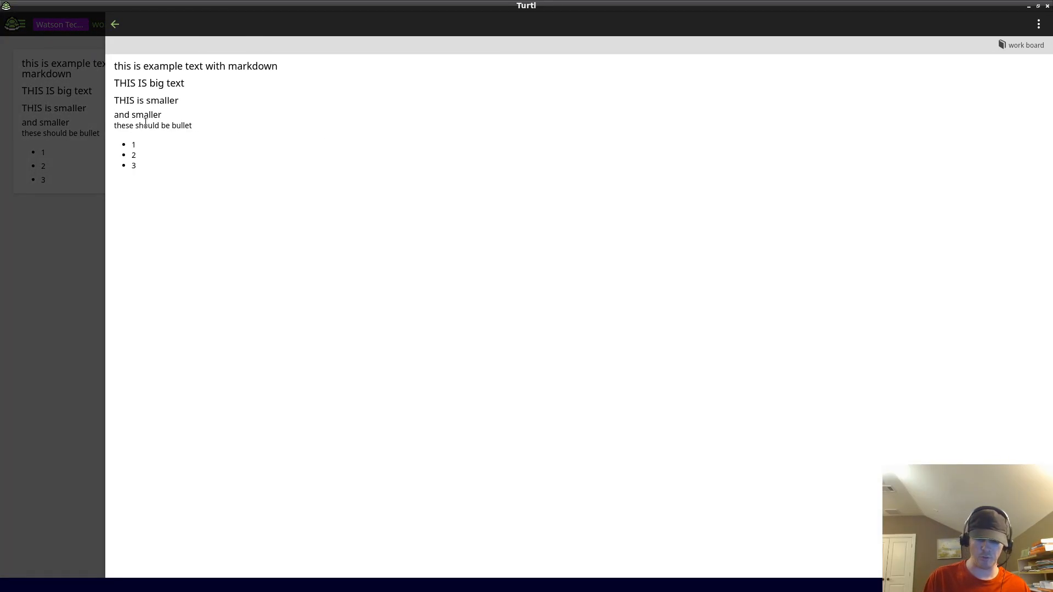
pyautogui.moveTo(743, 314)
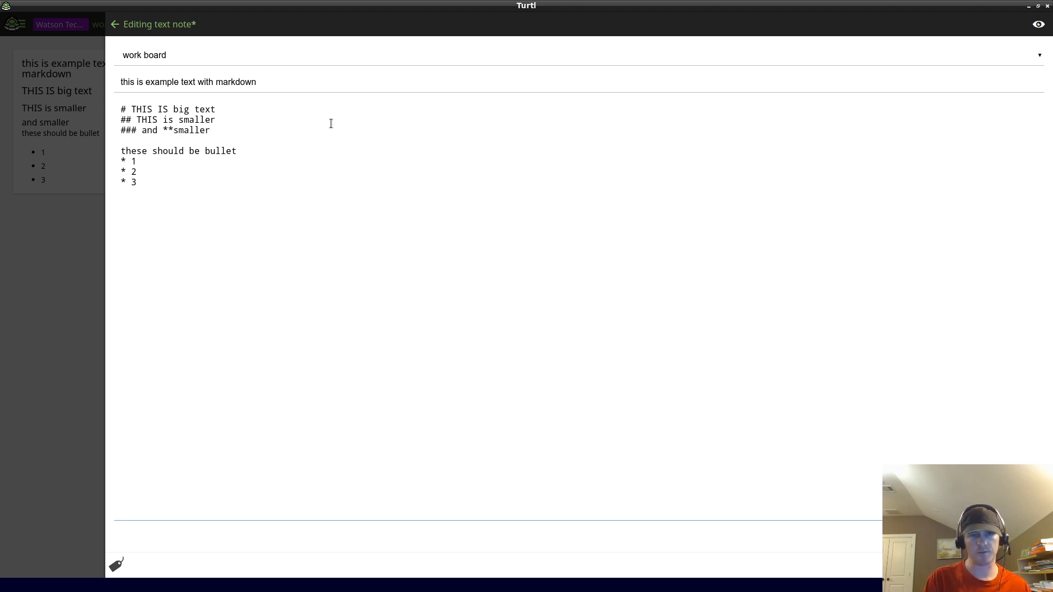
pyautogui.write('**')
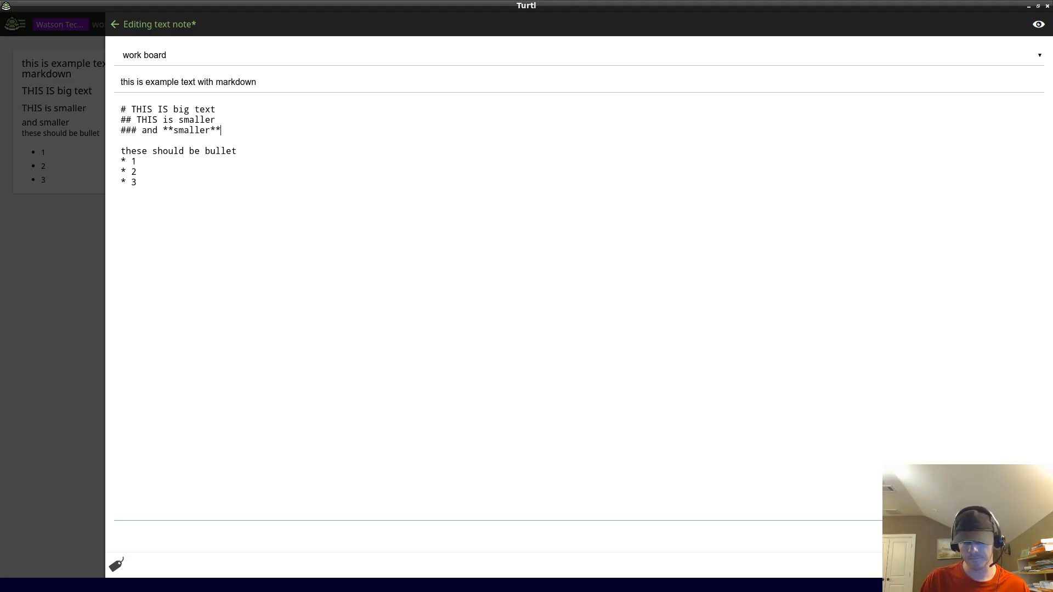
pyautogui.click(114, 24)
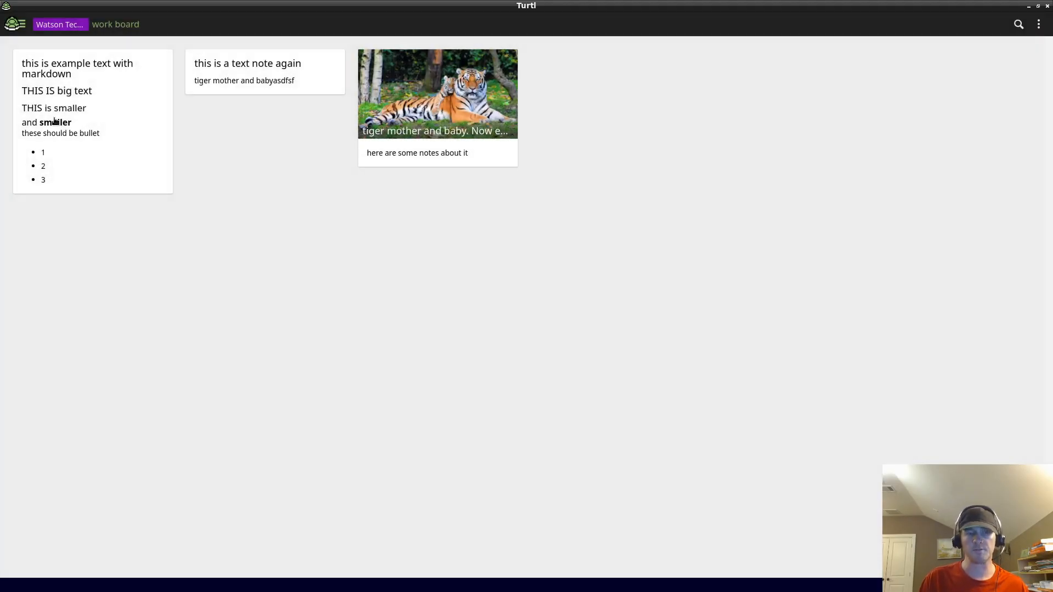
pyautogui.click(92, 121)
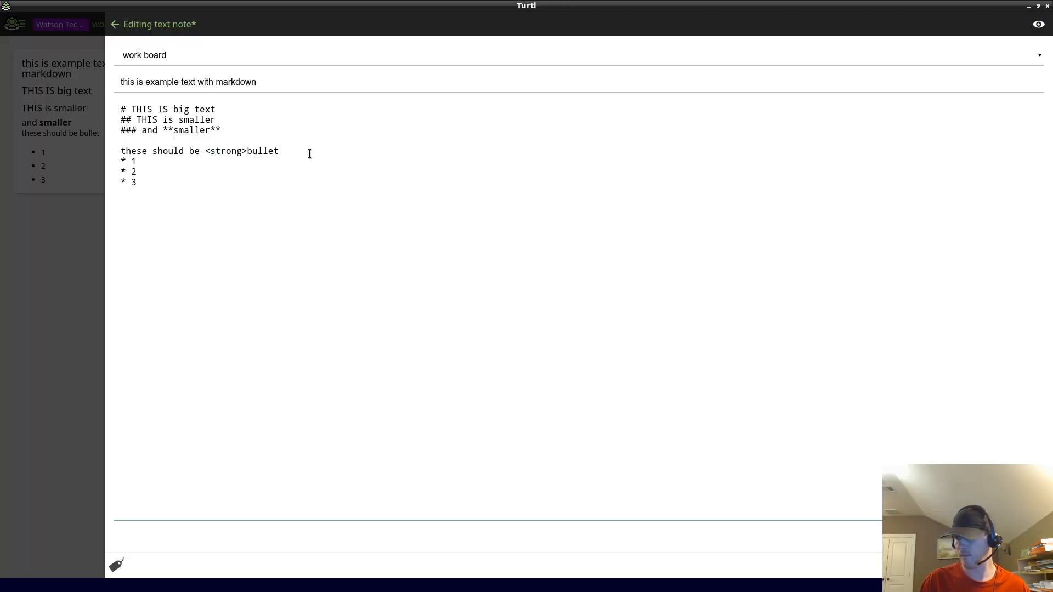
# Wrap 'bullet' in <strong></strong> tags, fix the closing tag, and save the note.
pyautogui.write('<strong>')
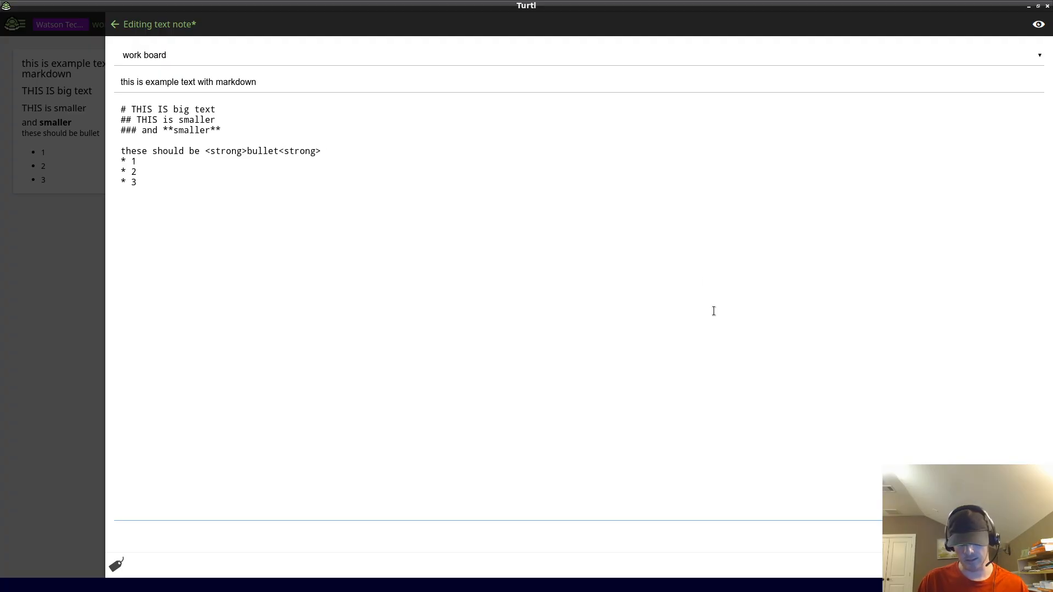
pyautogui.click(1036, 25)
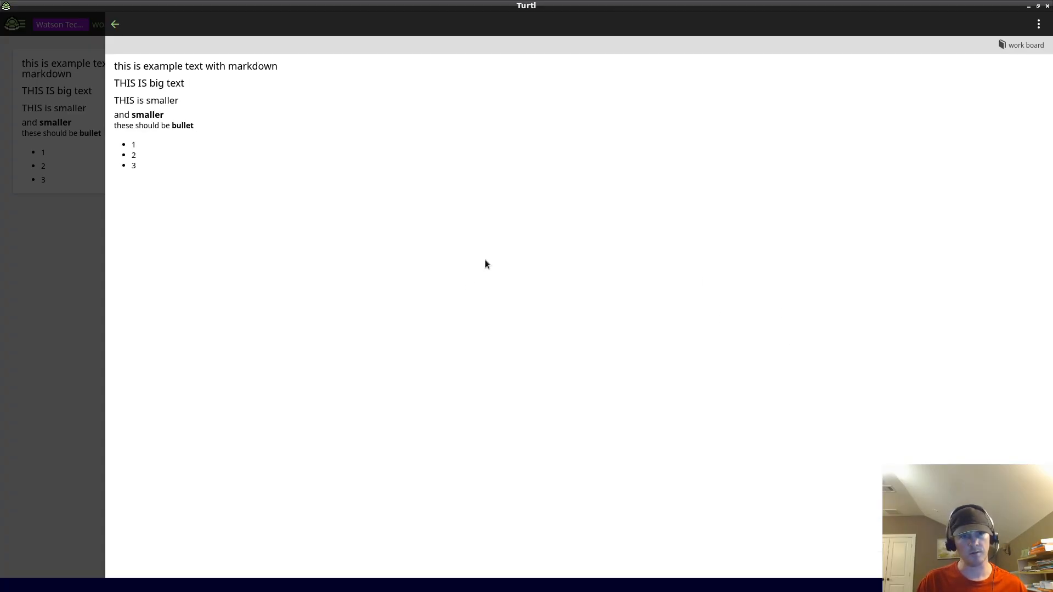
pyautogui.click(114, 24)
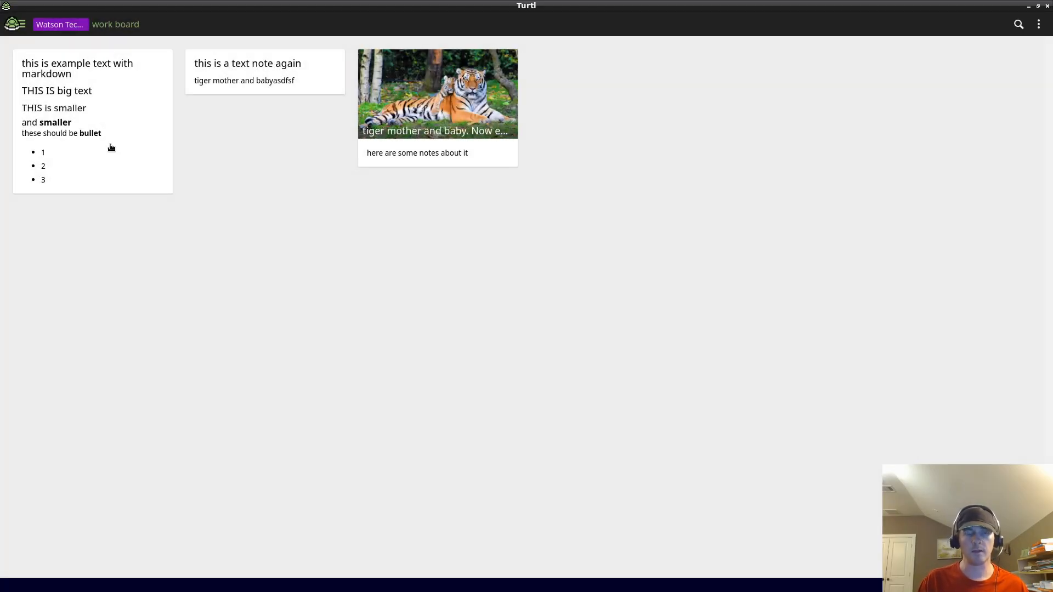
pyautogui.click(92, 120)
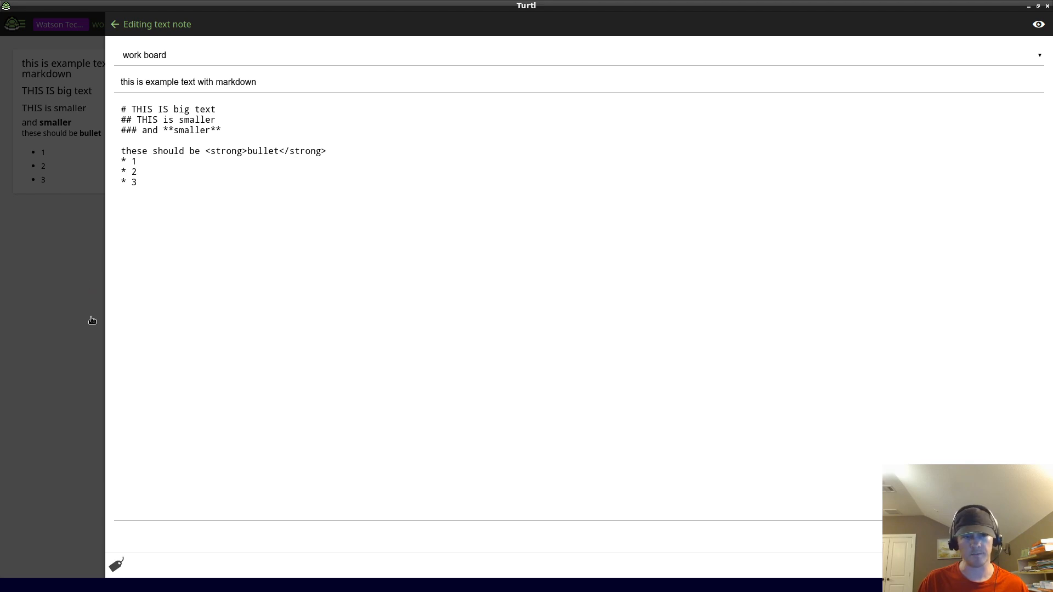
pyautogui.click(115, 24)
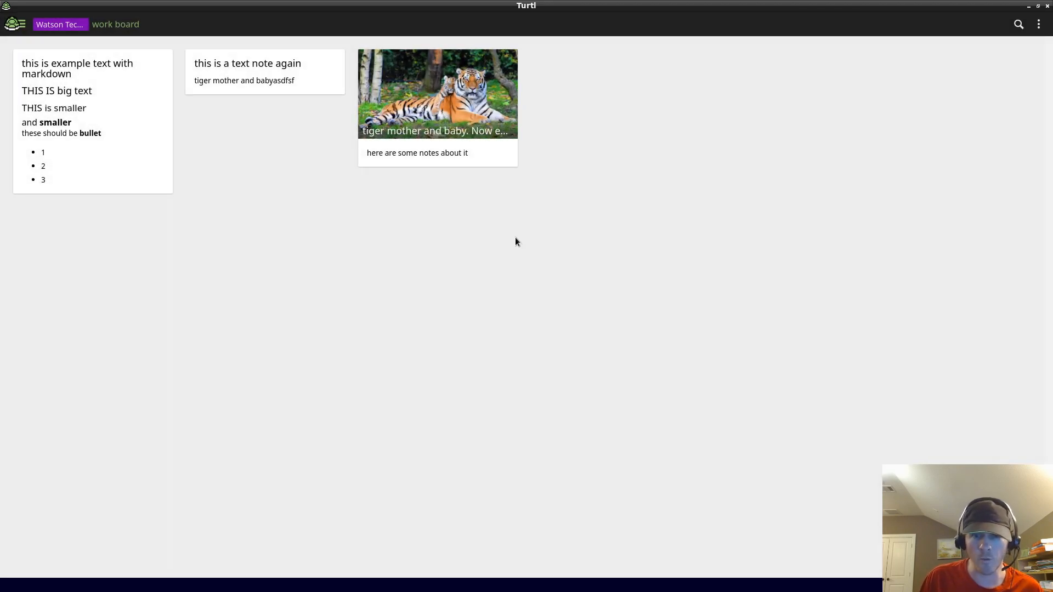
pyautogui.moveTo(481, 344)
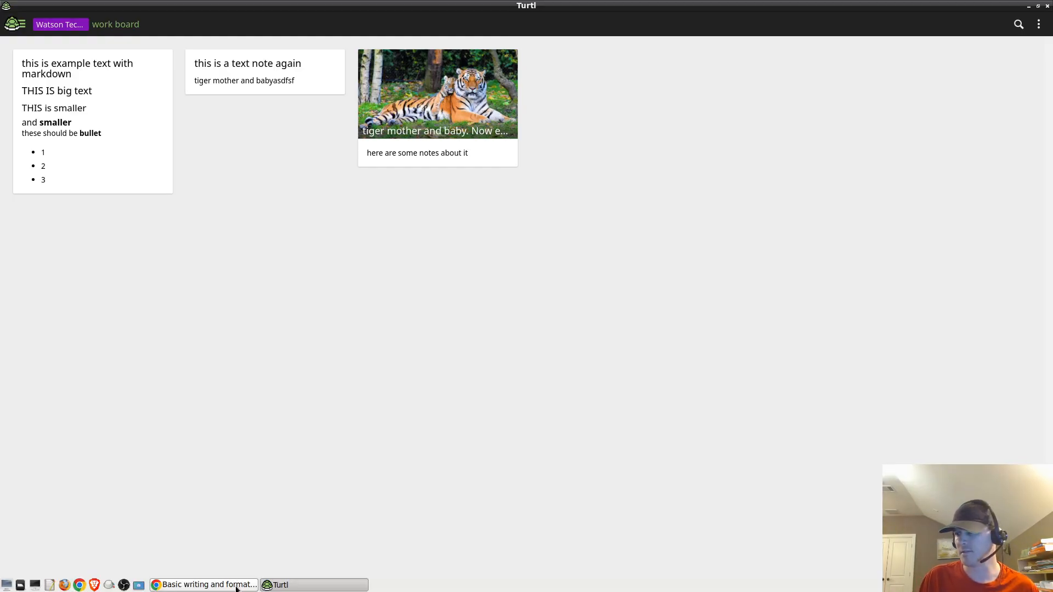
pyautogui.moveTo(415, 252)
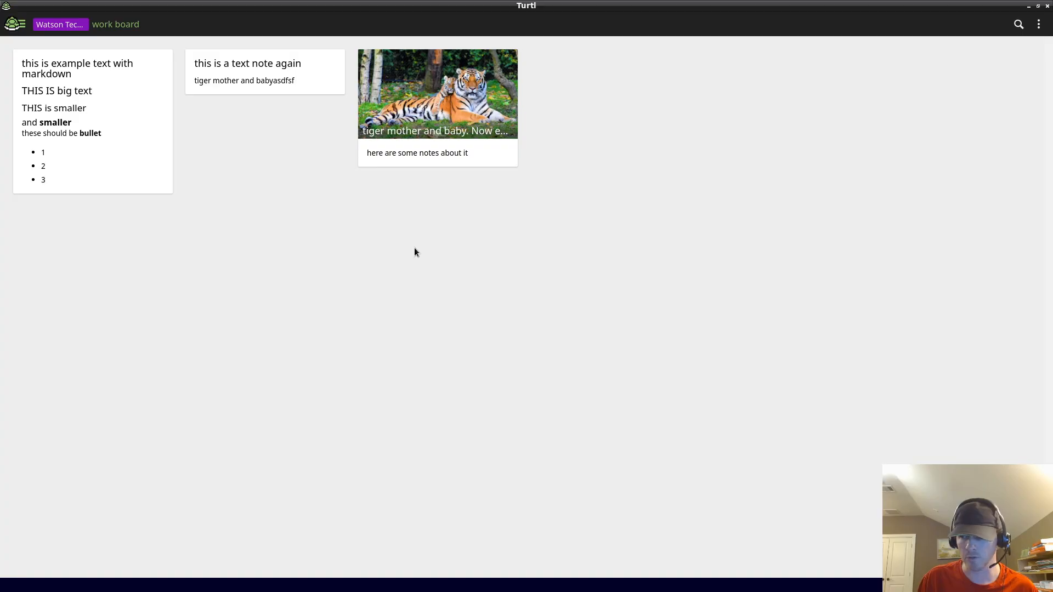